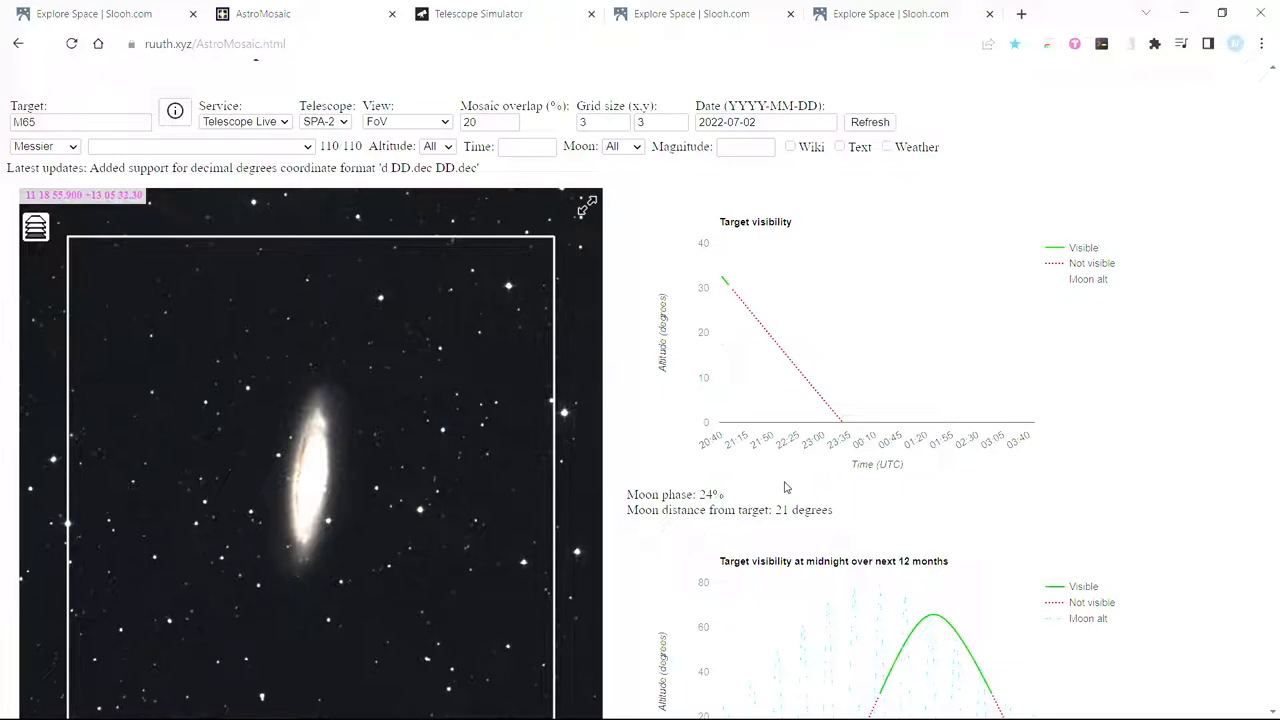
{"action": "mouse_move", "coordinate": [791, 454]}
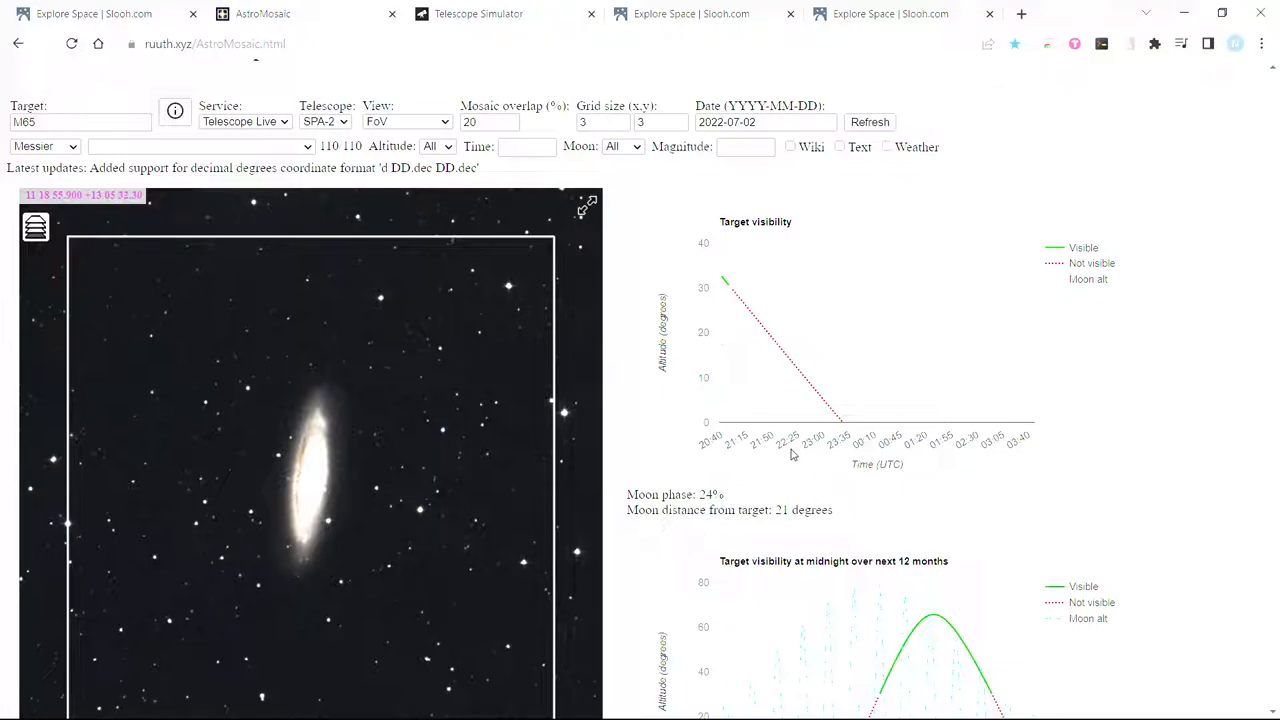
{"action": "mouse_move", "coordinate": [743, 335]}
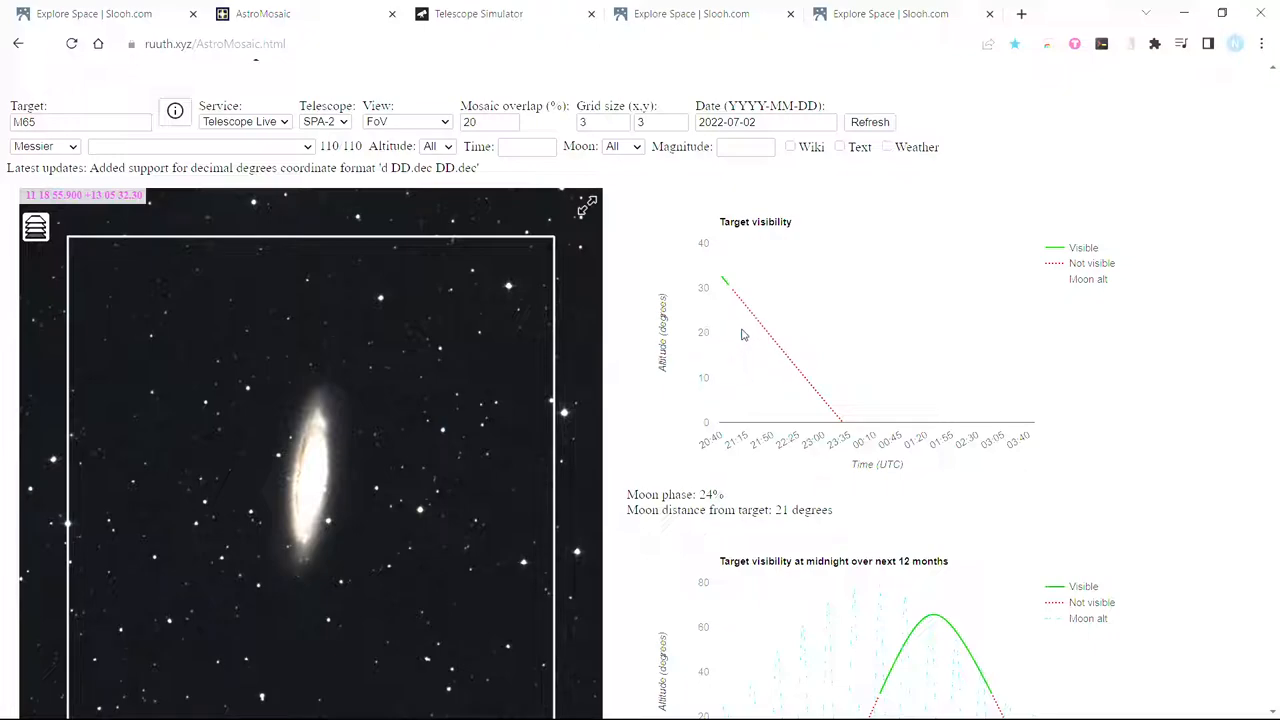
{"action": "mouse_move", "coordinate": [332, 88]}
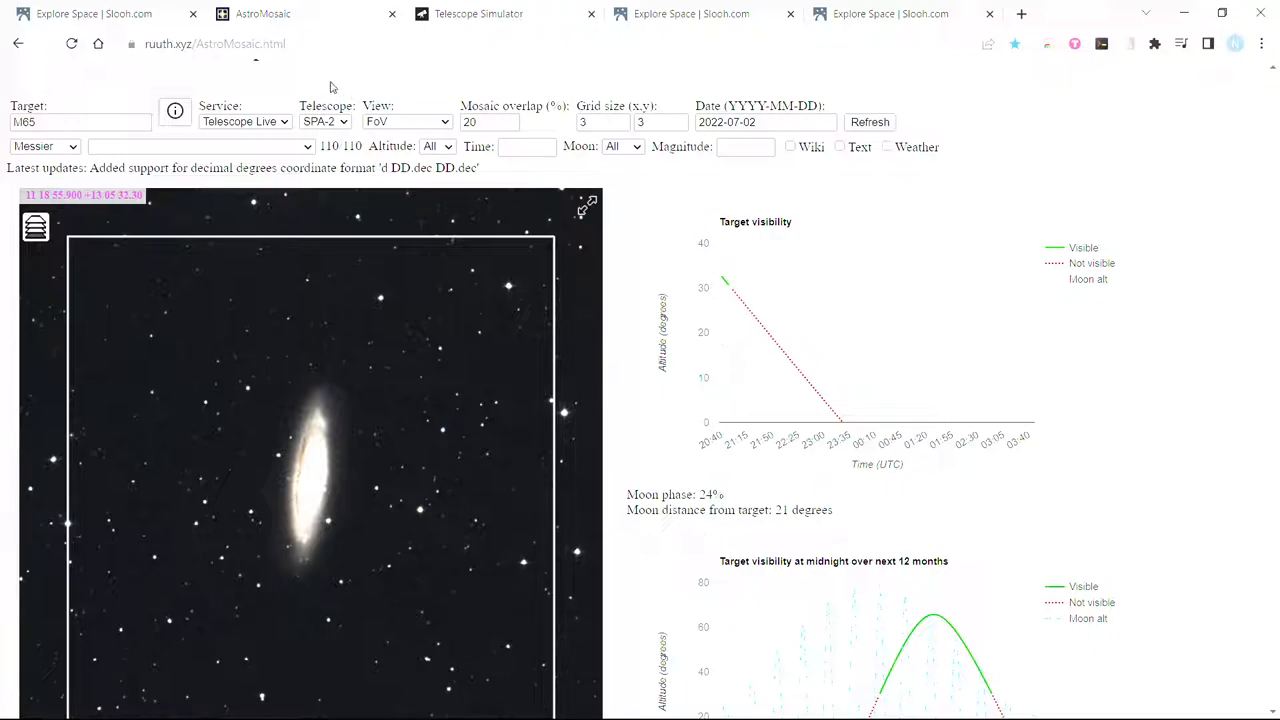
{"action": "mouse_move", "coordinate": [558, 226]}
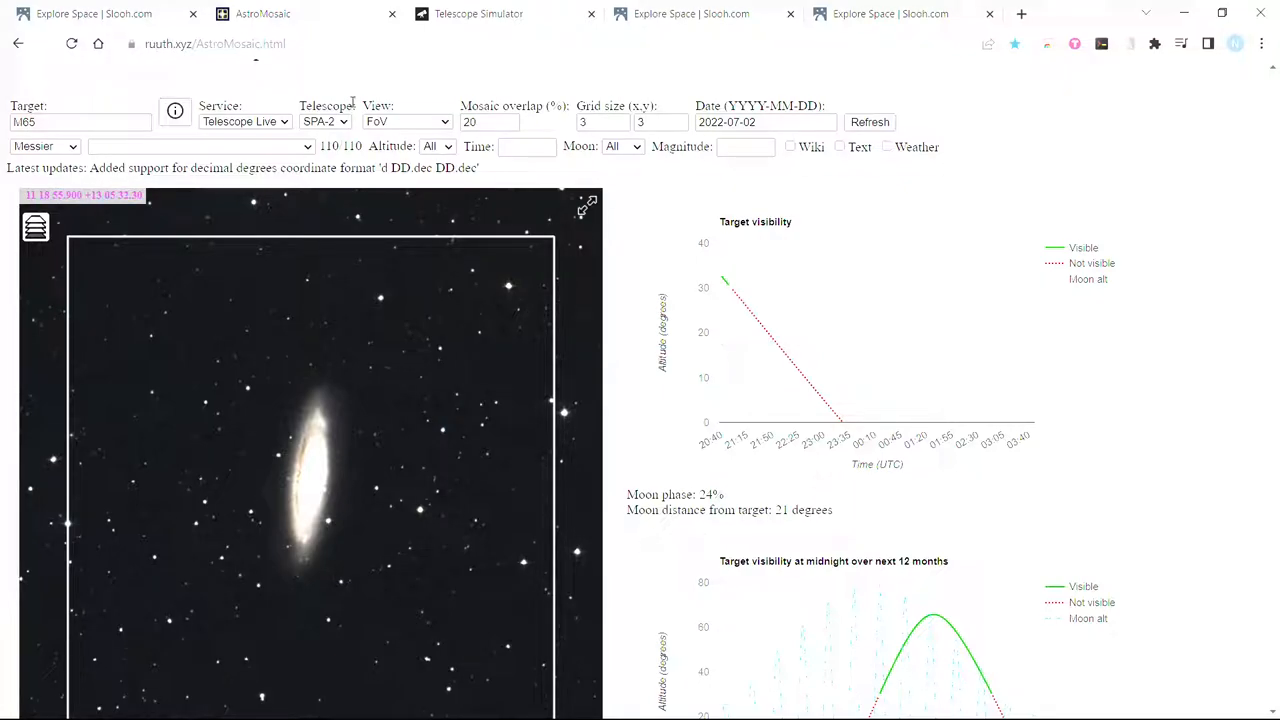
{"action": "mouse_move", "coordinate": [680, 318]}
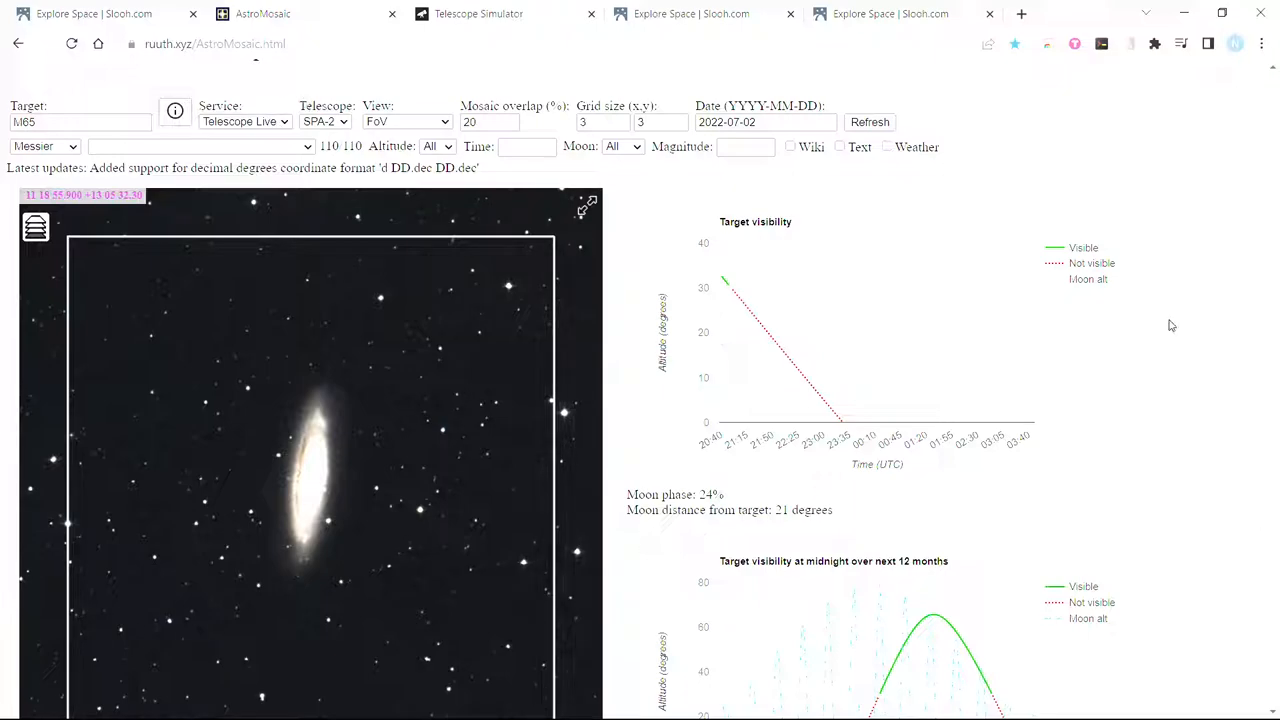
- Frame M65 with Slooh's T3 telescope, briefly comparing the narrower T2 field
{"action": "left_click", "coordinate": [80, 121]}
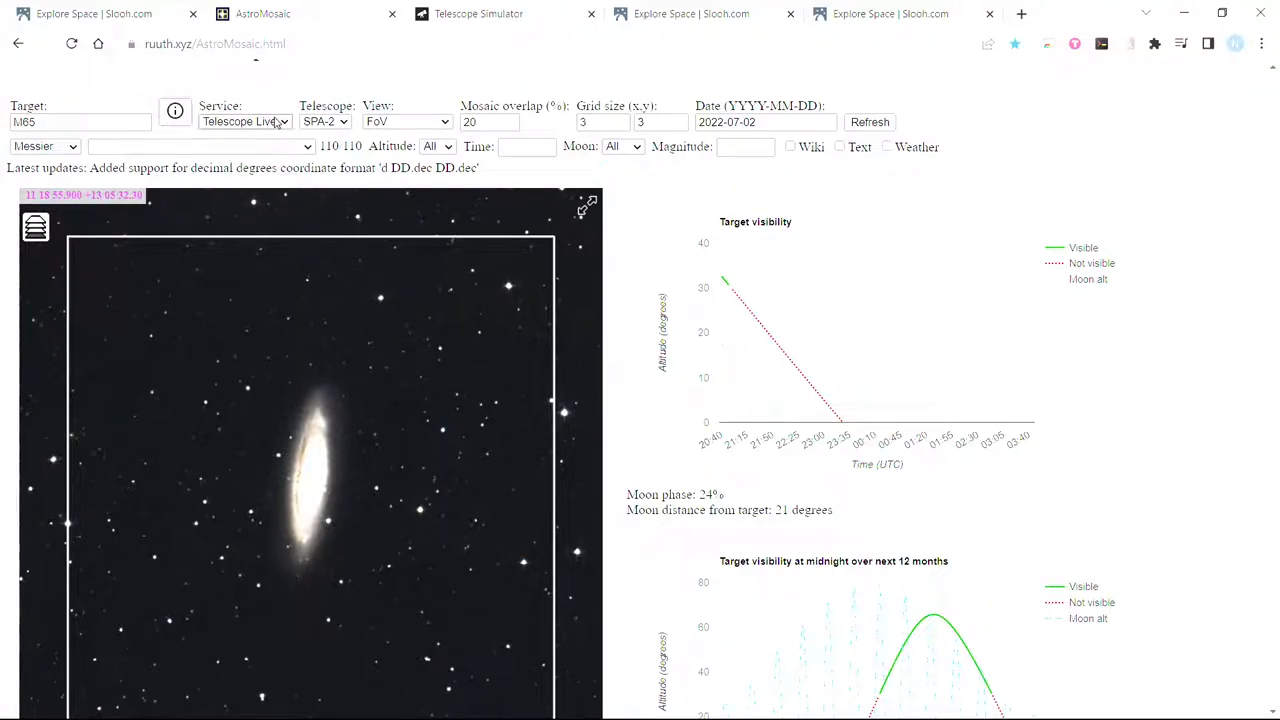
{"action": "left_click", "coordinate": [245, 121]}
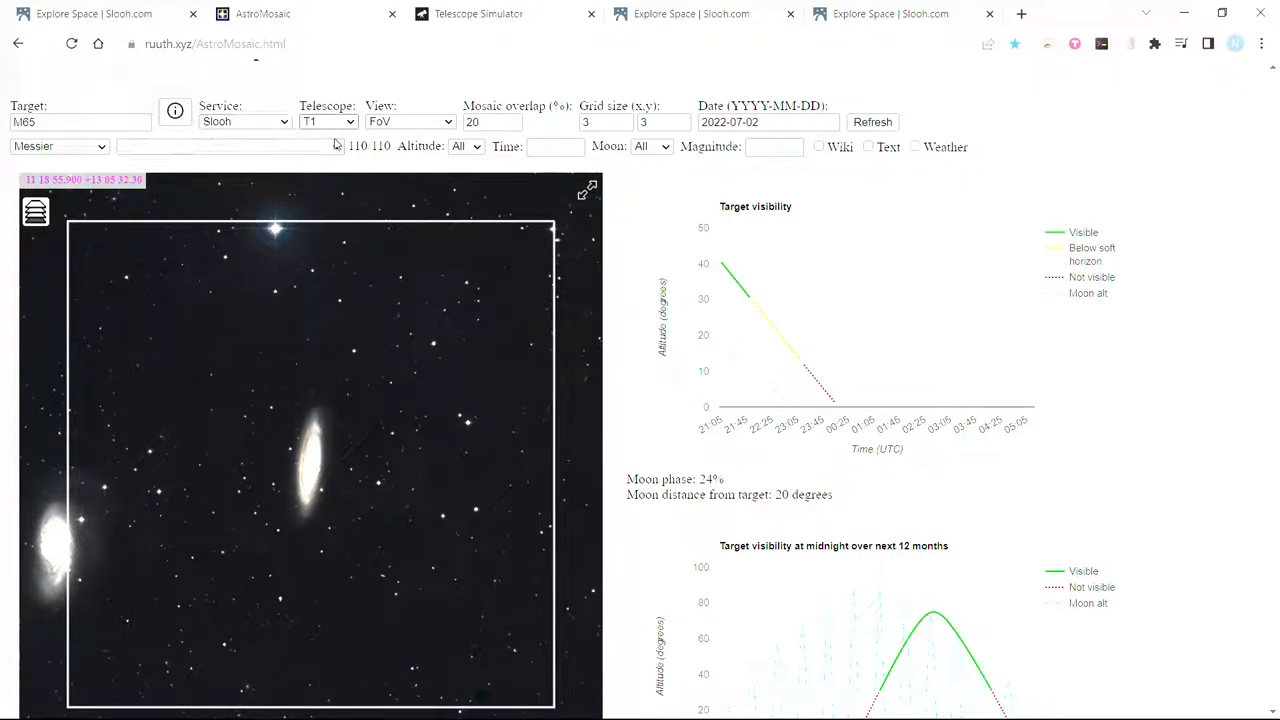
{"action": "left_click", "coordinate": [328, 121]}
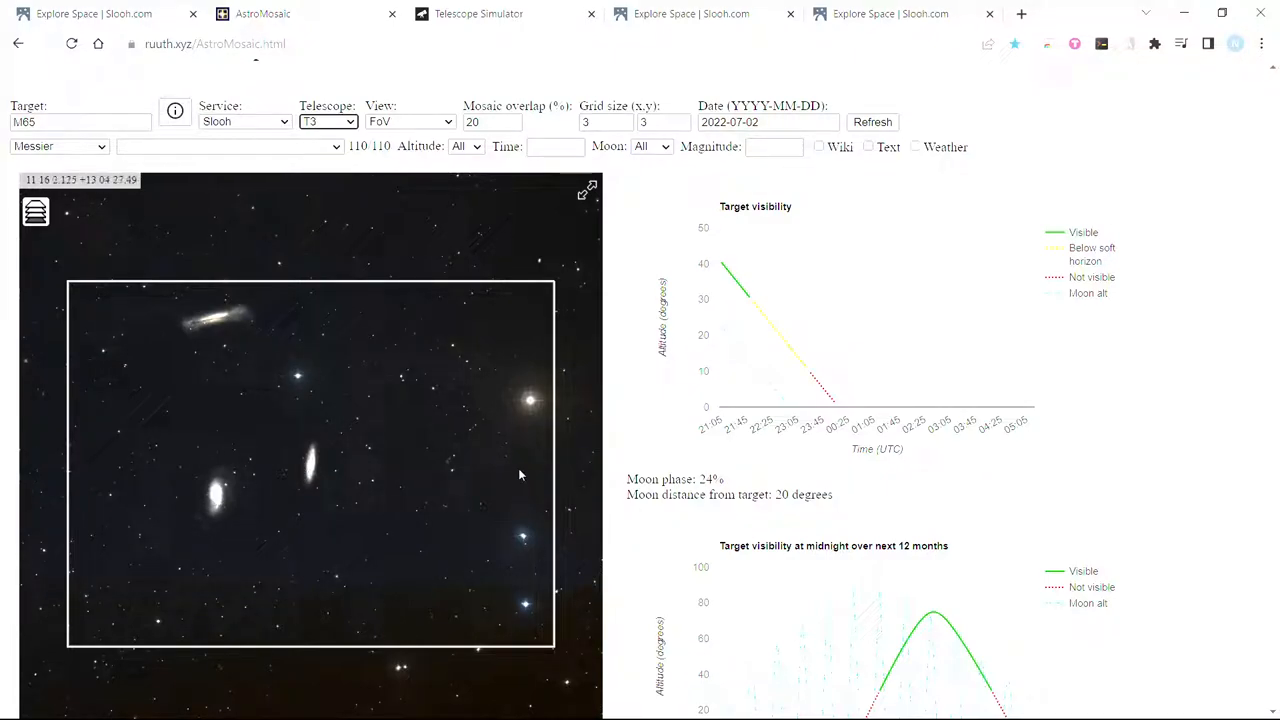
{"action": "mouse_move", "coordinate": [510, 432]}
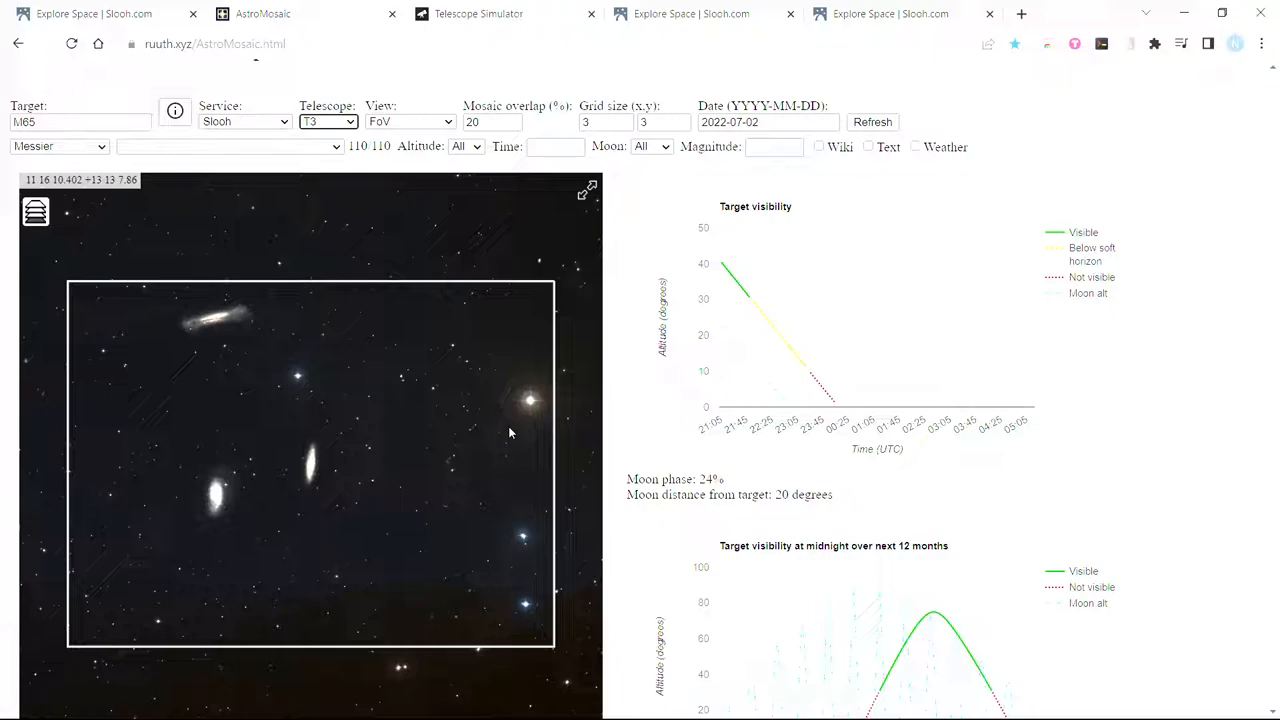
{"action": "mouse_move", "coordinate": [430, 281]}
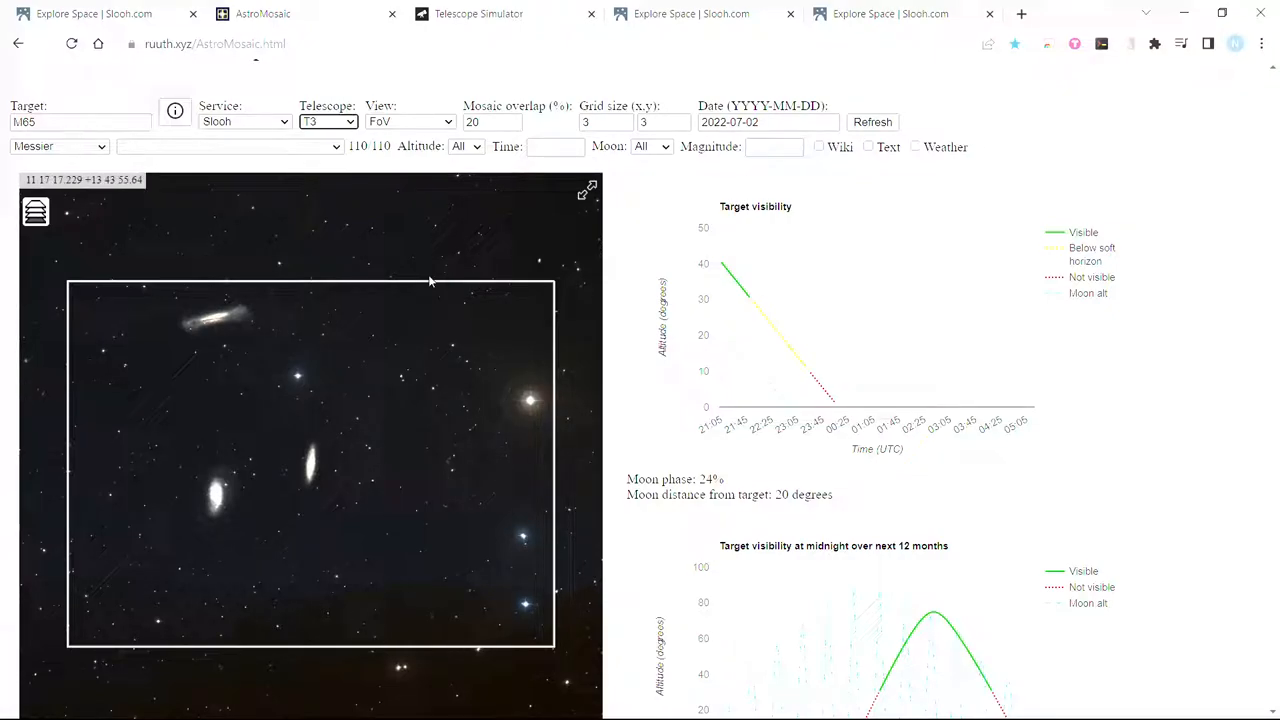
{"action": "mouse_move", "coordinate": [413, 215]}
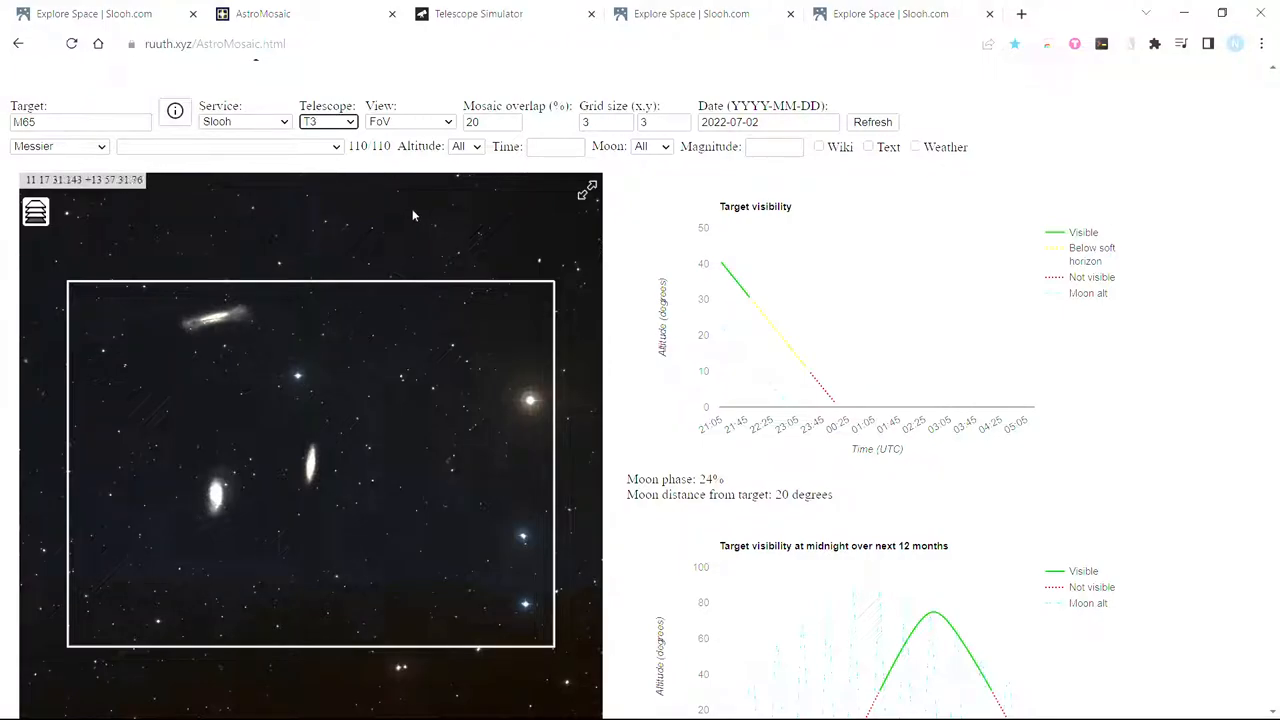
{"action": "mouse_move", "coordinate": [398, 258]}
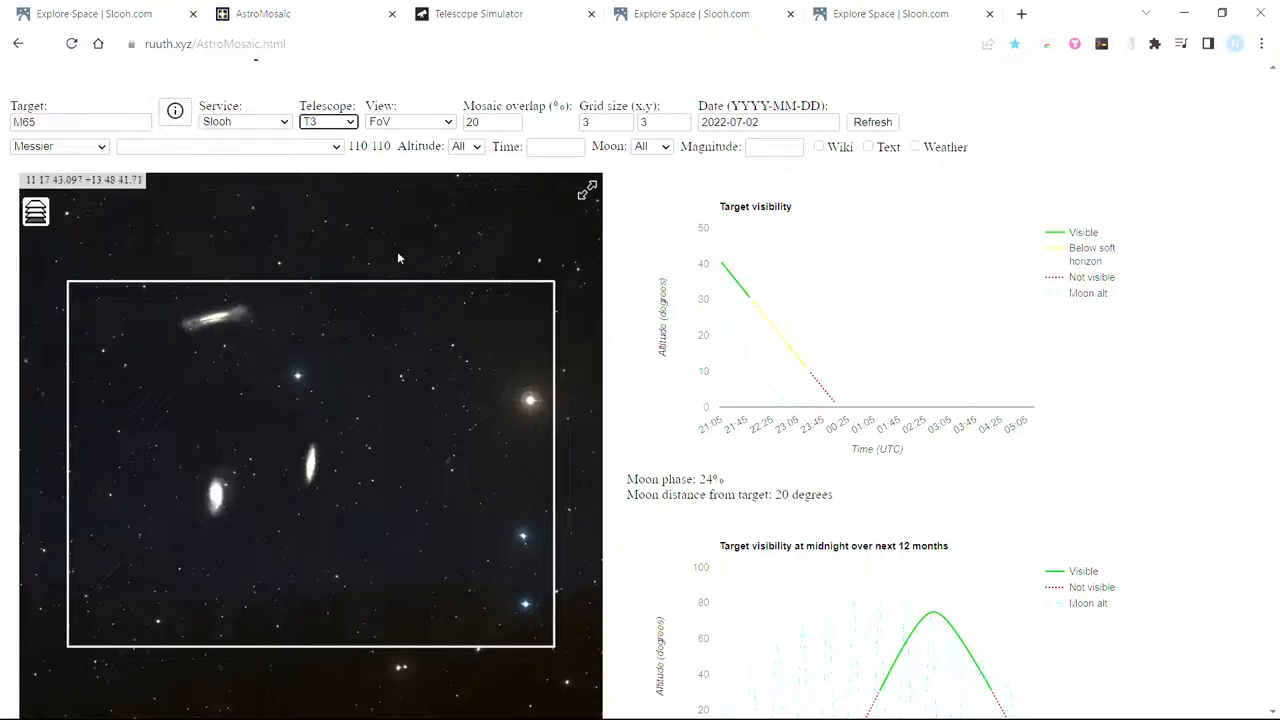
{"action": "mouse_move", "coordinate": [335, 168]}
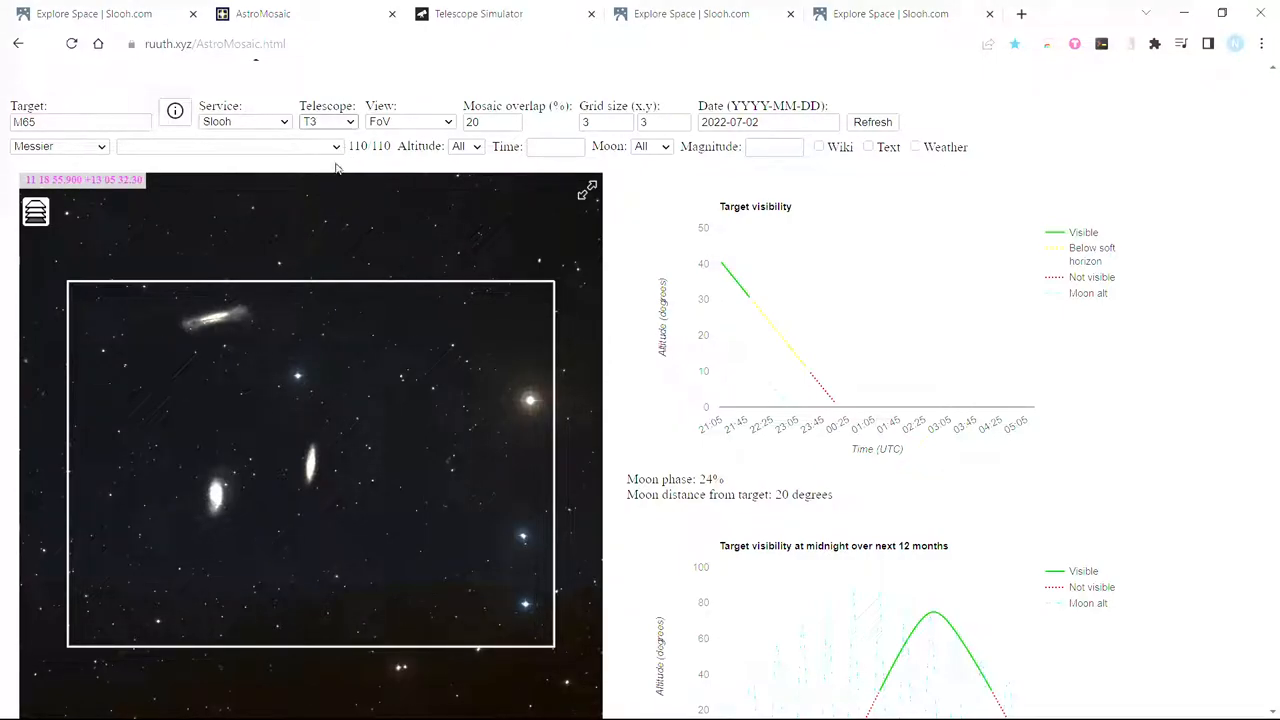
{"action": "left_click", "coordinate": [328, 121]}
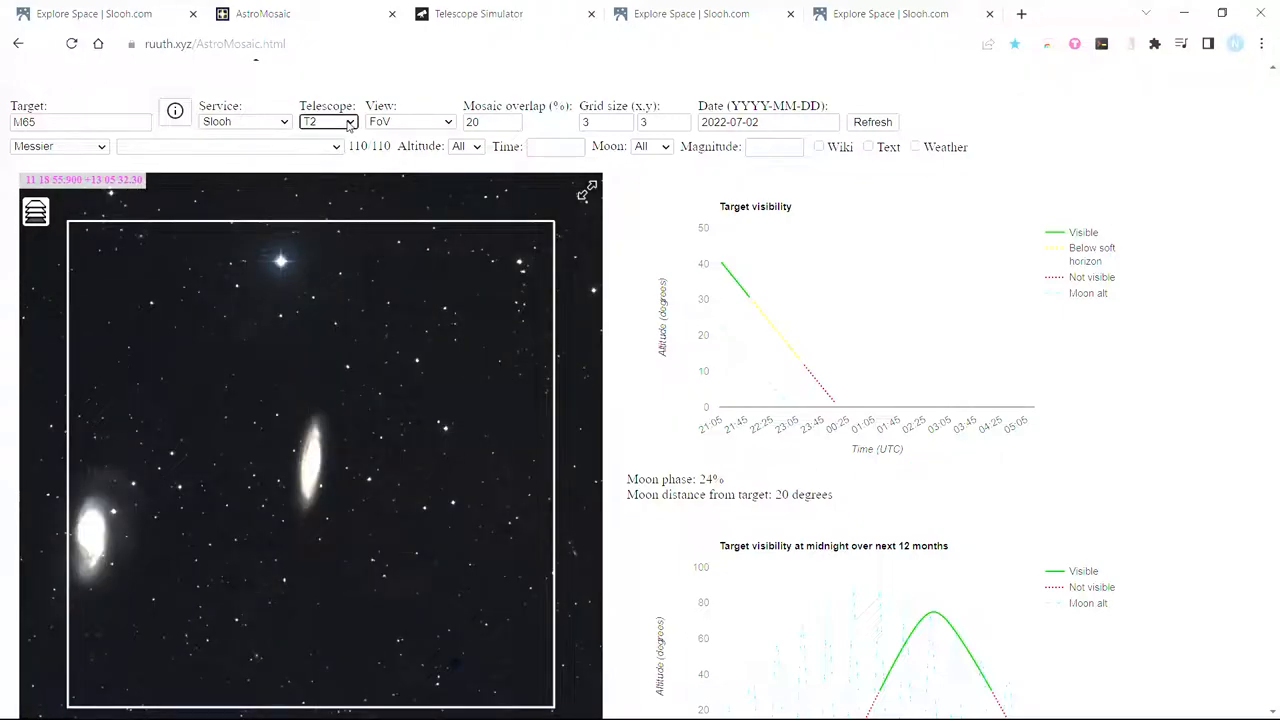
{"action": "left_click", "coordinate": [327, 121]}
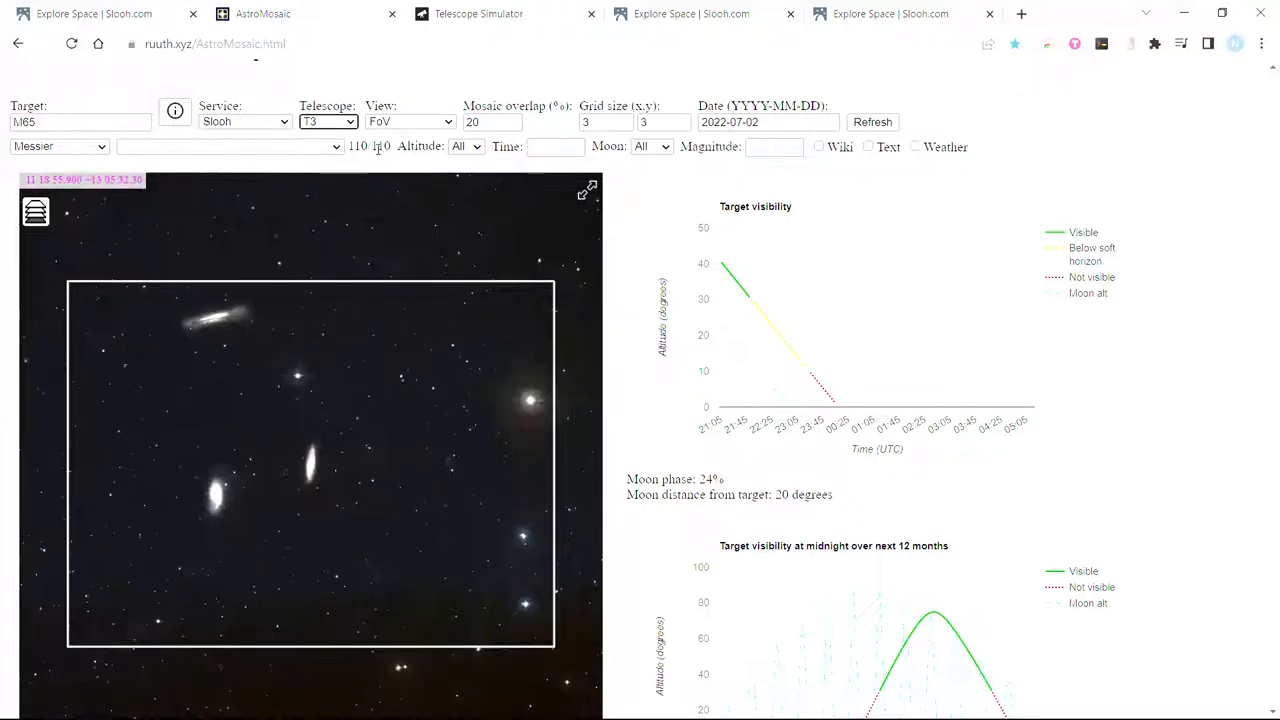
{"action": "mouse_move", "coordinate": [443, 411]}
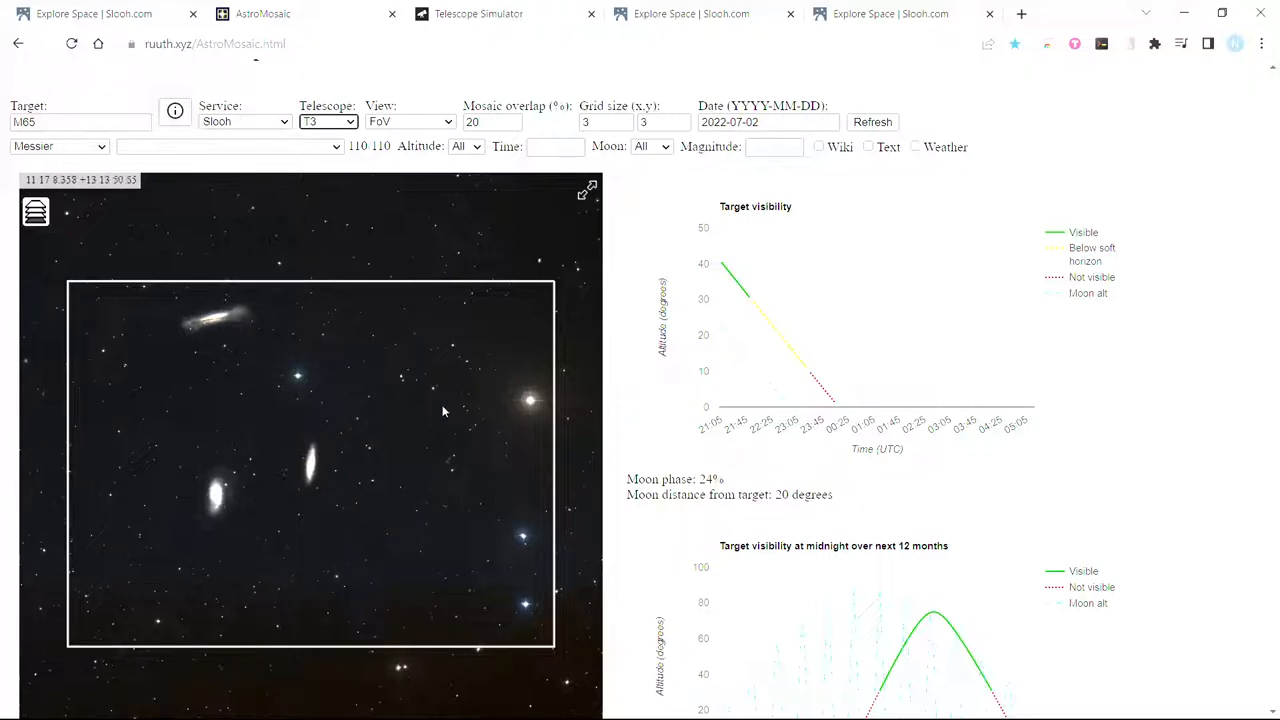
{"action": "mouse_move", "coordinate": [304, 82]}
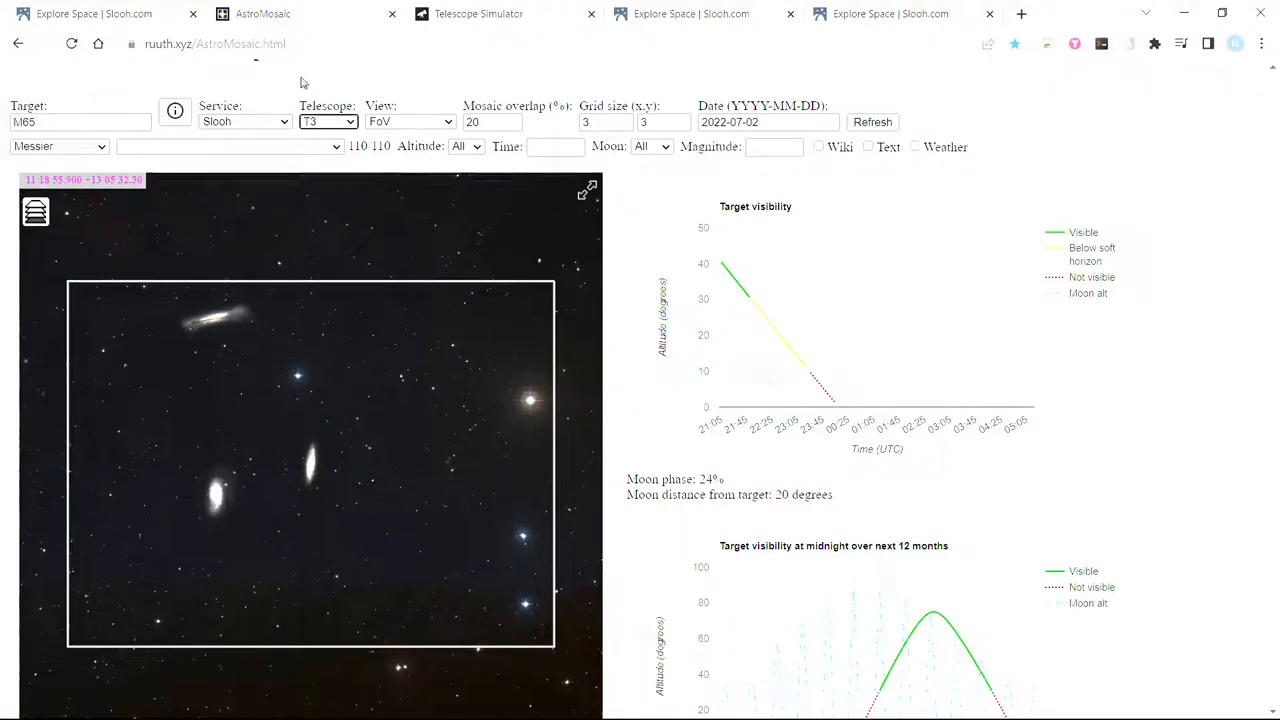
- Replace the target name with NGC7000 to show the North America Nebula
{"action": "triple_click", "coordinate": [80, 121]}
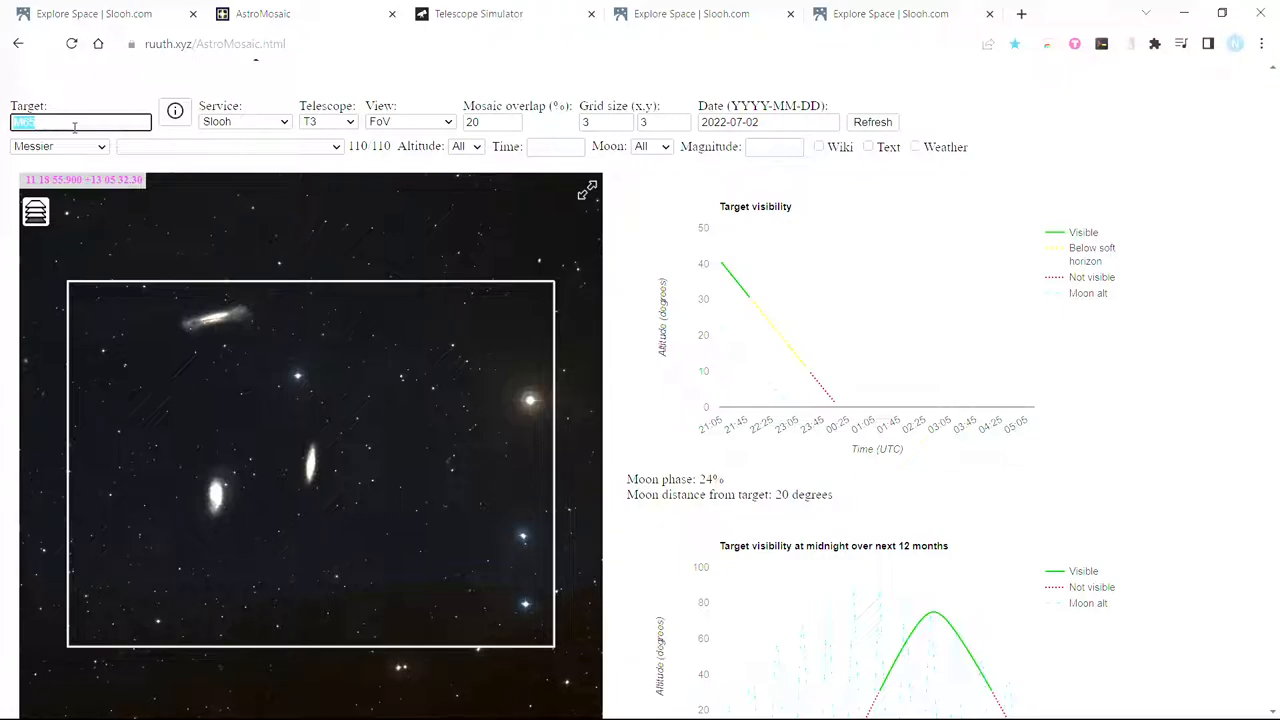
{"action": "type", "text": "NGC7000"}
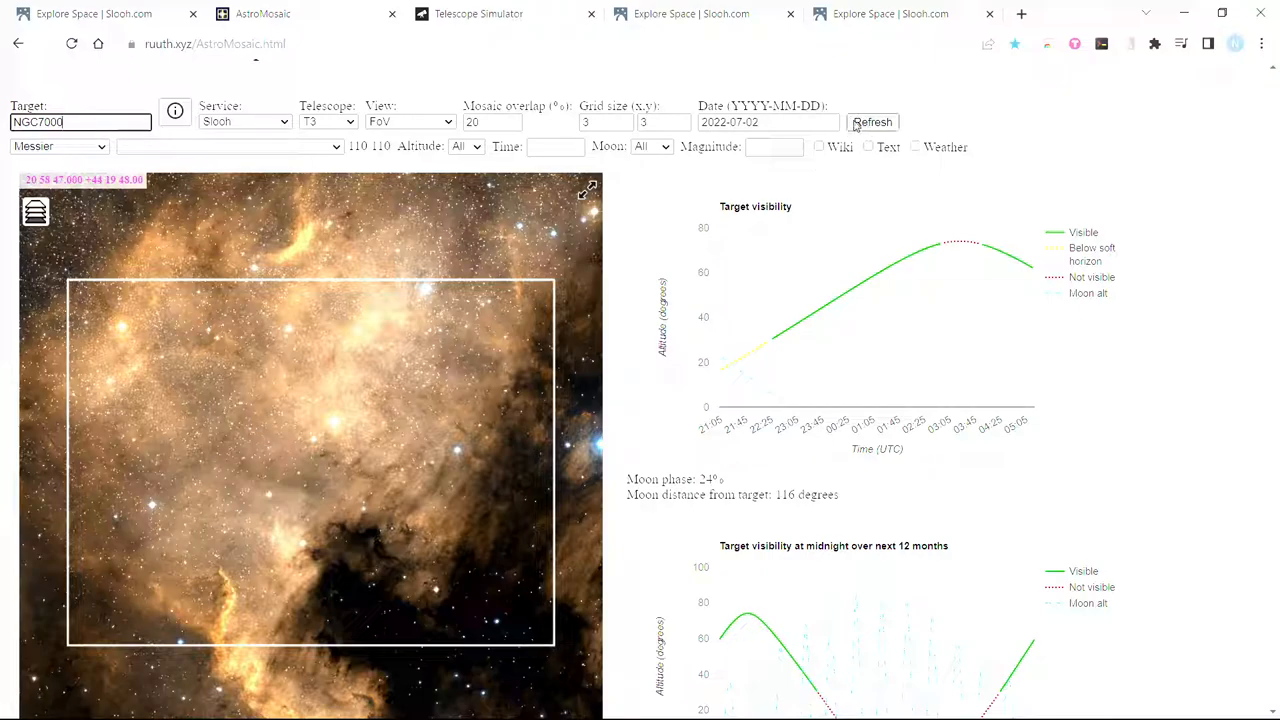
{"action": "mouse_move", "coordinate": [312, 525]}
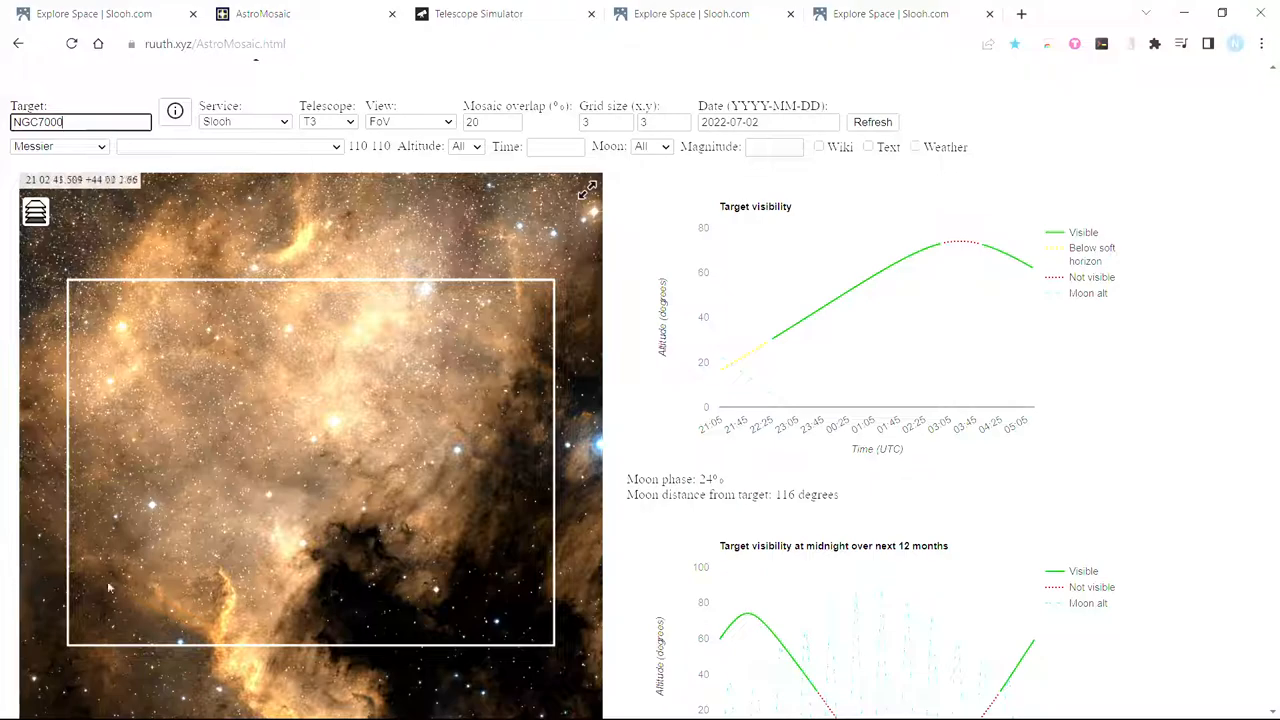
{"action": "mouse_move", "coordinate": [120, 572]}
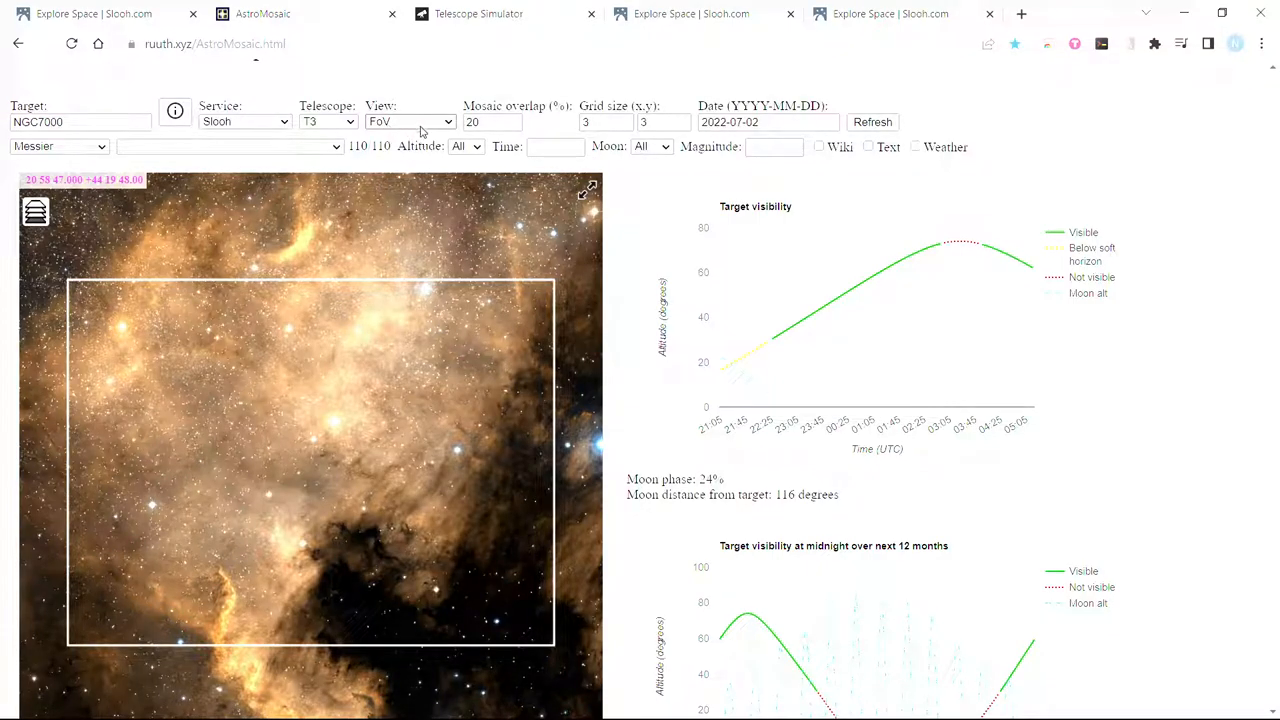
{"action": "mouse_move", "coordinate": [430, 160]}
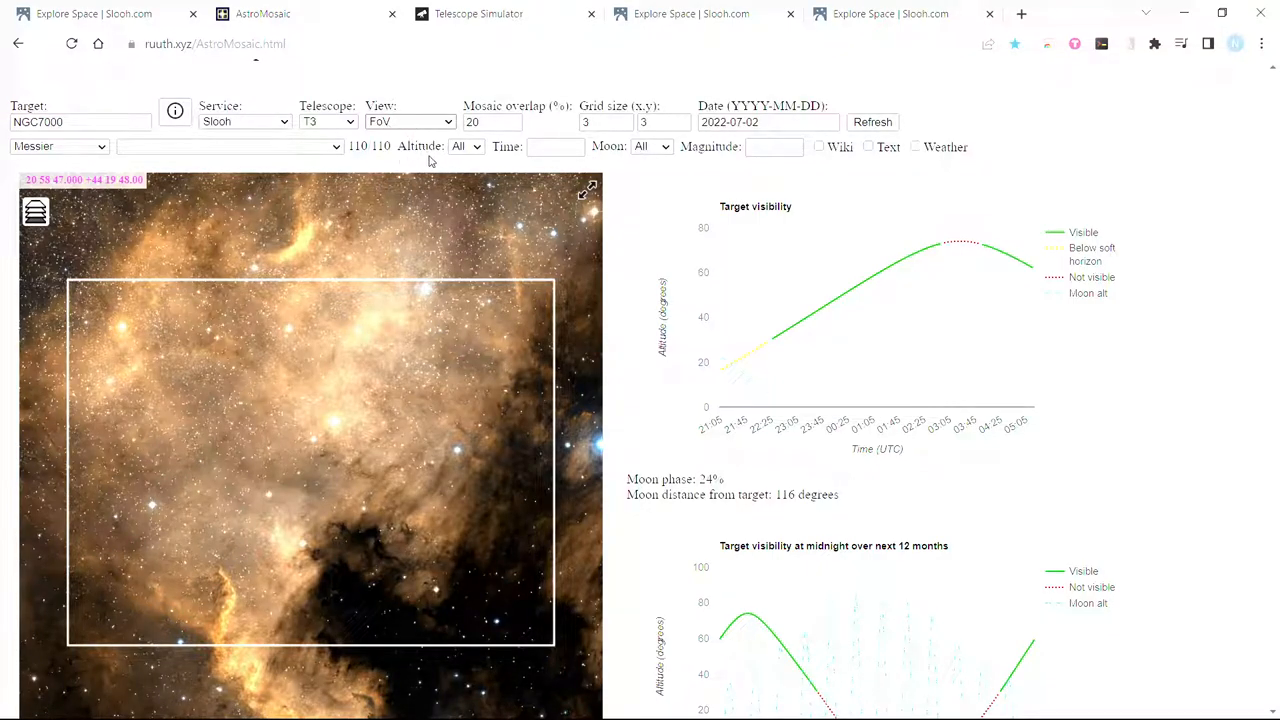
- Switch the View from single FoV to a 3x3 mosaic grid over NGC 7000
{"action": "left_click", "coordinate": [410, 121]}
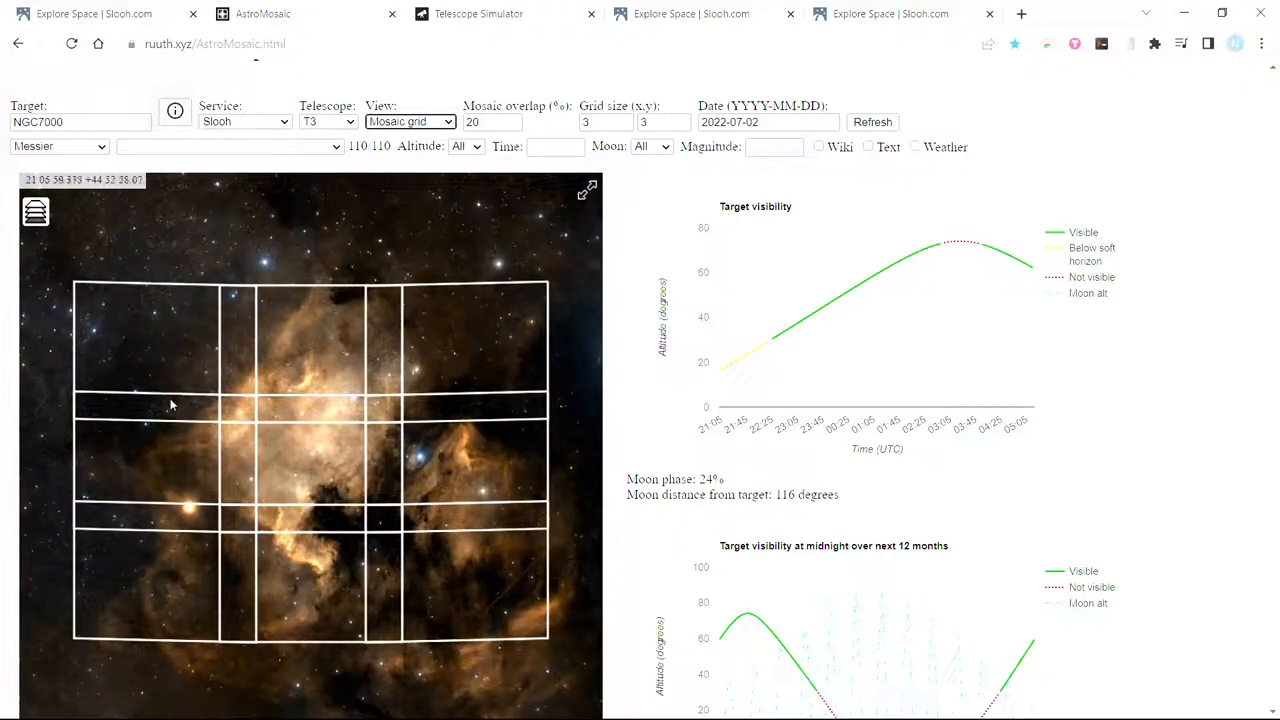
{"action": "mouse_move", "coordinate": [315, 585]}
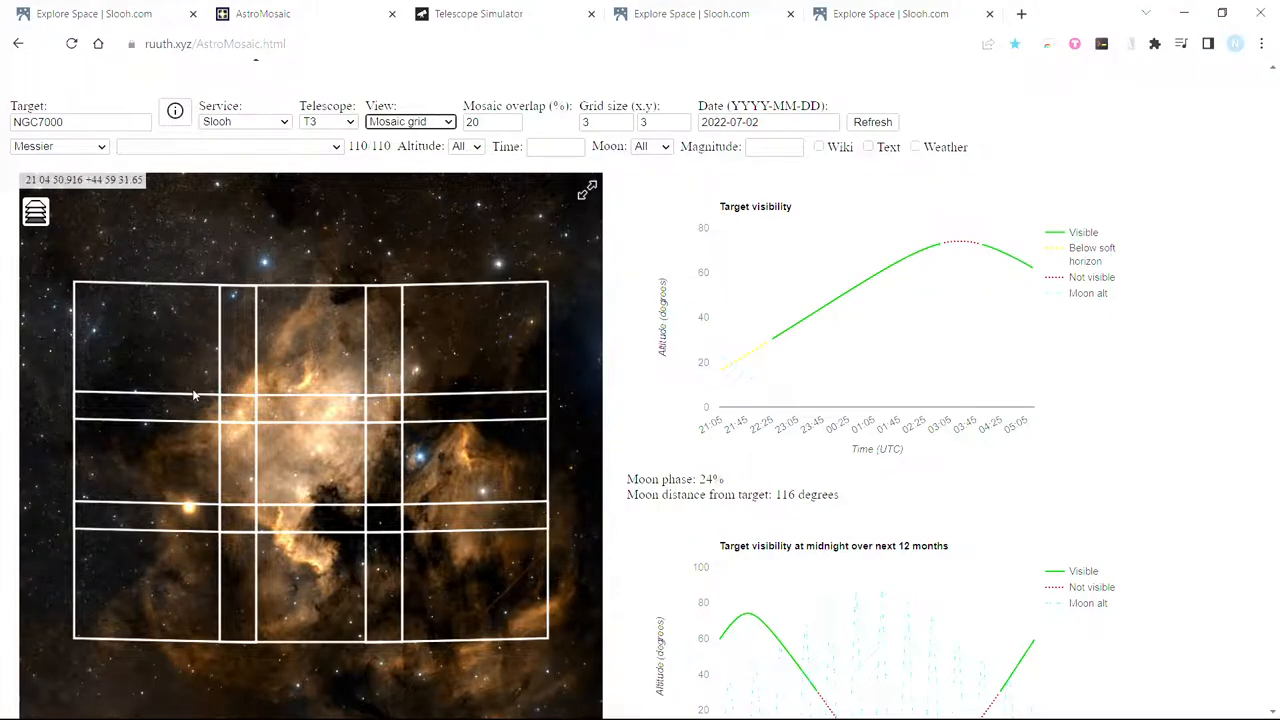
{"action": "mouse_move", "coordinate": [184, 428]}
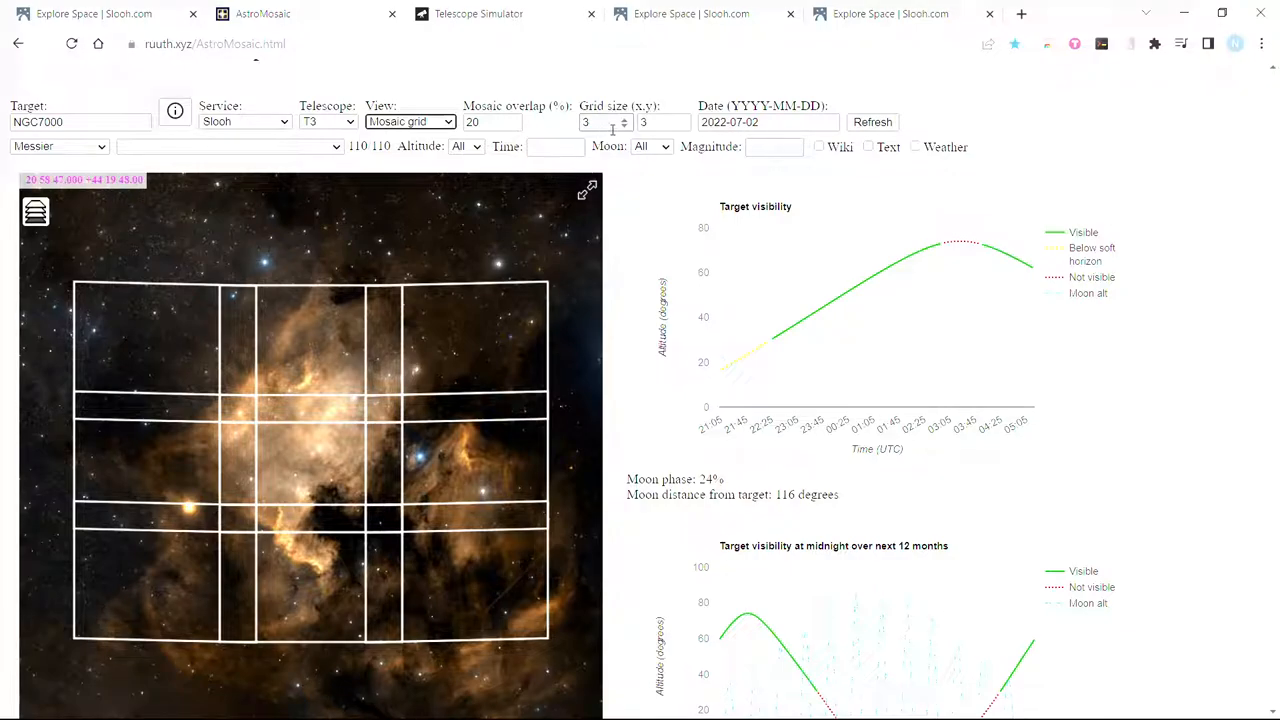
{"action": "mouse_move", "coordinate": [45, 355]}
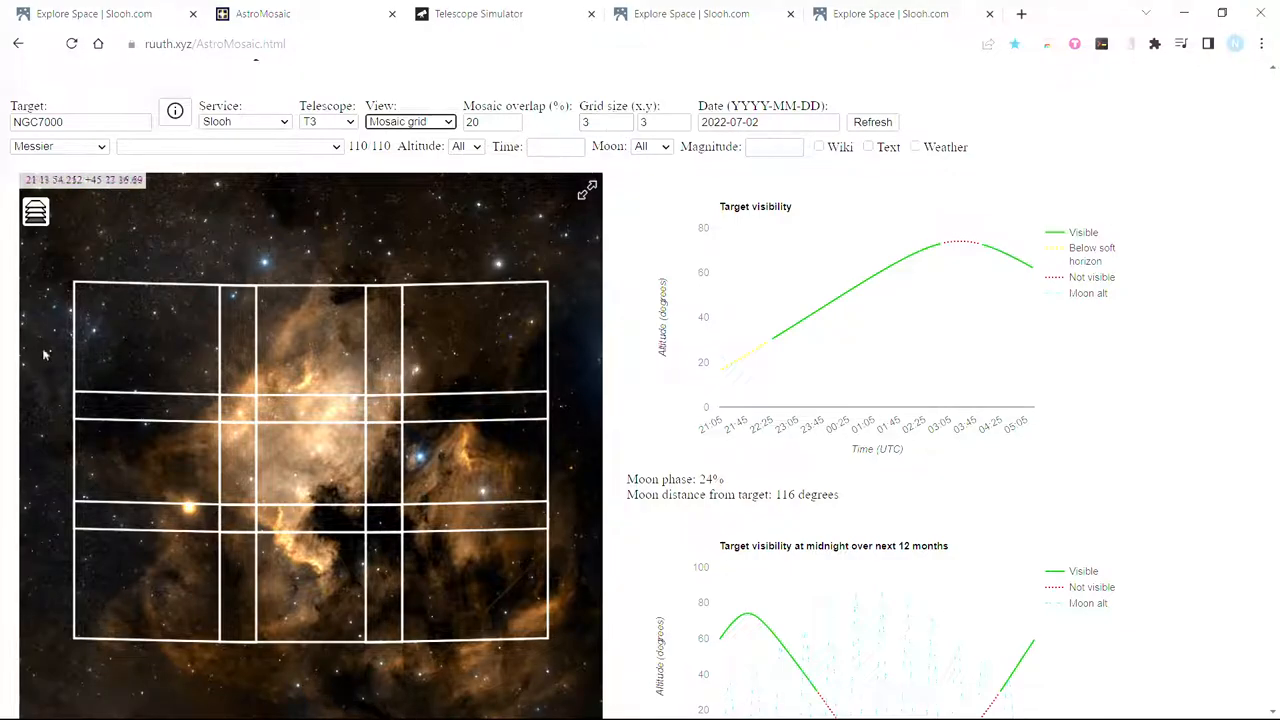
{"action": "mouse_move", "coordinate": [58, 371]}
{"action": "type", "text": "4"}
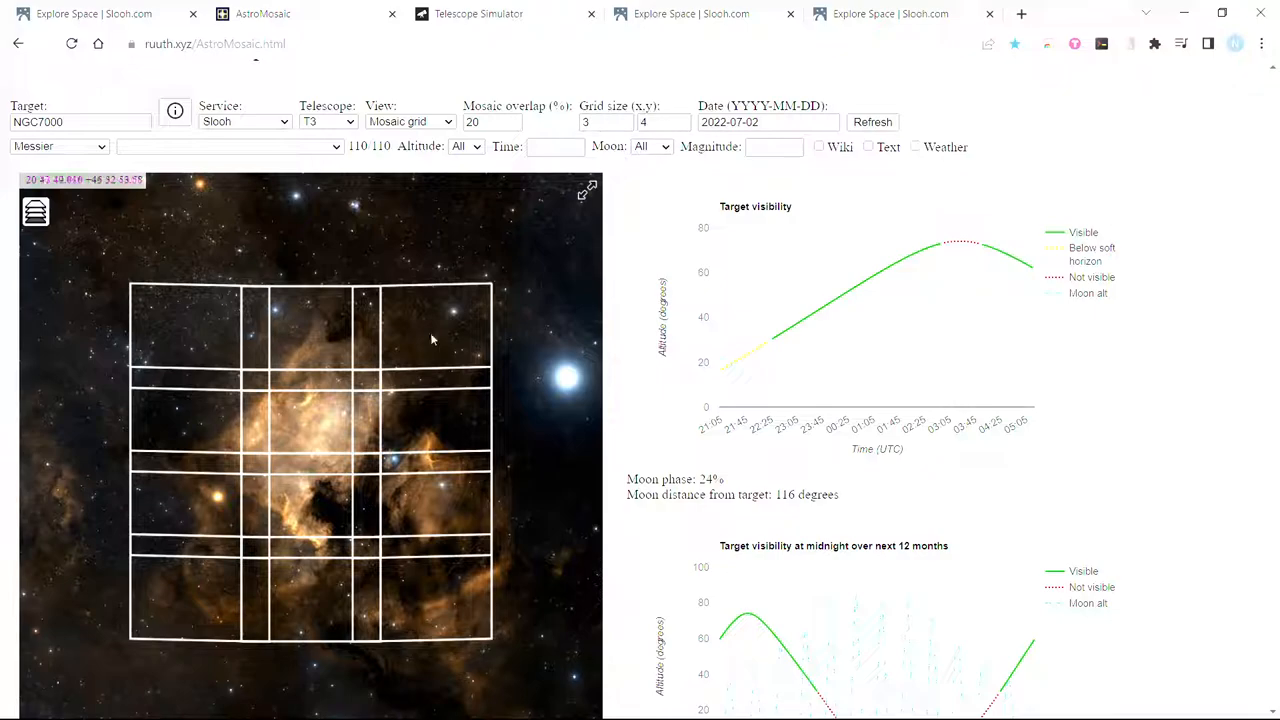
{"action": "mouse_move", "coordinate": [823, 308]}
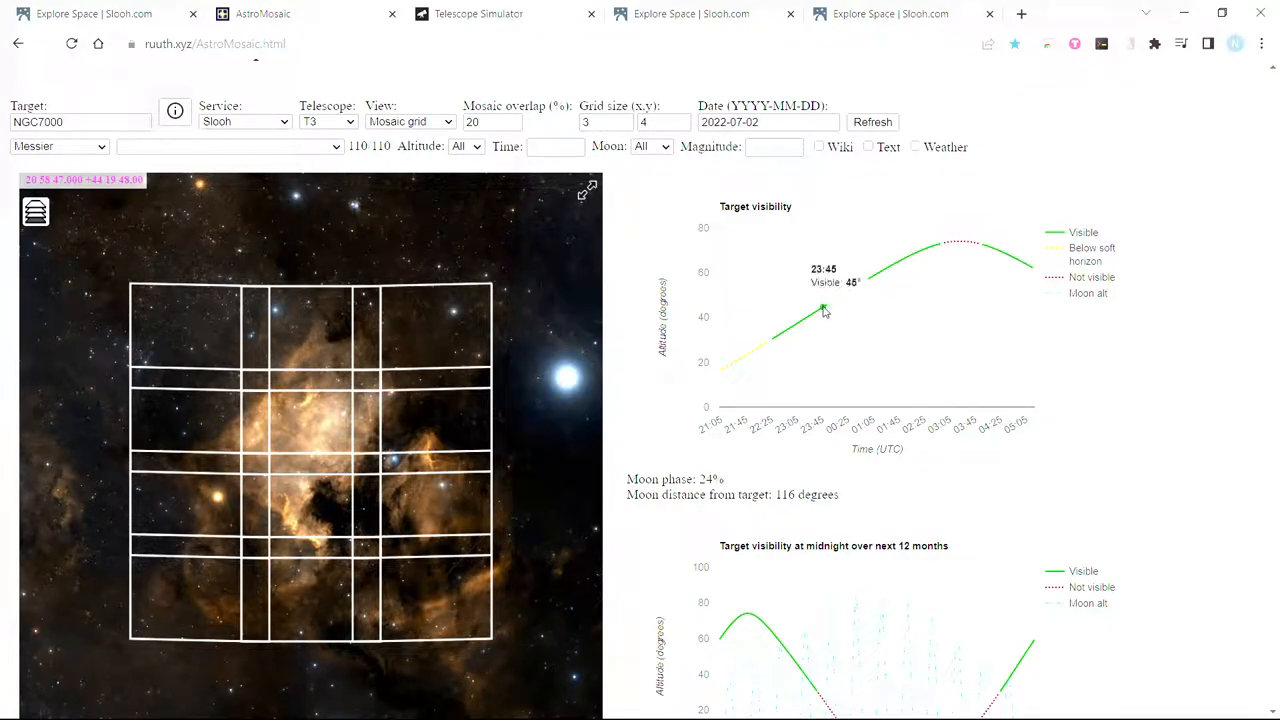
{"action": "mouse_move", "coordinate": [898, 290]}
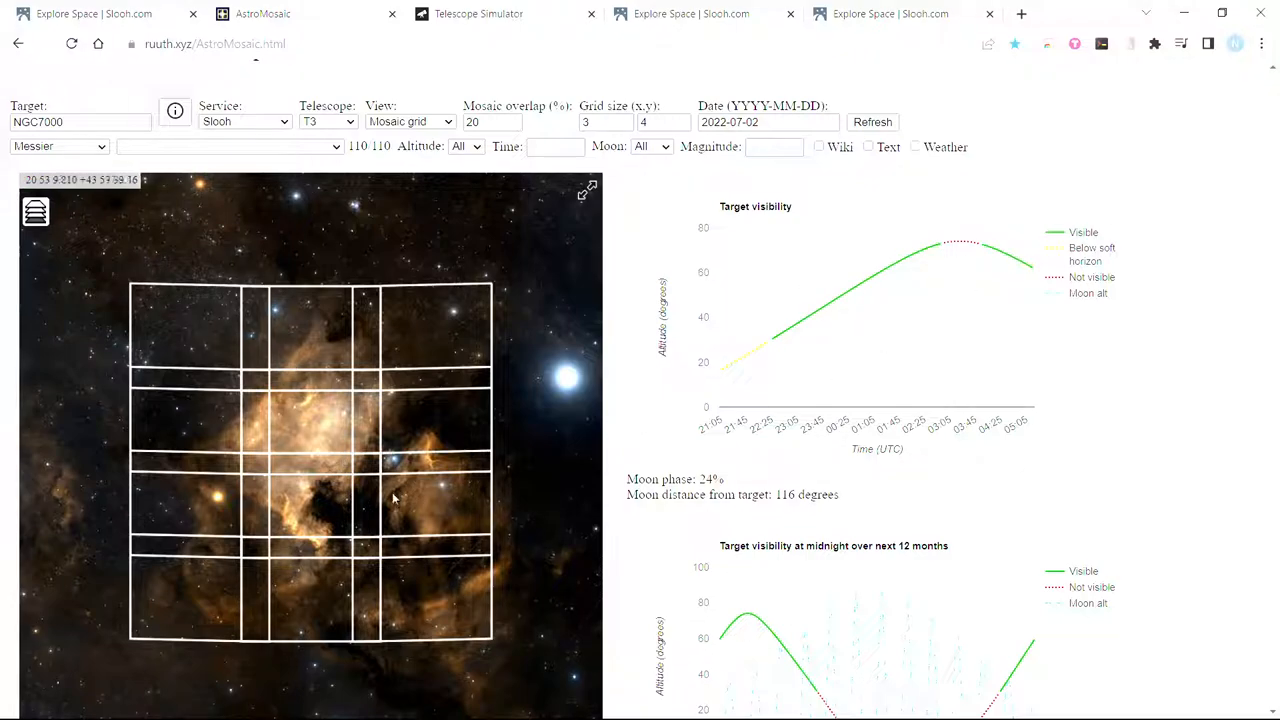
{"action": "mouse_move", "coordinate": [323, 478]}
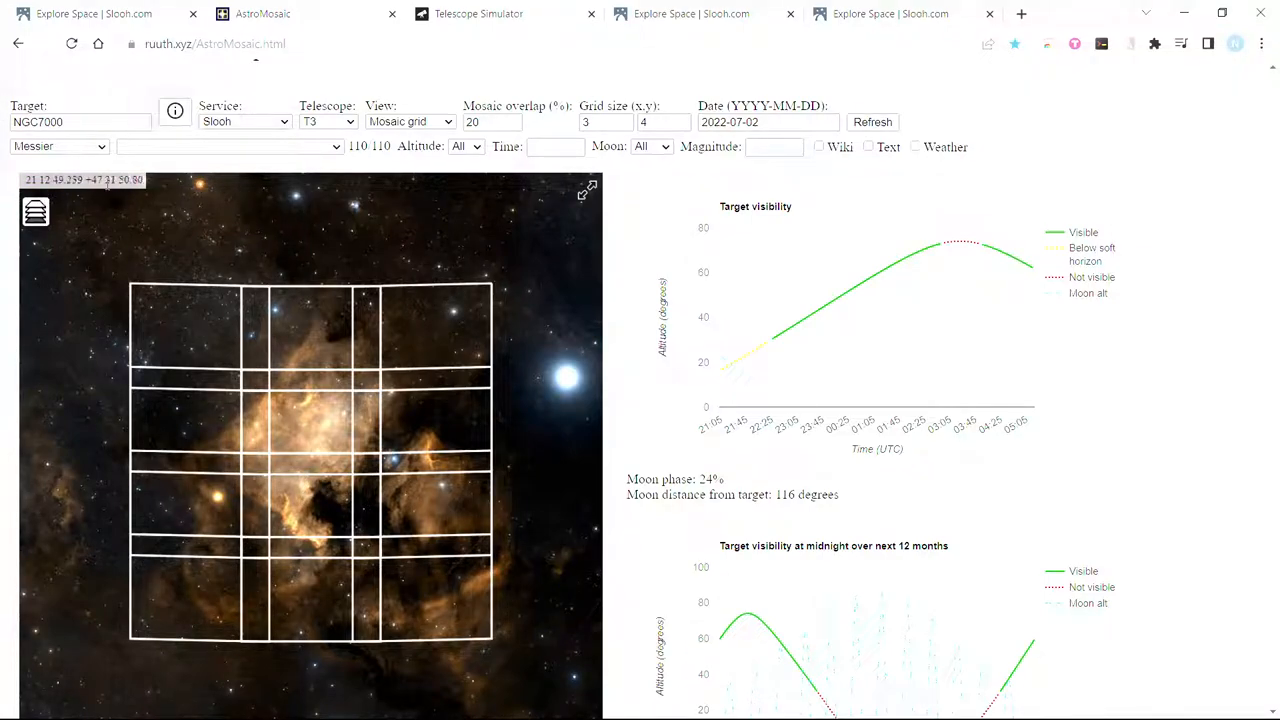
{"action": "mouse_move", "coordinate": [215, 343]}
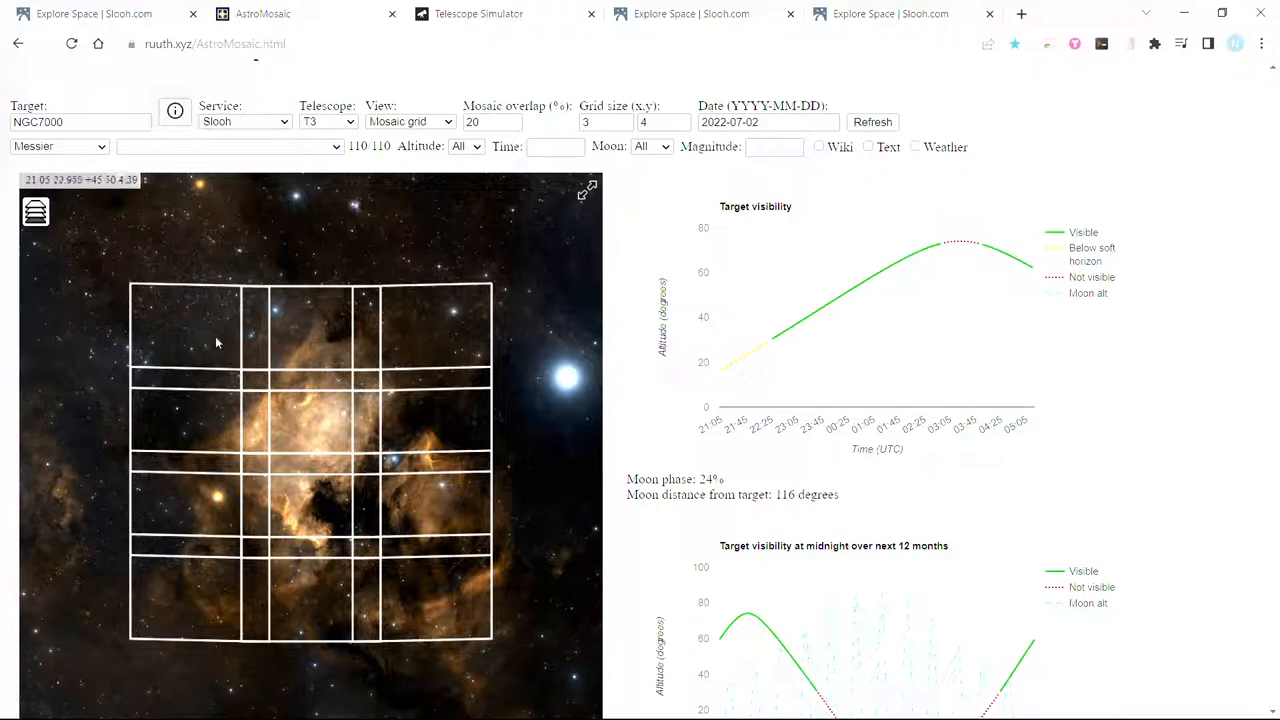
{"action": "mouse_move", "coordinate": [303, 495]}
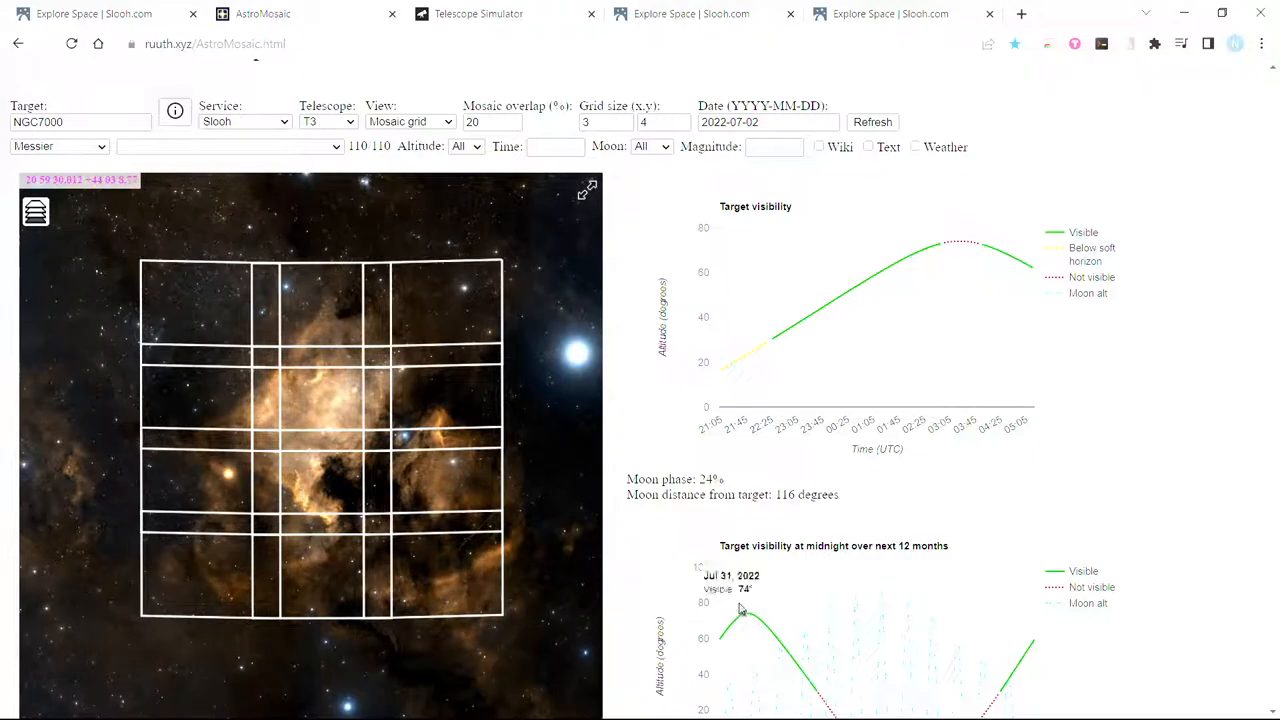
- Re-centre the 3x4 mosaic grid over the nebula's bright core
{"action": "left_click", "coordinate": [490, 121]}
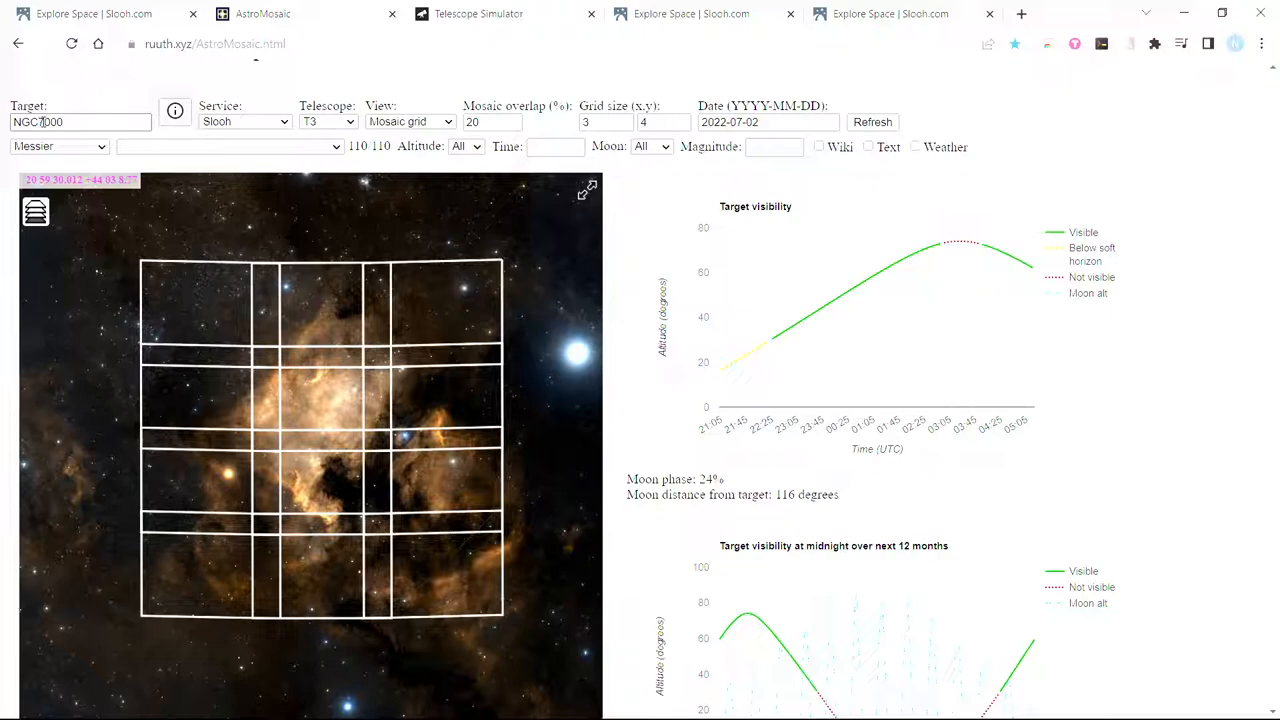
{"action": "mouse_move", "coordinate": [320, 467]}
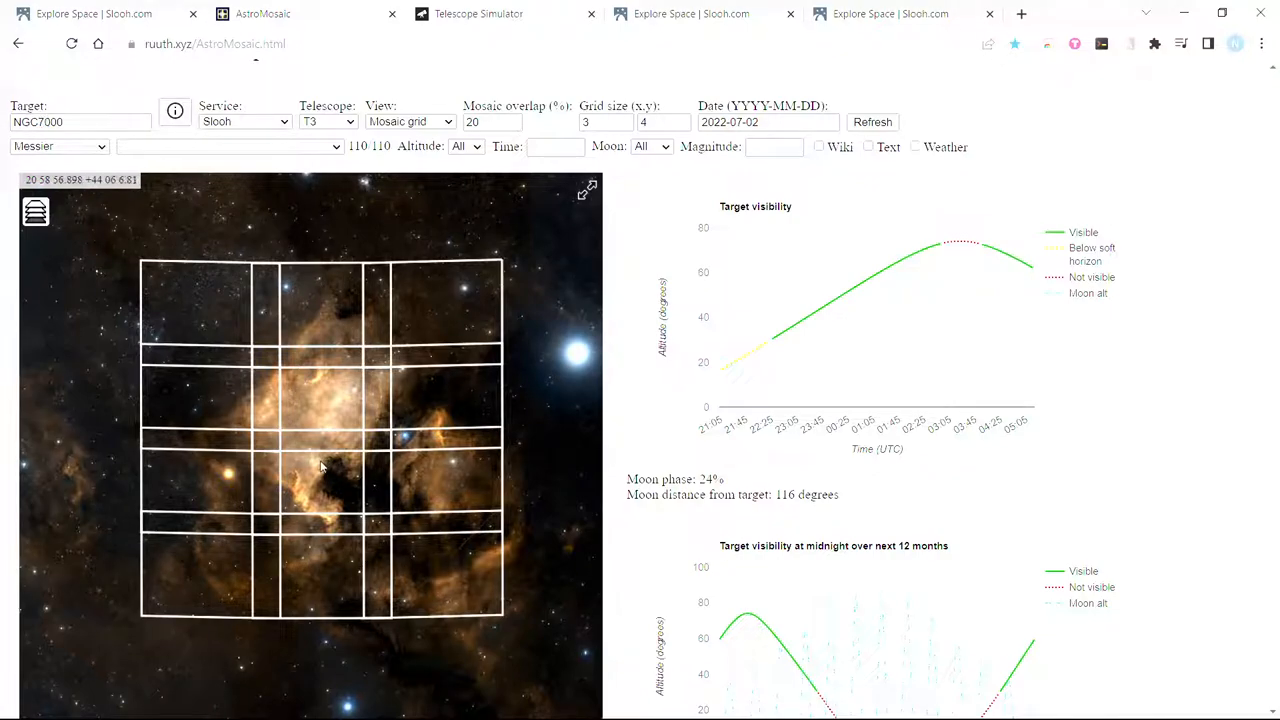
{"action": "mouse_move", "coordinate": [323, 470]}
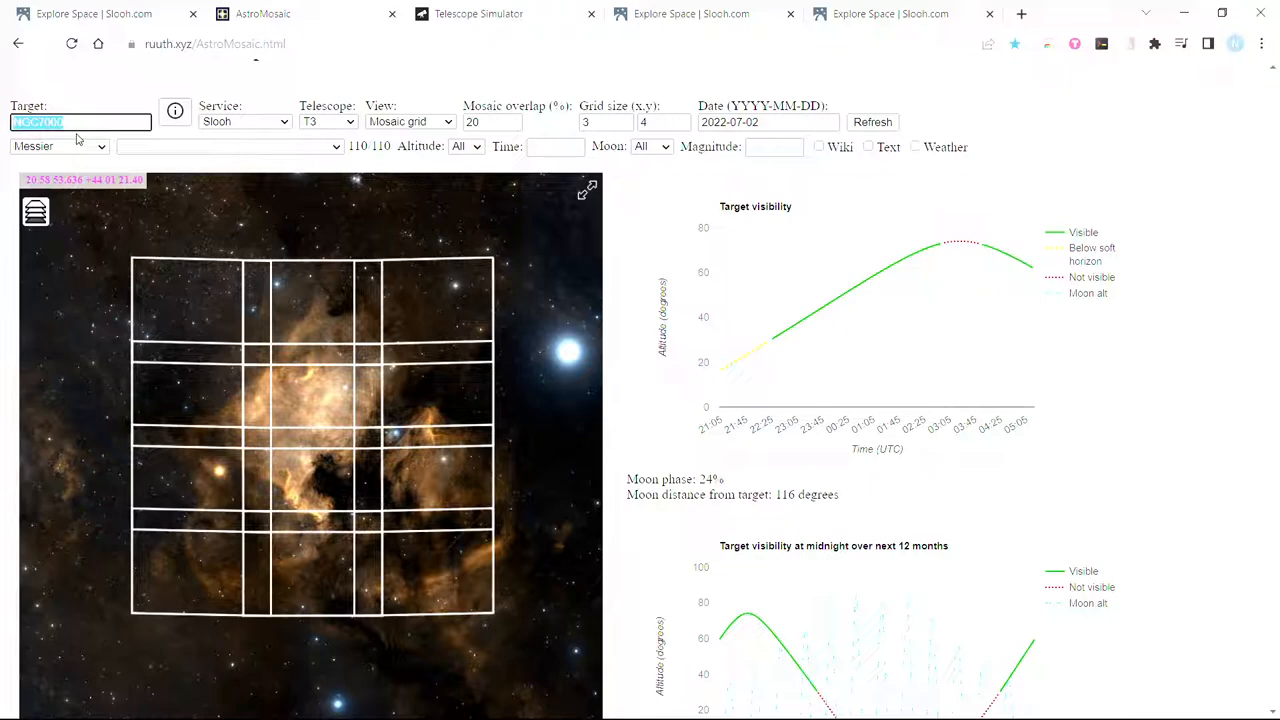
- Enter the target coordinates 20 58 53.636 +44 01 21.4 to redraw the mosaic
{"action": "type", "text": "20 58"}
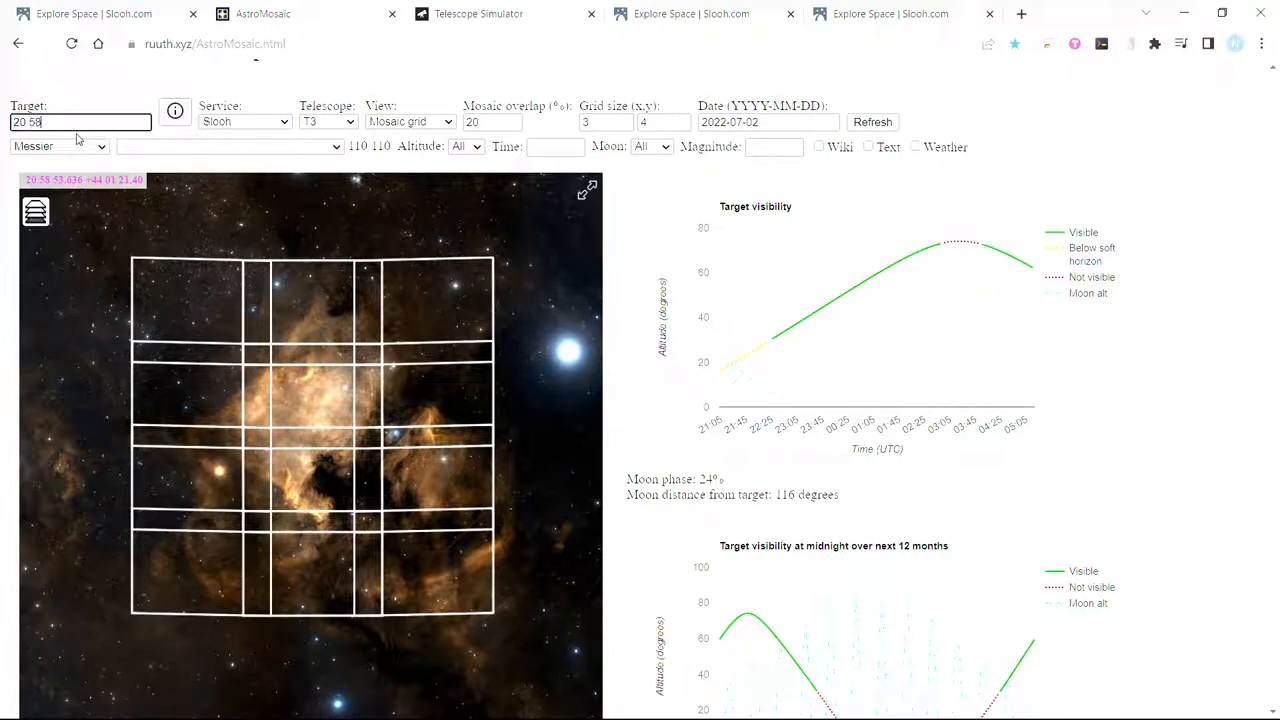
{"action": "type", "text": "5"}
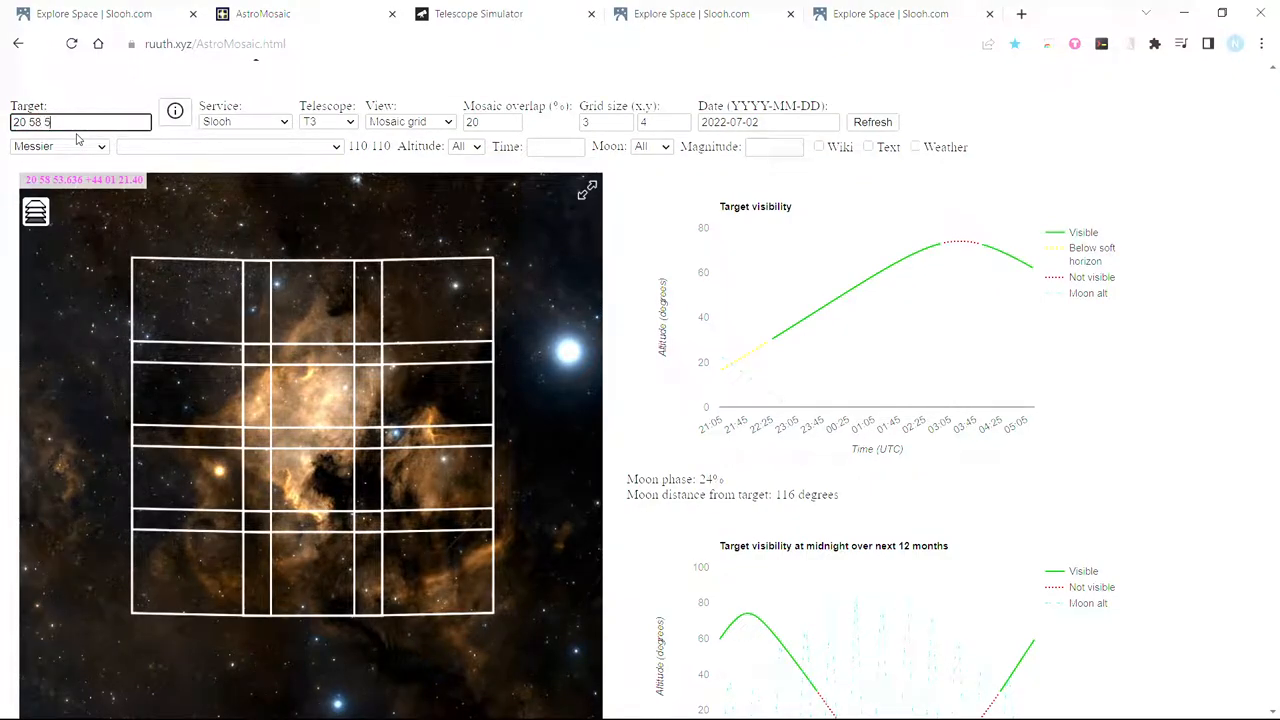
{"action": "type", "text": "3"}
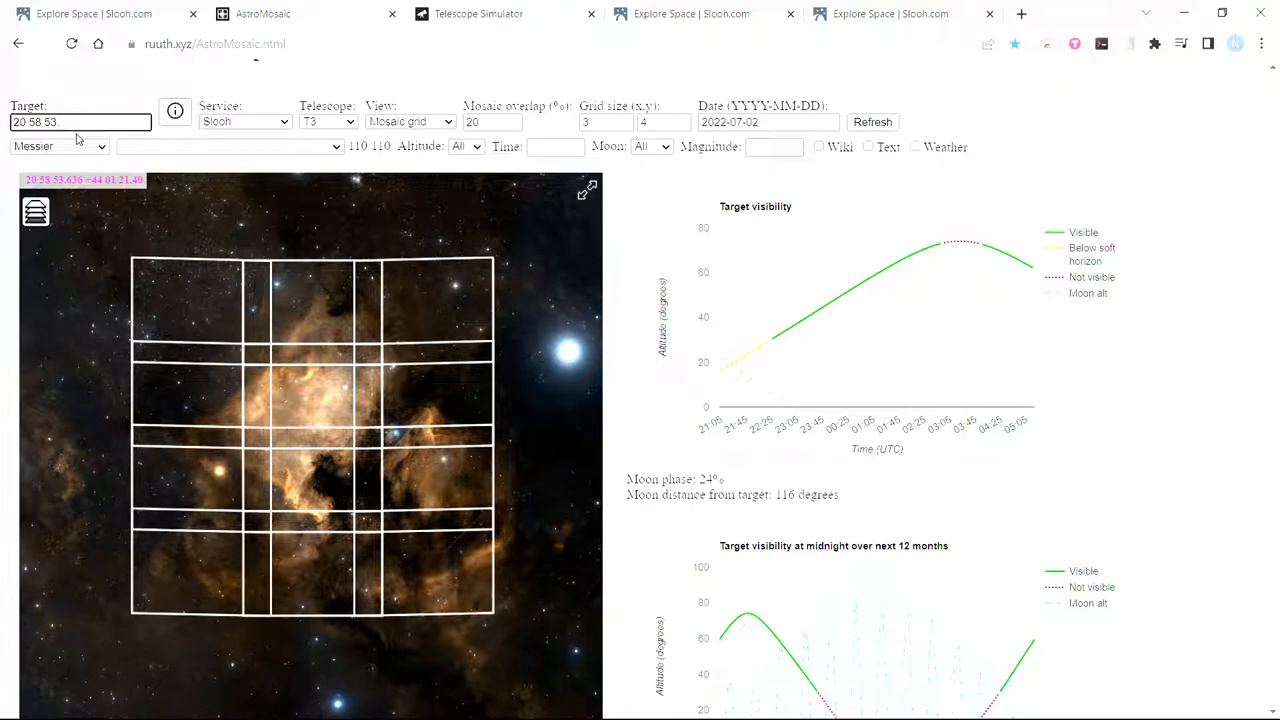
{"action": "type", "text": ".636"}
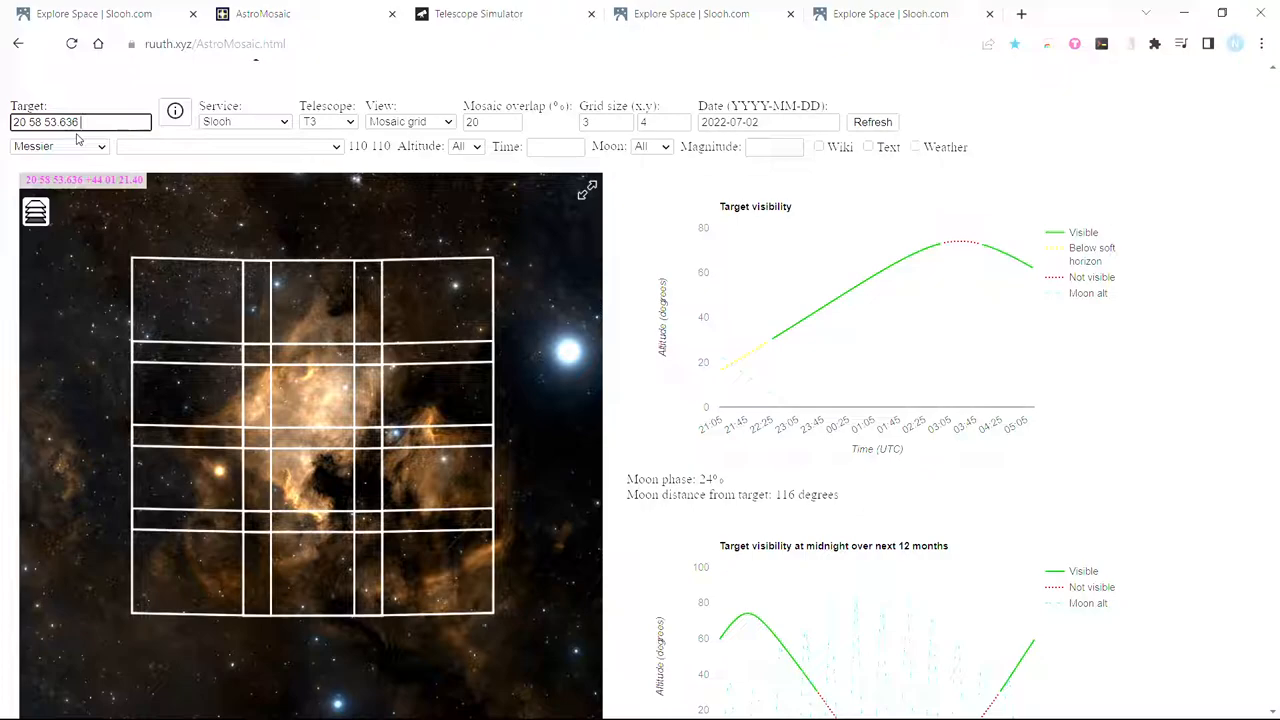
{"action": "type", "text": "+44"}
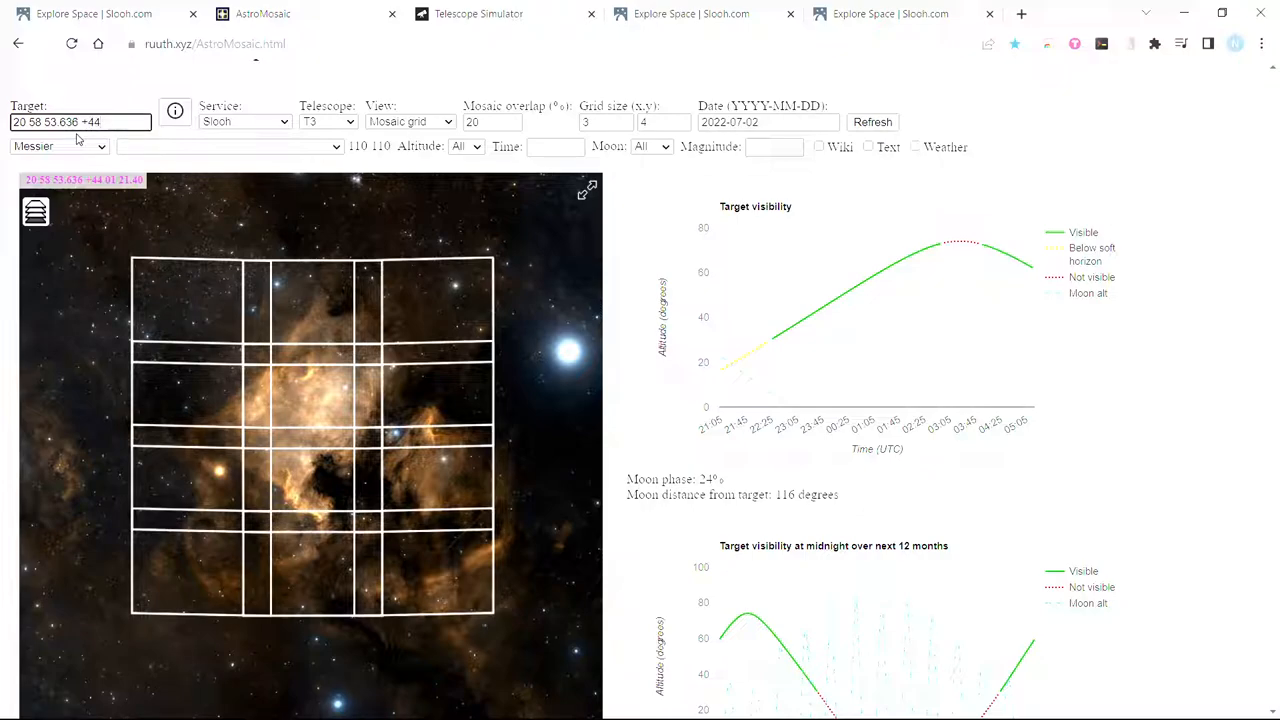
{"action": "type", "text": "01"}
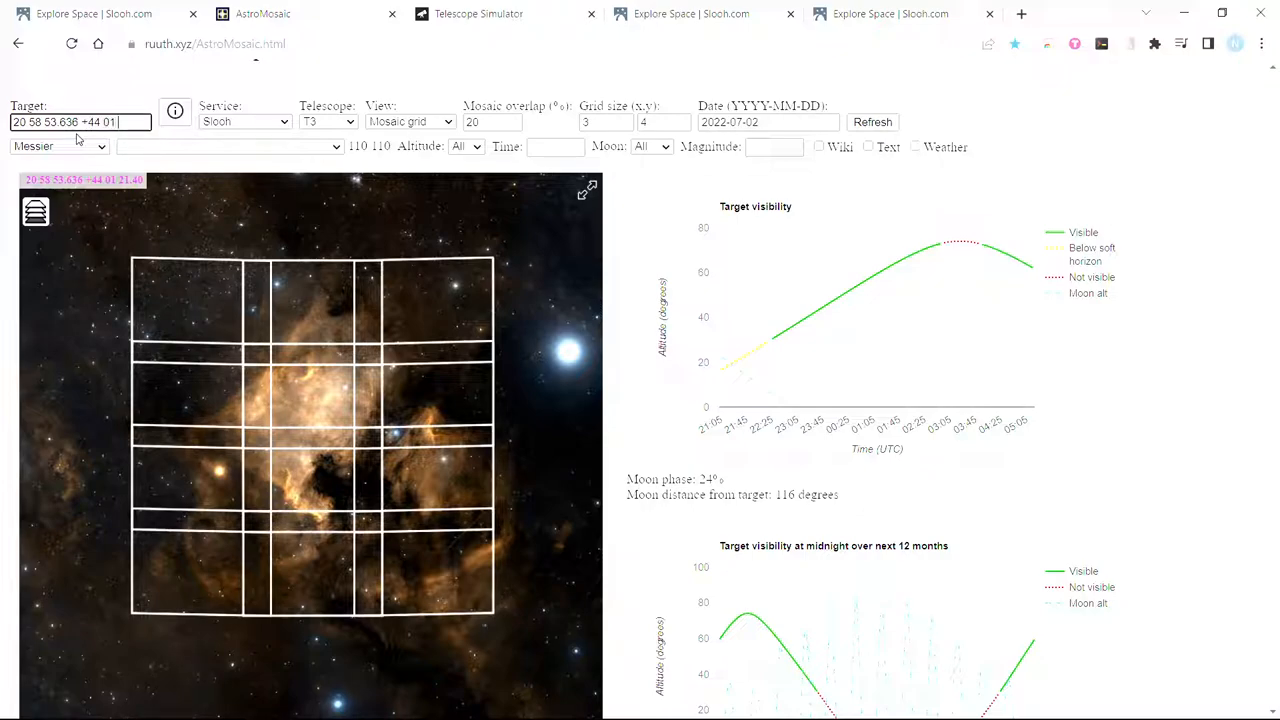
{"action": "type", "text": "21.4"}
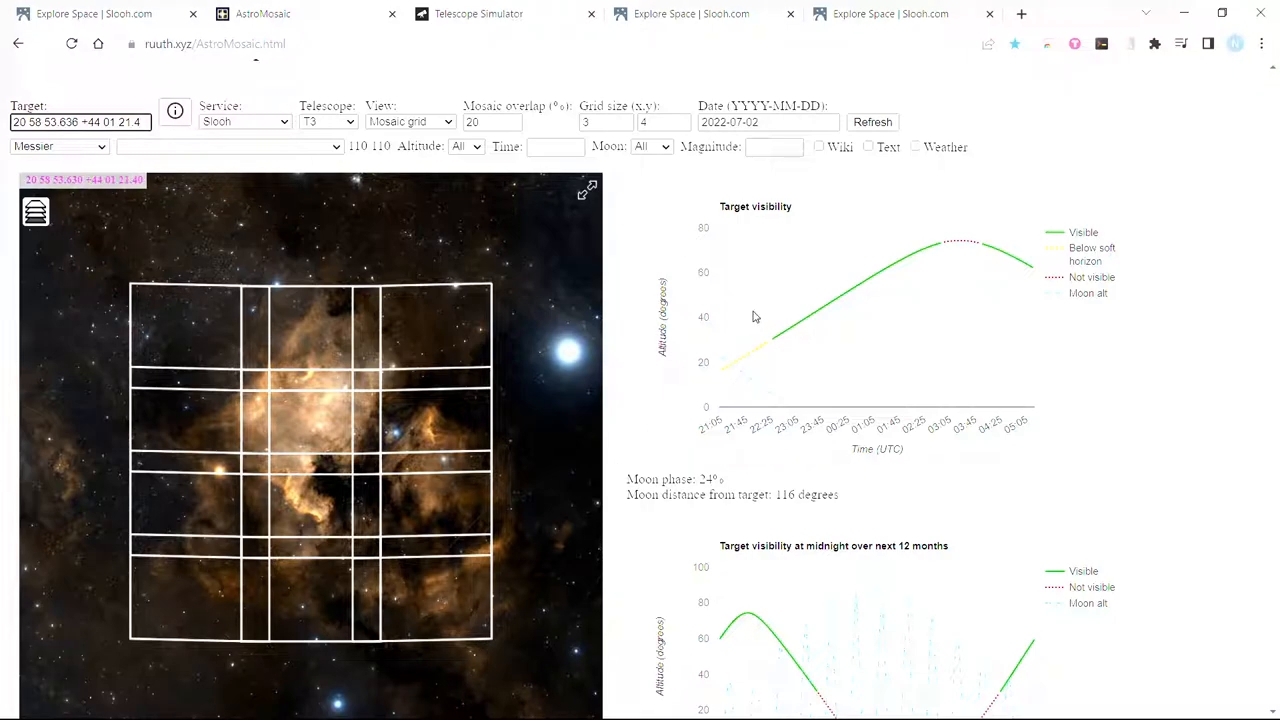
{"action": "mouse_move", "coordinate": [738, 276]}
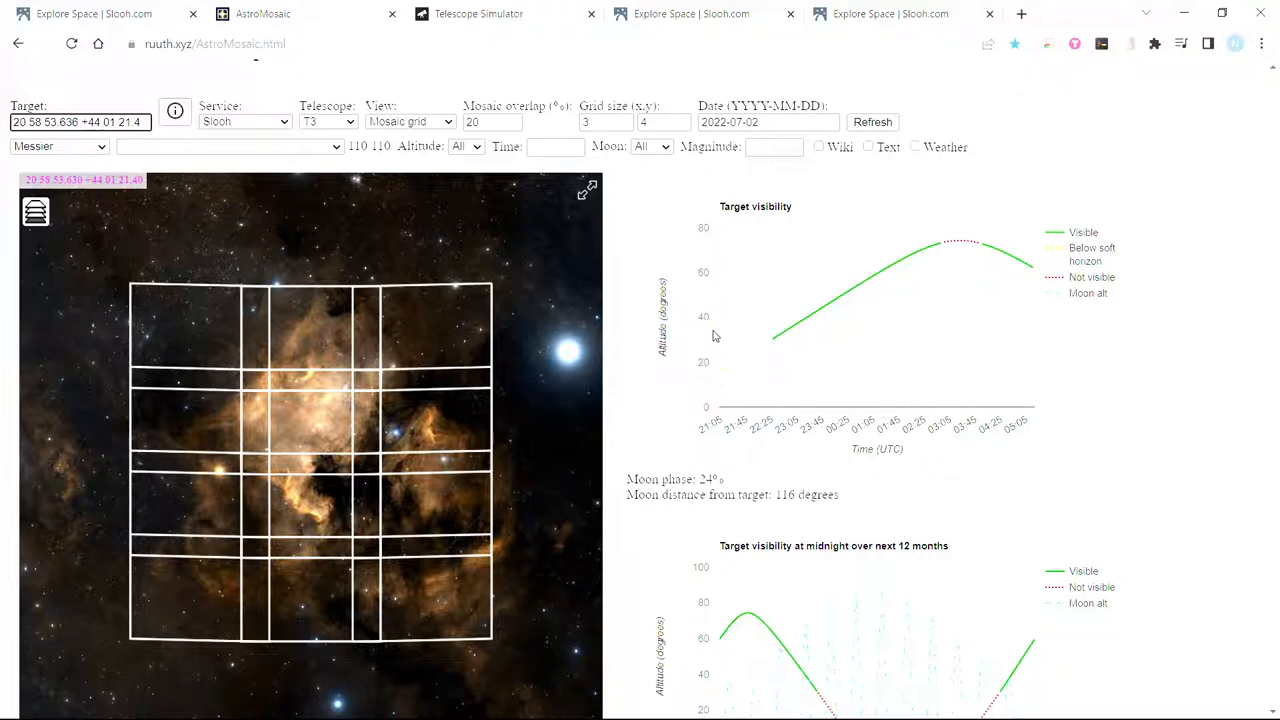
{"action": "mouse_move", "coordinate": [688, 258]}
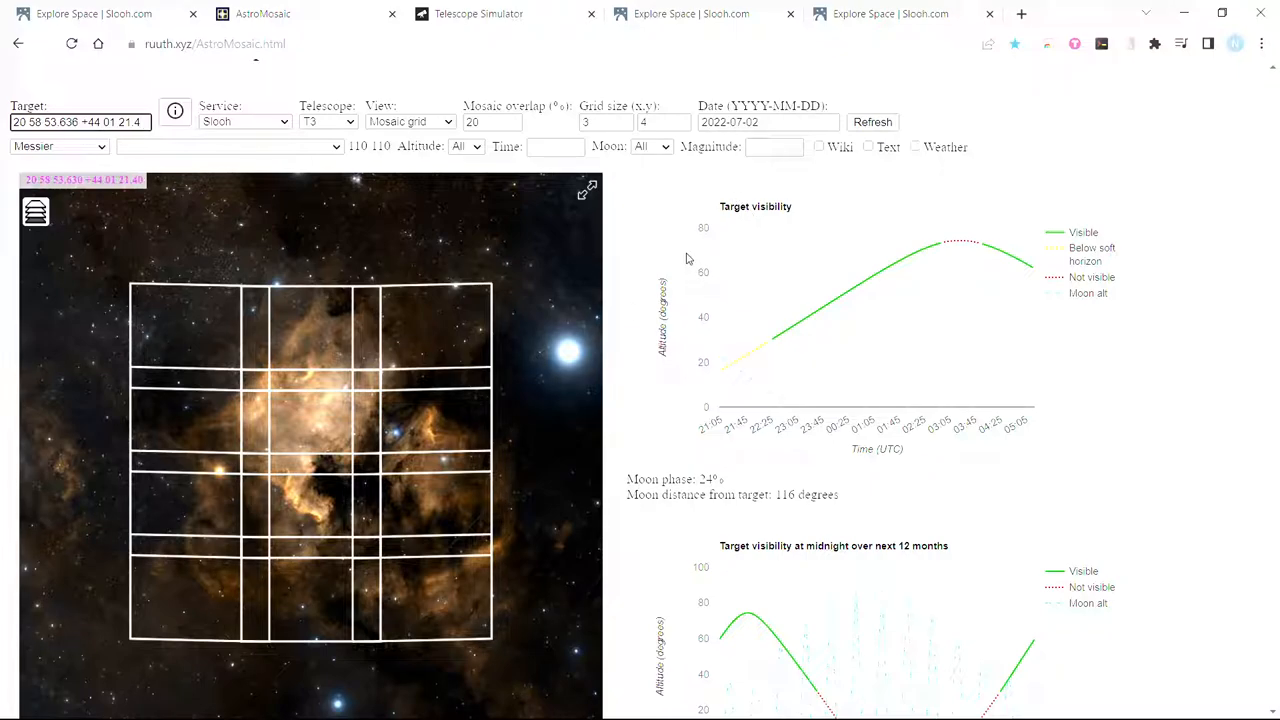
{"action": "mouse_move", "coordinate": [810, 260]}
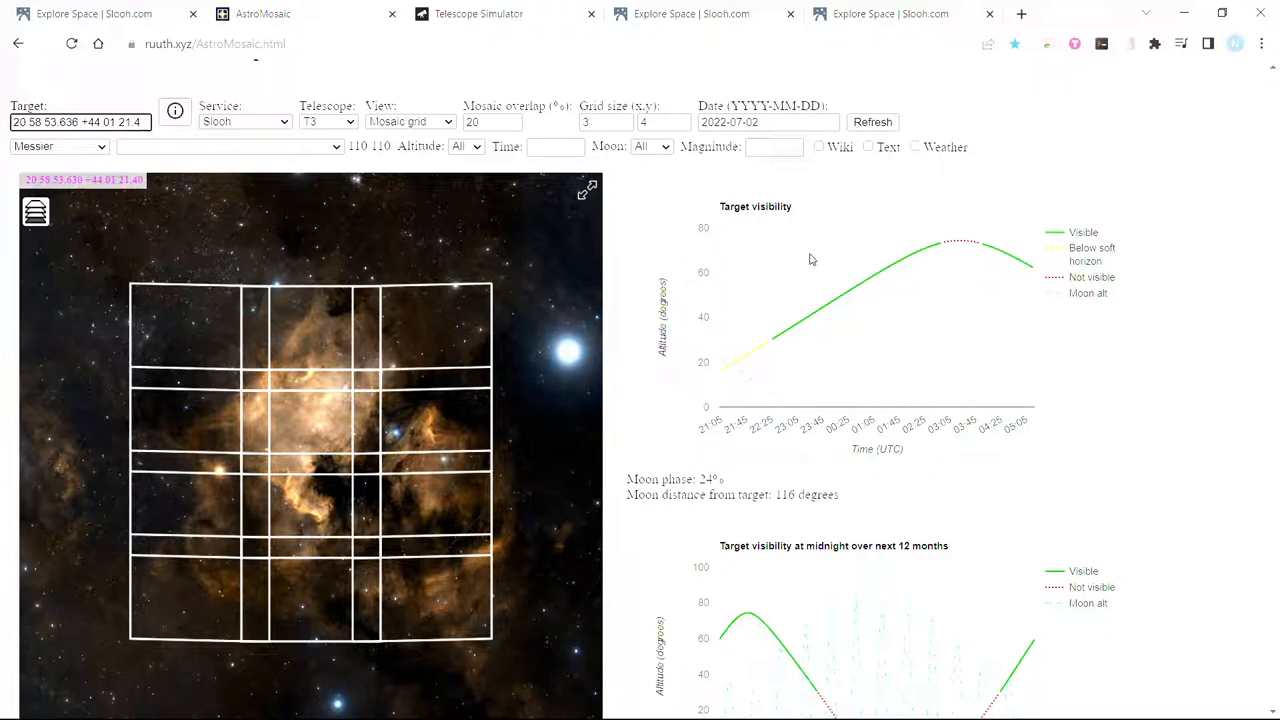
- Scroll down to the table of twelve mosaic pane centre coordinates
{"action": "scroll", "scroll_direction": "down", "scroll_amount": 3}
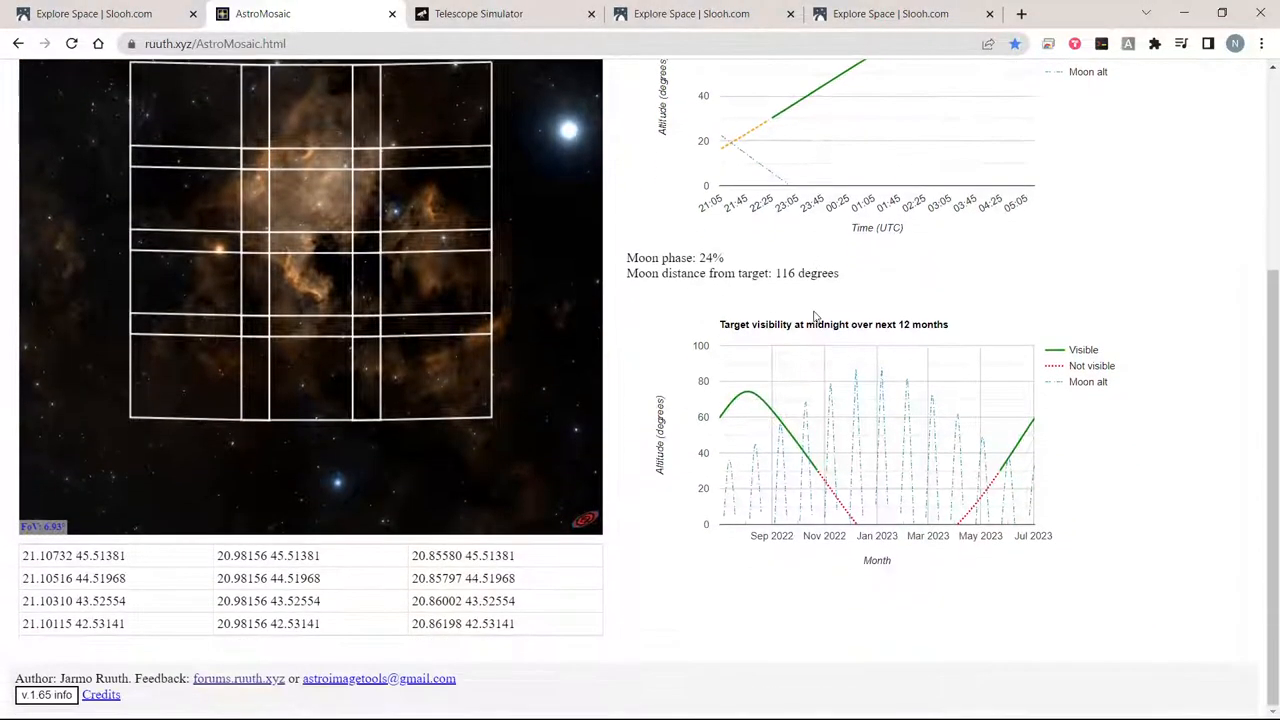
{"action": "mouse_move", "coordinate": [18, 575]}
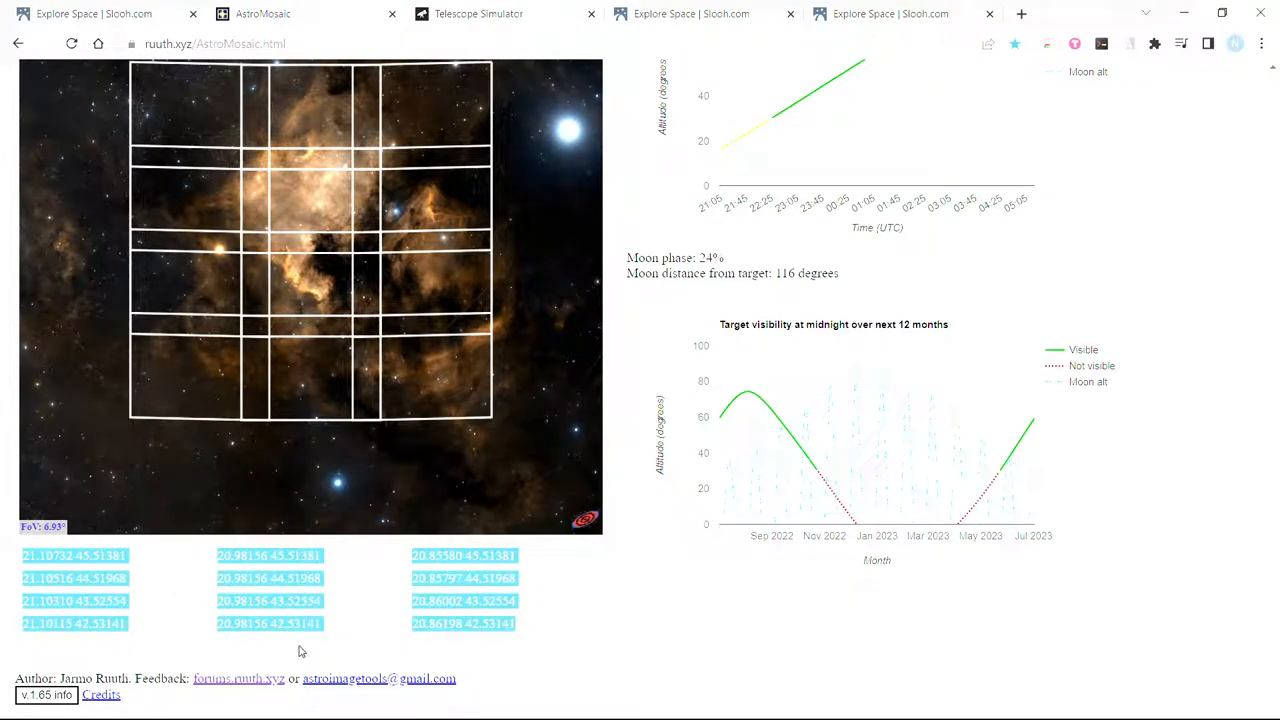
{"action": "mouse_move", "coordinate": [612, 620]}
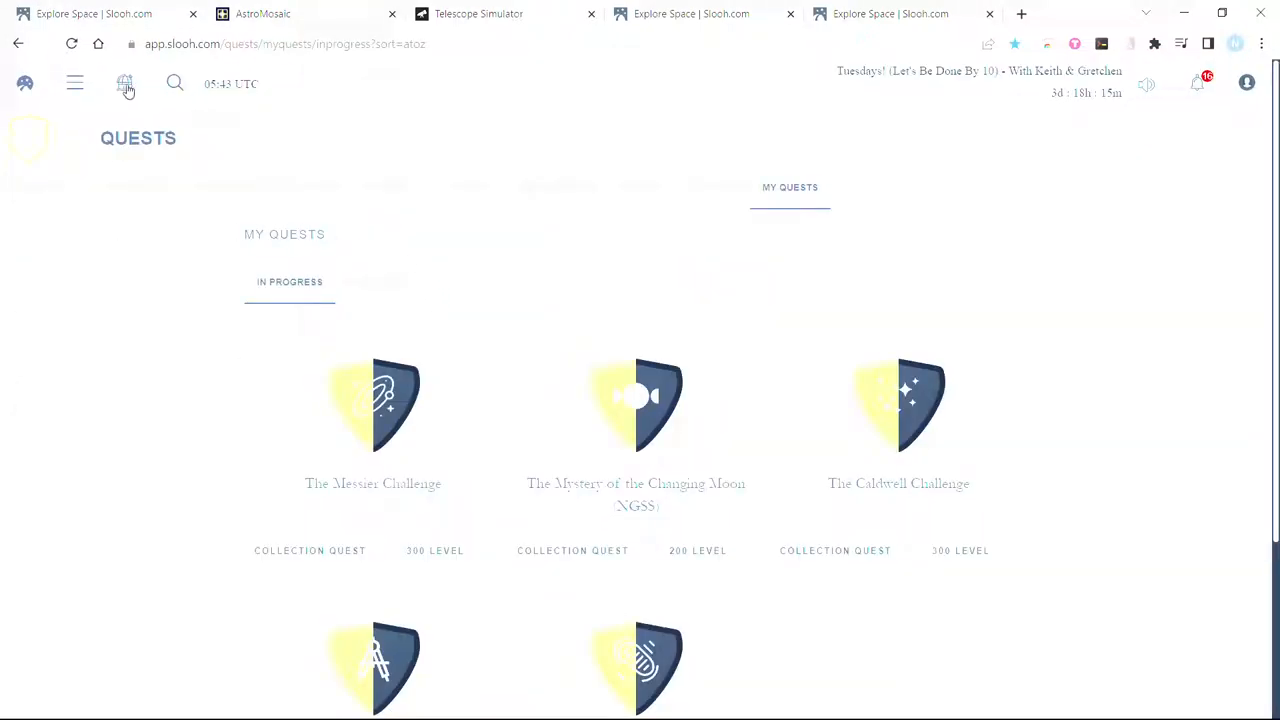
- Open Slooh's Mission Setup schedule and scroll to the reservable slots from 06:30 UTC
{"action": "left_click", "coordinate": [124, 83]}
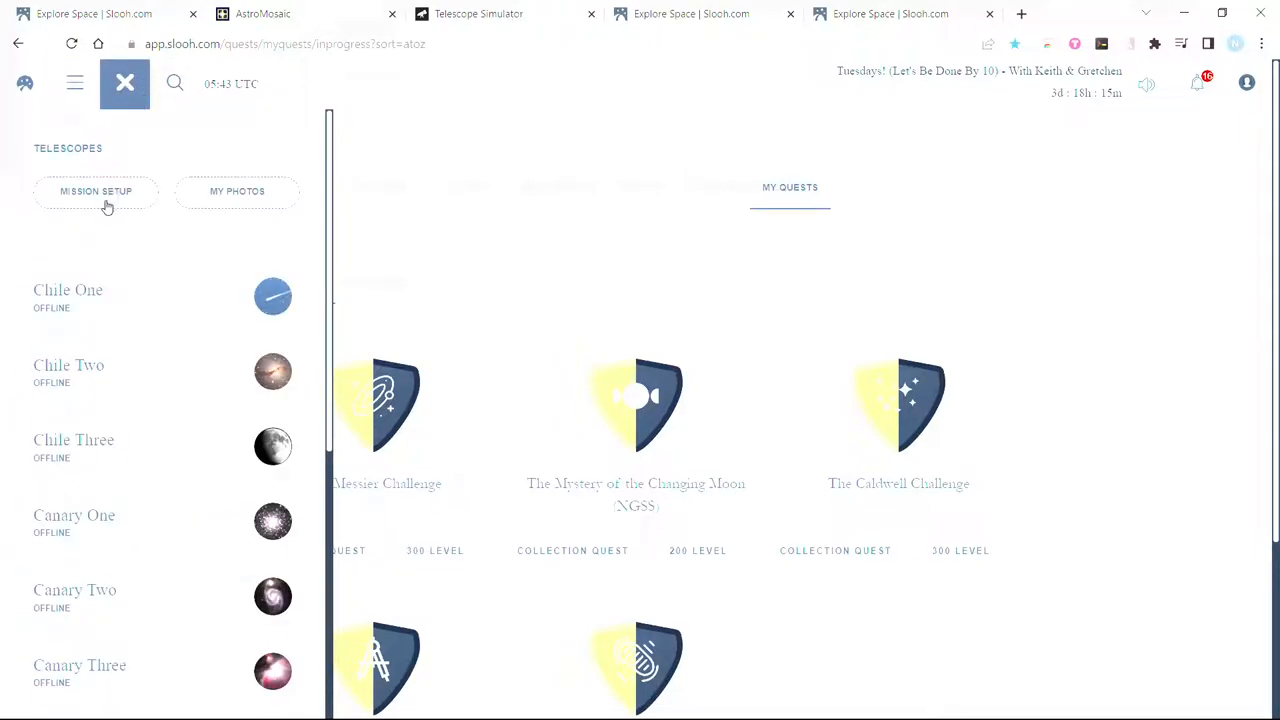
{"action": "left_click", "coordinate": [96, 191]}
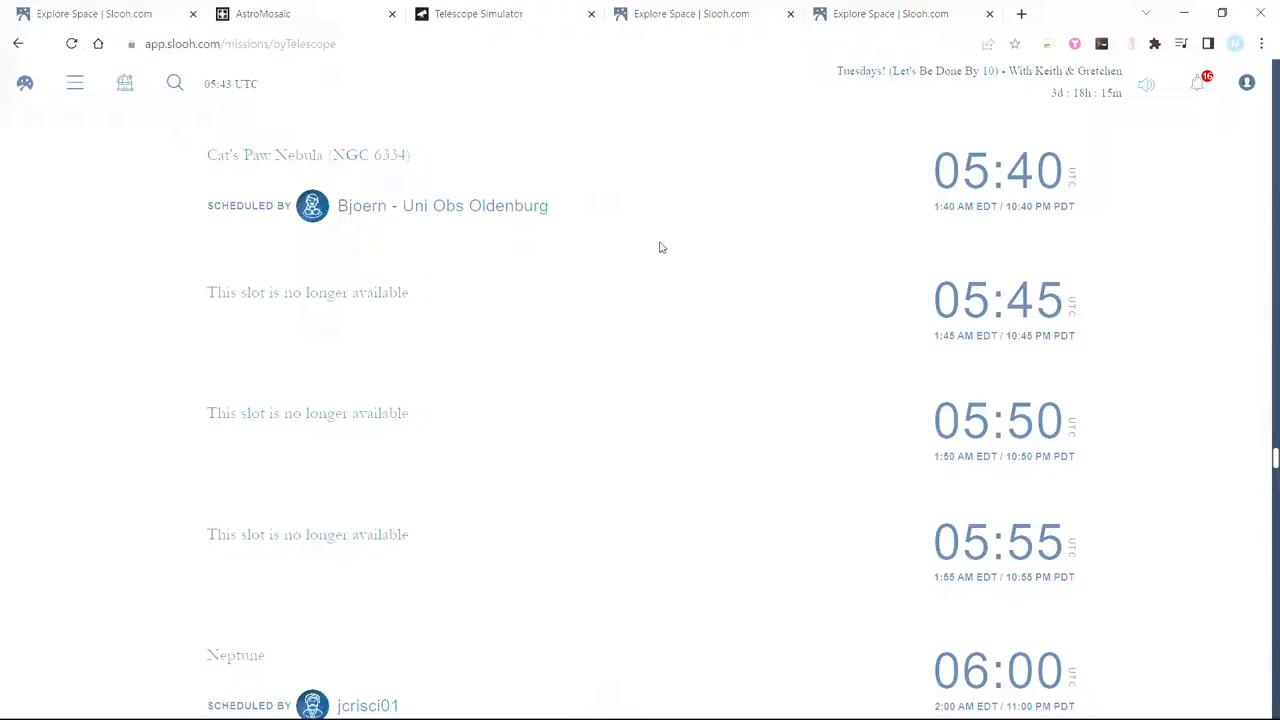
{"action": "scroll", "scroll_direction": "down", "scroll_amount": 3}
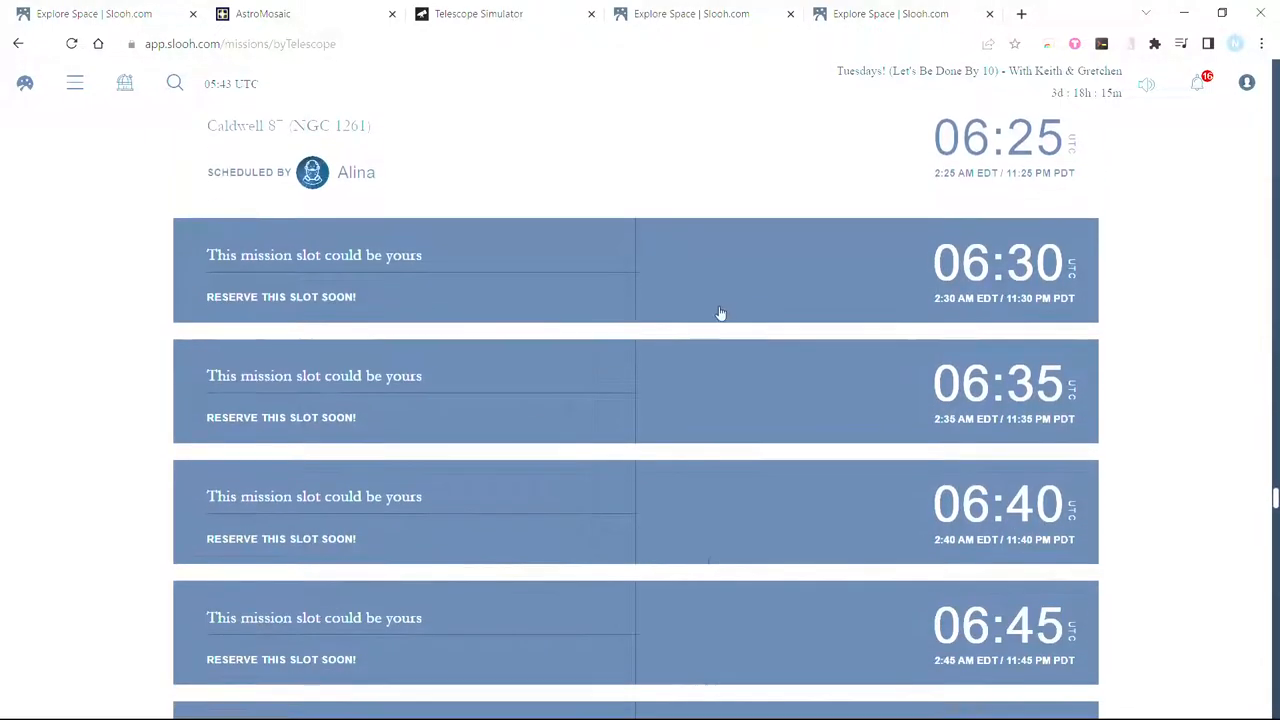
{"action": "mouse_move", "coordinate": [347, 308]}
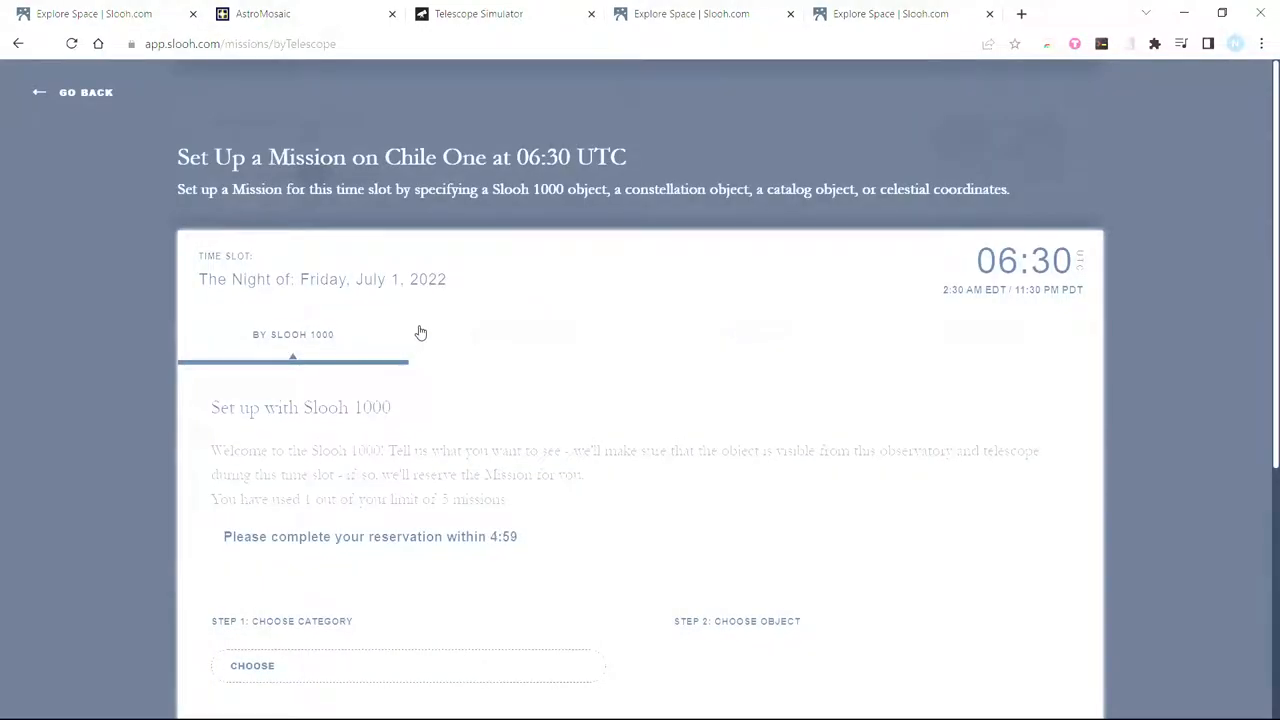
{"action": "mouse_move", "coordinate": [612, 354]}
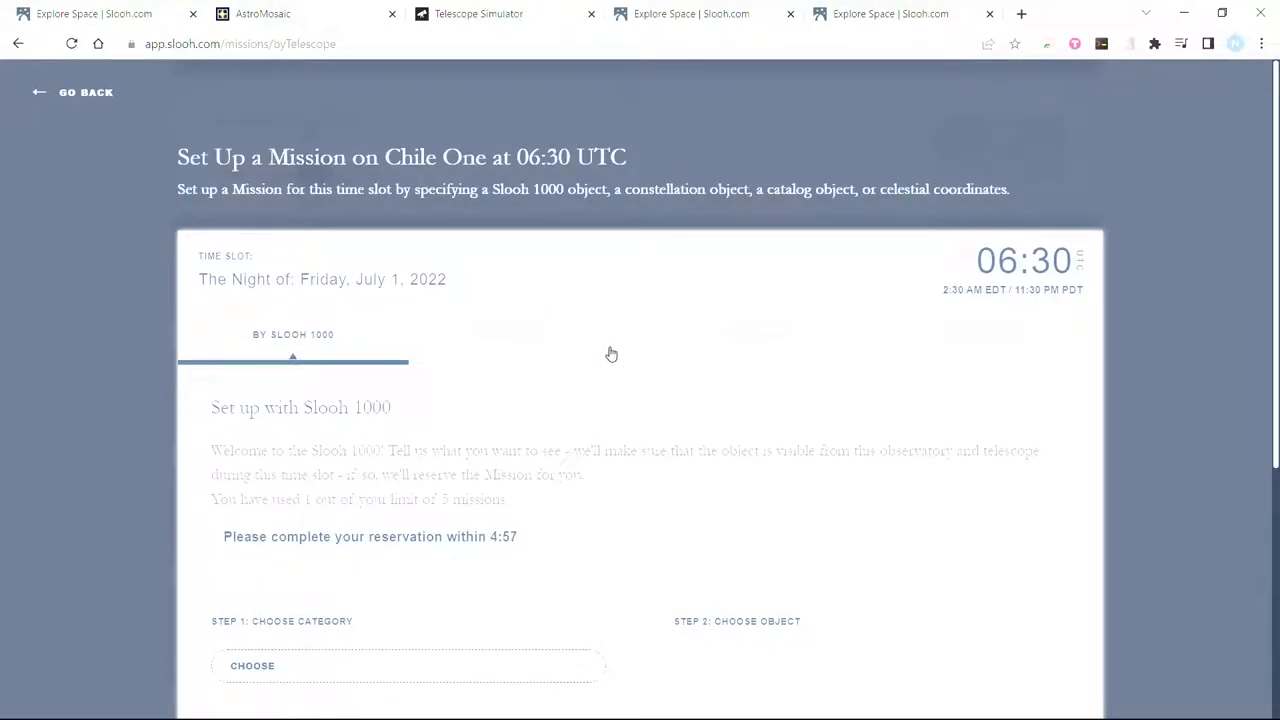
{"action": "mouse_move", "coordinate": [892, 295]}
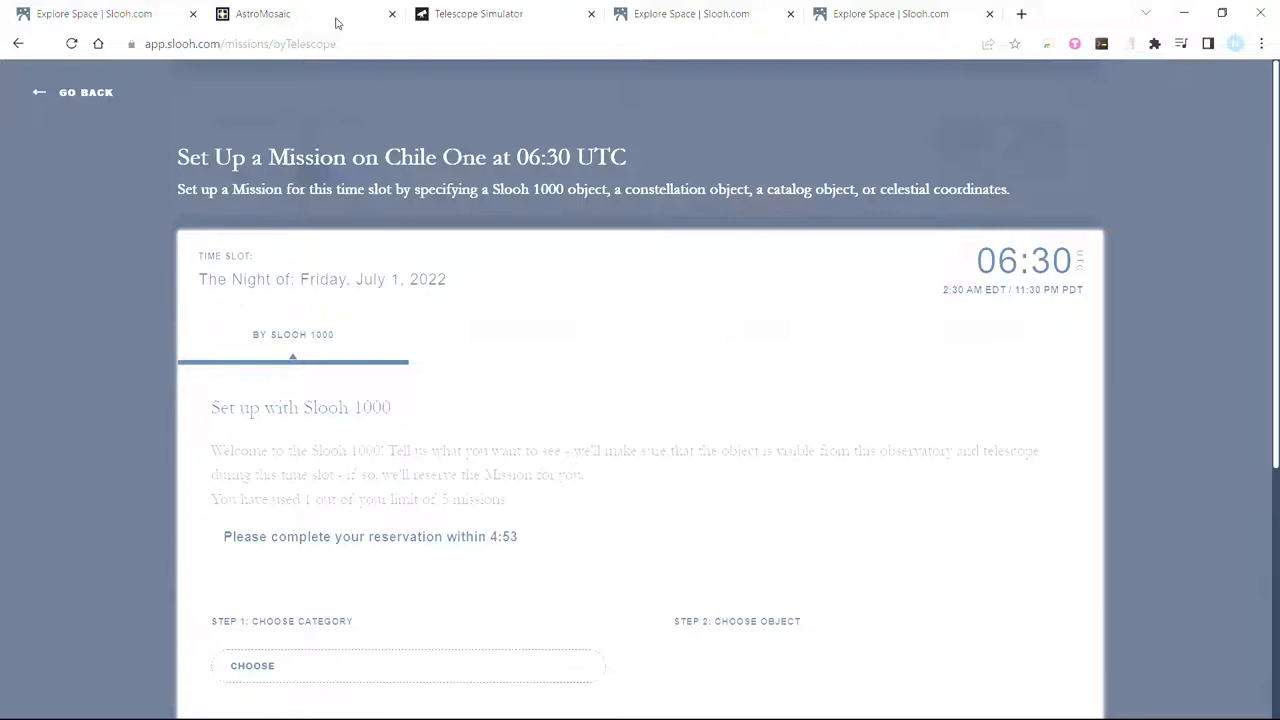
- Check AstroMosaic's tonight chart: the target peaks near 73° around 02:45 UTC
{"action": "left_click", "coordinate": [262, 13]}
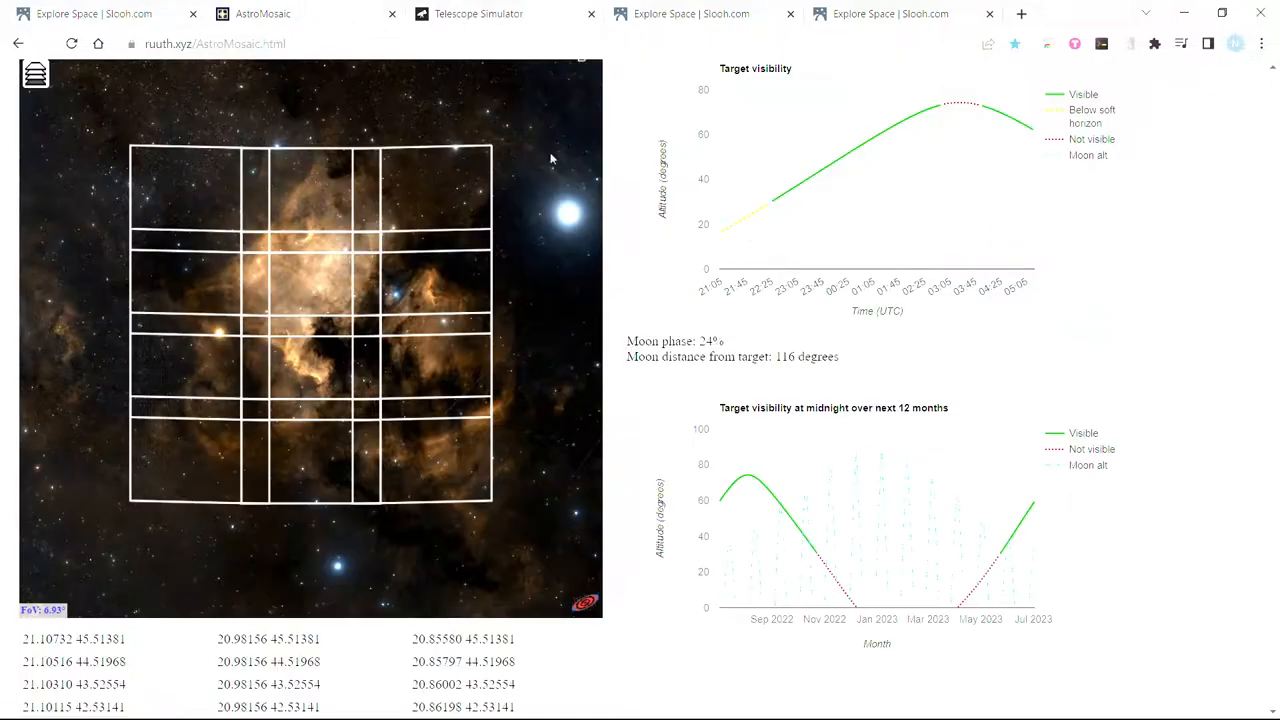
{"action": "mouse_move", "coordinate": [817, 178]}
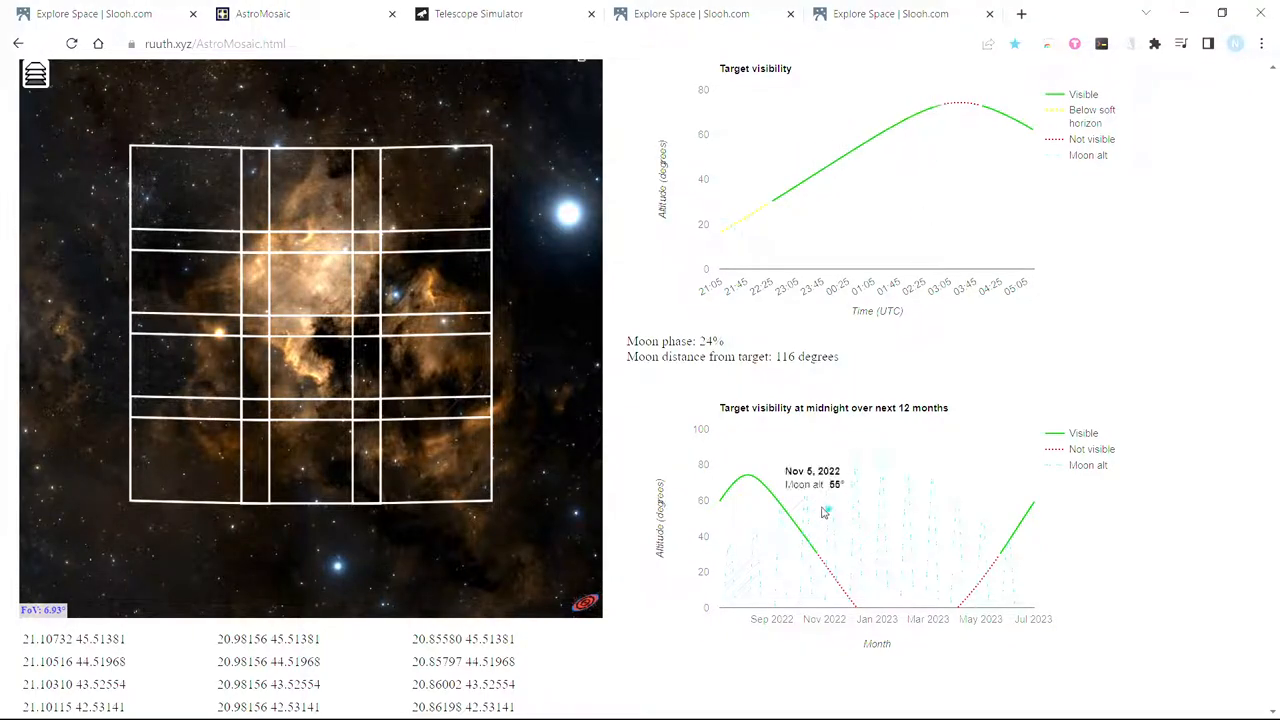
{"action": "mouse_move", "coordinate": [782, 195]}
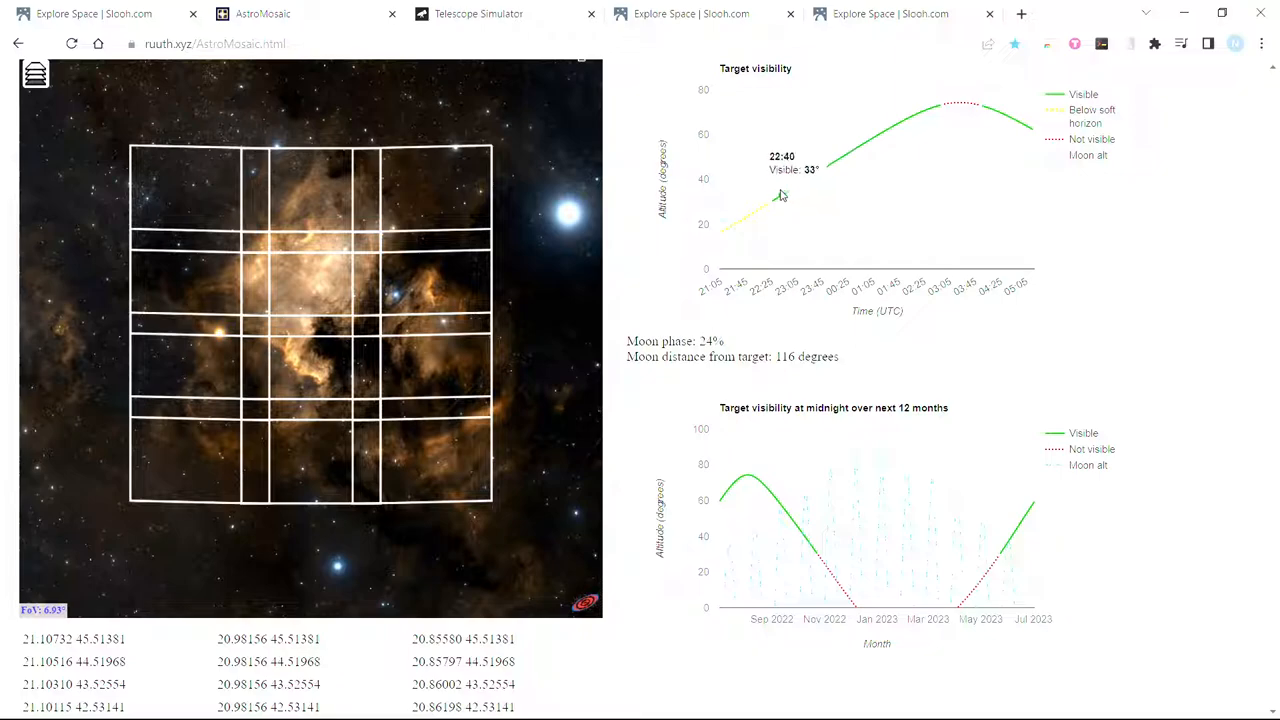
{"action": "mouse_move", "coordinate": [779, 203]}
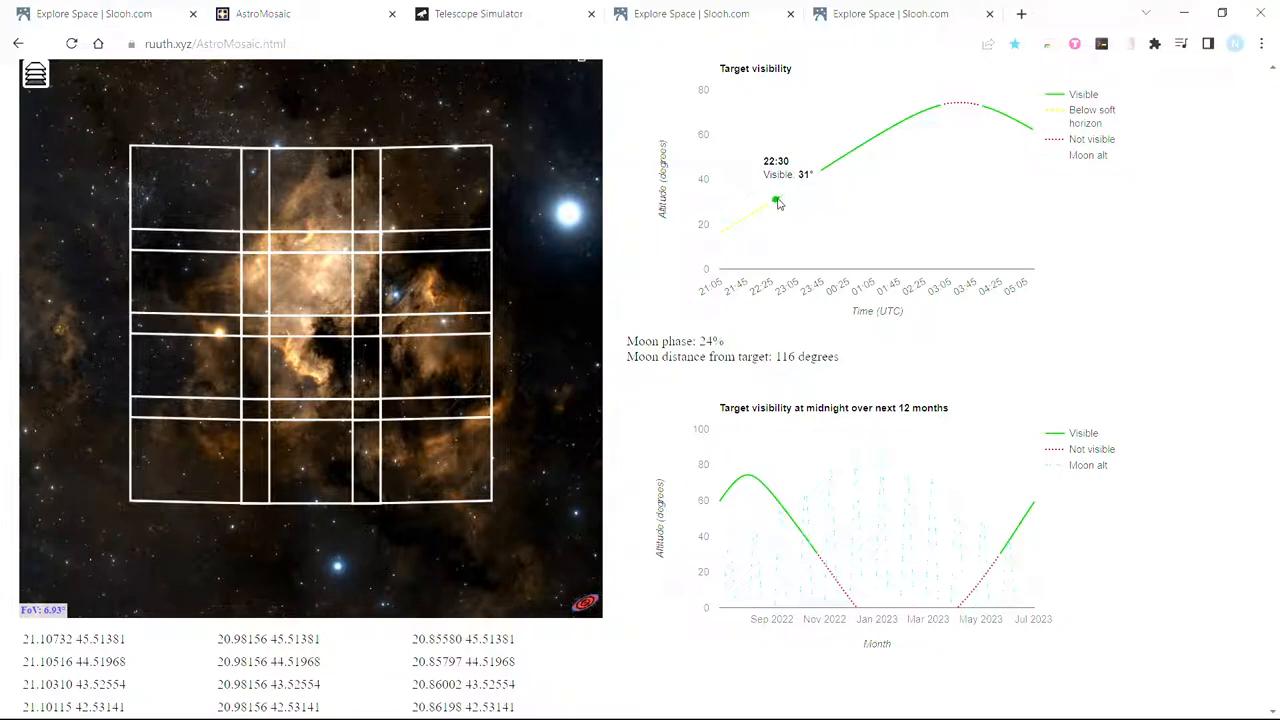
{"action": "mouse_move", "coordinate": [938, 108]}
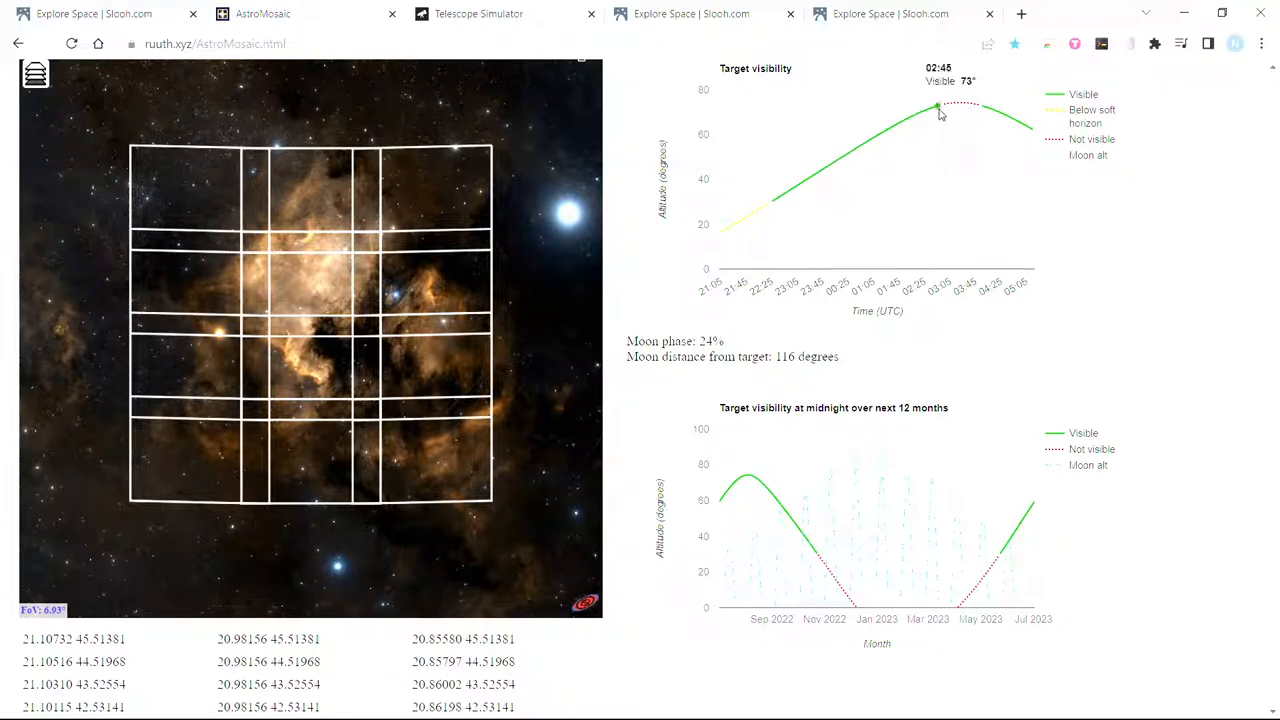
{"action": "left_click", "coordinate": [90, 13]}
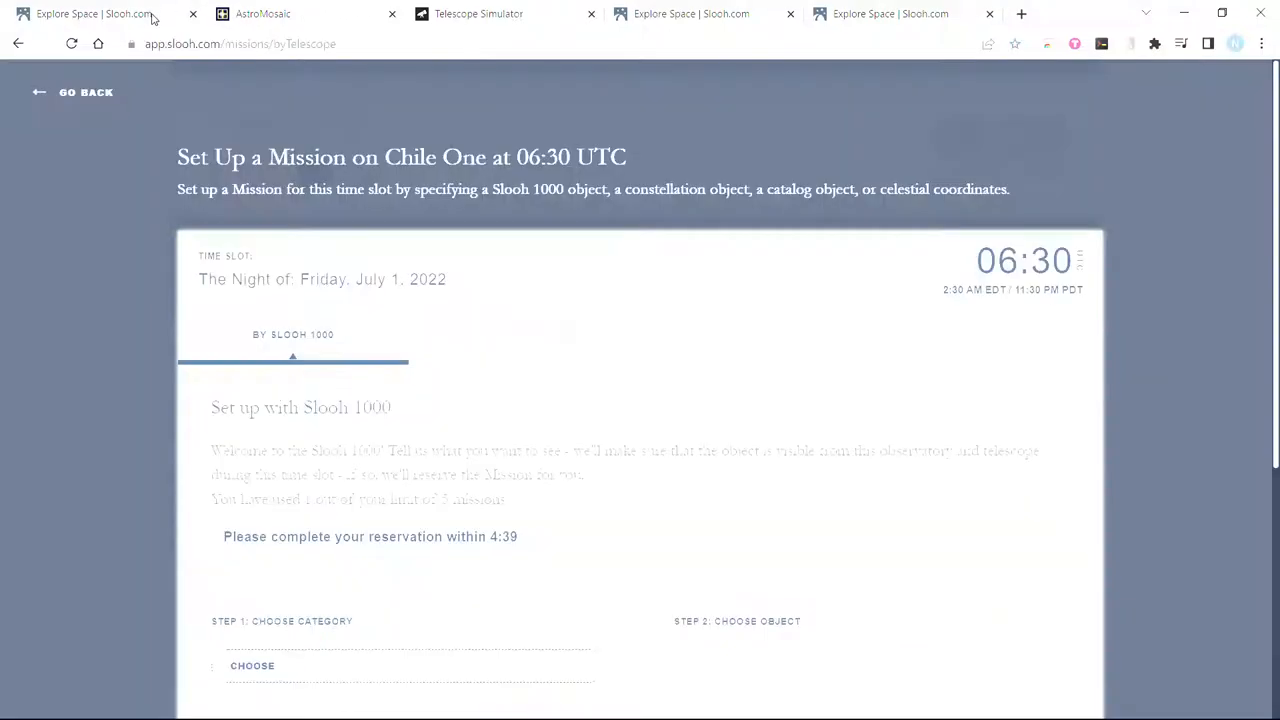
{"action": "left_click", "coordinate": [263, 13]}
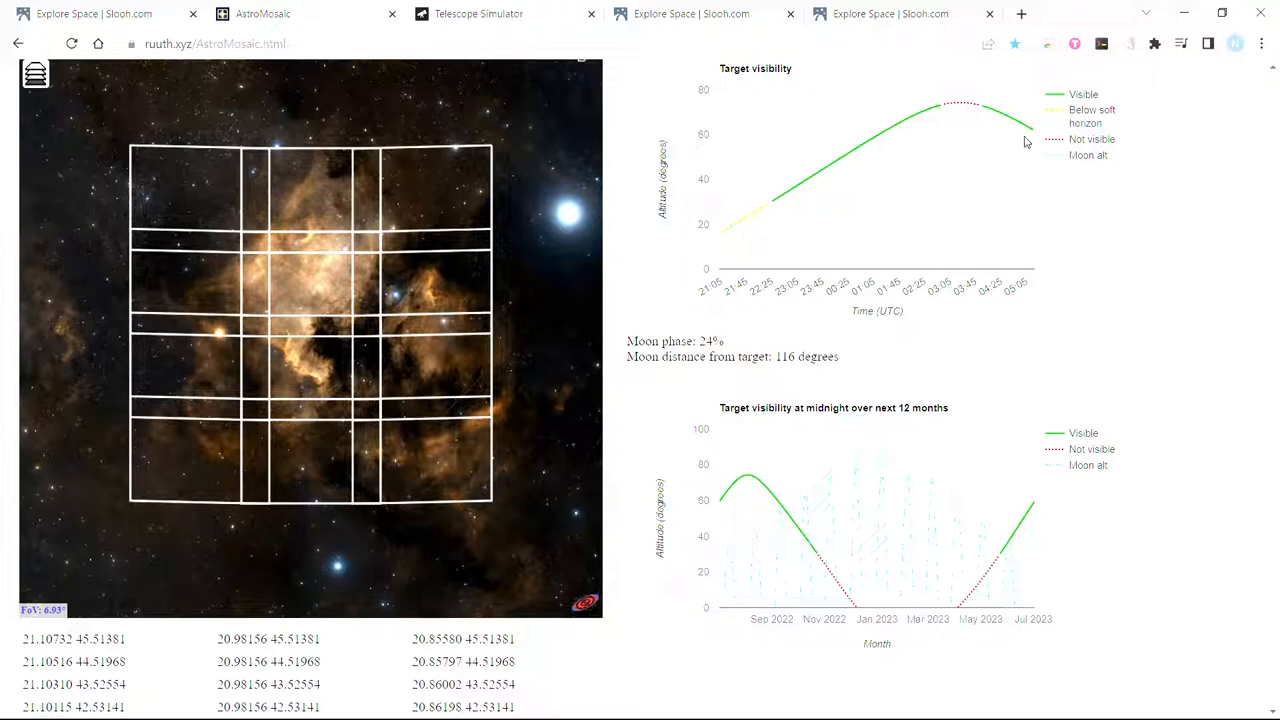
{"action": "mouse_move", "coordinate": [730, 230]}
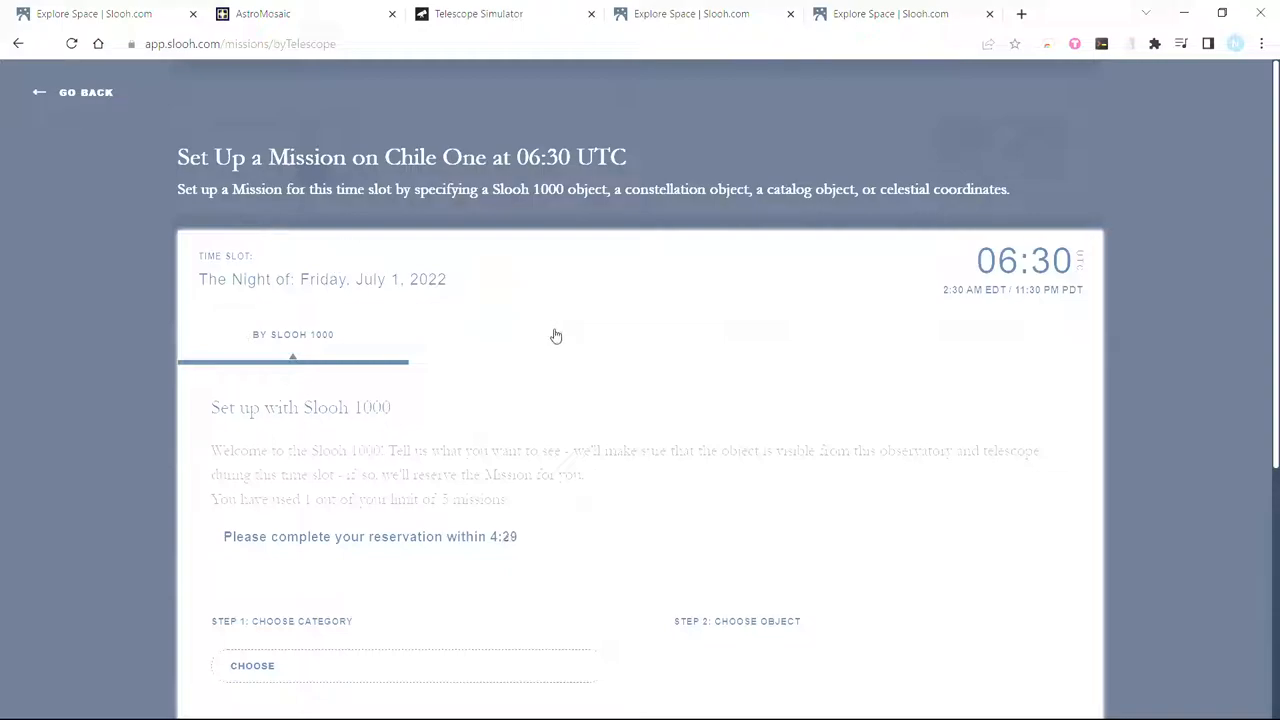
- Choose Emission Nebulae in the Step 1 Choose Category dropdown
{"action": "scroll", "scroll_direction": "down", "scroll_amount": 3}
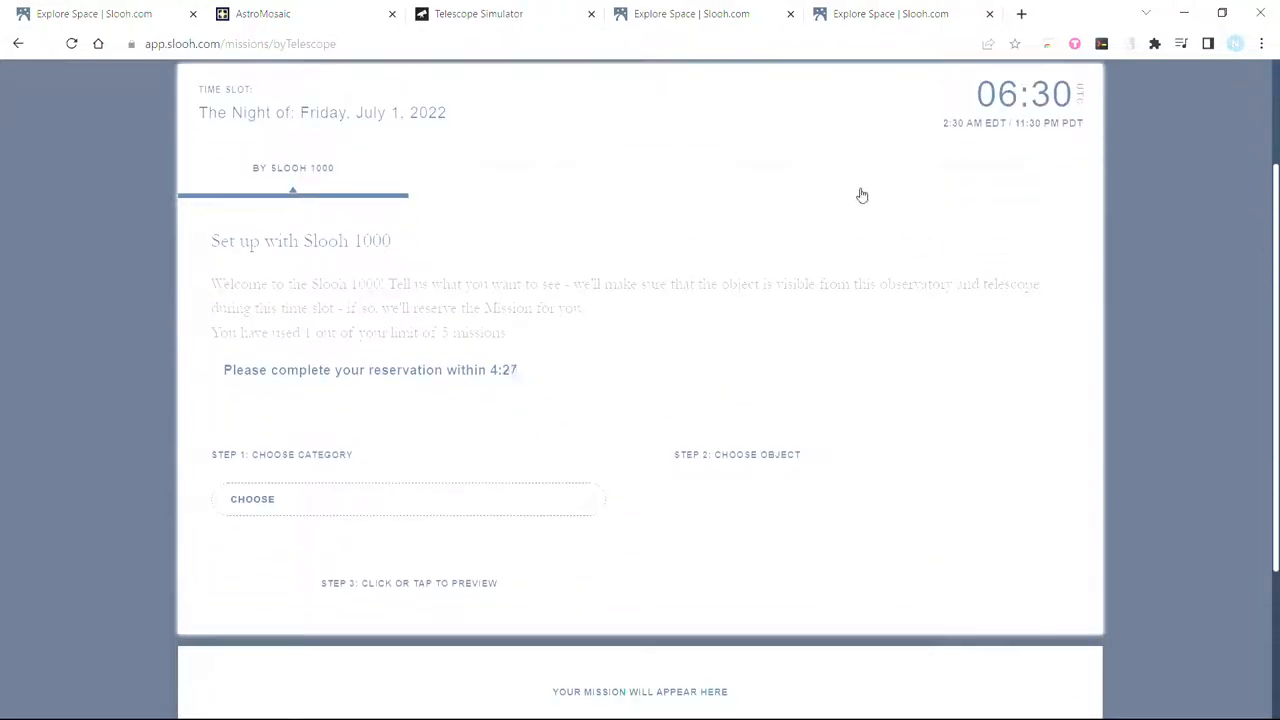
{"action": "mouse_move", "coordinate": [614, 260]}
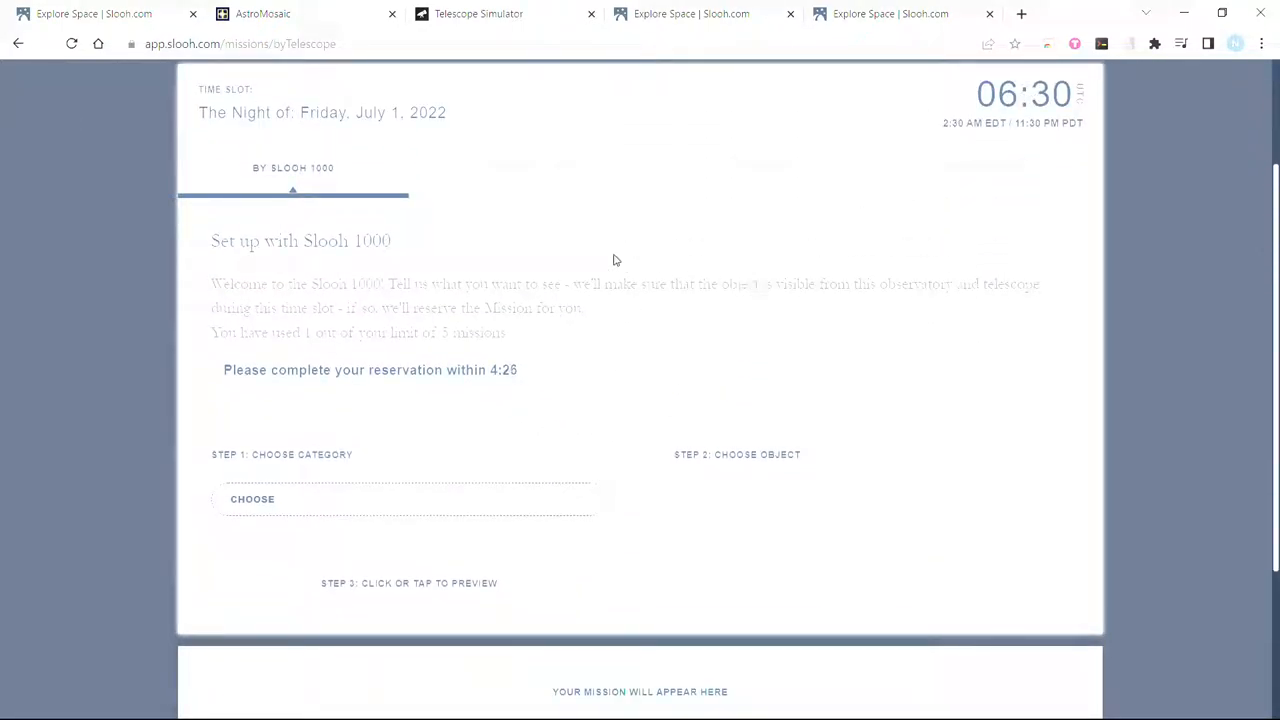
{"action": "left_click", "coordinate": [400, 499]}
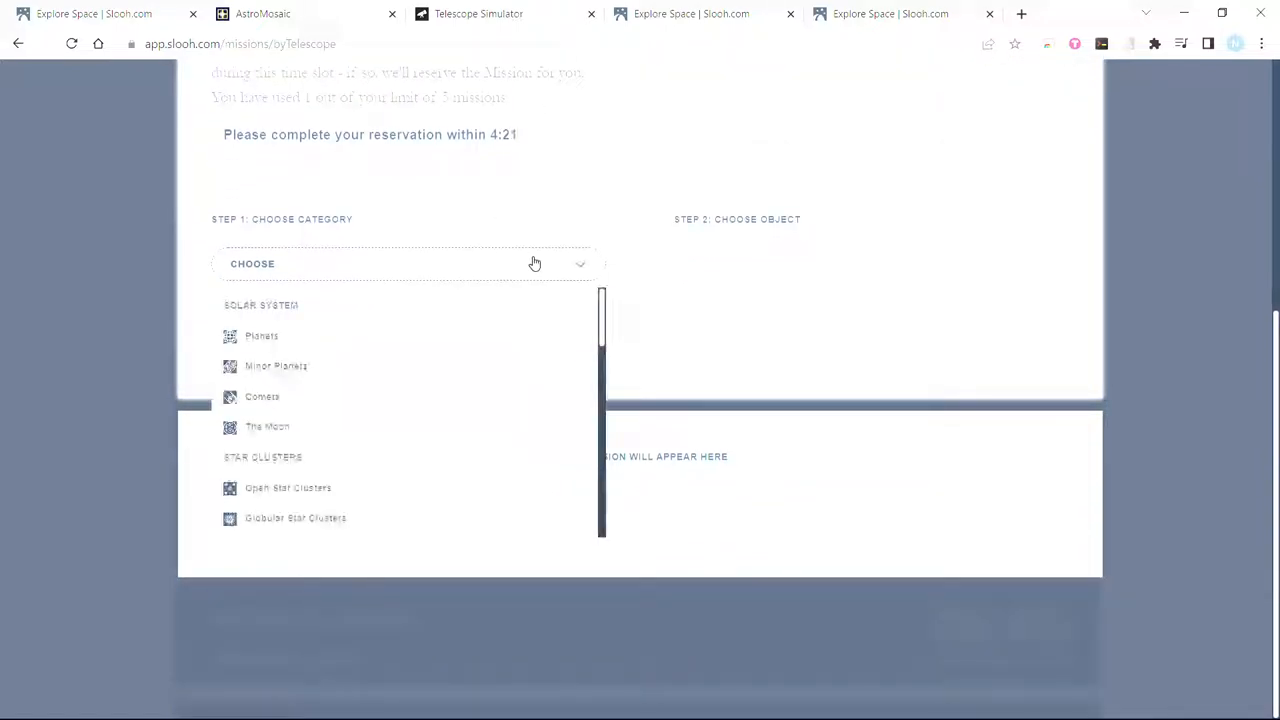
{"action": "scroll", "scroll_direction": "down", "scroll_amount": 3}
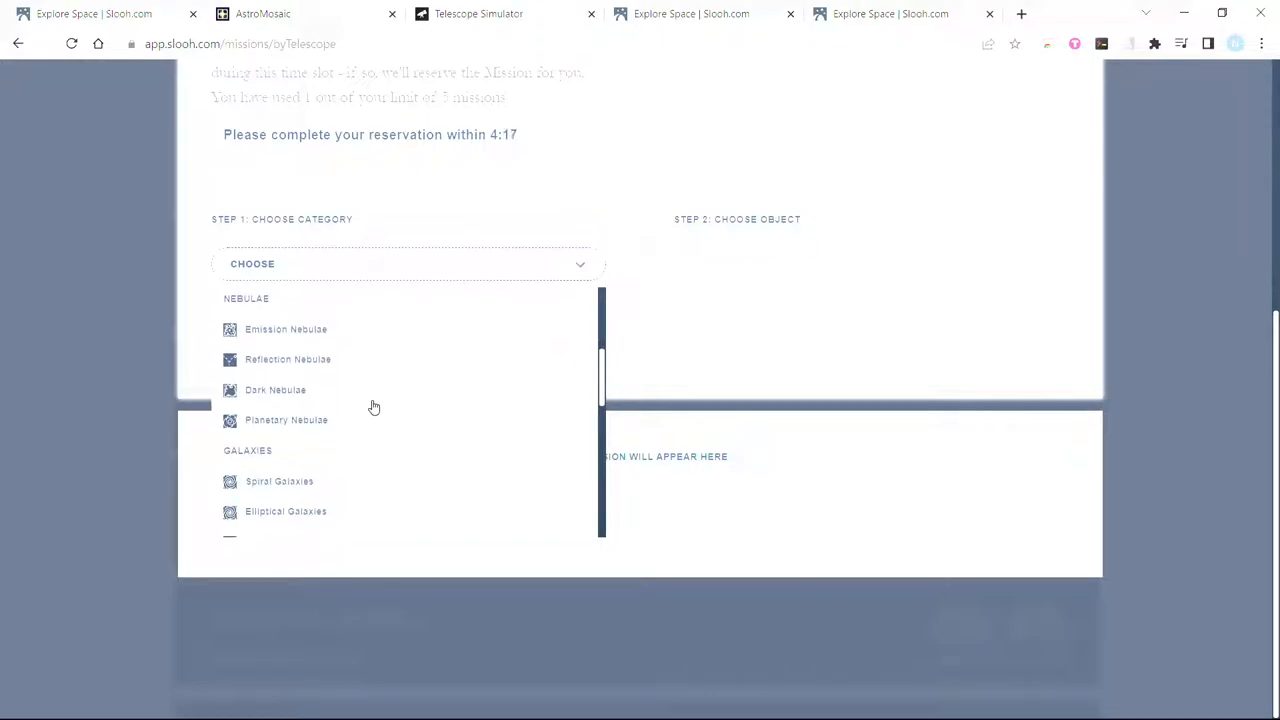
{"action": "mouse_move", "coordinate": [318, 333]}
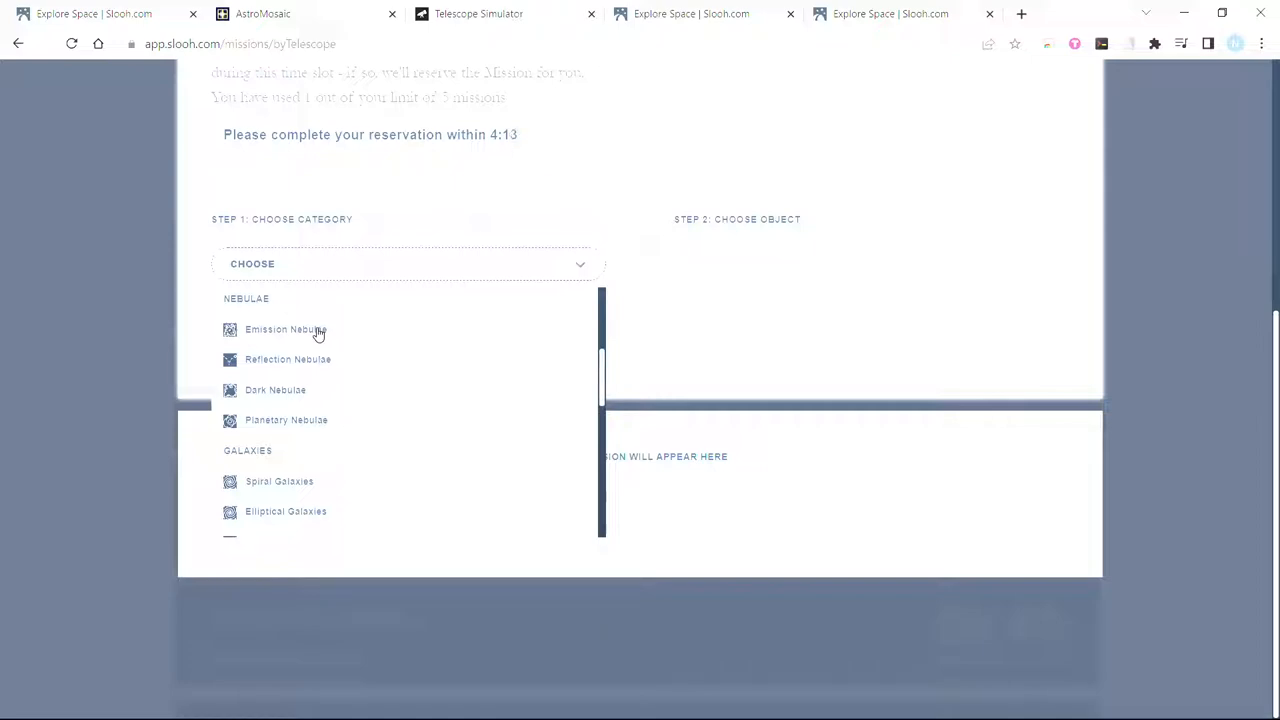
{"action": "mouse_move", "coordinate": [273, 340]}
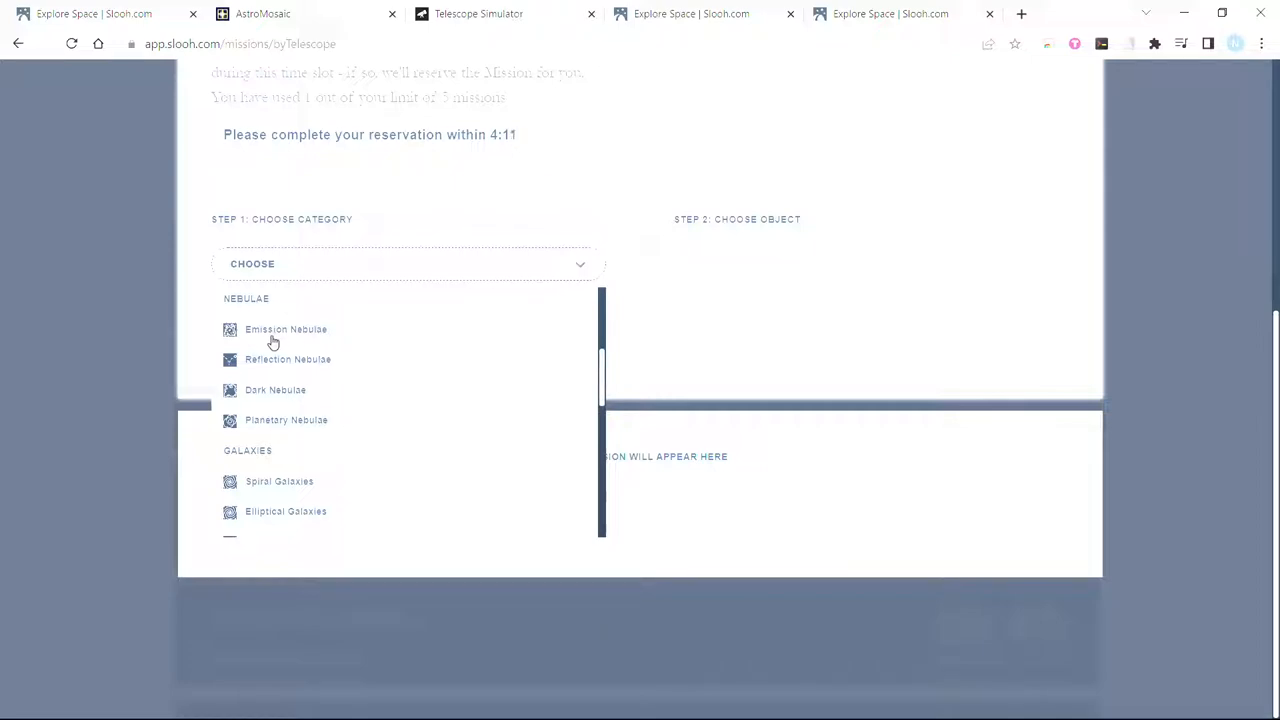
{"action": "left_click", "coordinate": [285, 329]}
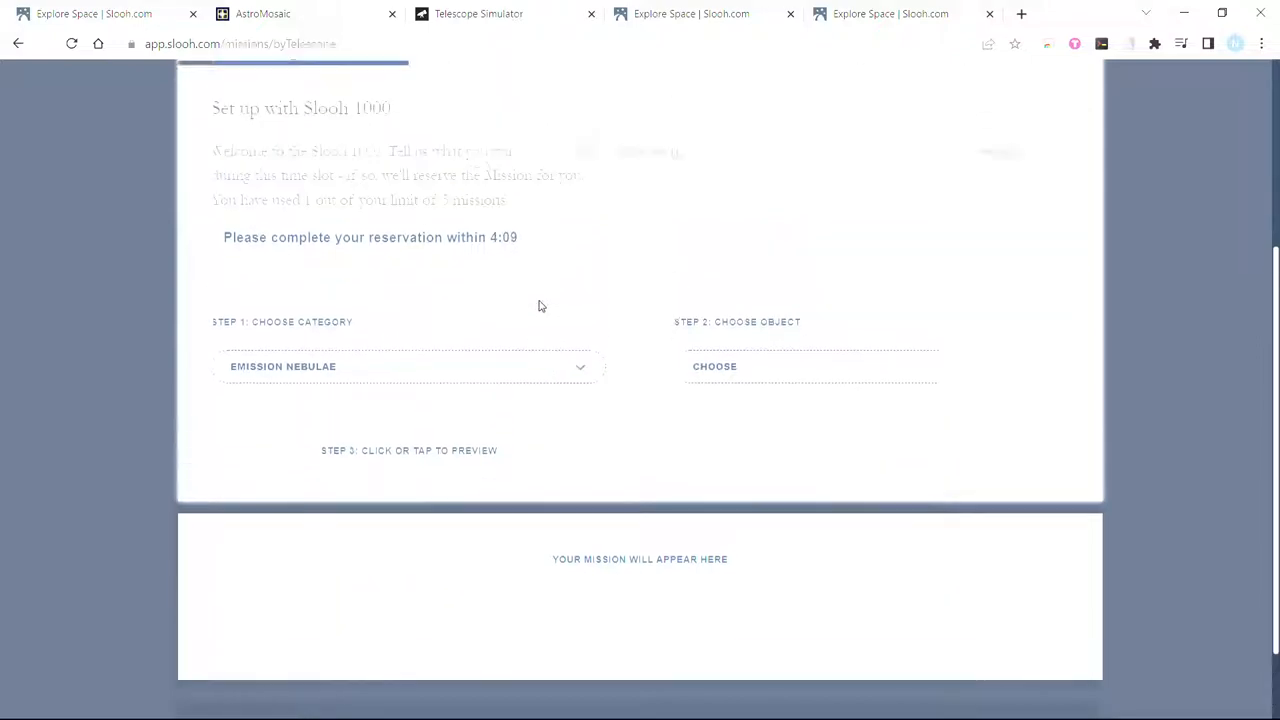
{"action": "scroll", "scroll_direction": "up", "scroll_amount": 3}
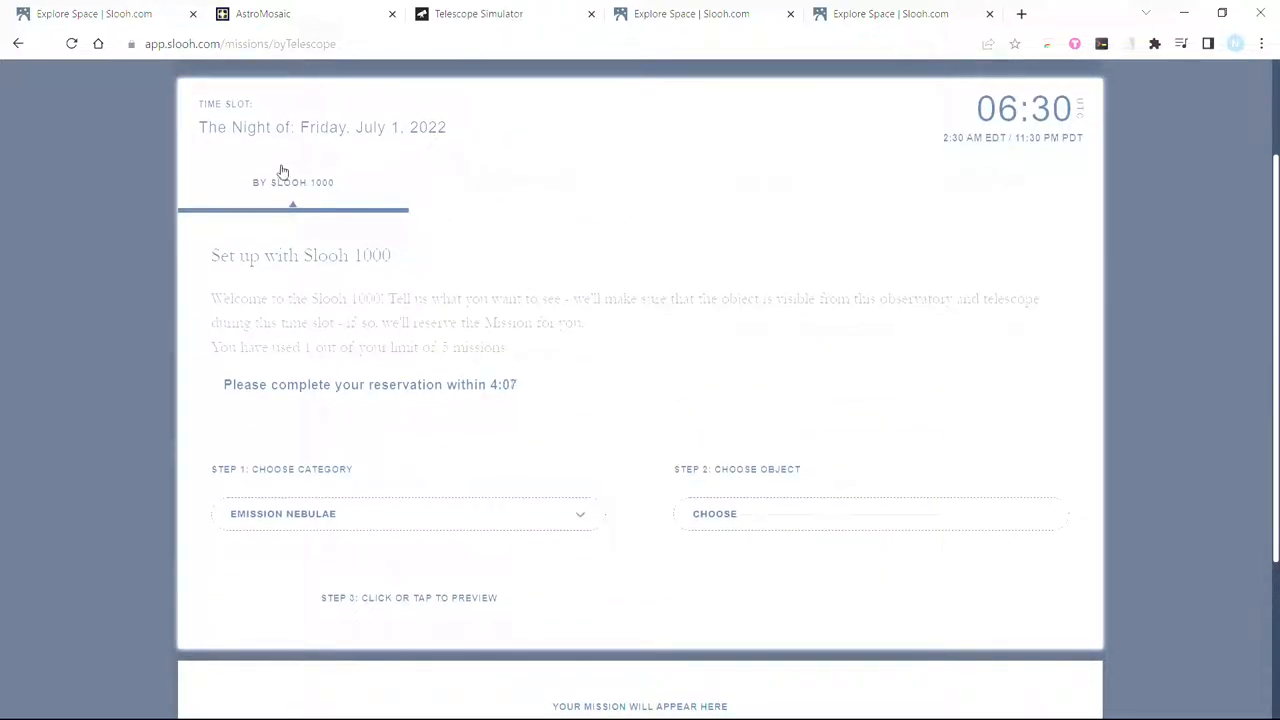
{"action": "mouse_move", "coordinate": [974, 192]}
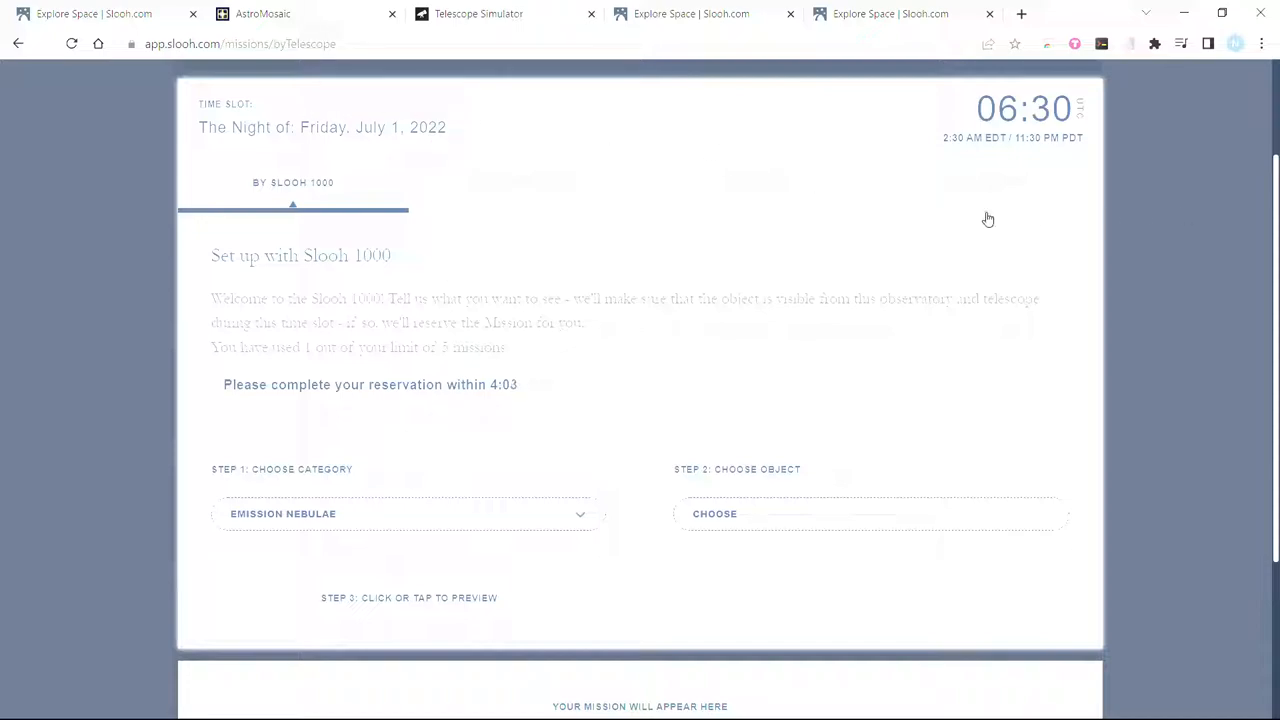
- Switch the 06:30 mission to By Coordinates and scroll to the empty coordinate fields
{"action": "left_click", "coordinate": [986, 182]}
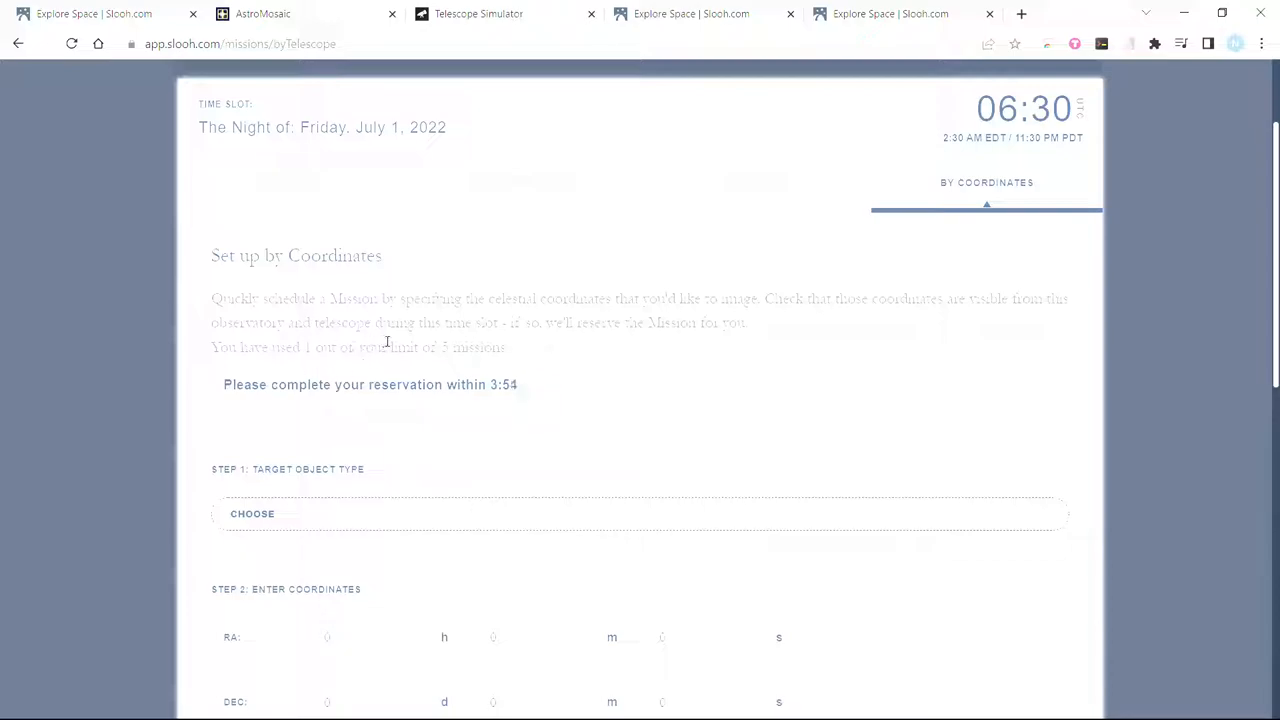
{"action": "scroll", "scroll_direction": "down", "scroll_amount": 3}
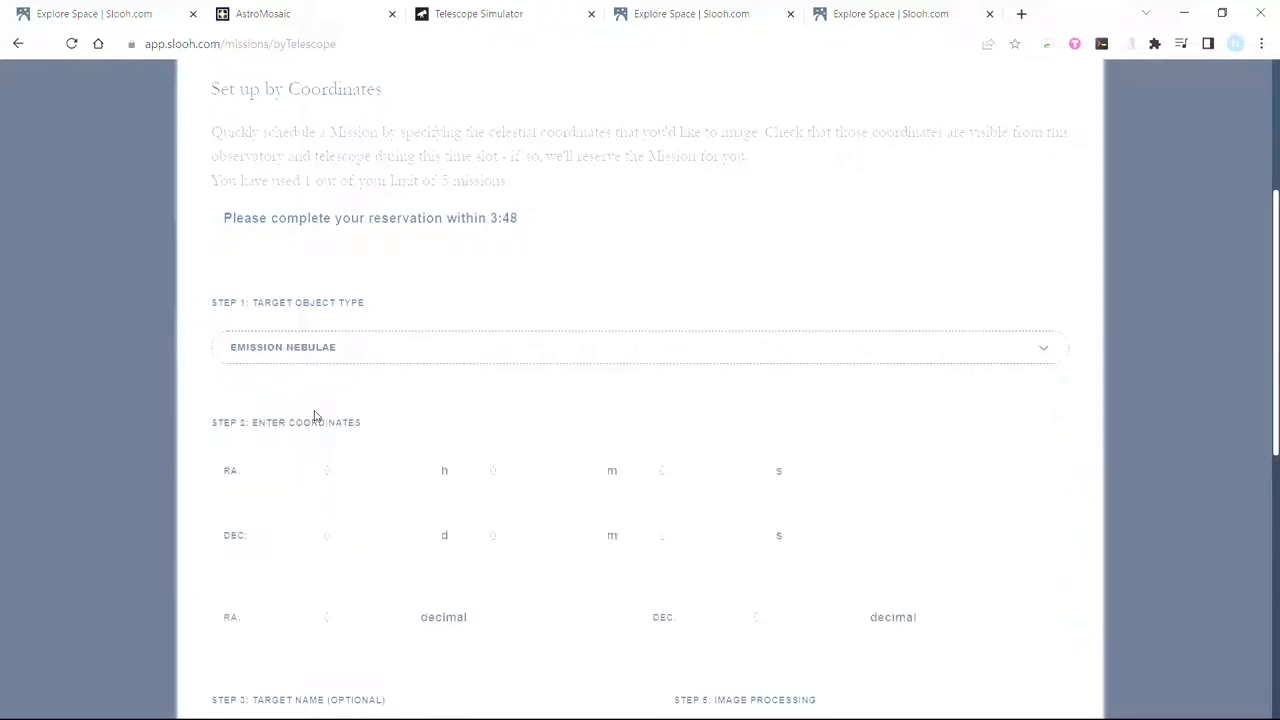
{"action": "scroll", "scroll_direction": "down", "scroll_amount": 3}
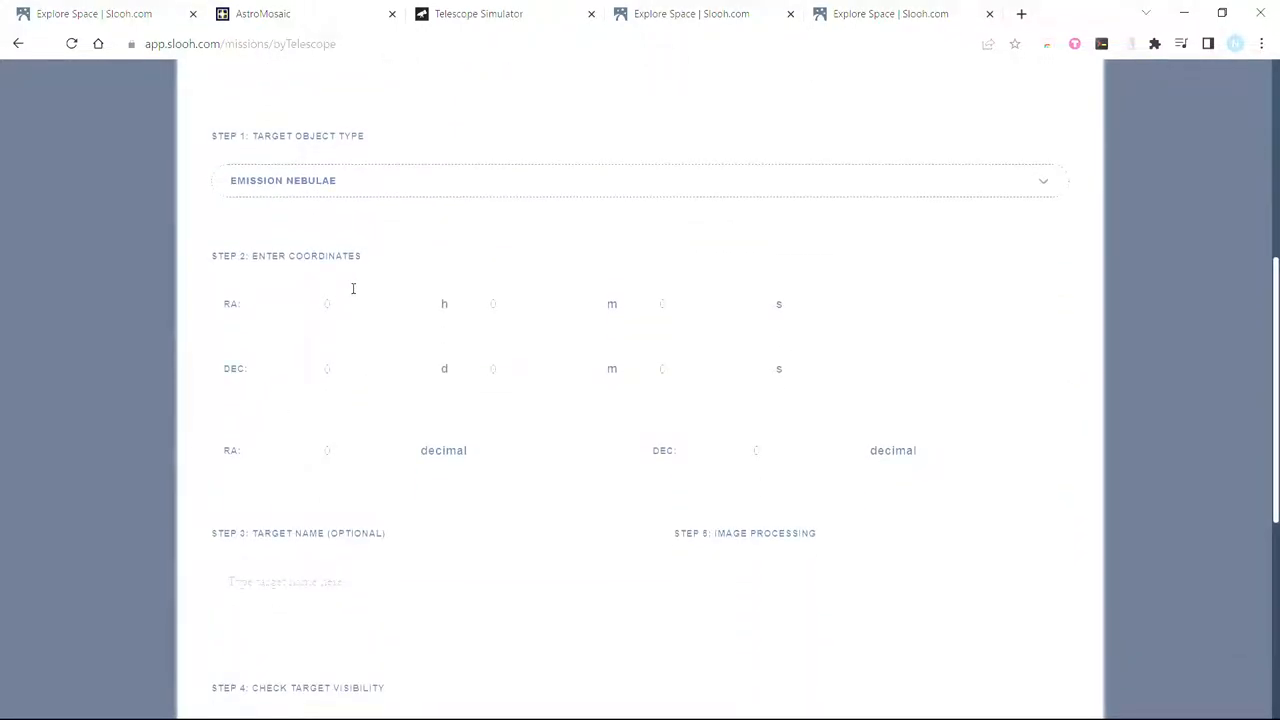
{"action": "mouse_move", "coordinate": [500, 224]}
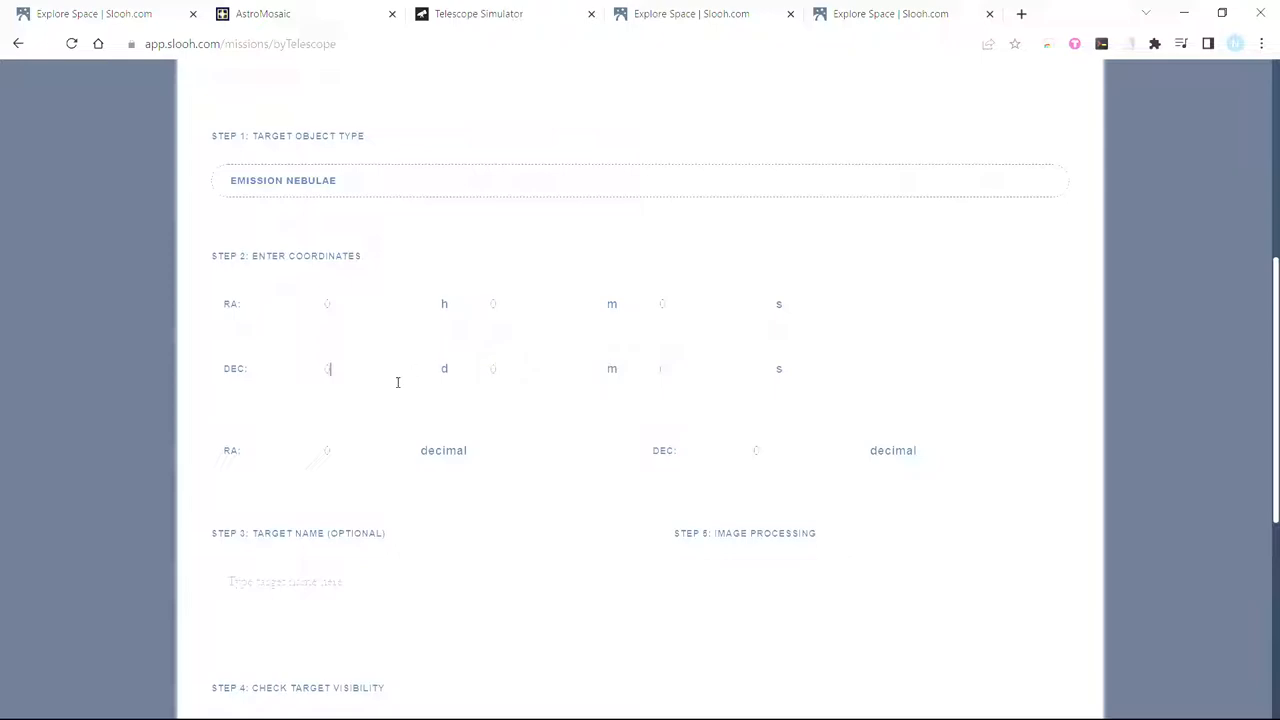
{"action": "mouse_move", "coordinate": [379, 450]}
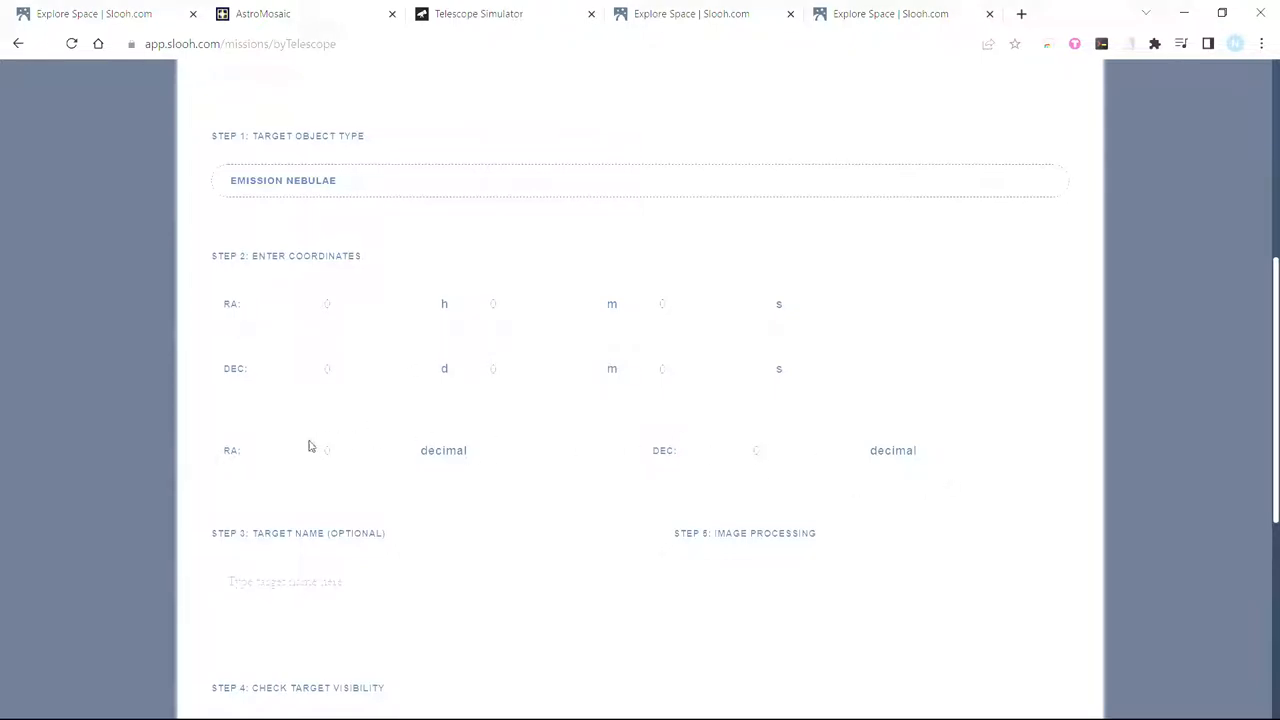
- Copy the first pane's right ascension, 21.10732, from AstroMosaic's pane coordinate list
{"action": "left_click", "coordinate": [262, 13]}
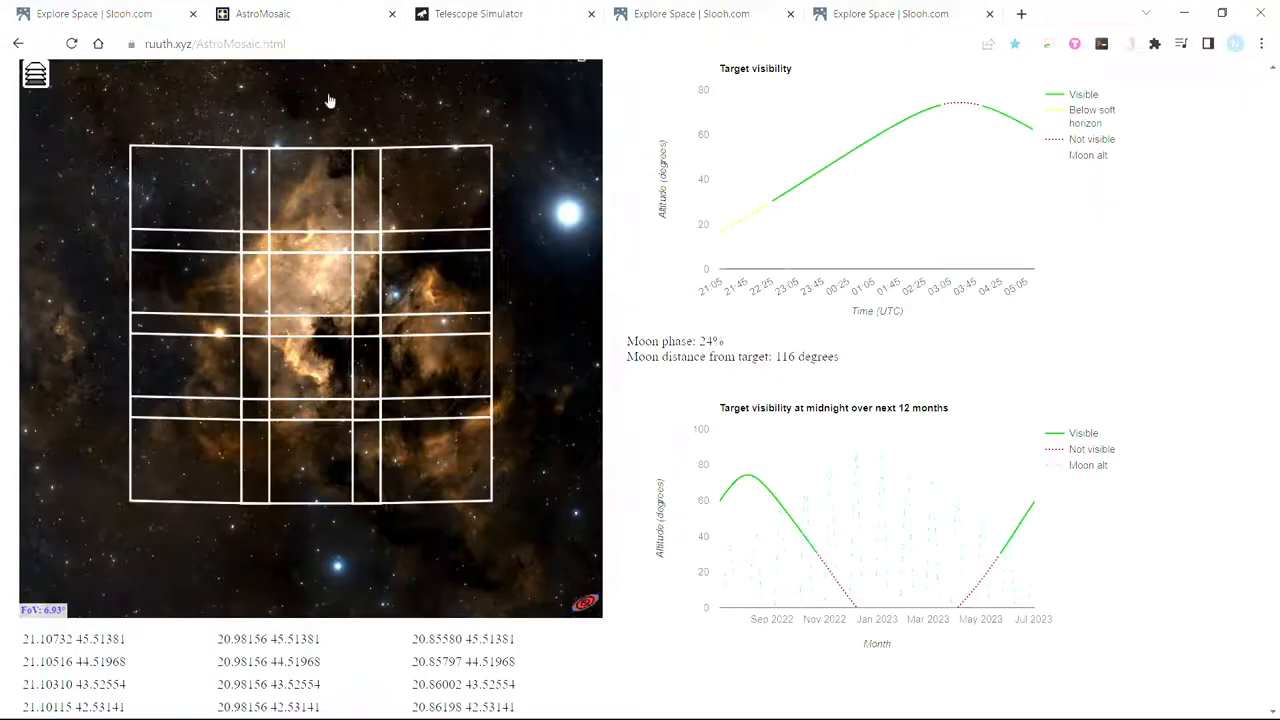
{"action": "scroll", "scroll_direction": "down", "scroll_amount": 3}
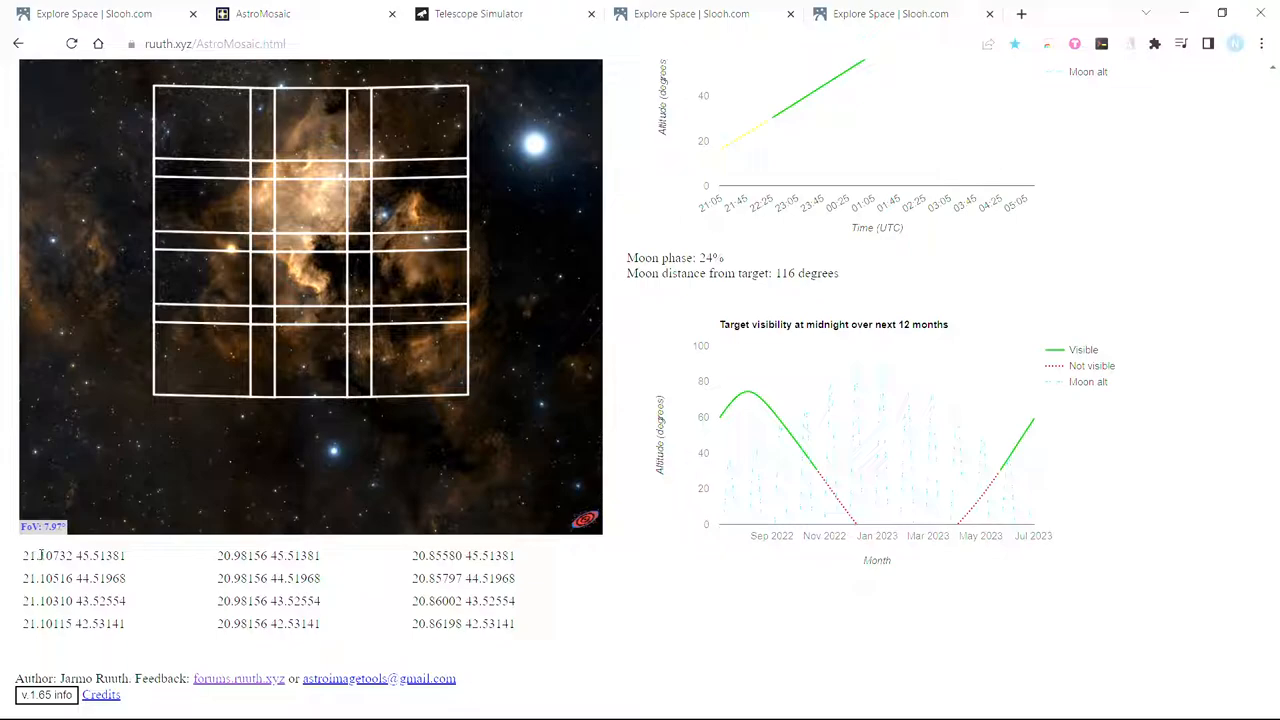
{"action": "mouse_move", "coordinate": [58, 567]}
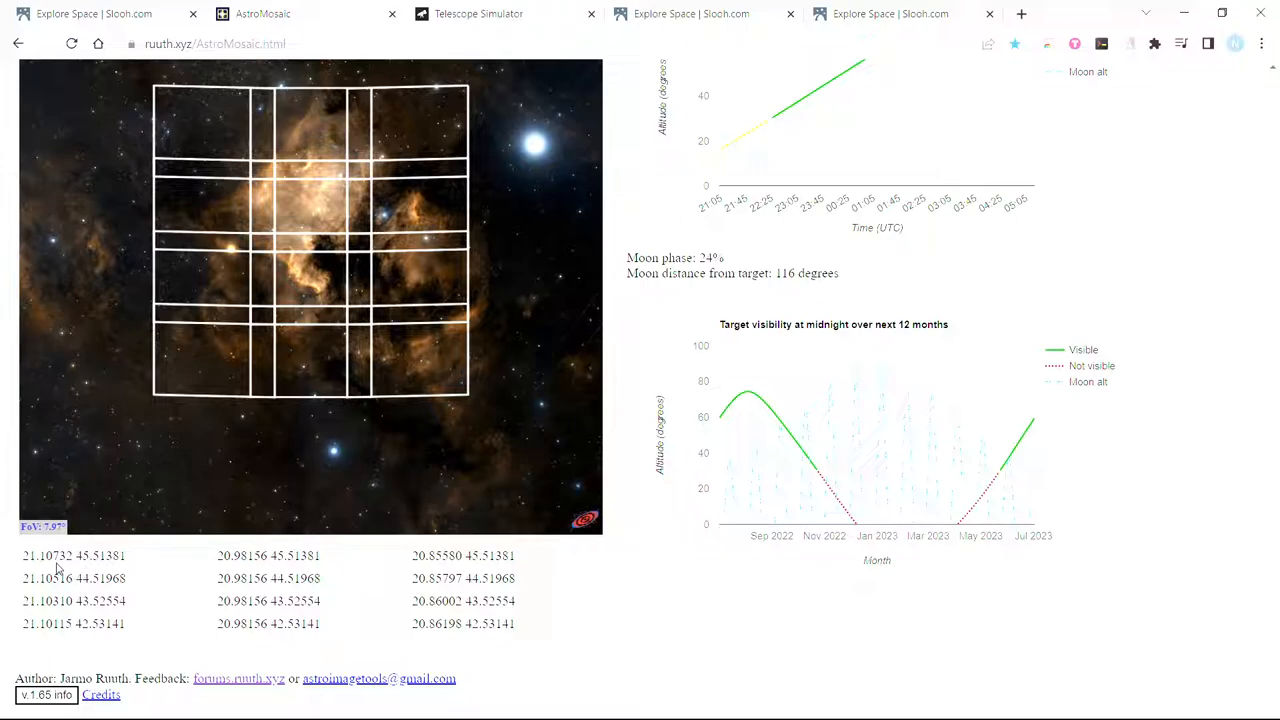
{"action": "double_click", "coordinate": [45, 555]}
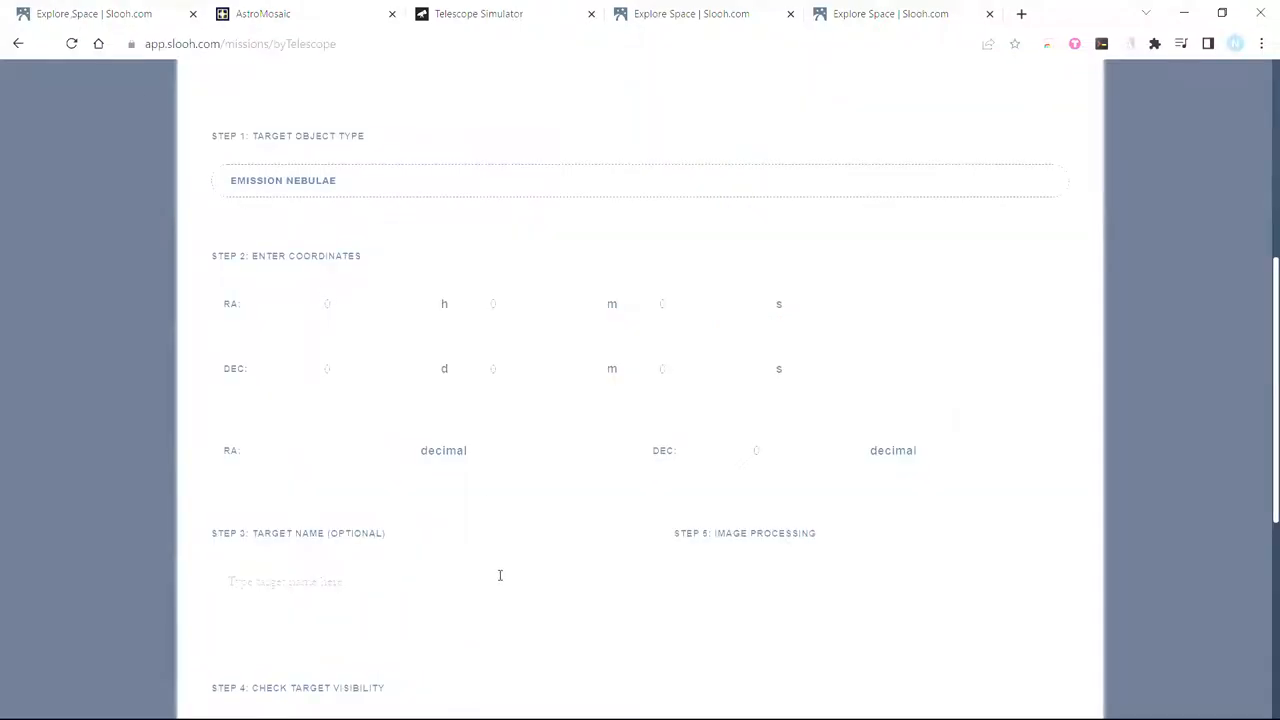
- Paste RA 21.10732 into Slooh's decimal field, converting to 21h 6m 26.4s
{"action": "left_click", "coordinate": [327, 450]}
{"action": "type", "text": "21.10732"}
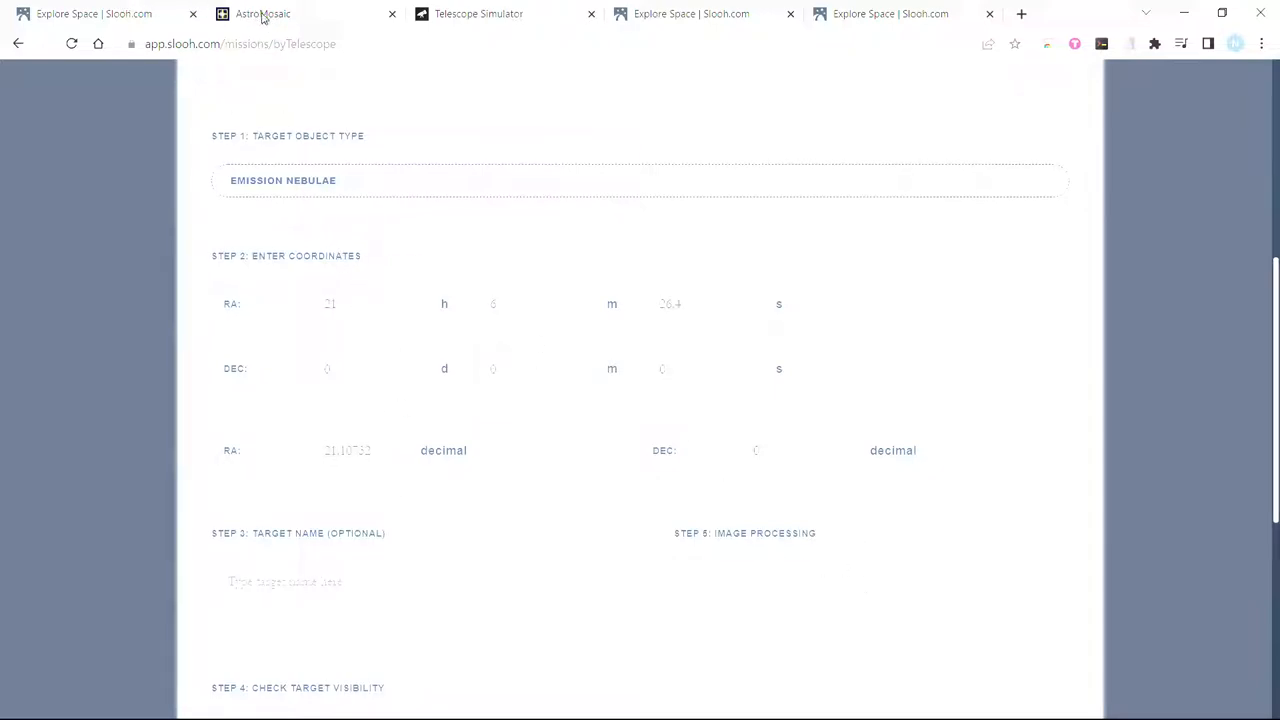
{"action": "left_click", "coordinate": [263, 13]}
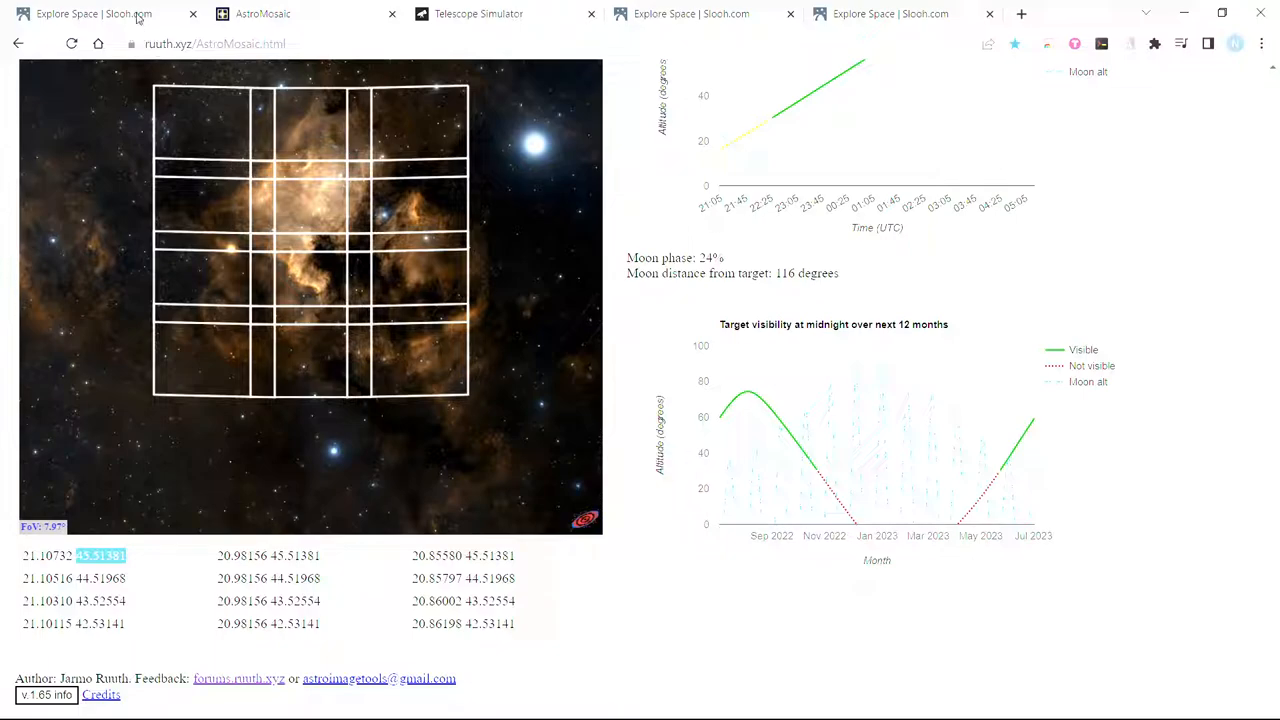
- Confirm the 3×4 grid with 20% overlap, then pick out declination 45.51381
{"action": "left_click", "coordinate": [94, 13]}
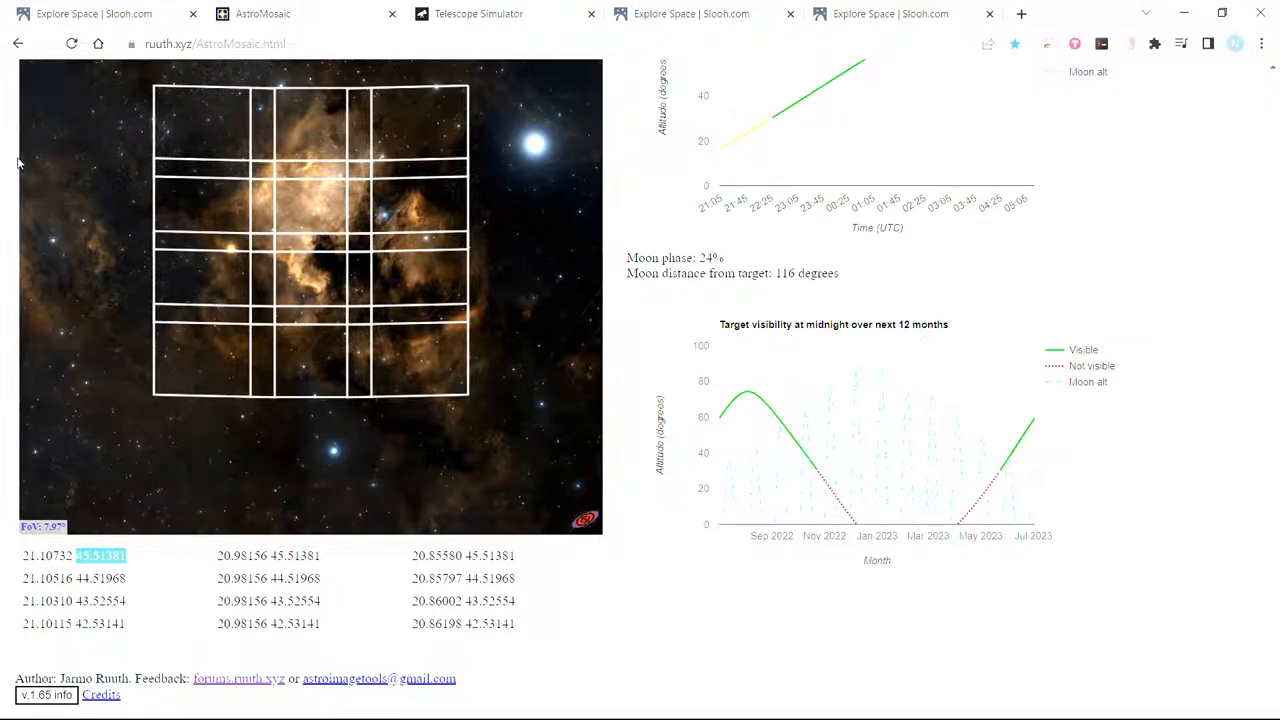
{"action": "scroll", "scroll_direction": "up", "scroll_amount": 3}
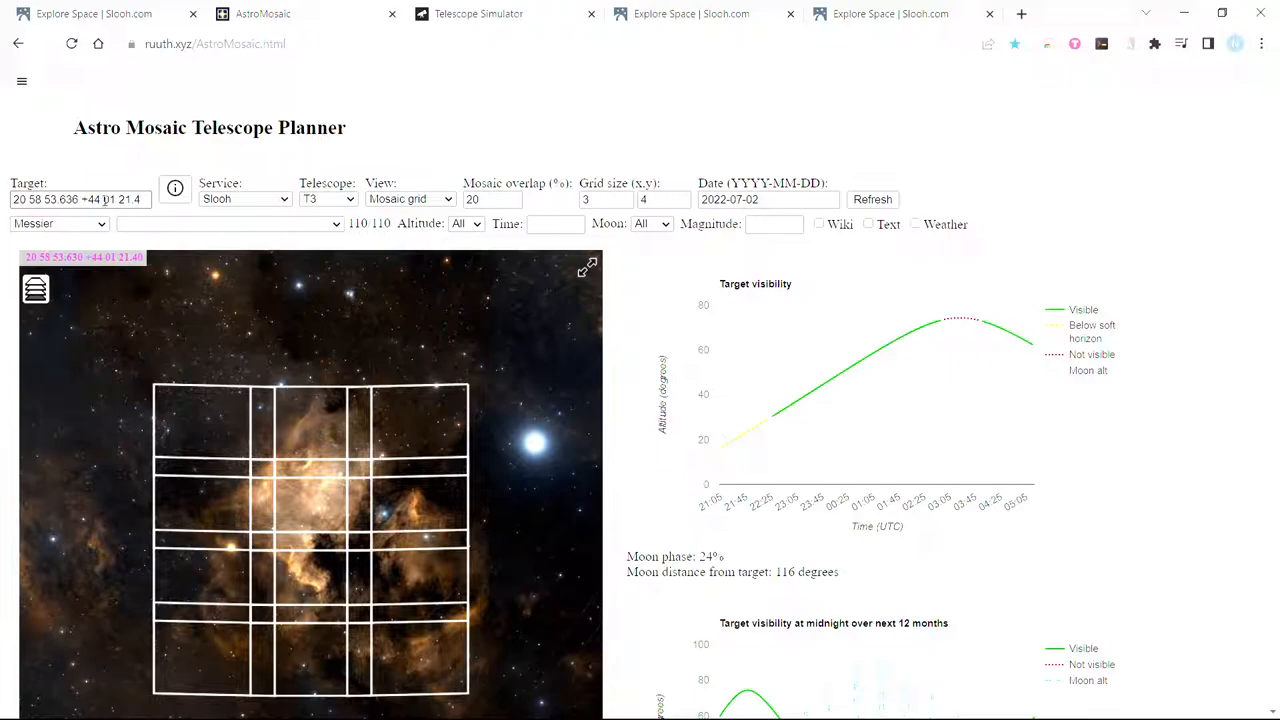
{"action": "scroll", "scroll_direction": "down", "scroll_amount": 3}
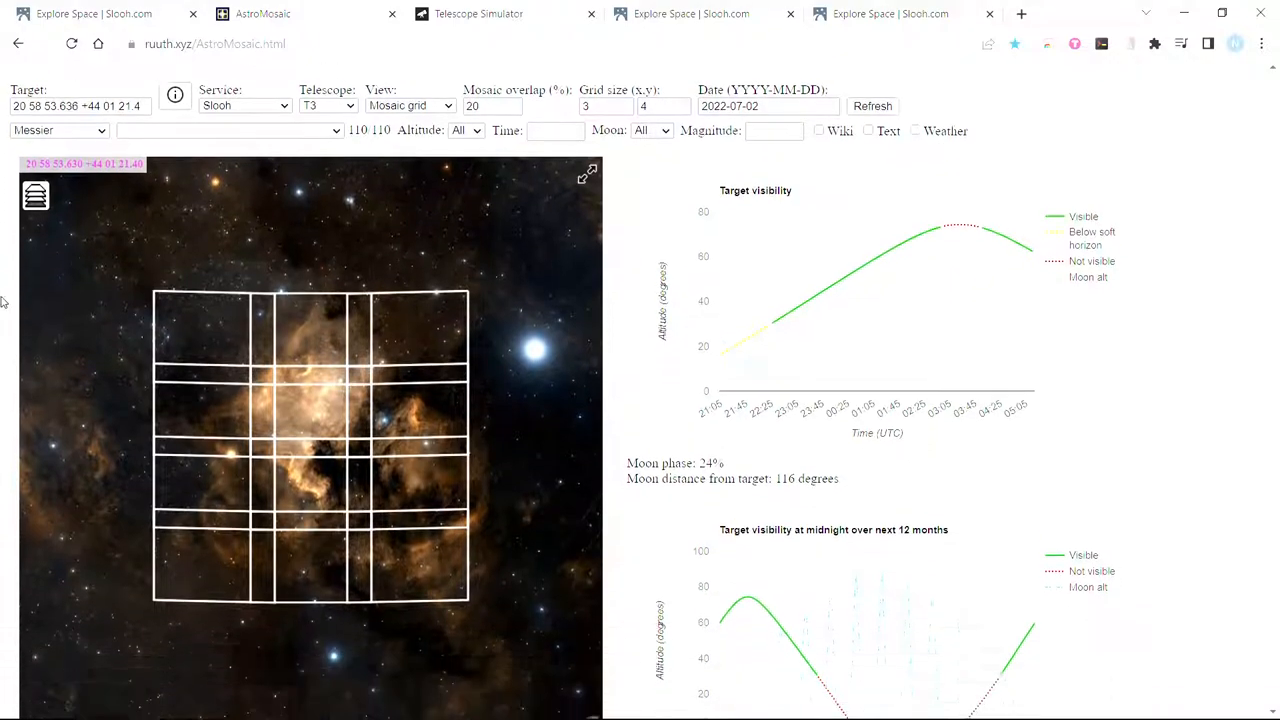
{"action": "scroll", "scroll_direction": "down", "scroll_amount": 3}
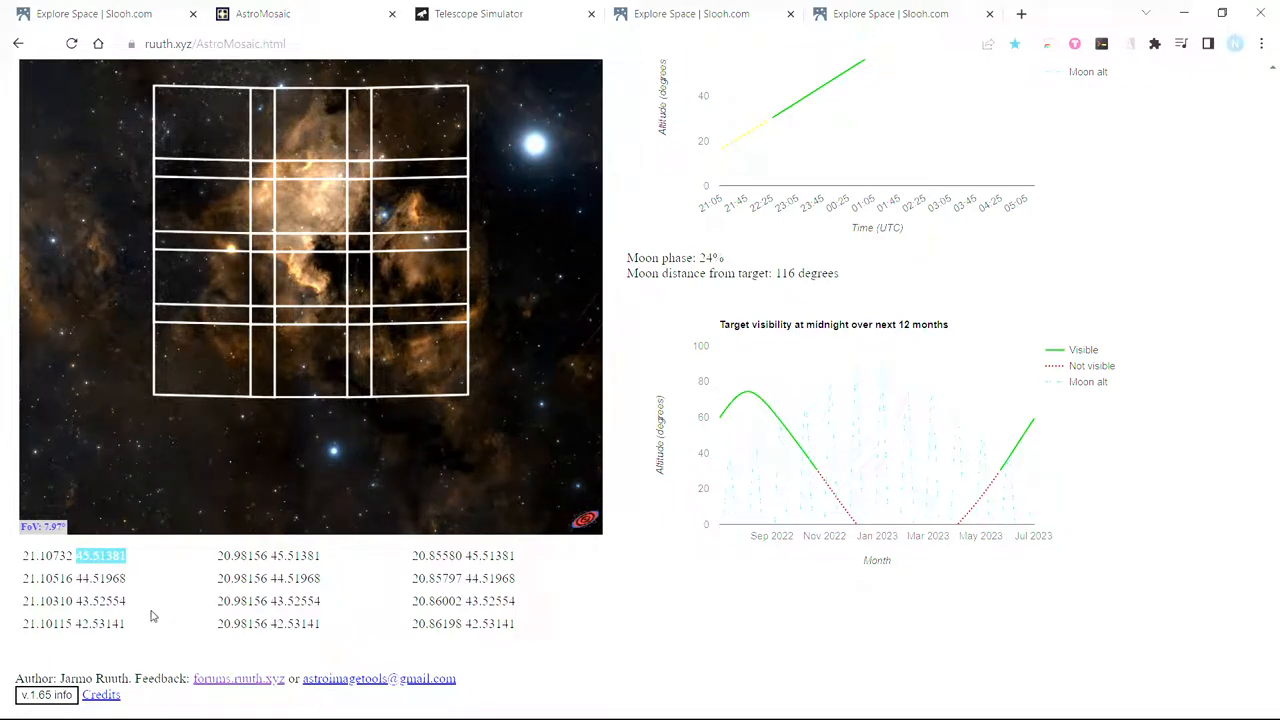
{"action": "mouse_move", "coordinate": [108, 13]}
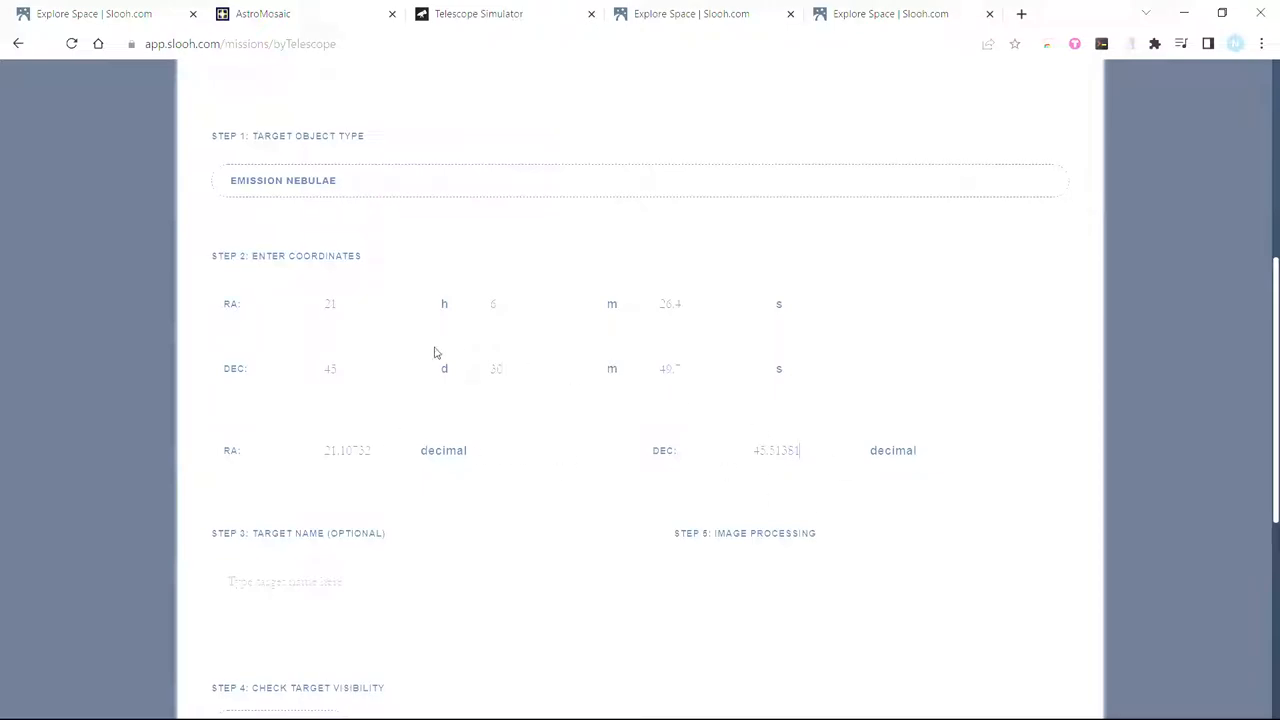
{"action": "mouse_move", "coordinate": [680, 291]}
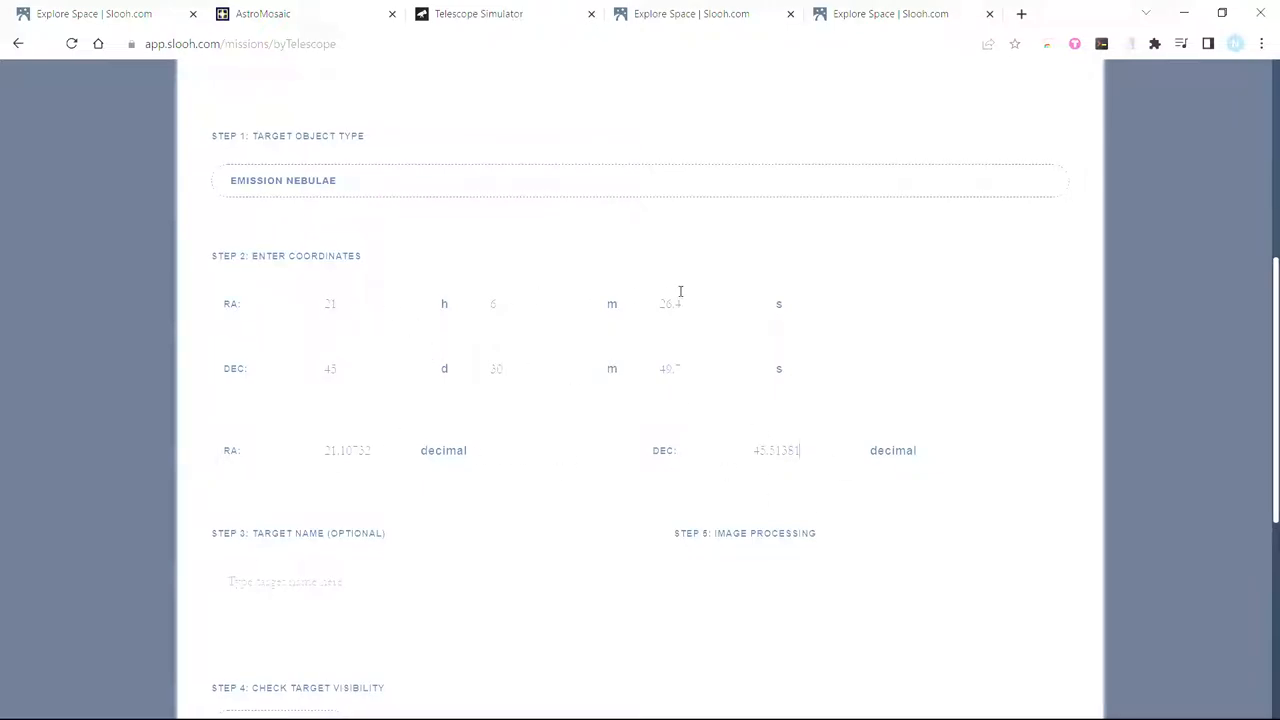
{"action": "mouse_move", "coordinate": [462, 330]}
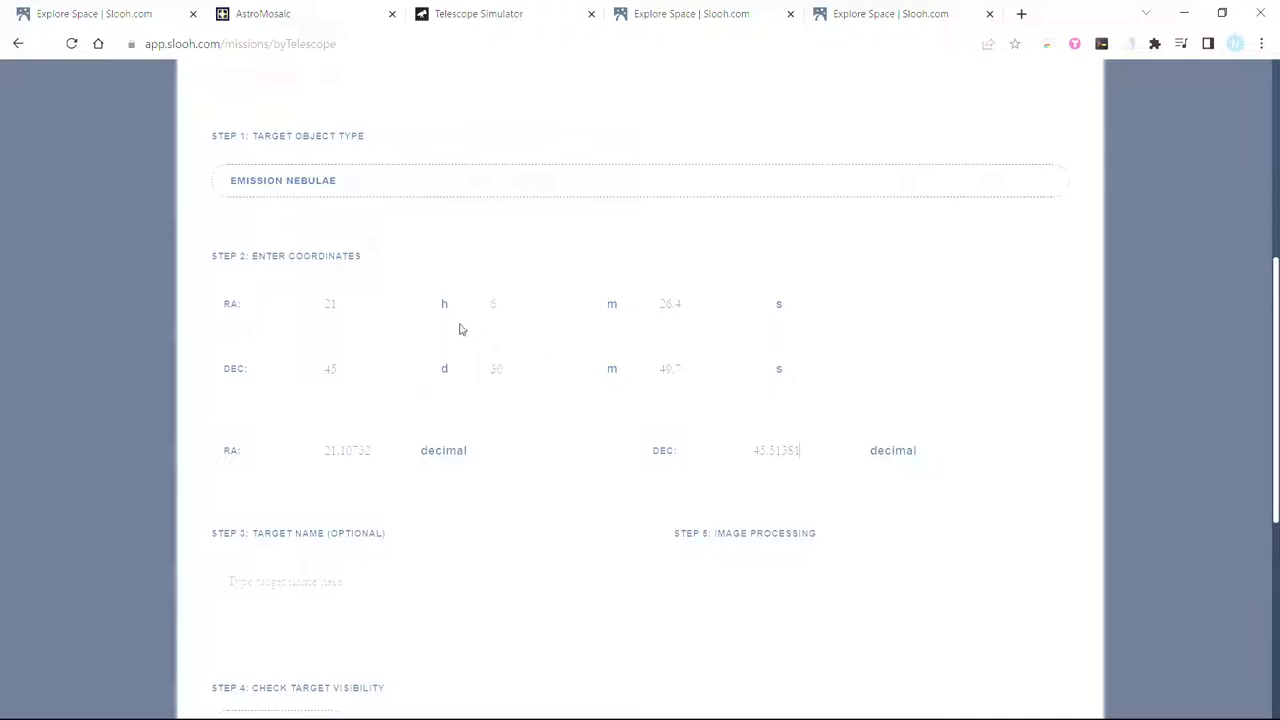
- Paste declination 45.51381 into Slooh's decimal DEC field, giving 45° 30′ 49.7″
{"action": "scroll", "scroll_direction": "down", "scroll_amount": 3}
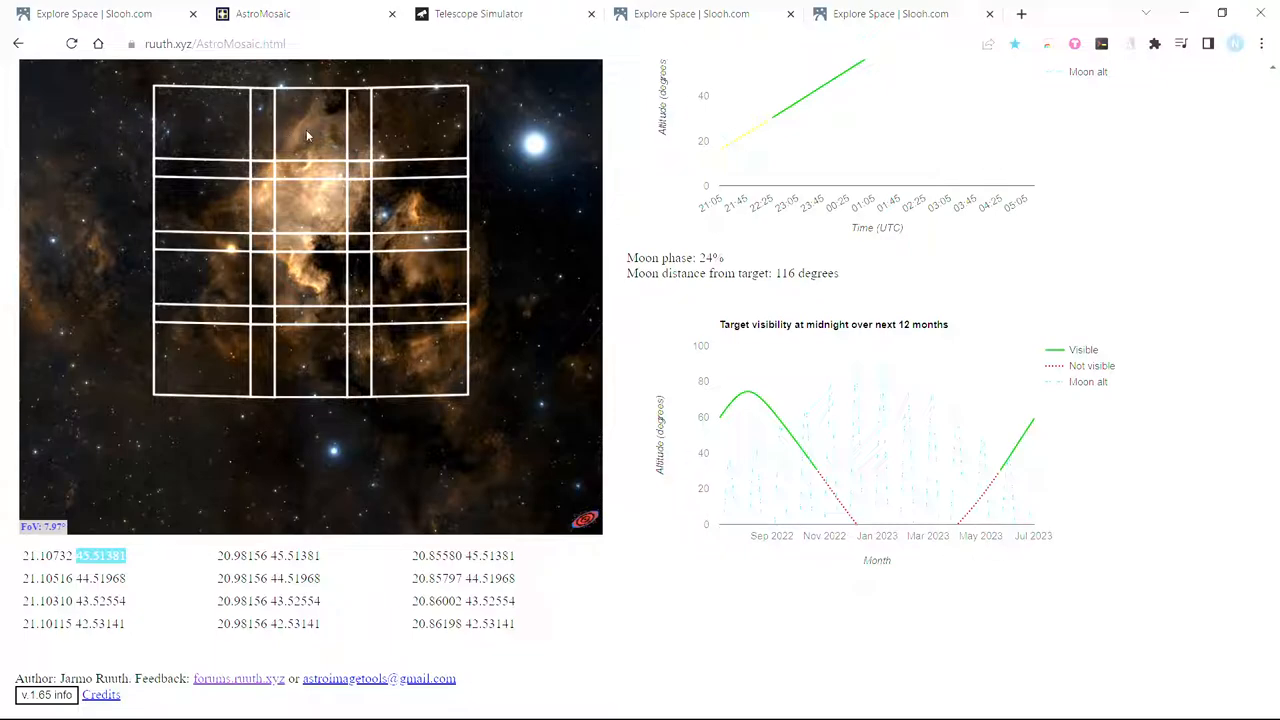
{"action": "mouse_move", "coordinate": [285, 211]}
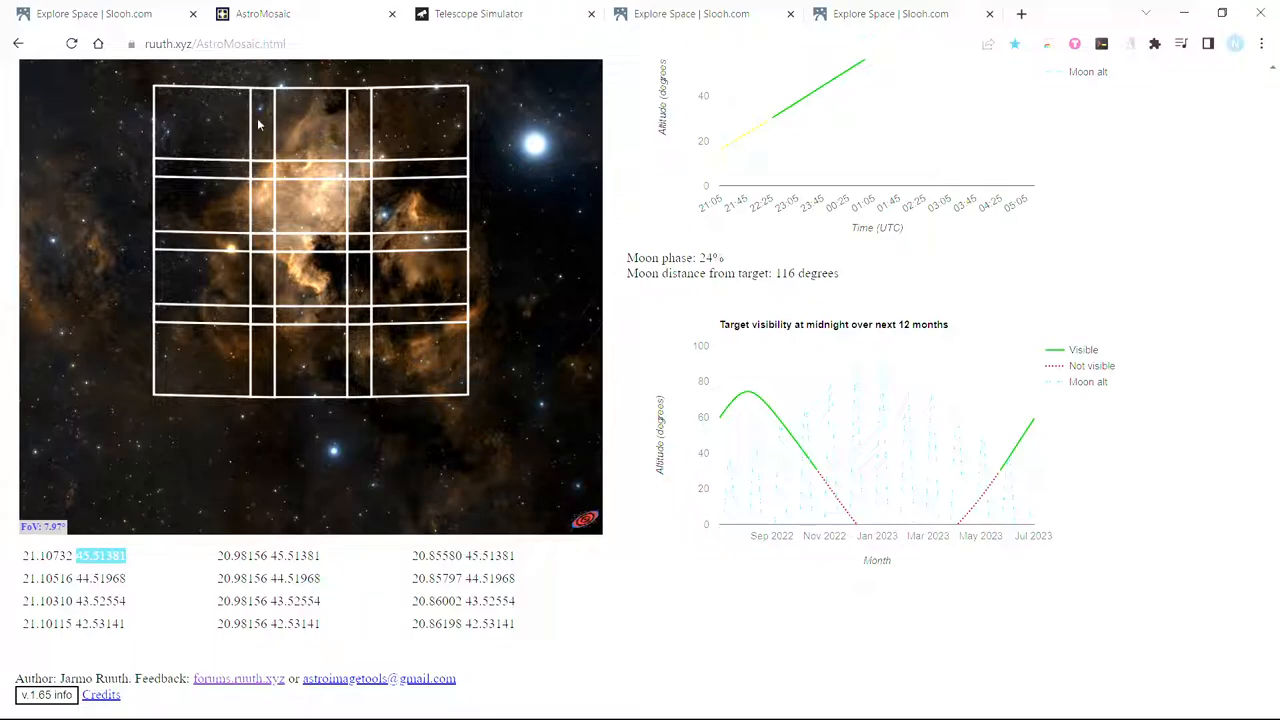
{"action": "mouse_move", "coordinate": [375, 224]}
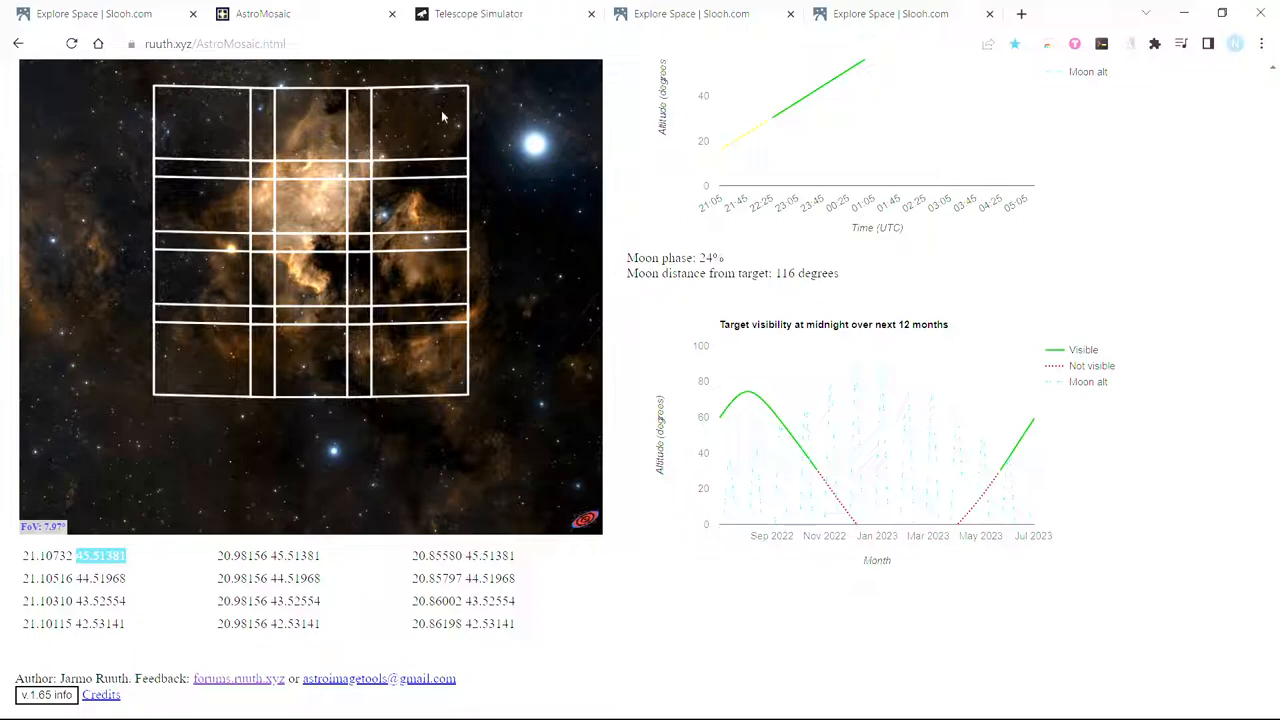
{"action": "mouse_move", "coordinate": [408, 108]}
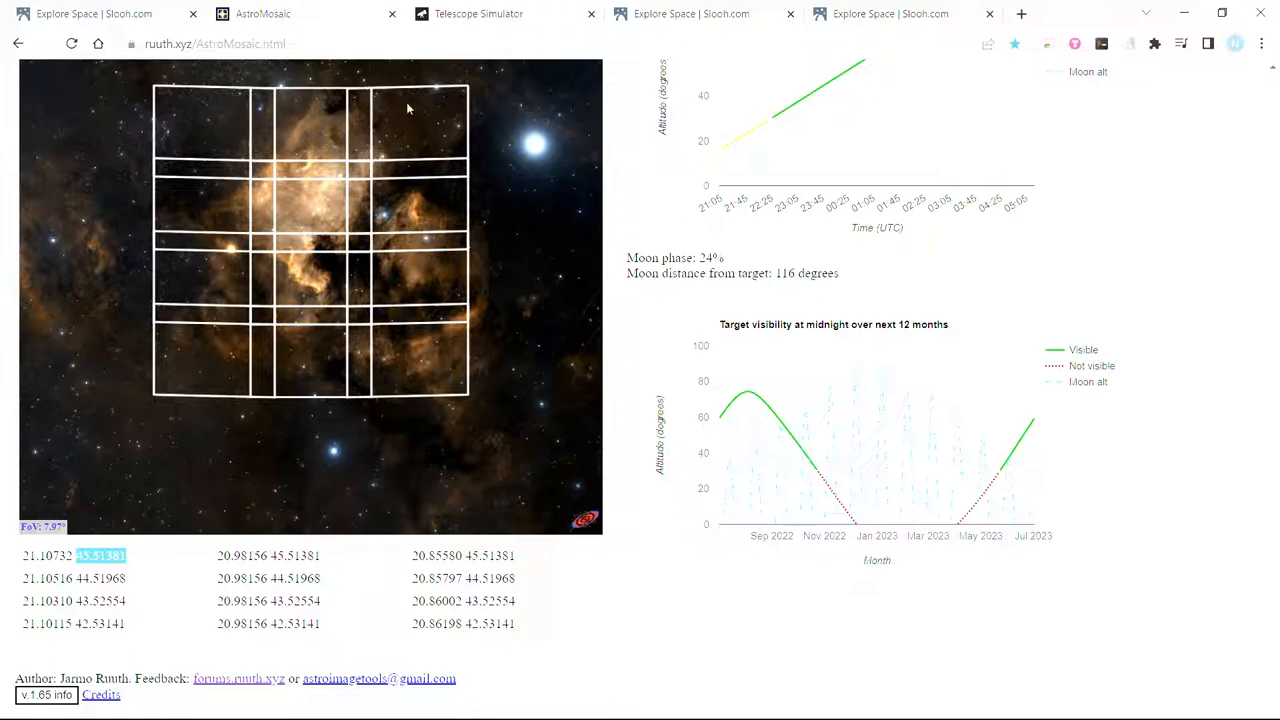
{"action": "mouse_move", "coordinate": [160, 132]}
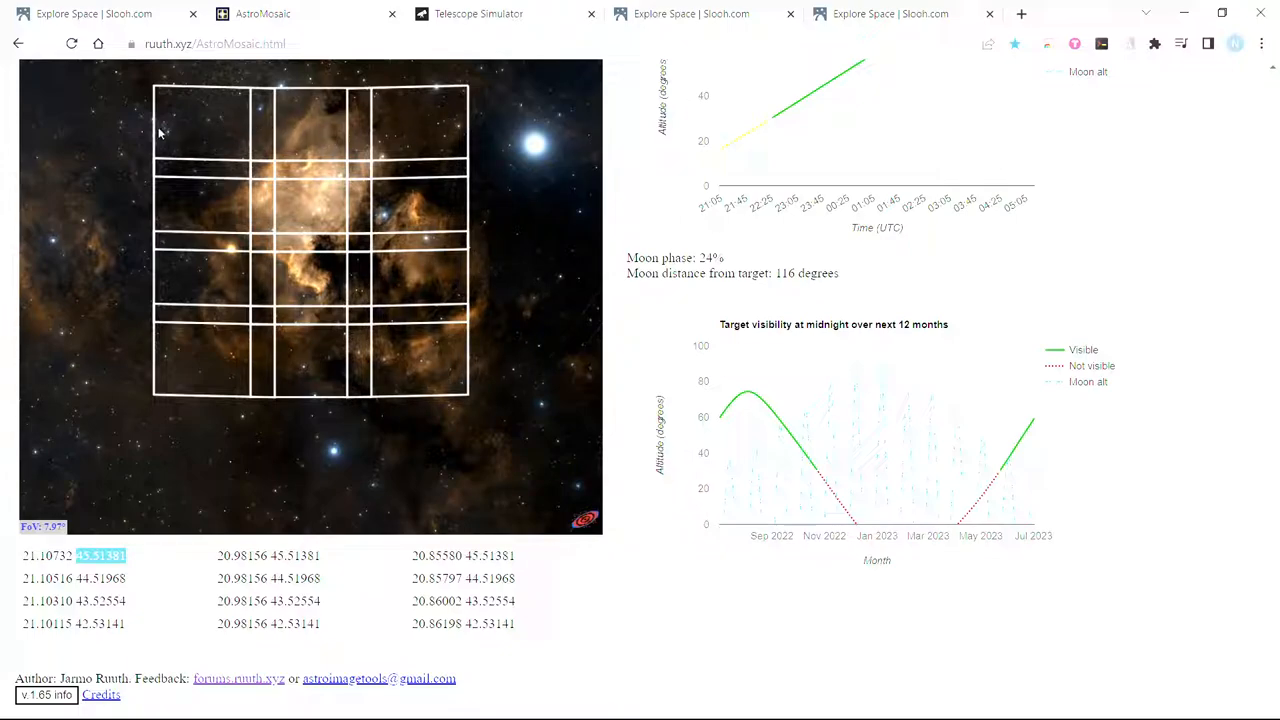
{"action": "mouse_move", "coordinate": [362, 168]}
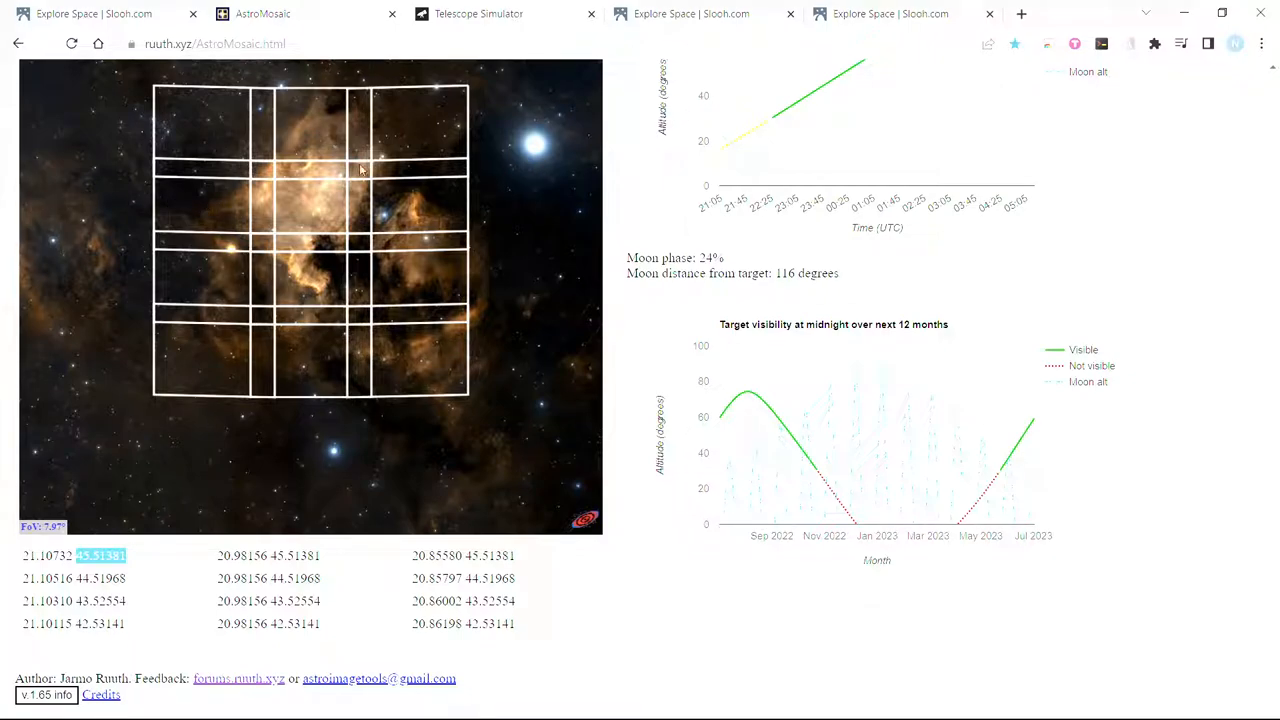
{"action": "mouse_move", "coordinate": [95, 20]}
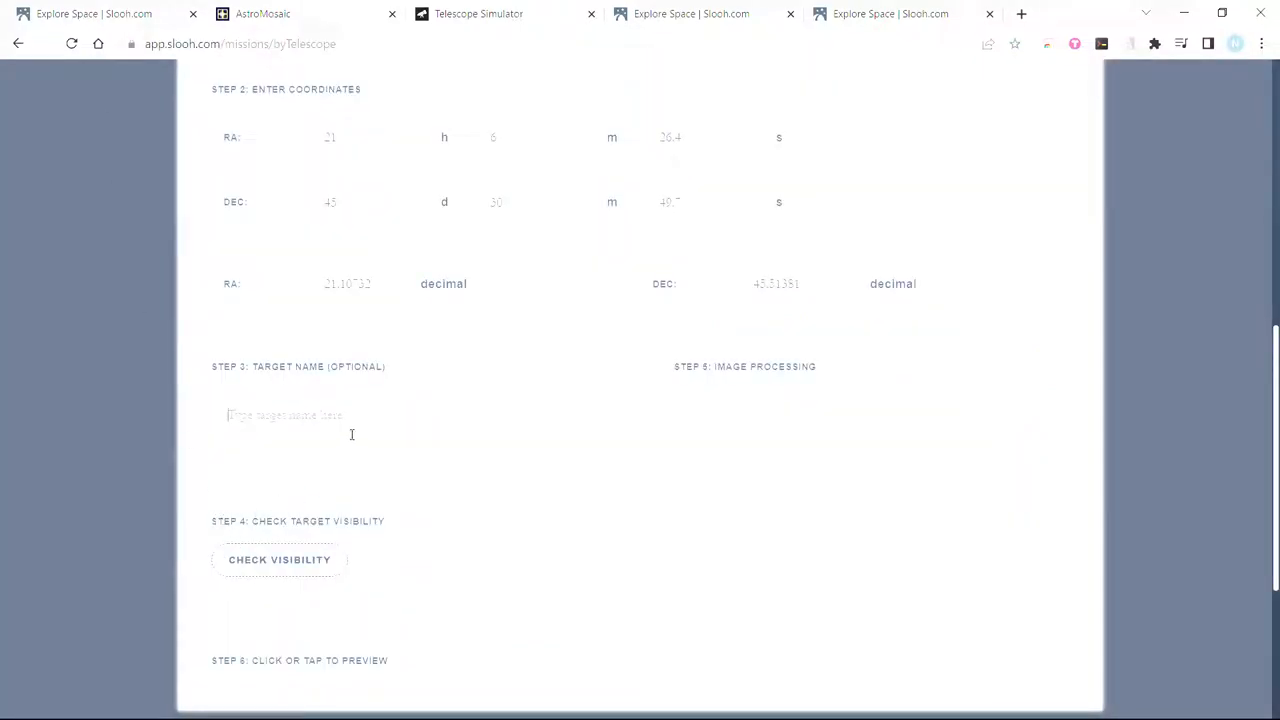
{"action": "mouse_move", "coordinate": [383, 433]}
{"action": "type", "text": "NGC7000 Panel 1"}
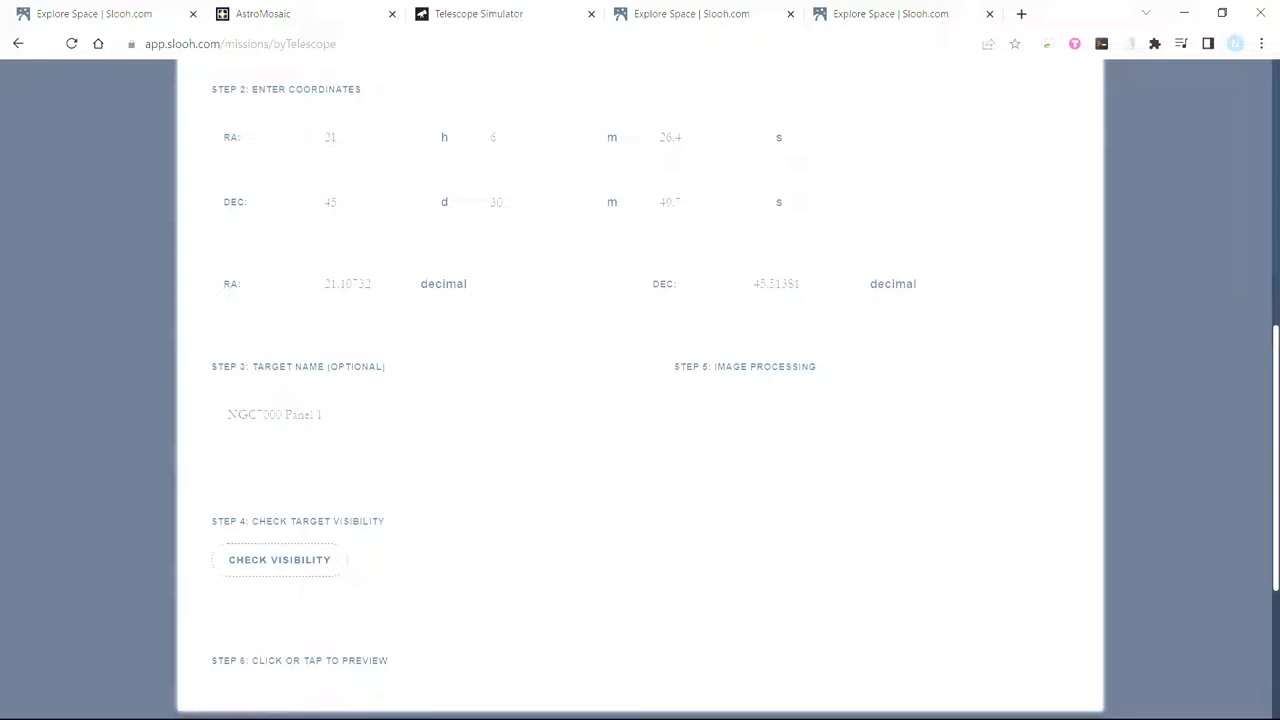
- Check visibility for NGC7000-Panel 1, which reports the target below the horizon
{"action": "left_click", "coordinate": [279, 559]}
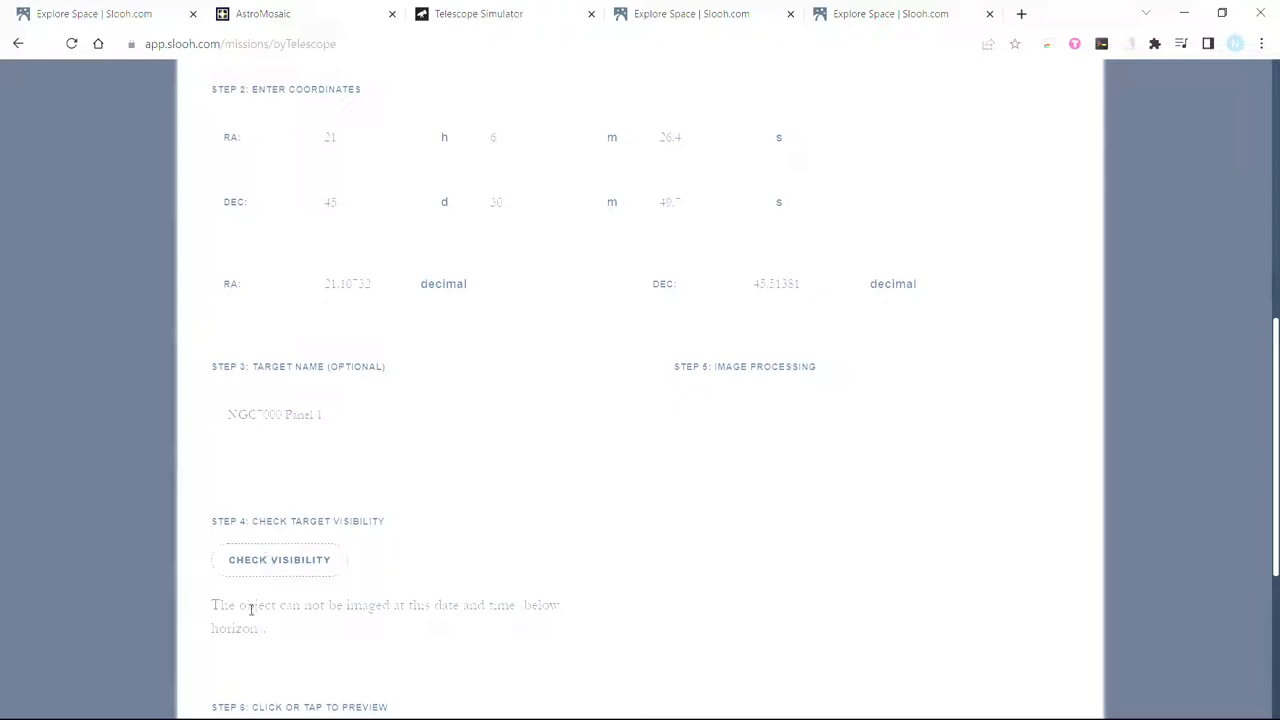
{"action": "scroll", "scroll_direction": "up", "scroll_amount": 3}
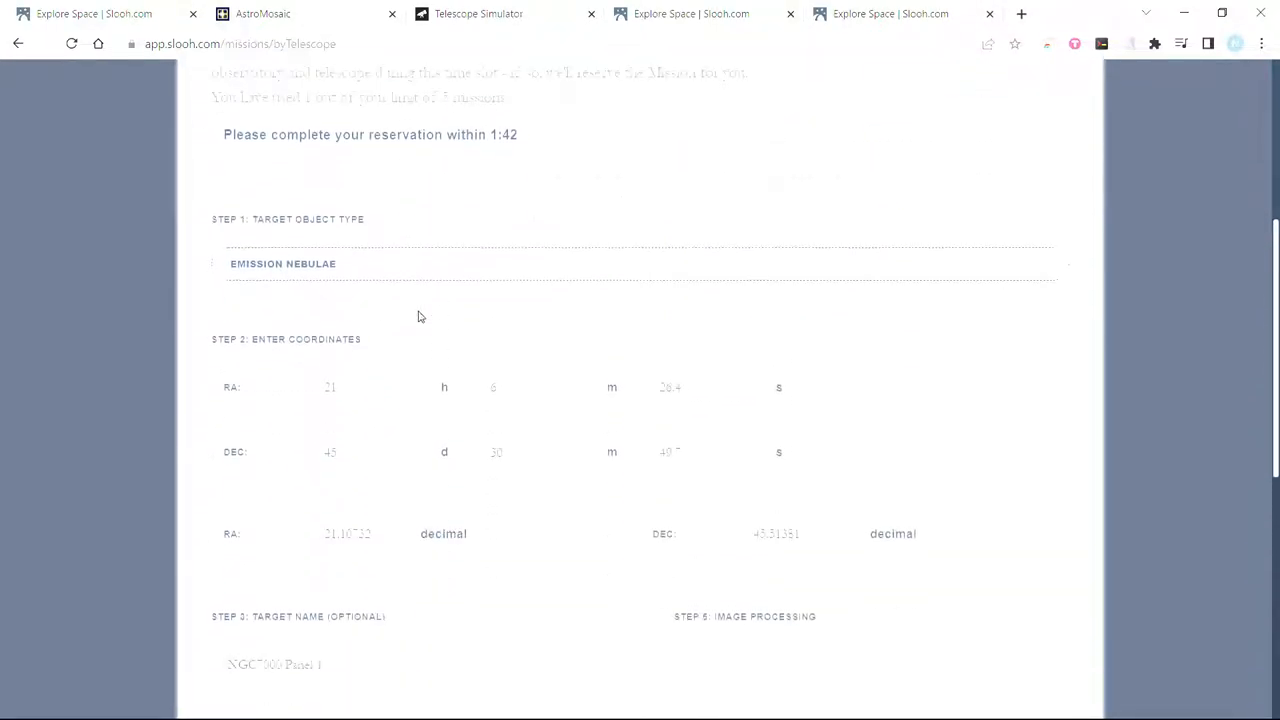
{"action": "scroll", "scroll_direction": "up", "scroll_amount": 3}
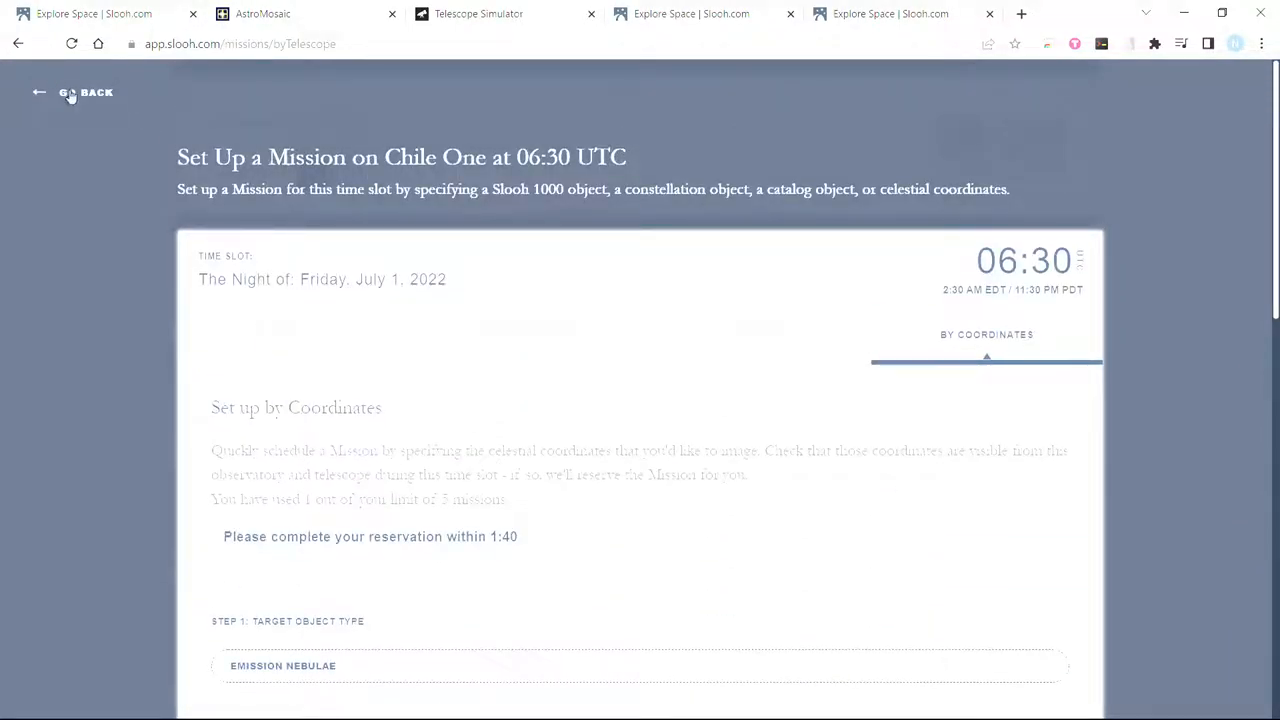
- Return to Slooh's mission slot list and browse the available slots
{"action": "left_click", "coordinate": [86, 92]}
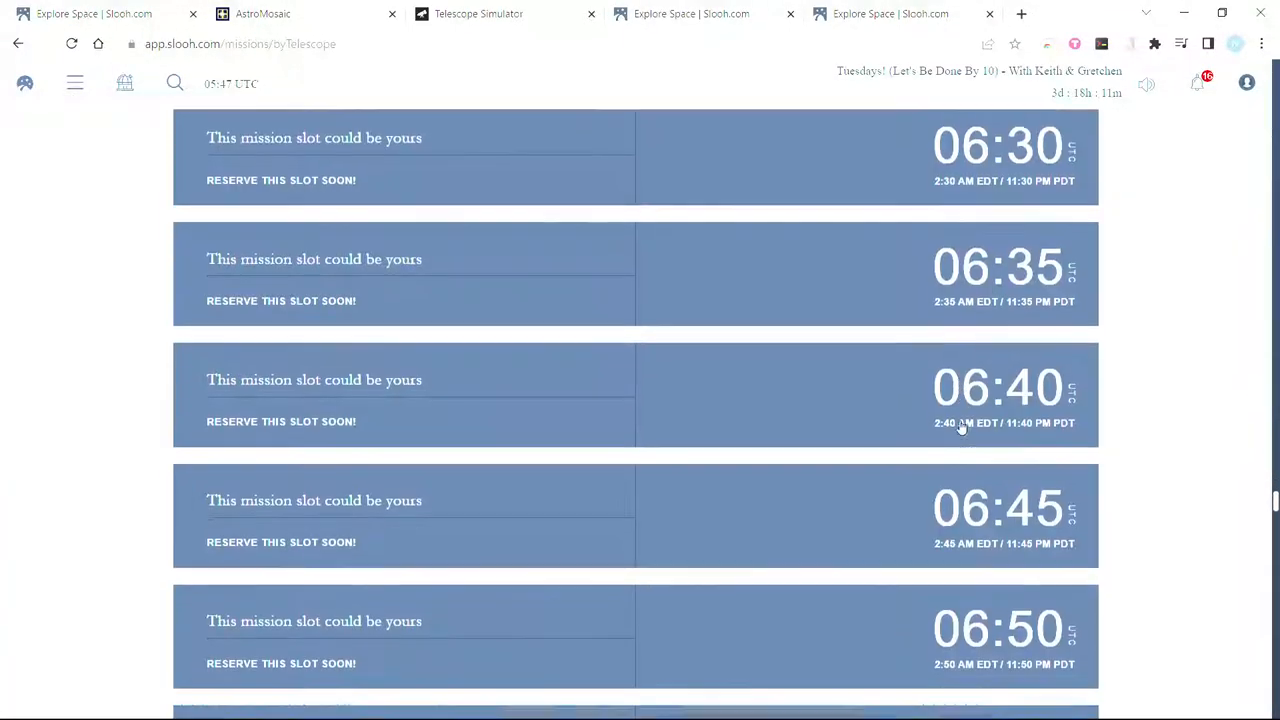
{"action": "scroll", "scroll_direction": "down", "scroll_amount": 3}
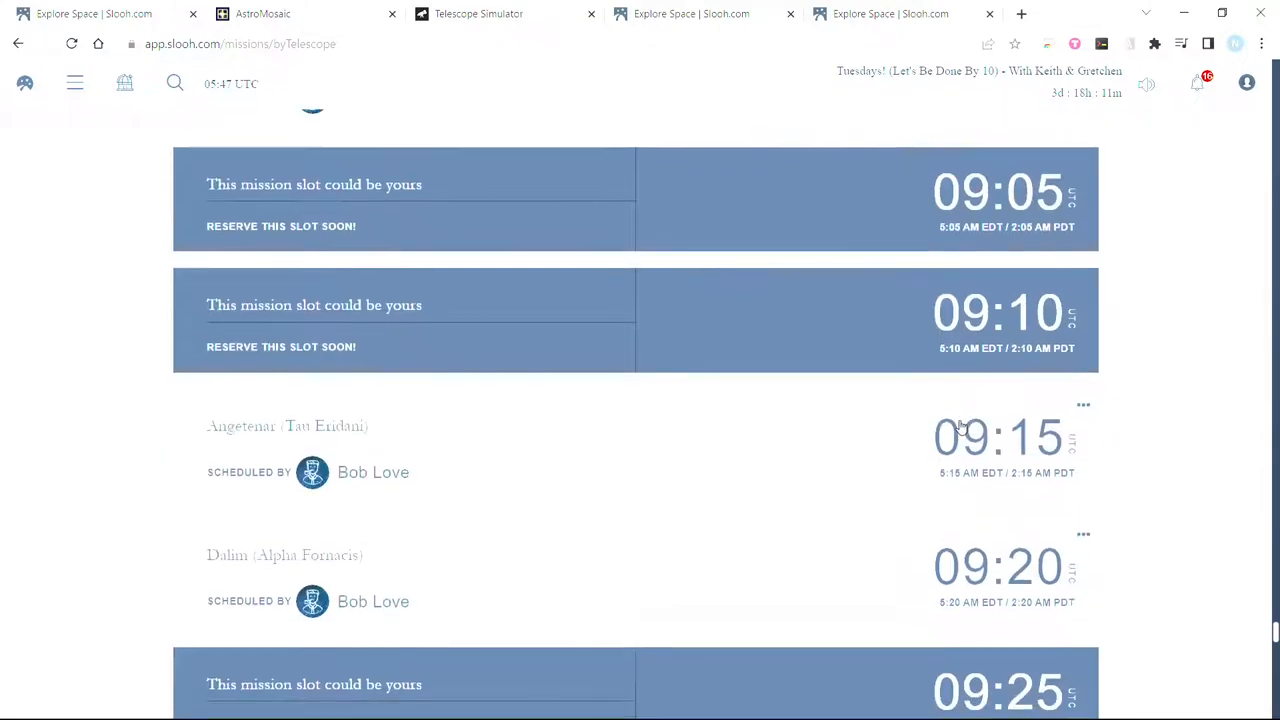
{"action": "scroll", "scroll_direction": "down", "scroll_amount": 3}
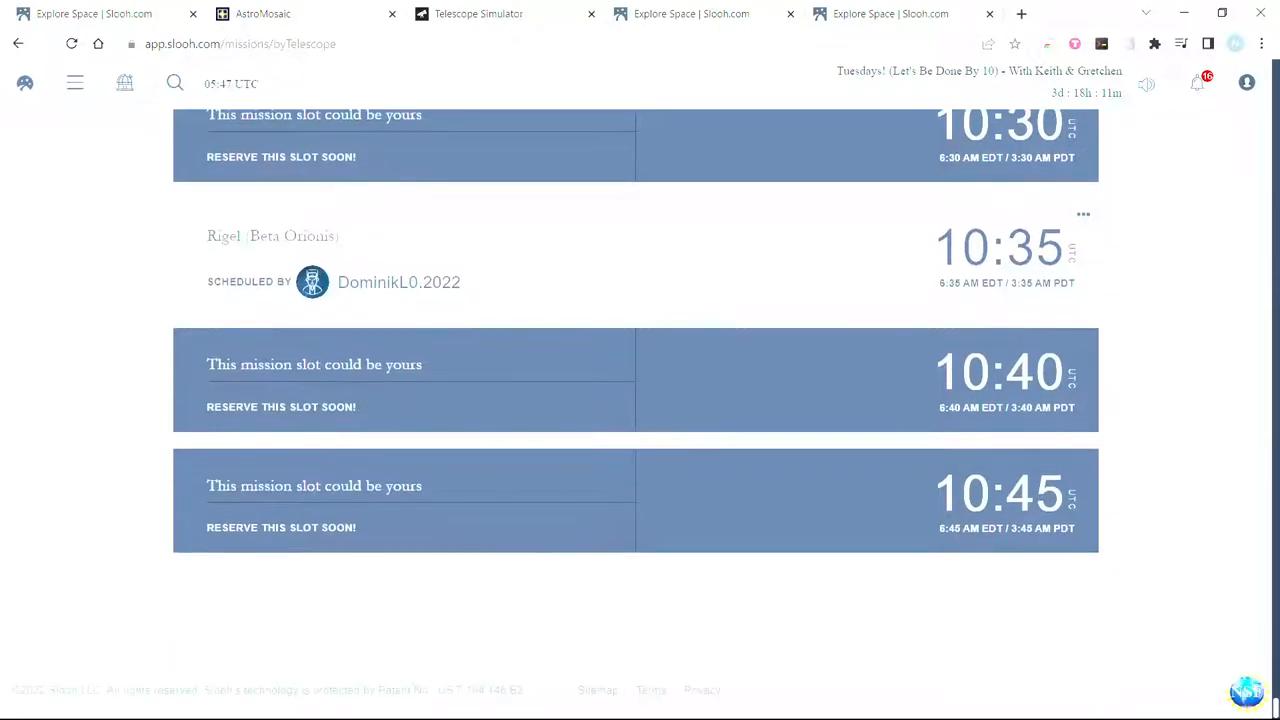
{"action": "scroll", "scroll_direction": "up", "scroll_amount": 3}
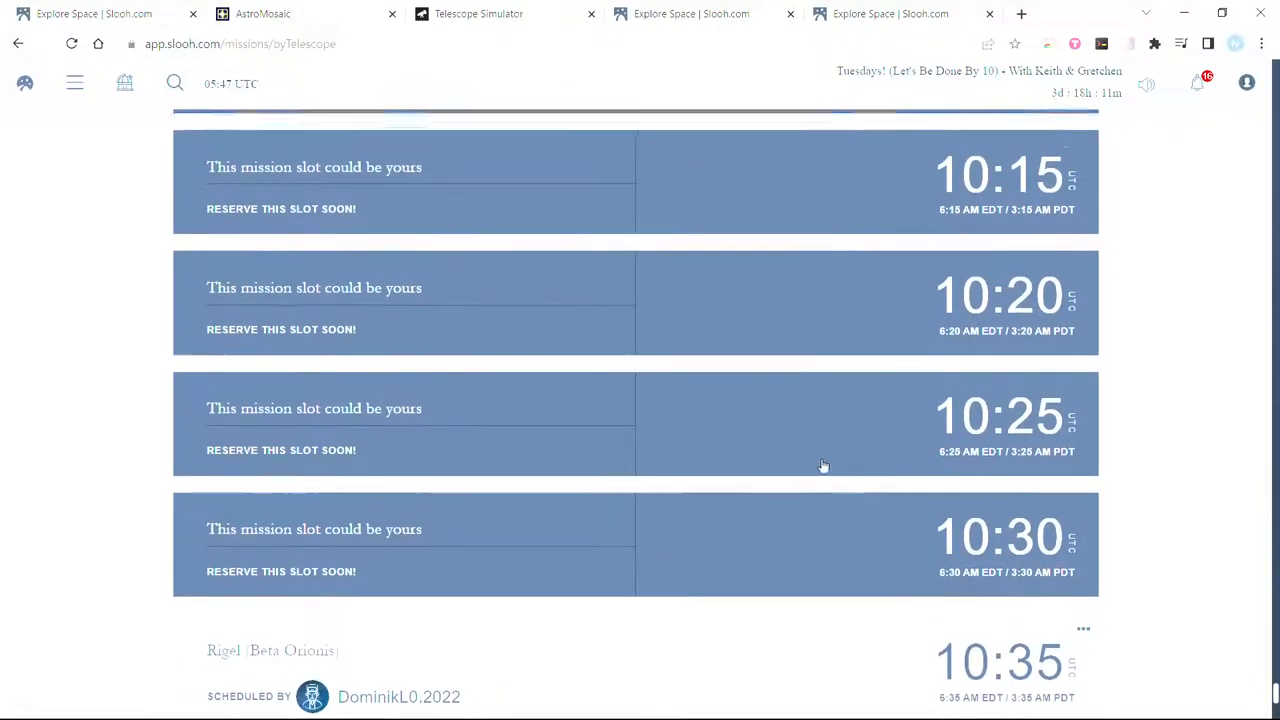
{"action": "scroll", "scroll_direction": "up", "scroll_amount": 3}
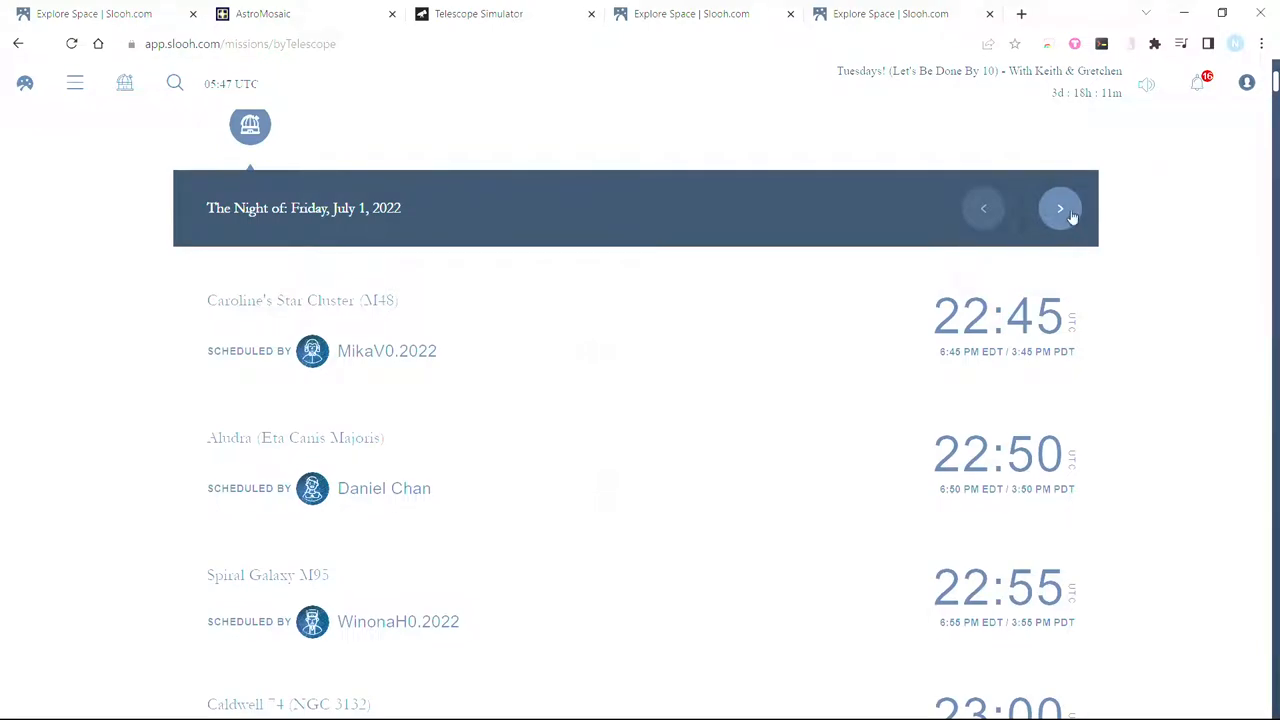
- Advance the schedule to the July 2, 2022 night and view AstroMosaic's visibility chart
{"action": "left_click", "coordinate": [1060, 208]}
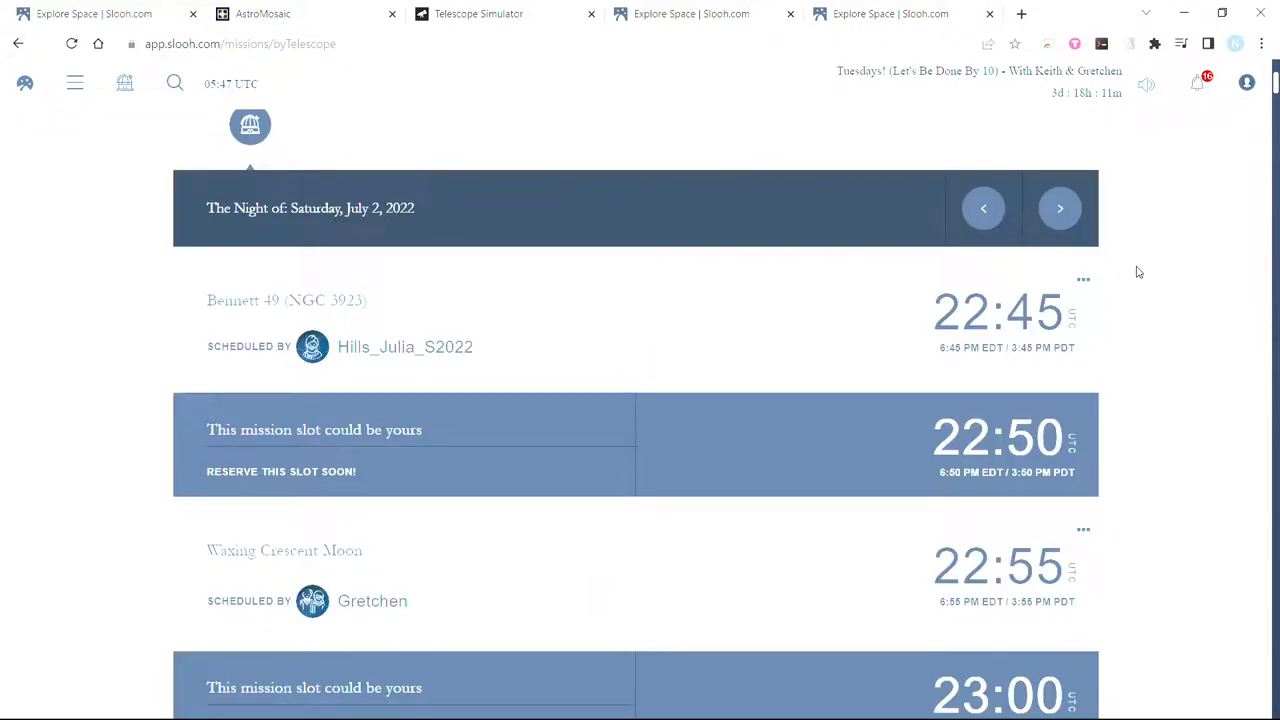
{"action": "scroll", "scroll_direction": "down", "scroll_amount": 3}
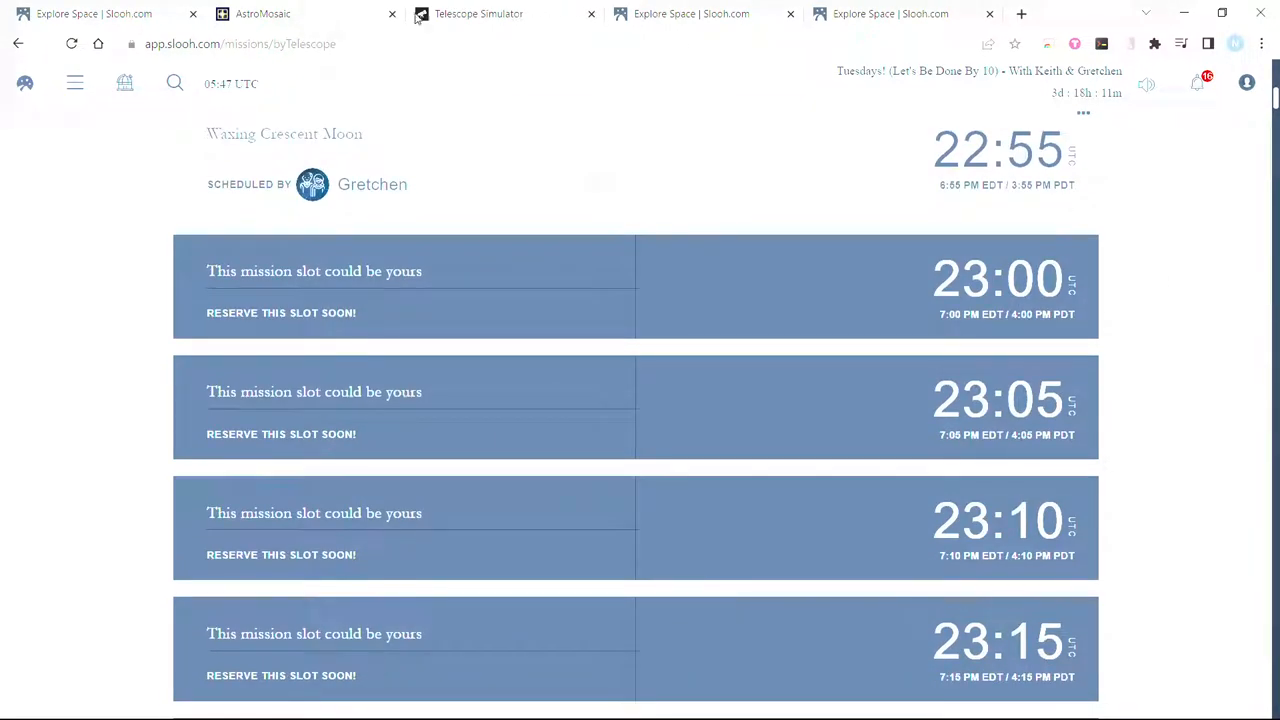
{"action": "left_click", "coordinate": [262, 13]}
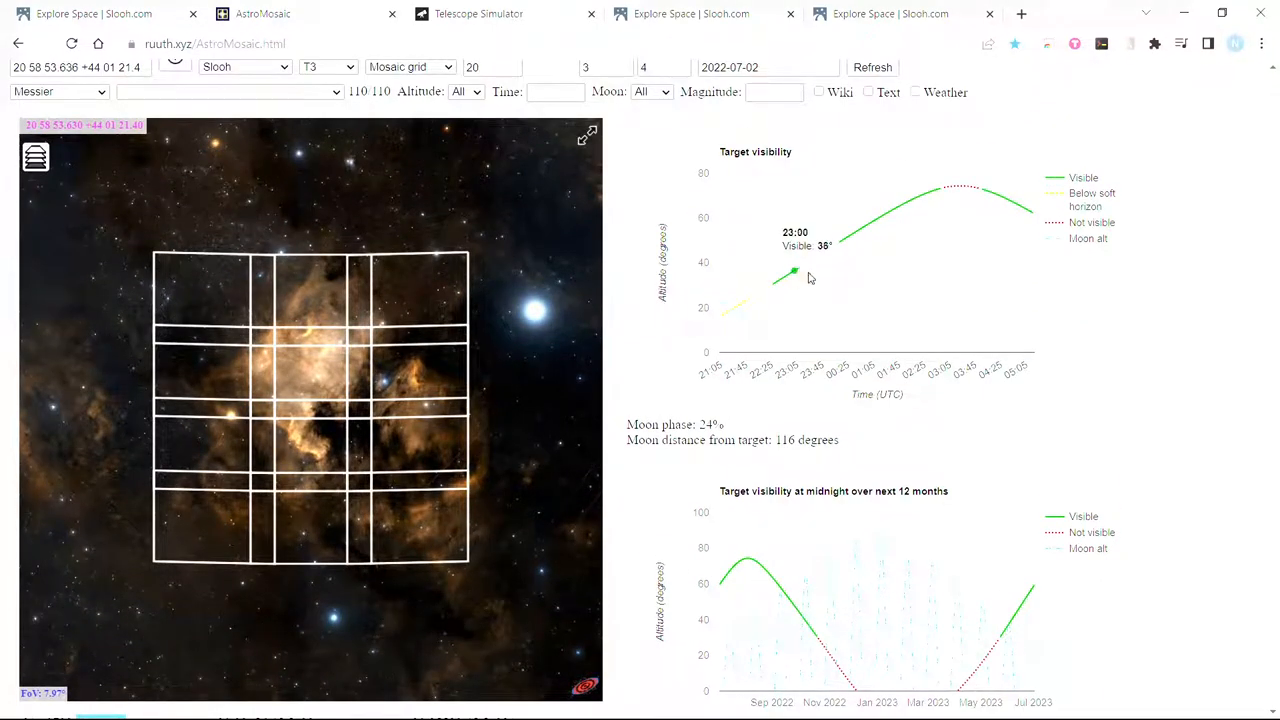
{"action": "mouse_move", "coordinate": [850, 238]}
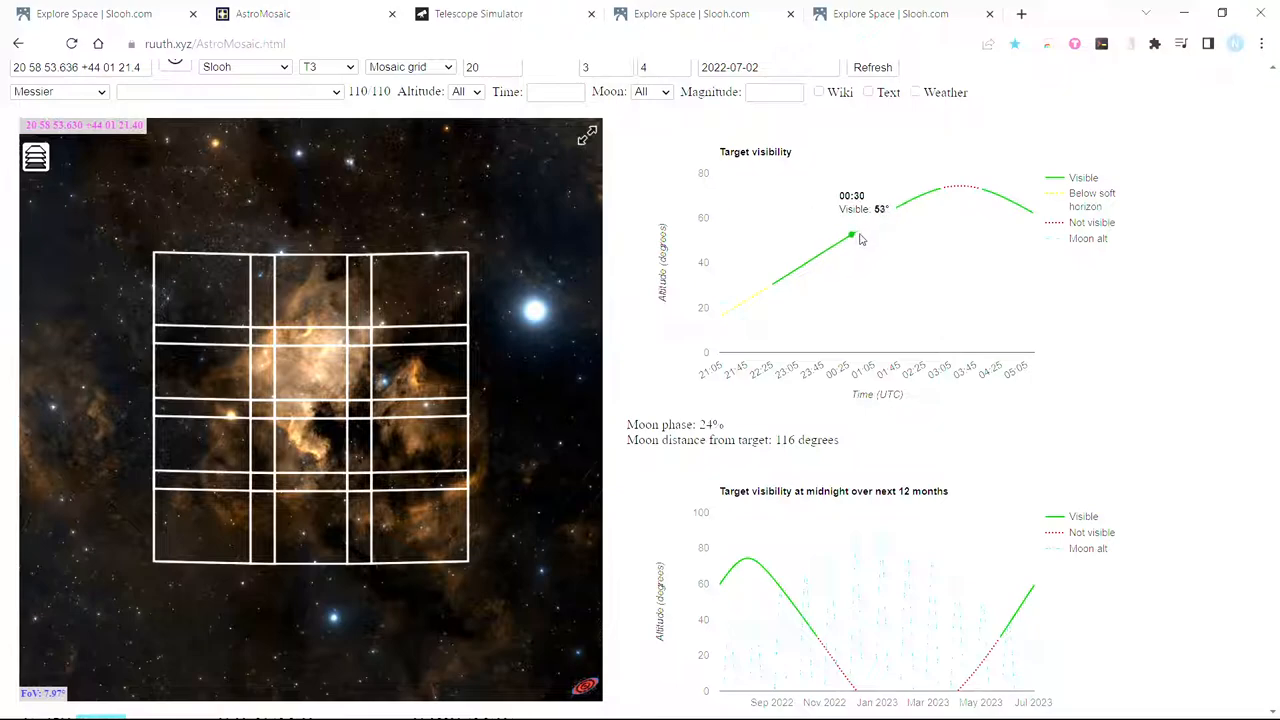
{"action": "mouse_move", "coordinate": [915, 198]}
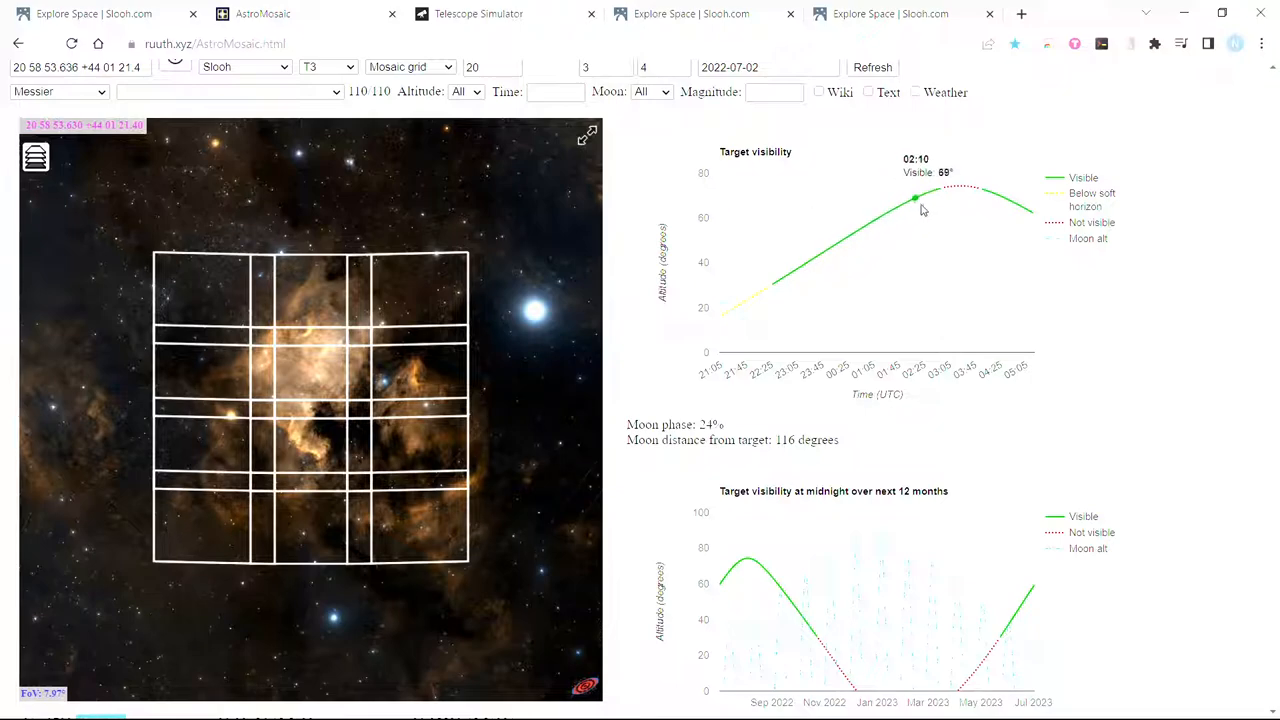
{"action": "mouse_move", "coordinate": [865, 222]}
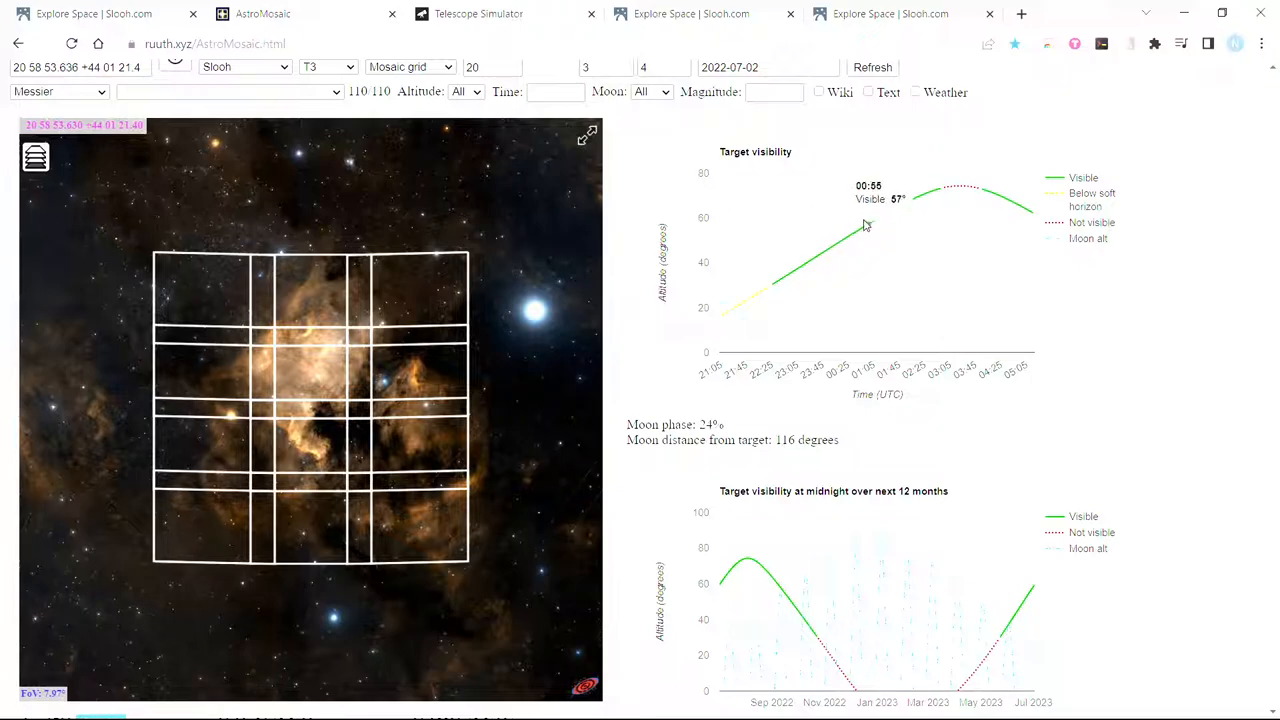
{"action": "mouse_move", "coordinate": [866, 228]}
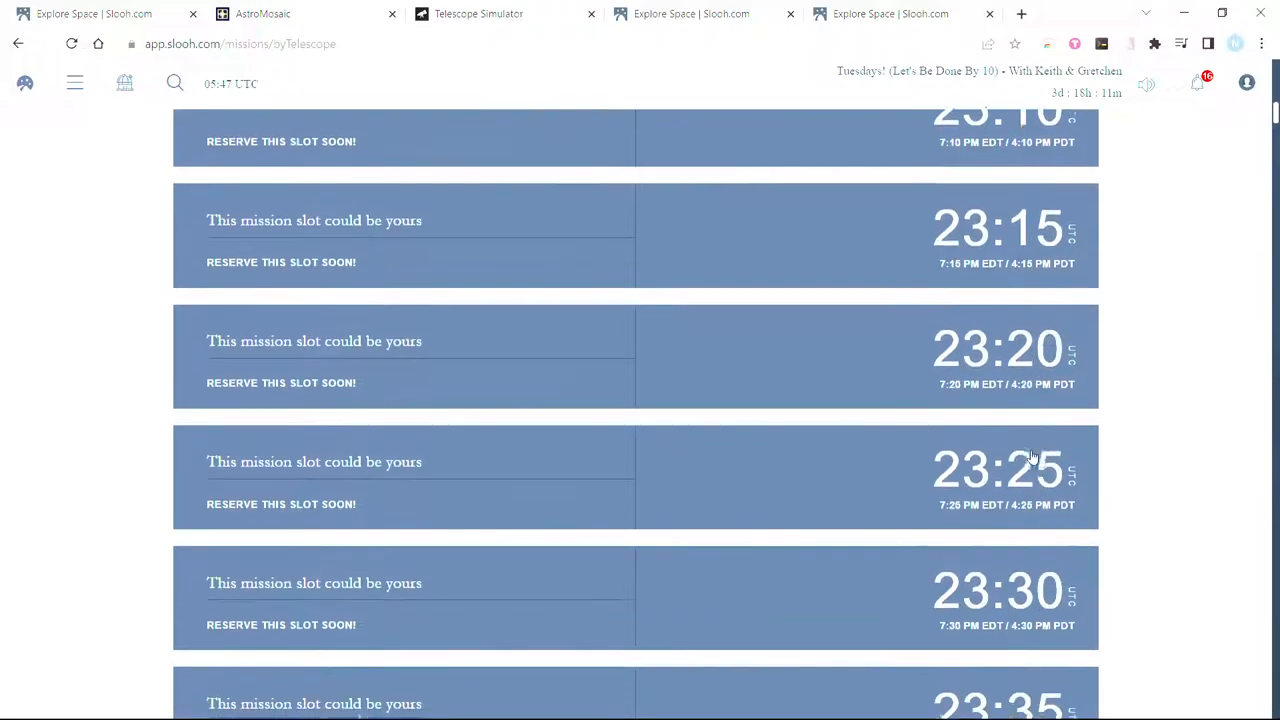
- Name the 01:00 UTC July 2 coordinate mission 'NCG7000 Panel 1'
{"action": "scroll", "scroll_direction": "down", "scroll_amount": 3}
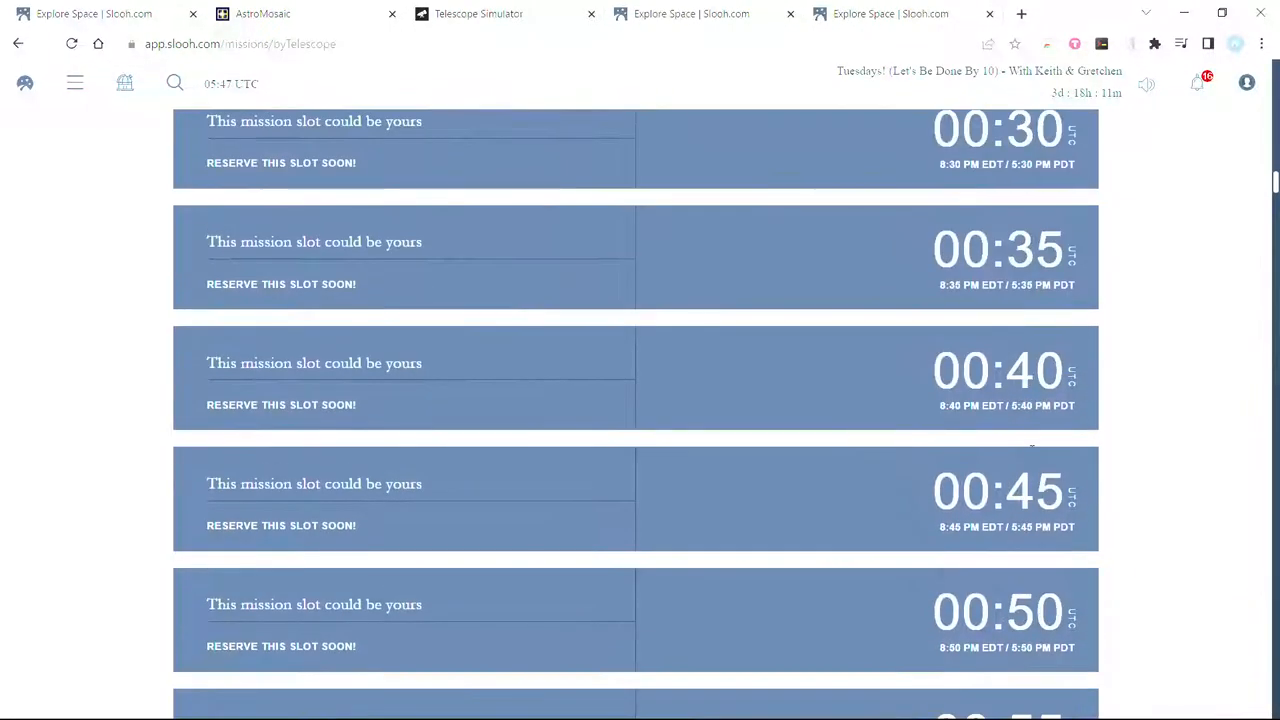
{"action": "scroll", "scroll_direction": "down", "scroll_amount": 3}
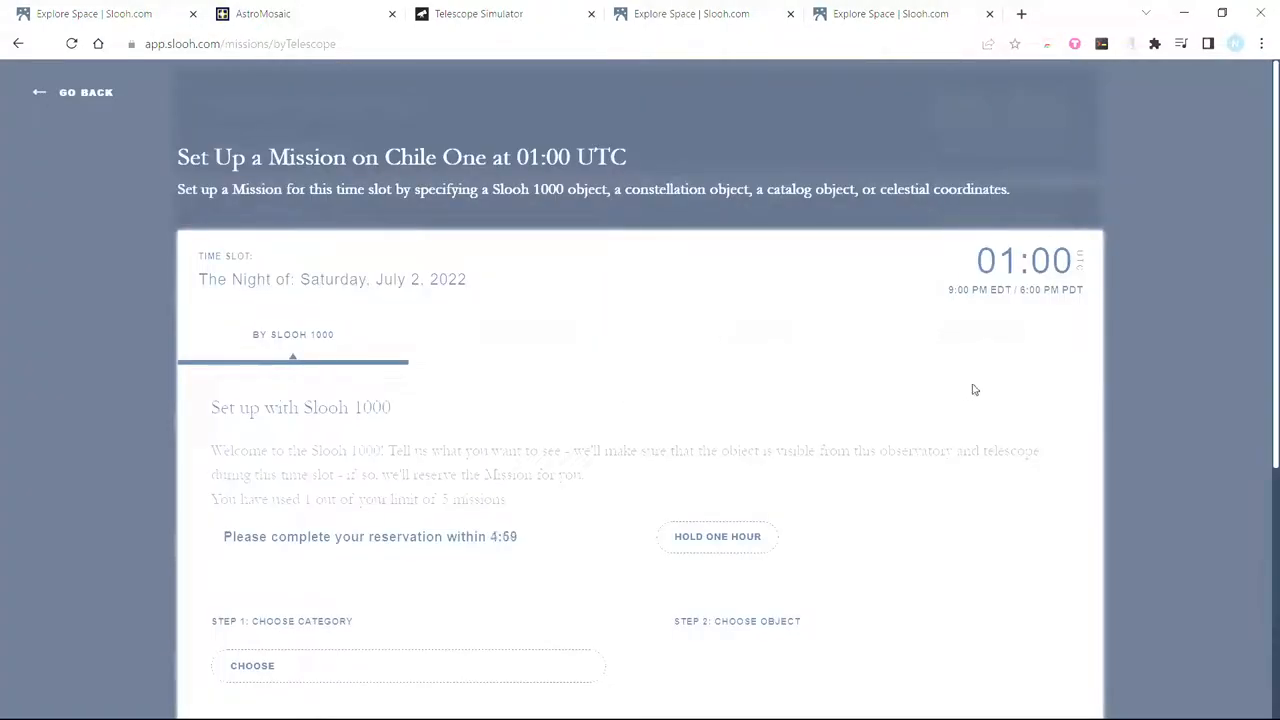
{"action": "scroll", "scroll_direction": "down", "scroll_amount": 3}
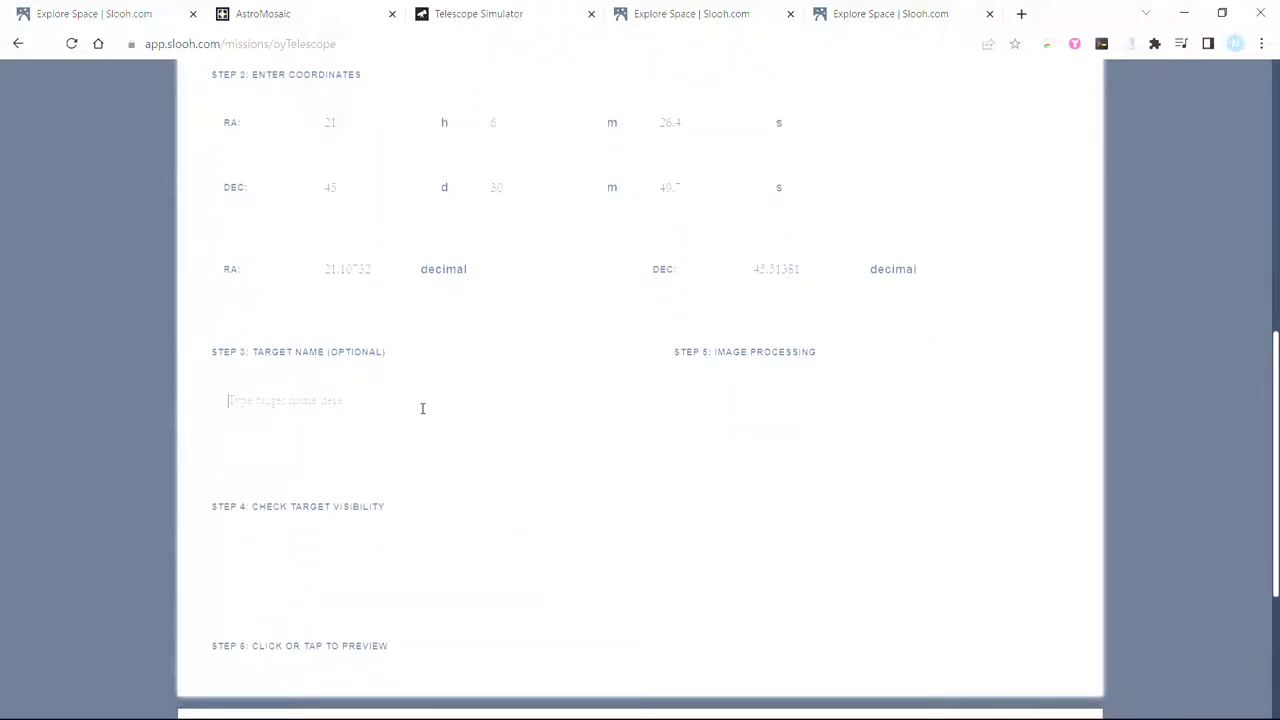
{"action": "type", "text": "NCG7000"}
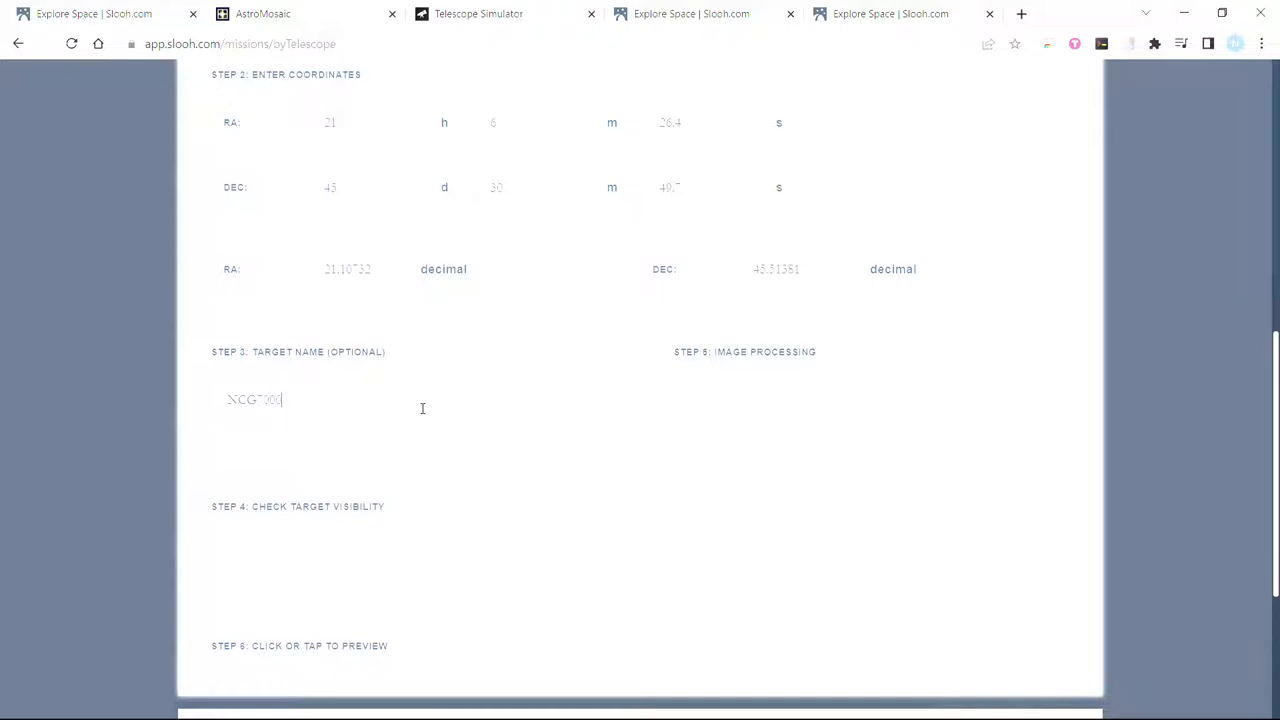
{"action": "type", "text": "Panel 1"}
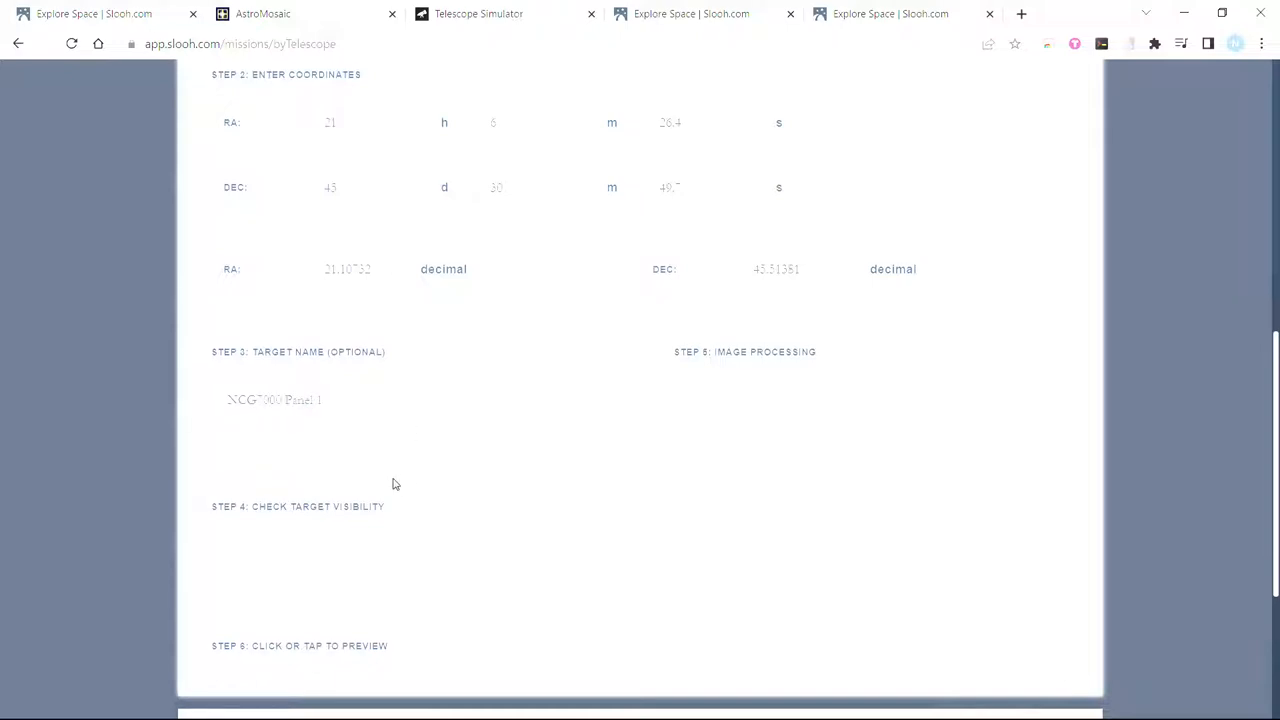
- Set the mission's target type to Emission Nebulae
{"action": "scroll", "scroll_direction": "up", "scroll_amount": 3}
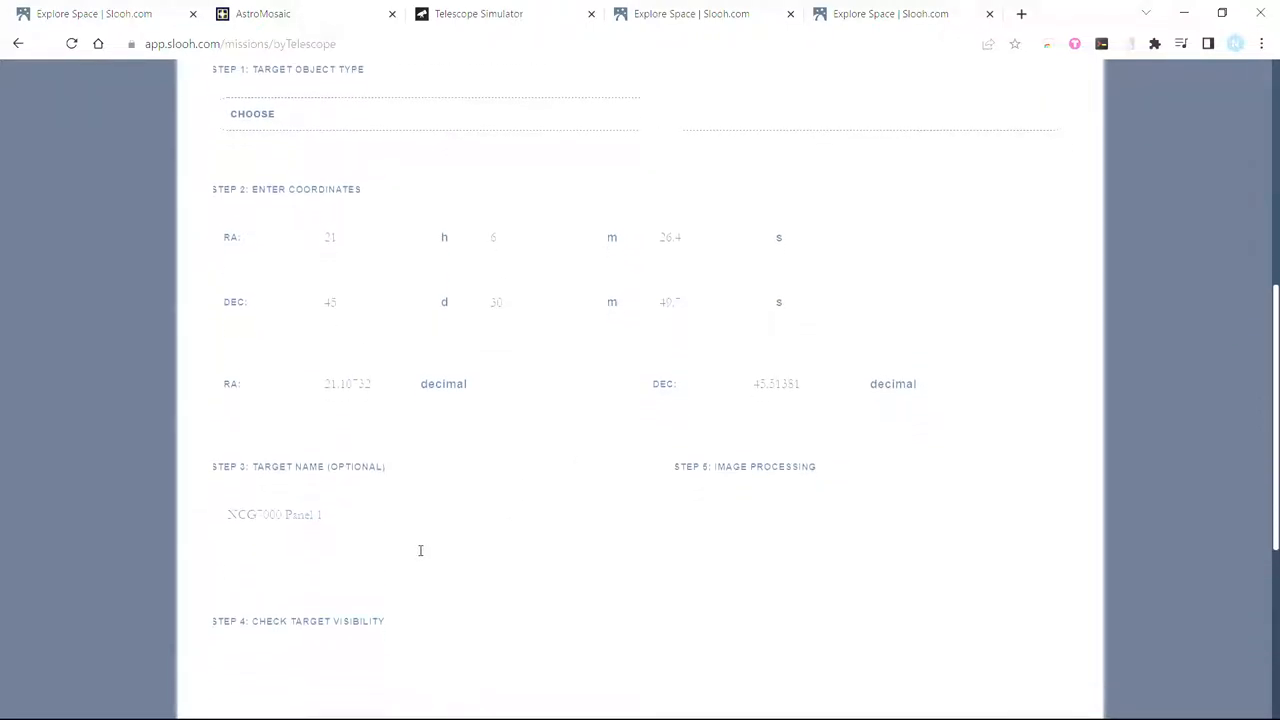
{"action": "scroll", "scroll_direction": "up", "scroll_amount": 3}
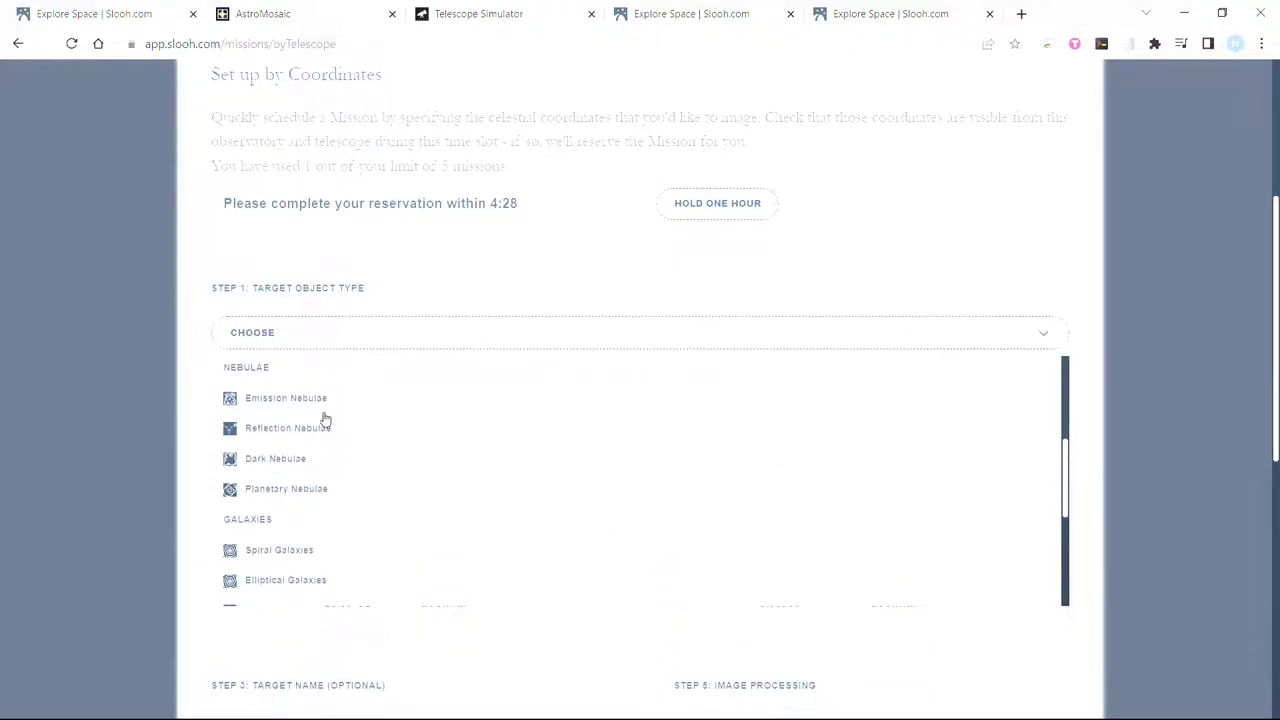
{"action": "left_click", "coordinate": [285, 398]}
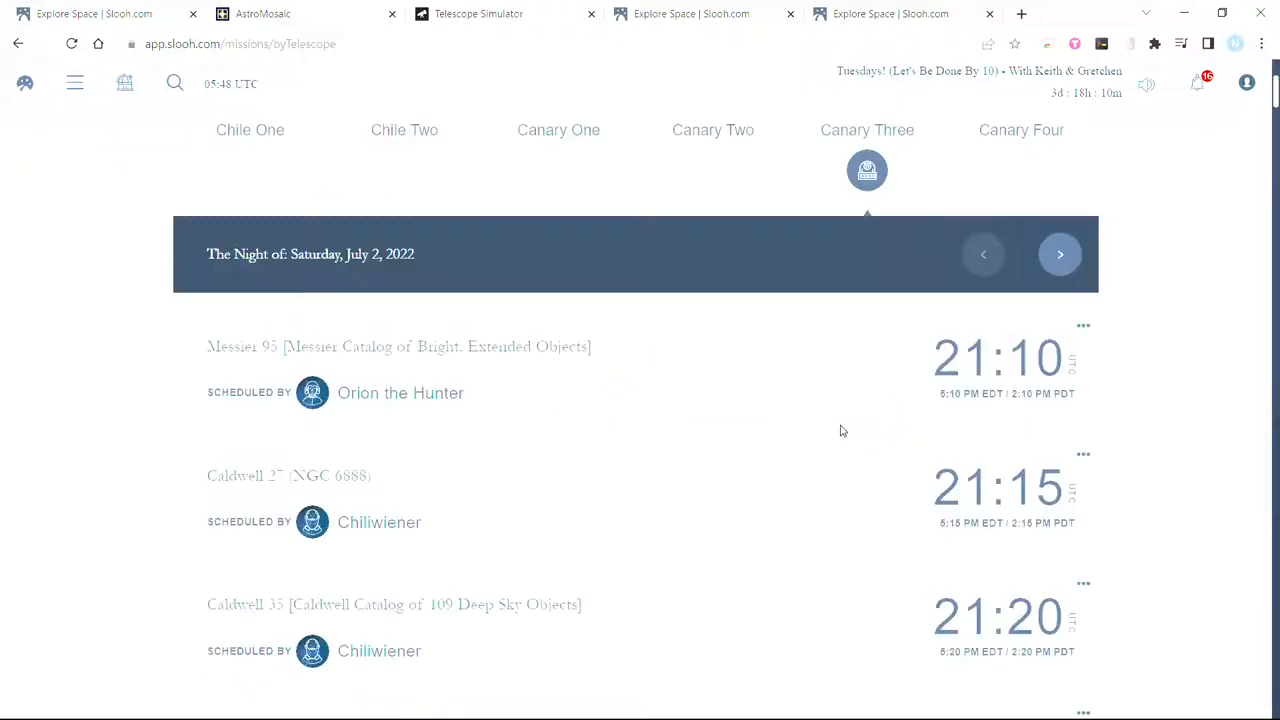
- Advance to the July 3 night and reserve the 22:40 UTC mission slot
{"action": "scroll", "scroll_direction": "up", "scroll_amount": 3}
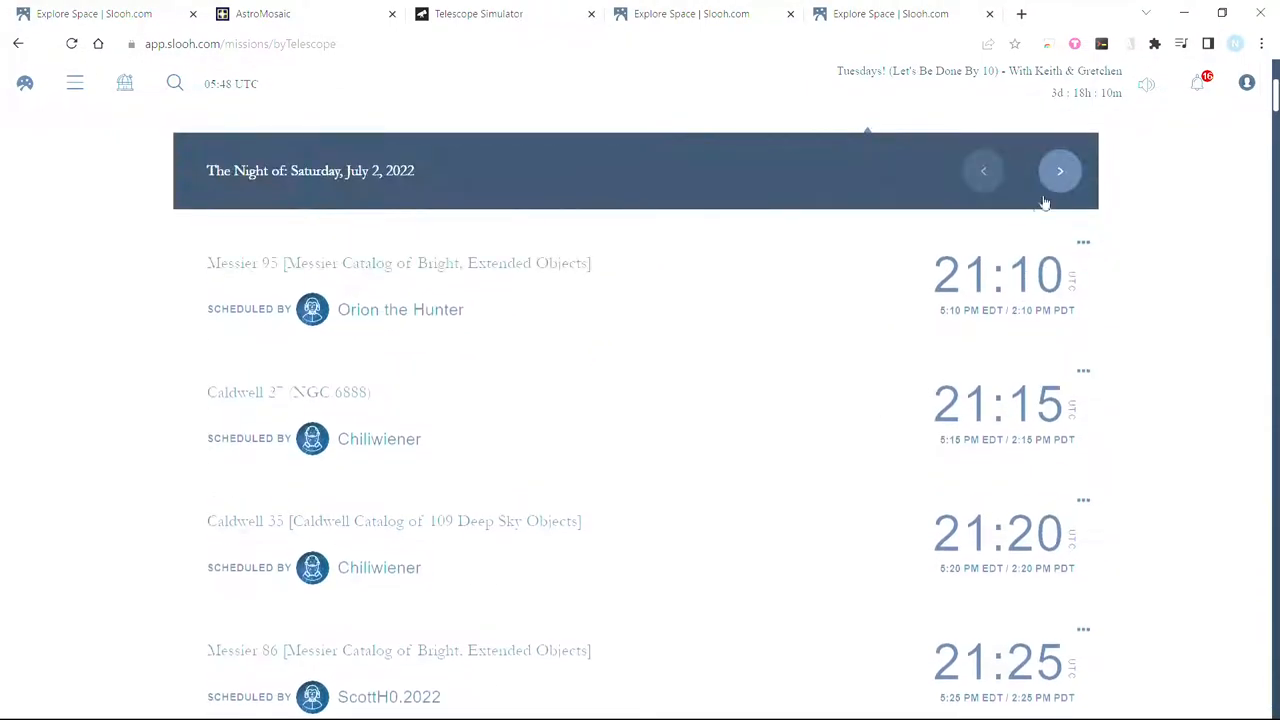
{"action": "left_click", "coordinate": [1060, 170]}
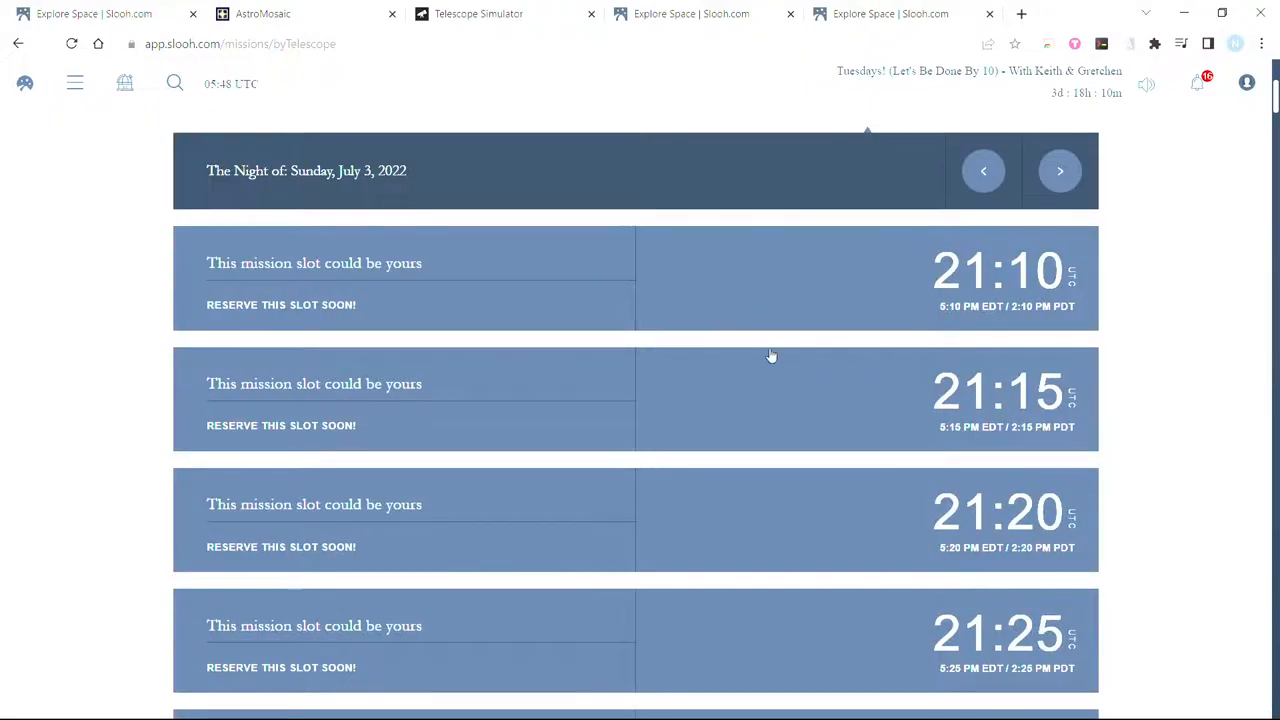
{"action": "scroll", "scroll_direction": "down", "scroll_amount": 3}
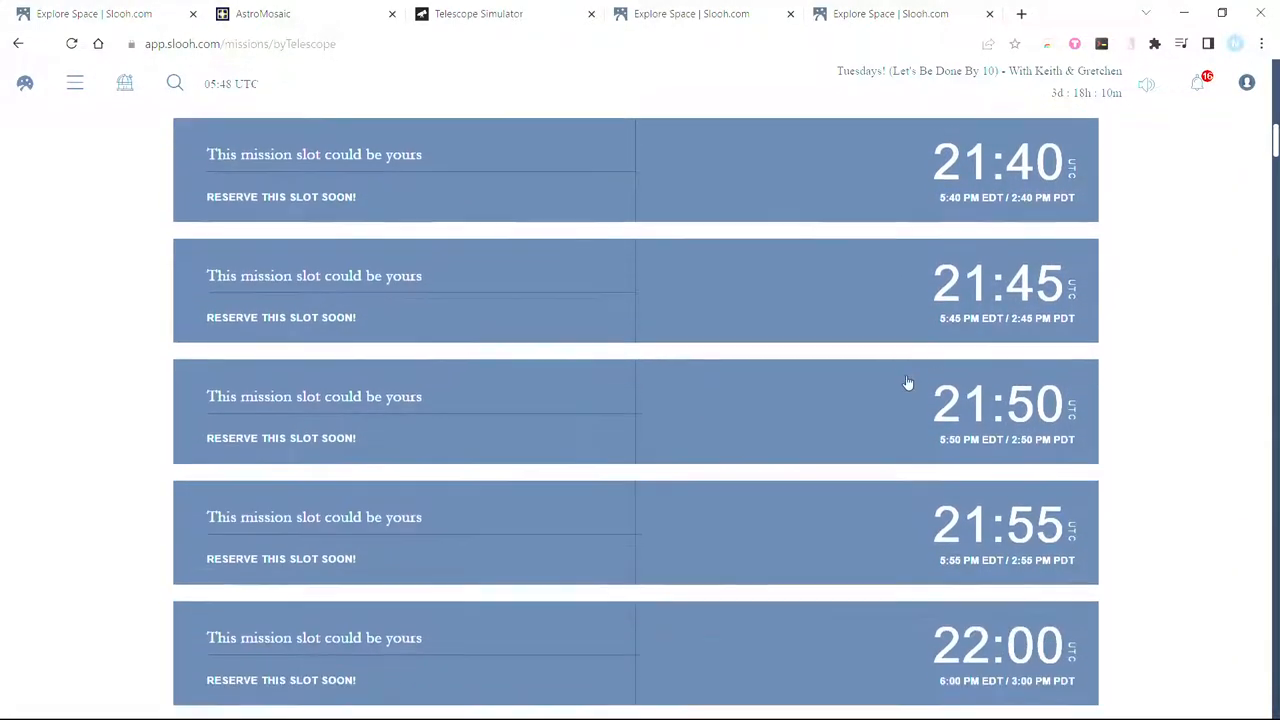
{"action": "scroll", "scroll_direction": "down", "scroll_amount": 3}
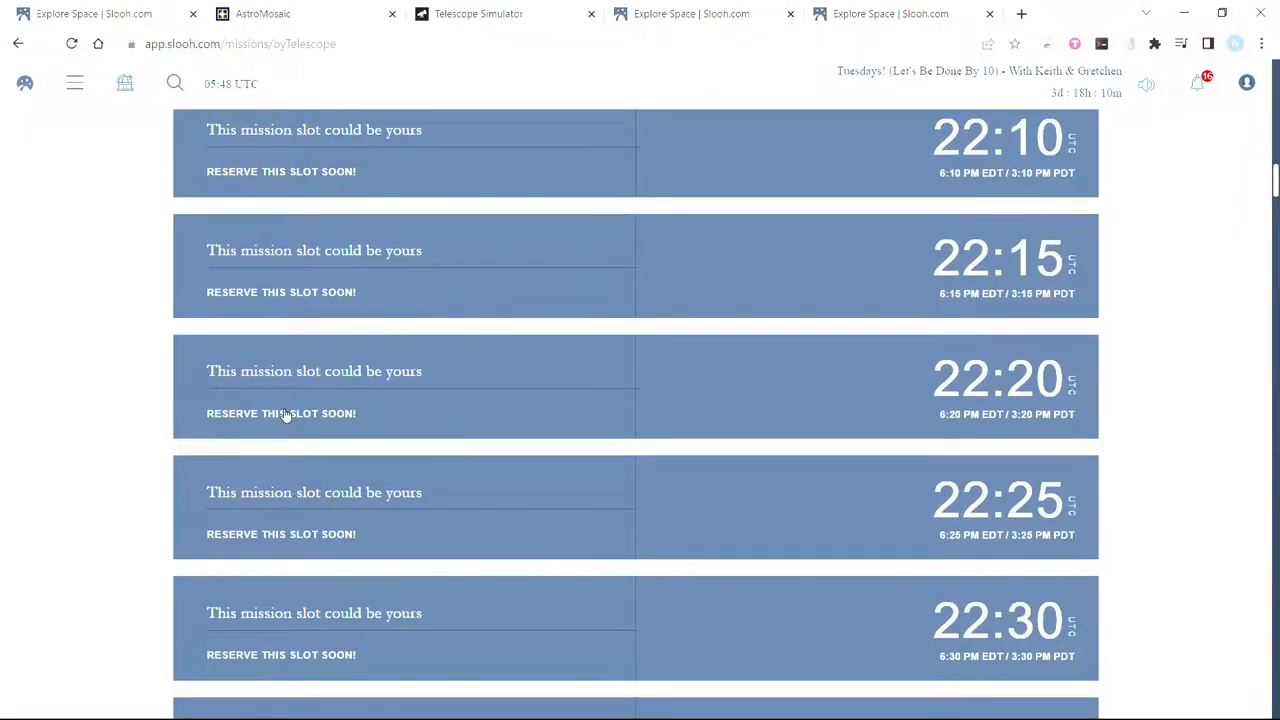
{"action": "scroll", "scroll_direction": "down", "scroll_amount": 3}
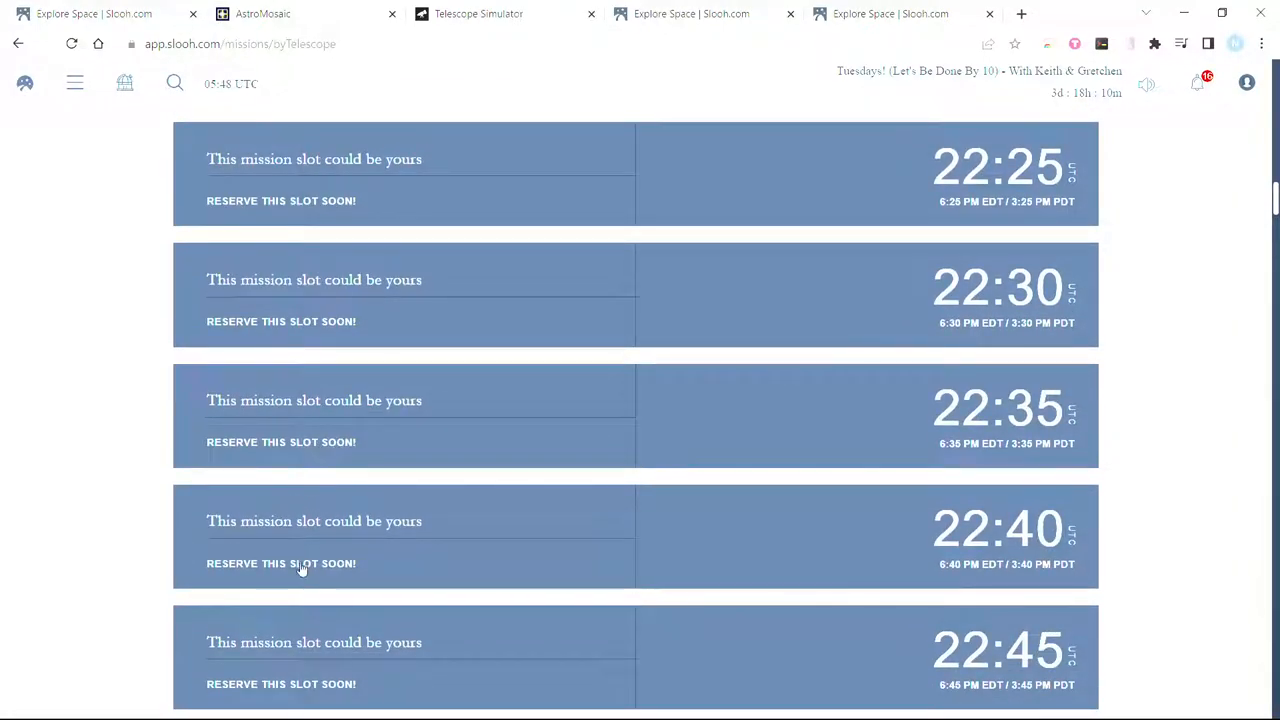
{"action": "left_click", "coordinate": [281, 563]}
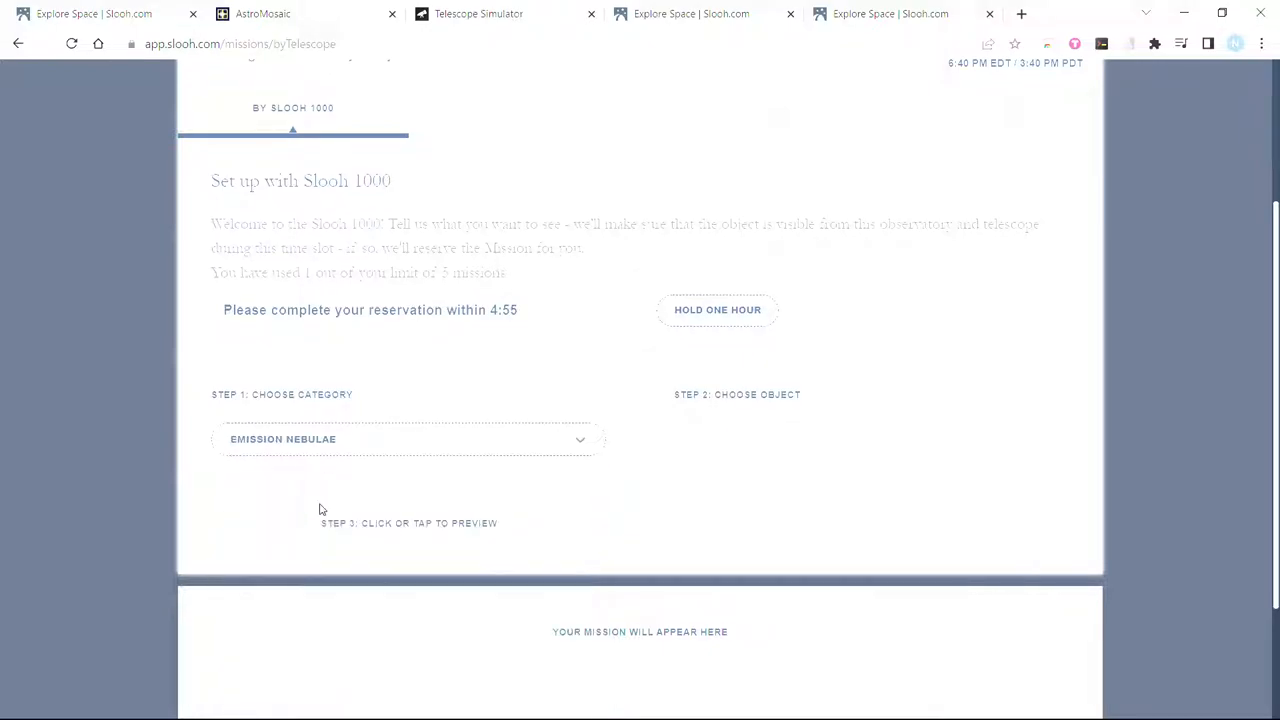
- Set the mission By Coordinates as Emission Nebulae with RA 21.10732, Dec 45.51381
{"action": "left_click", "coordinate": [986, 107]}
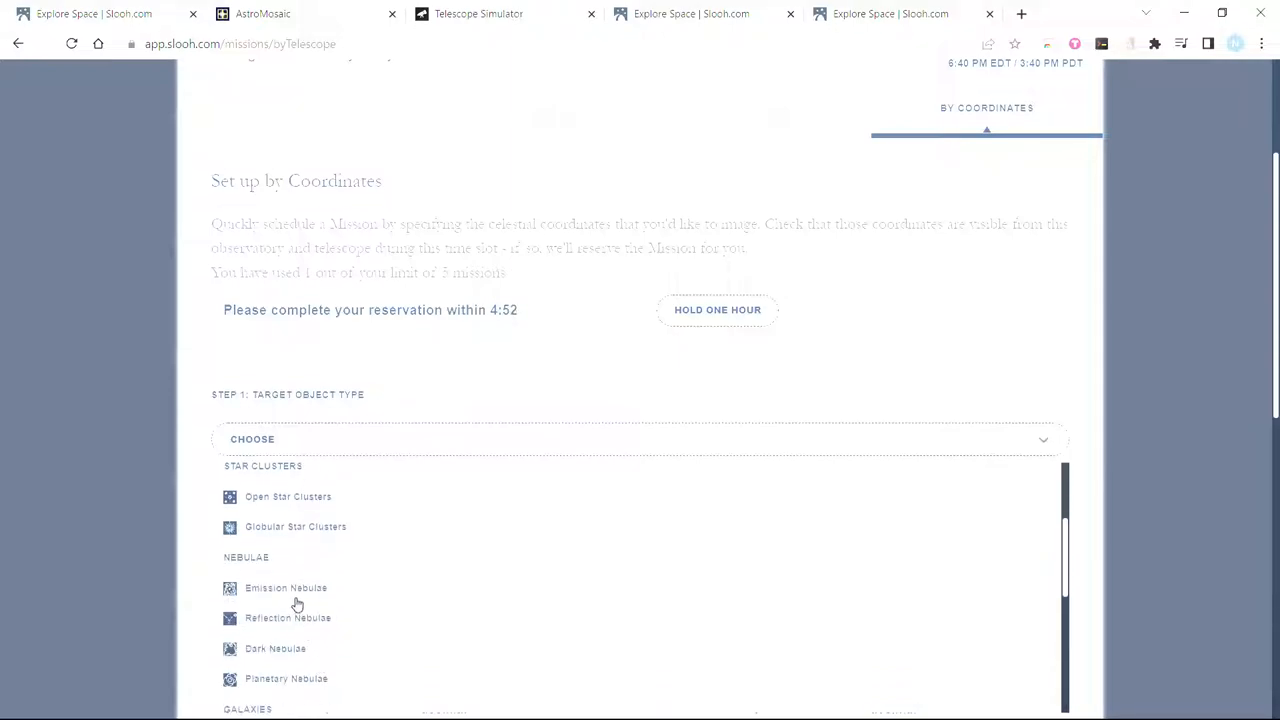
{"action": "left_click", "coordinate": [285, 587]}
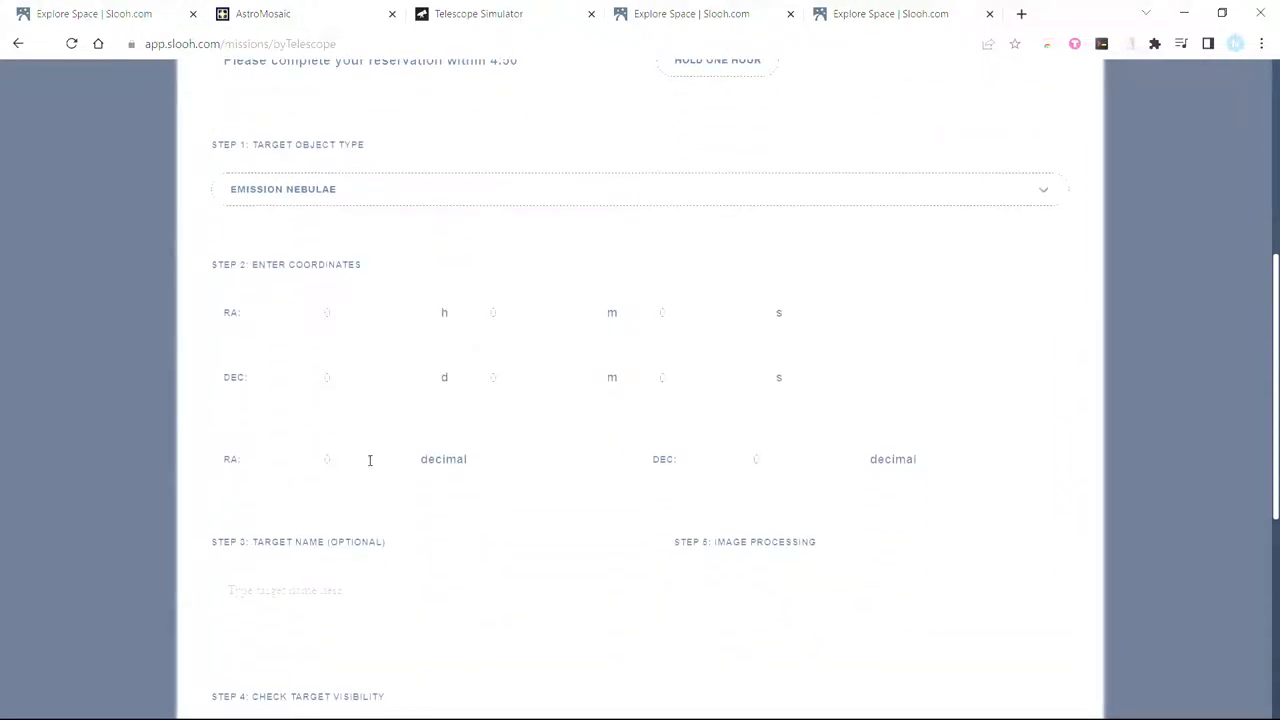
{"action": "left_click", "coordinate": [327, 459]}
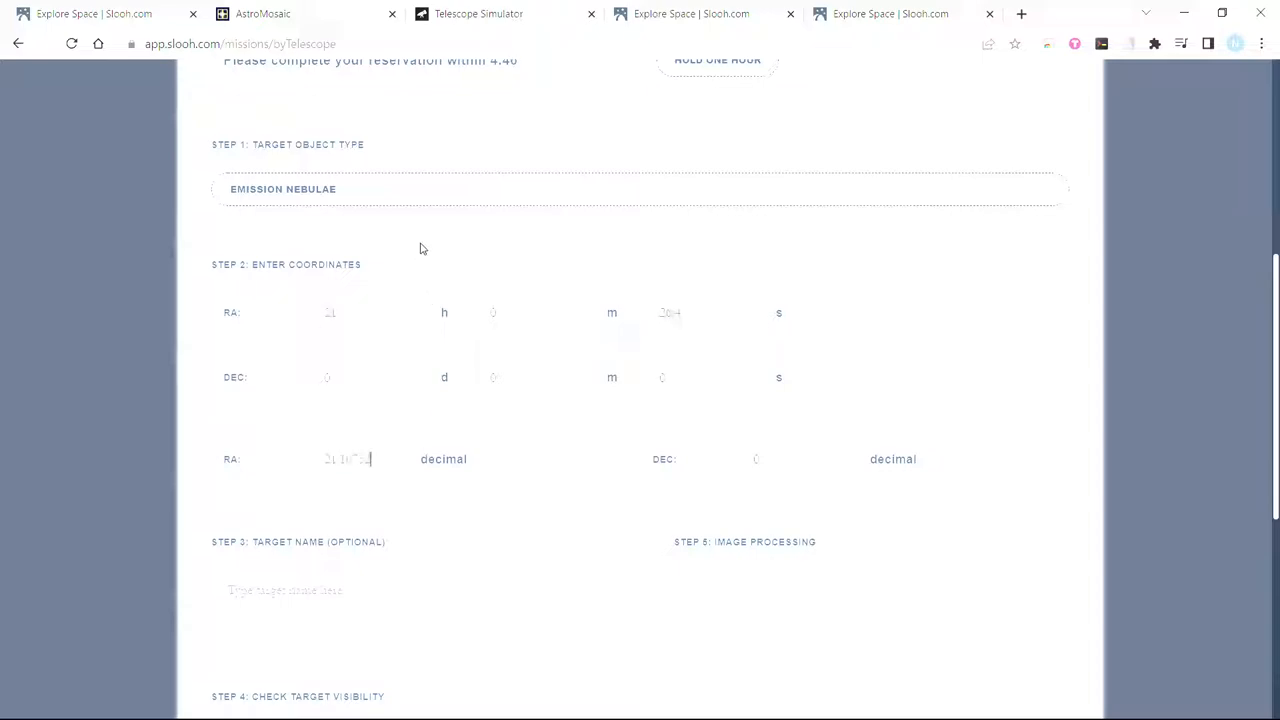
{"action": "left_click", "coordinate": [262, 13]}
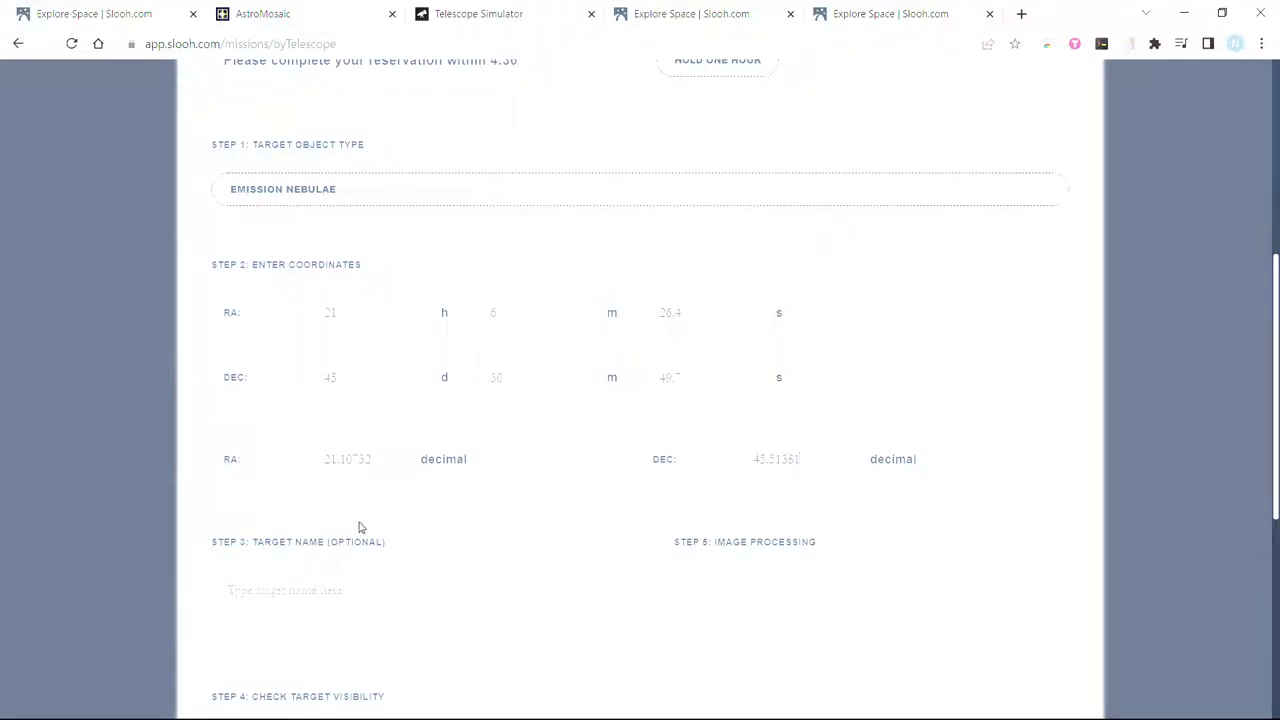
{"action": "scroll", "scroll_direction": "down", "scroll_amount": 3}
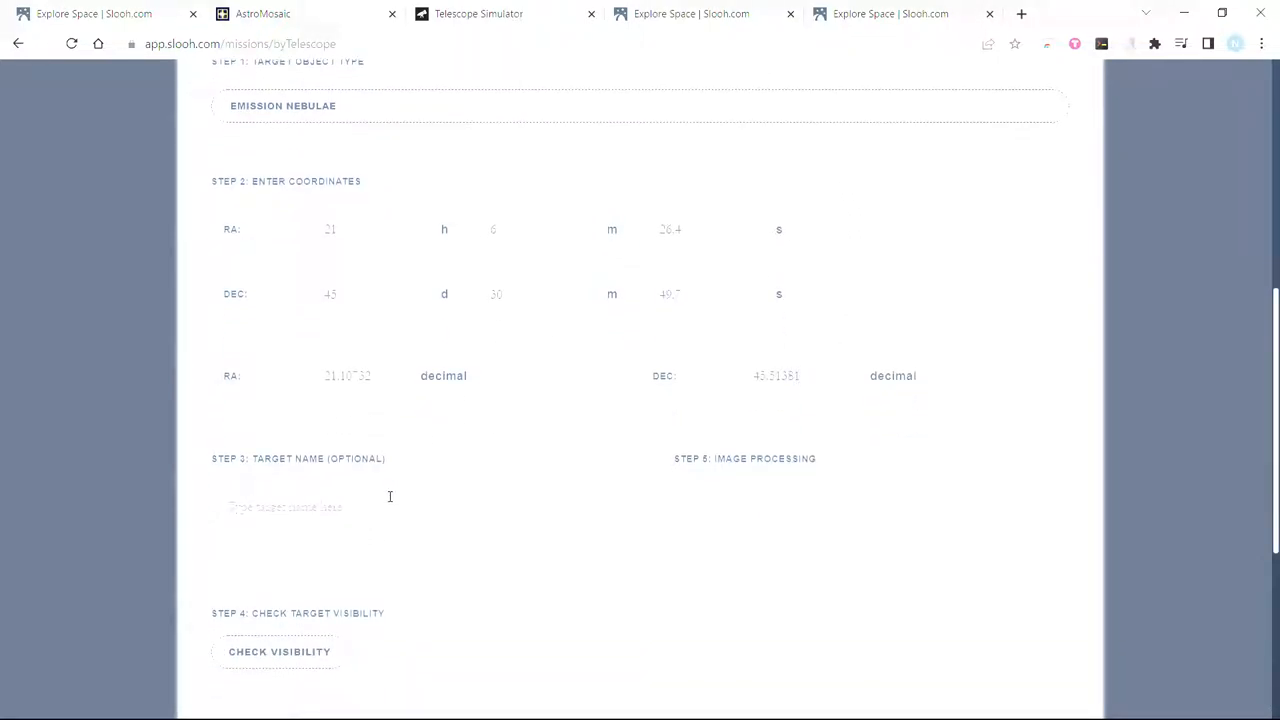
- Name the target NGC7000 Panel 1, pass visibility, and select Faint Nebula processing
{"action": "type", "text": "NGC7000 Panel 1"}
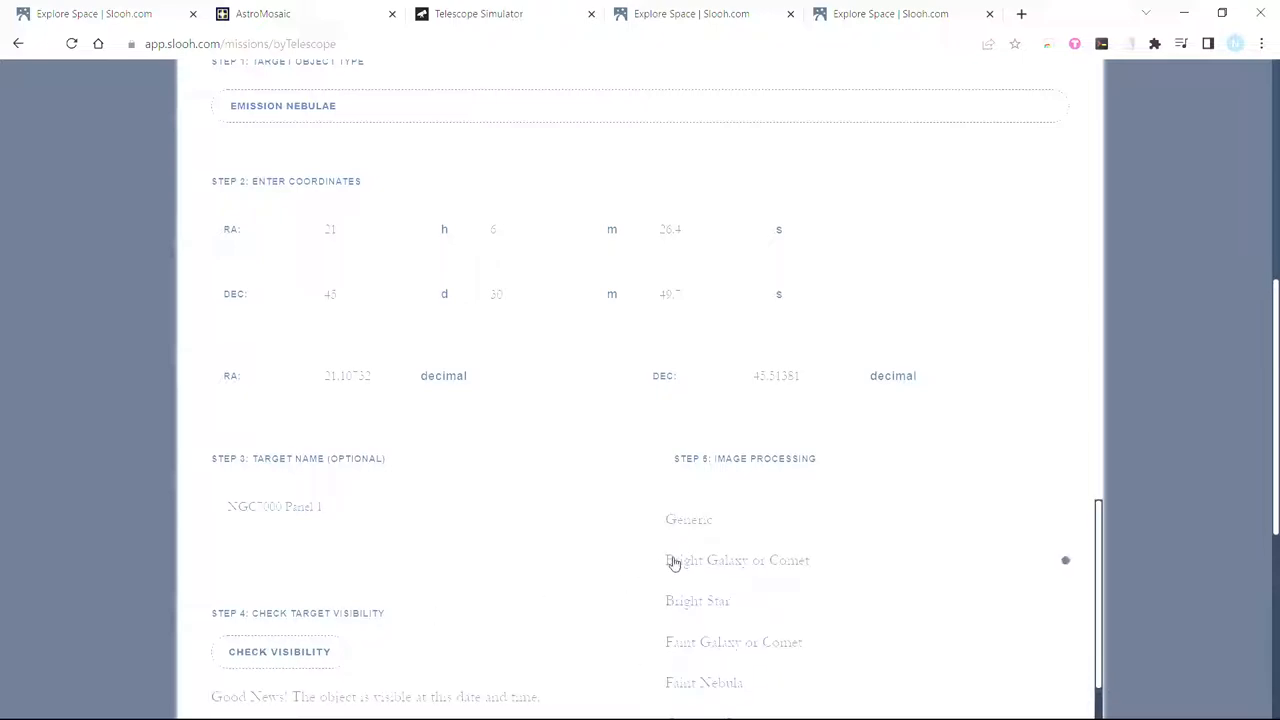
{"action": "scroll", "scroll_direction": "down", "scroll_amount": 3}
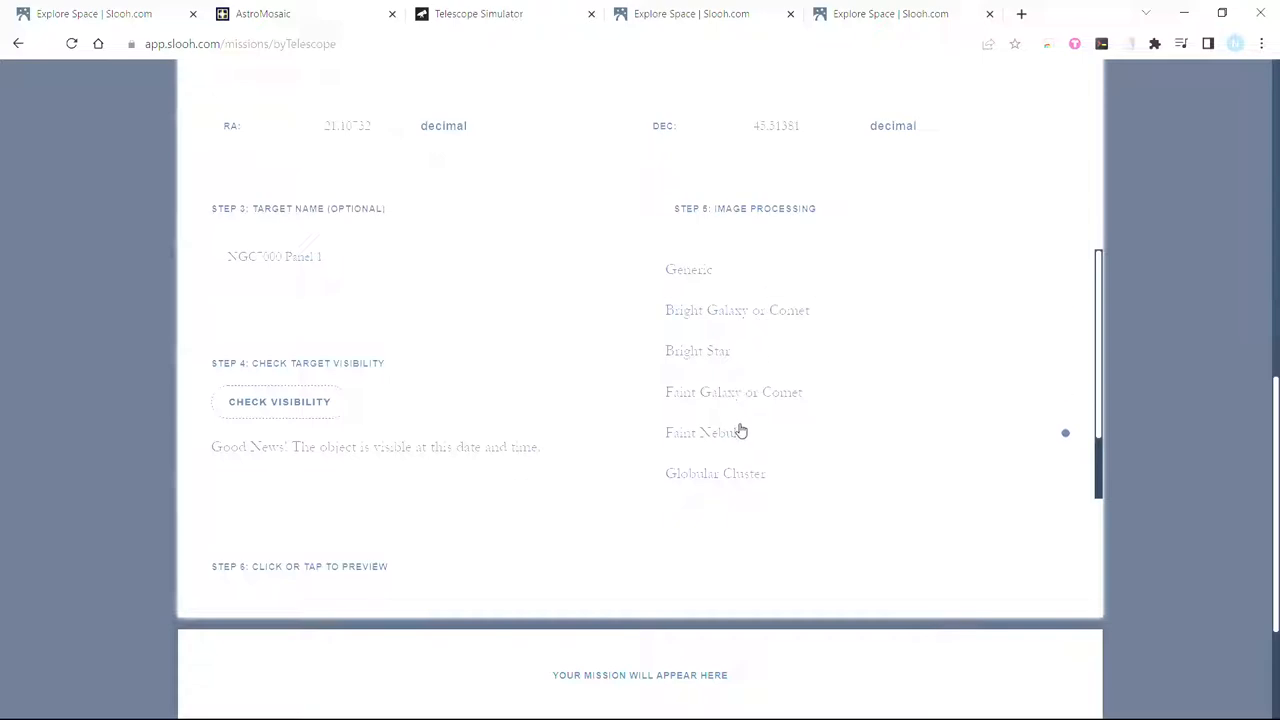
{"action": "scroll", "scroll_direction": "down", "scroll_amount": 3}
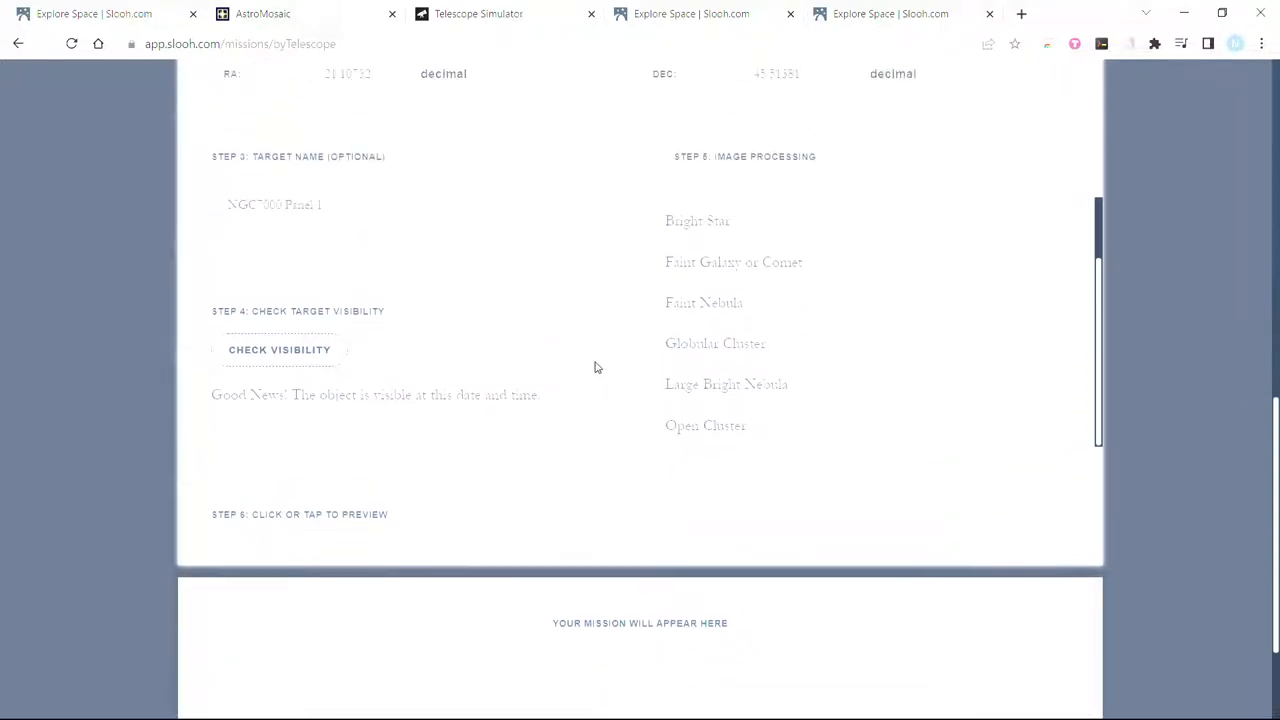
{"action": "mouse_move", "coordinate": [599, 294]}
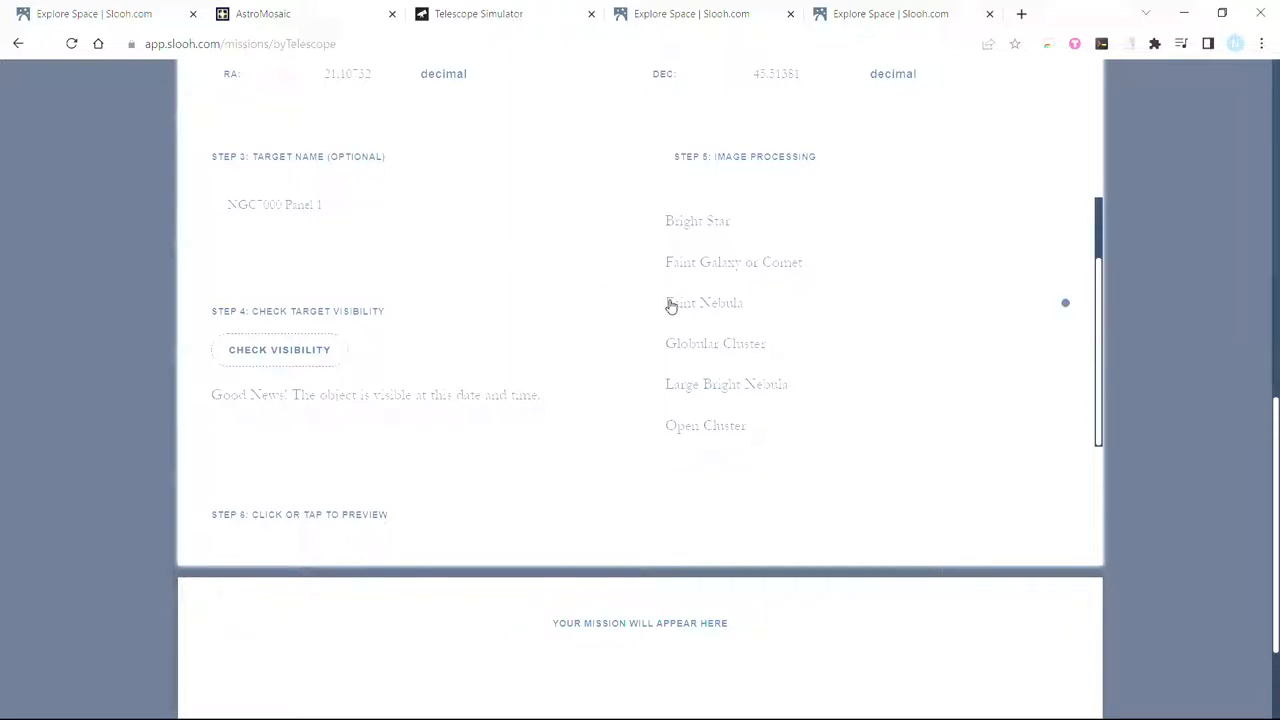
{"action": "left_click", "coordinate": [703, 303]}
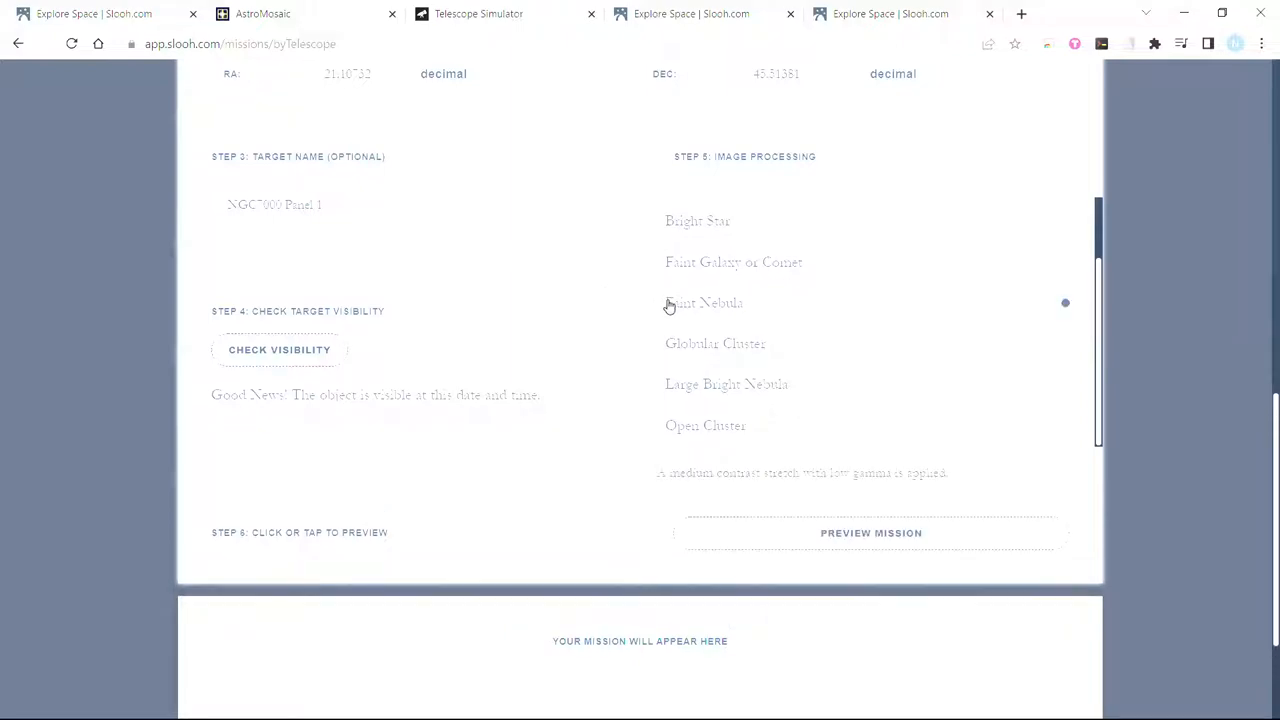
{"action": "mouse_move", "coordinate": [734, 467]}
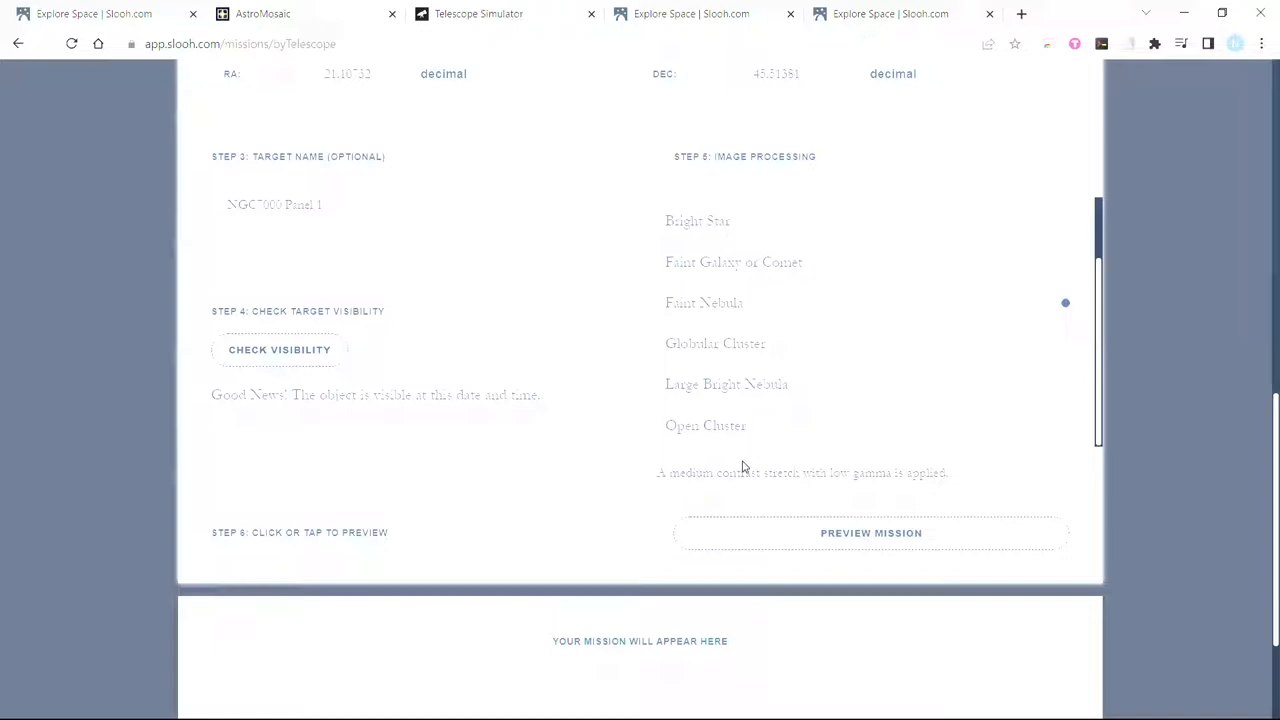
{"action": "mouse_move", "coordinate": [727, 308]}
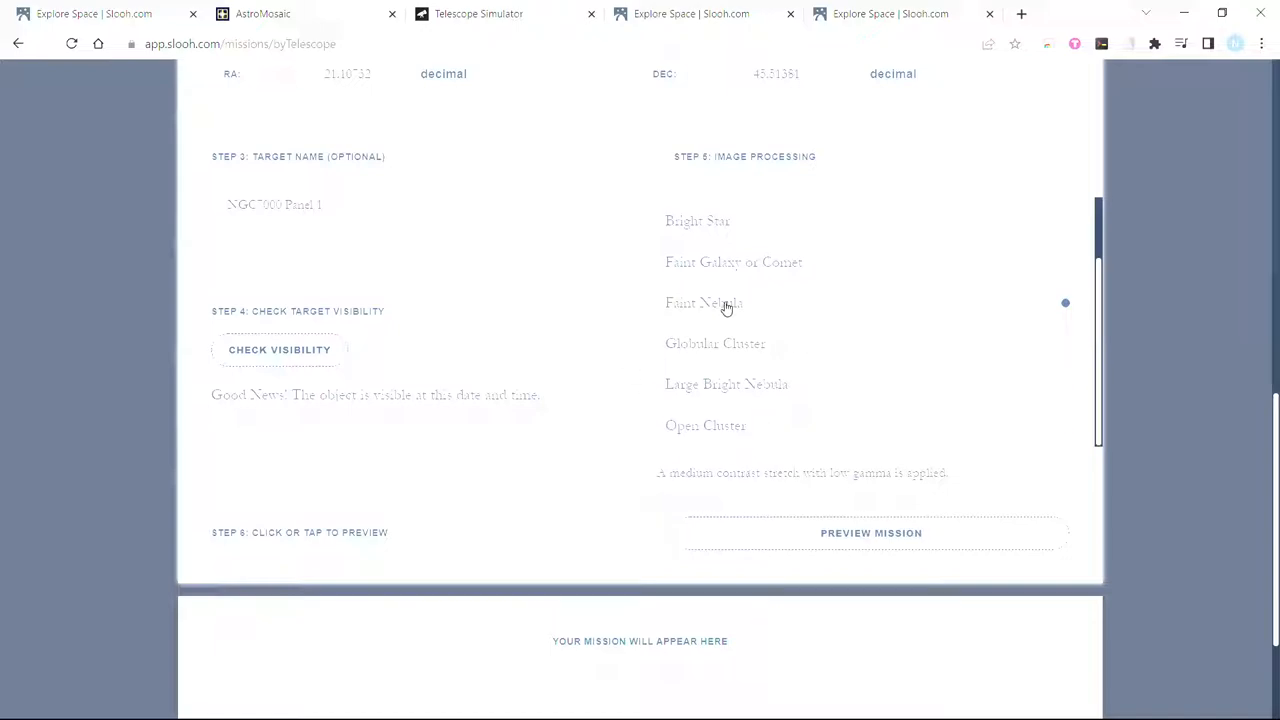
{"action": "mouse_move", "coordinate": [775, 531]}
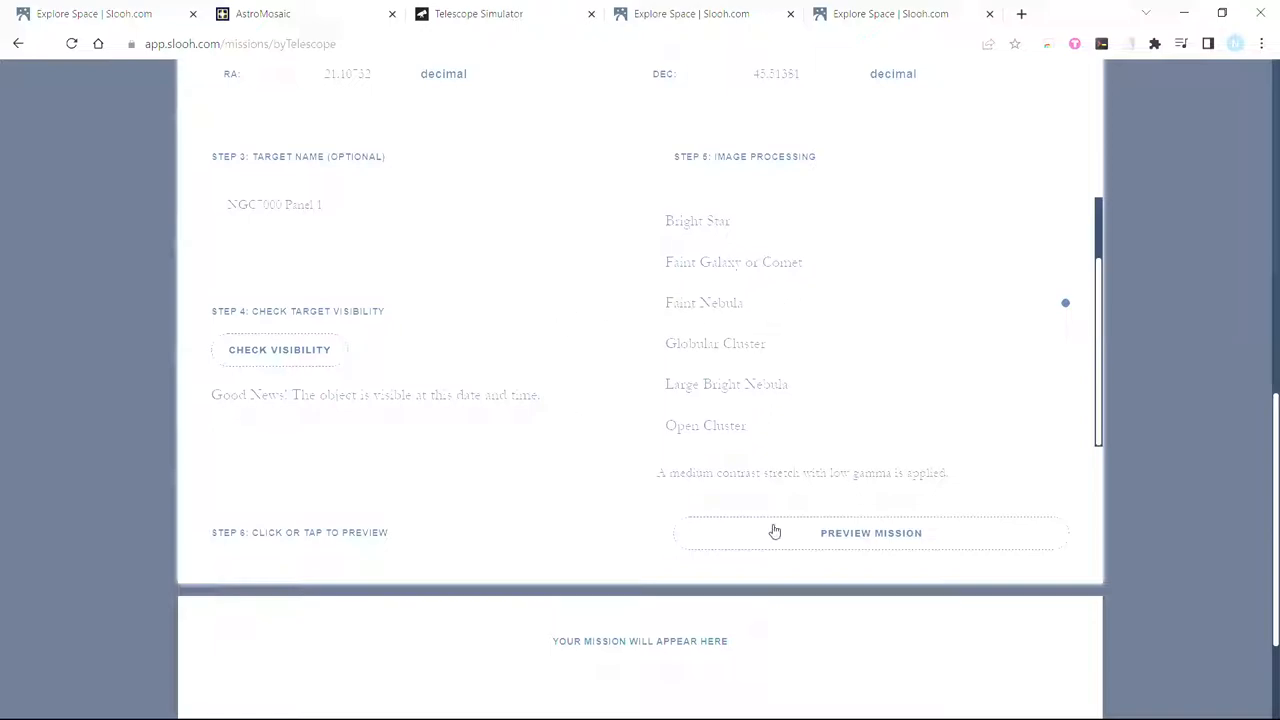
- Schedule the NGC7000 Panel 1 mission for July 3, 22:40 UTC on Canary Three and dismiss the confirmation
{"action": "left_click", "coordinate": [870, 532]}
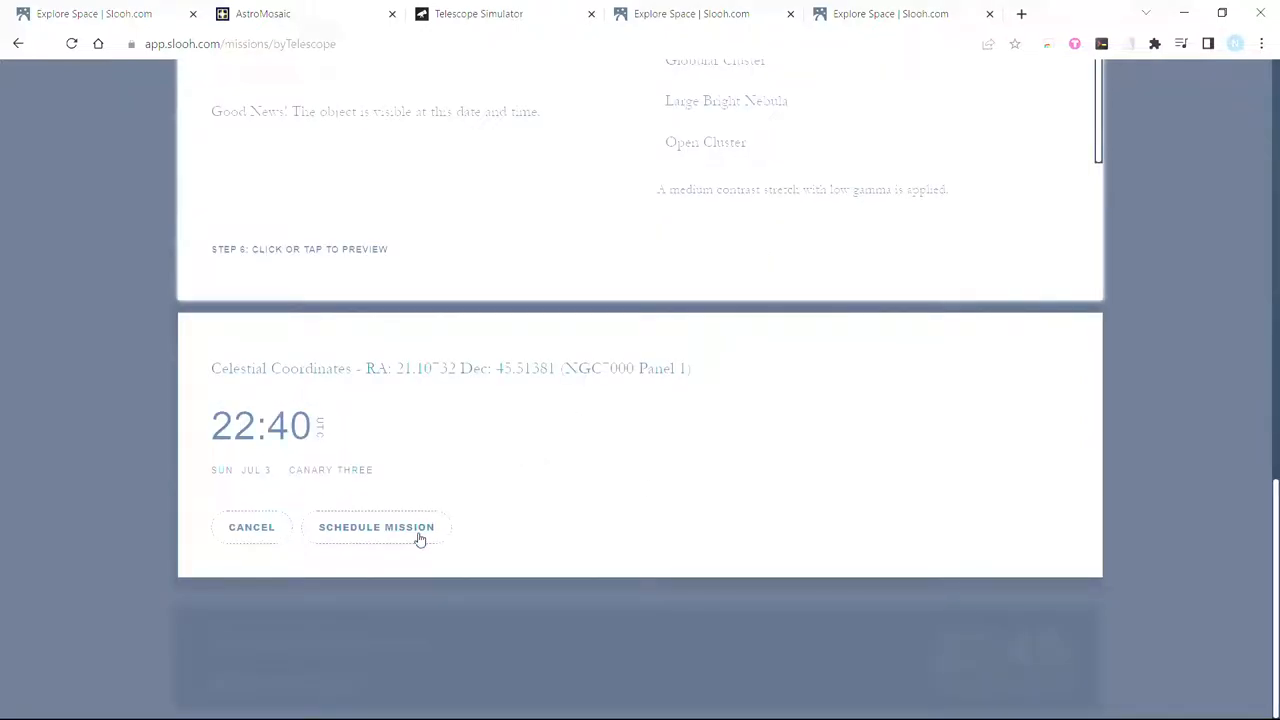
{"action": "left_click", "coordinate": [376, 527]}
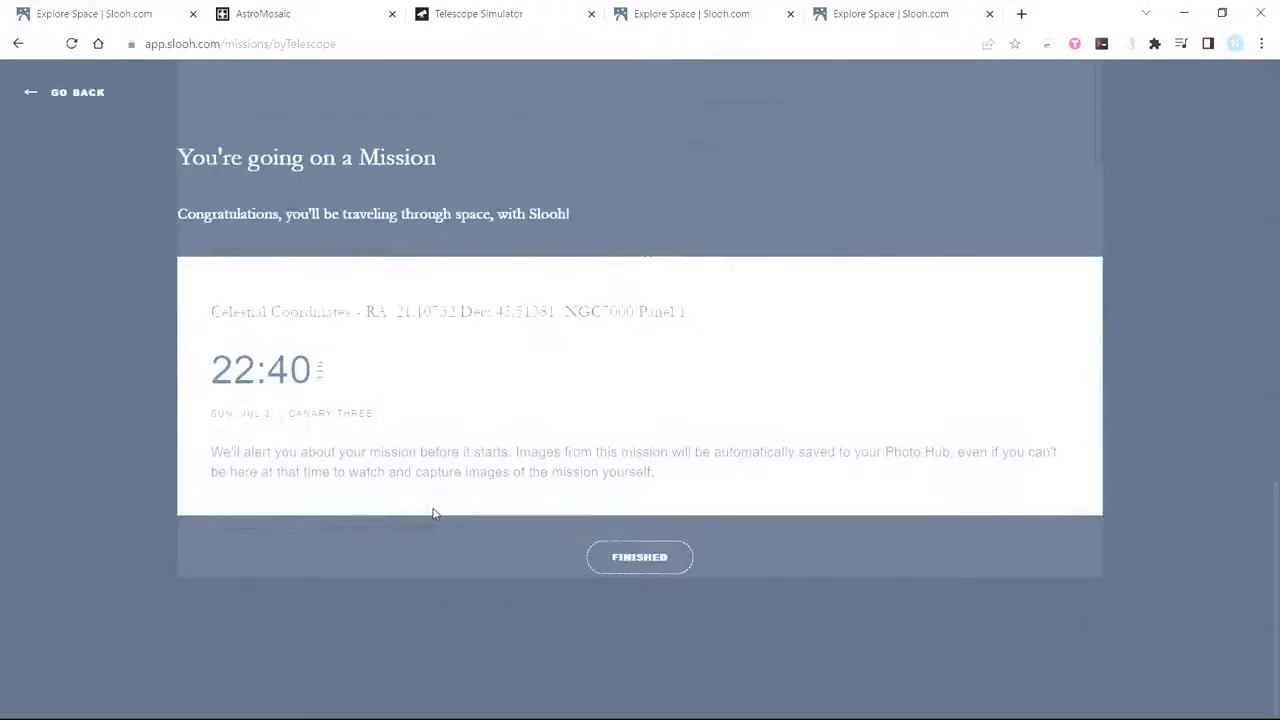
{"action": "mouse_move", "coordinate": [668, 512]}
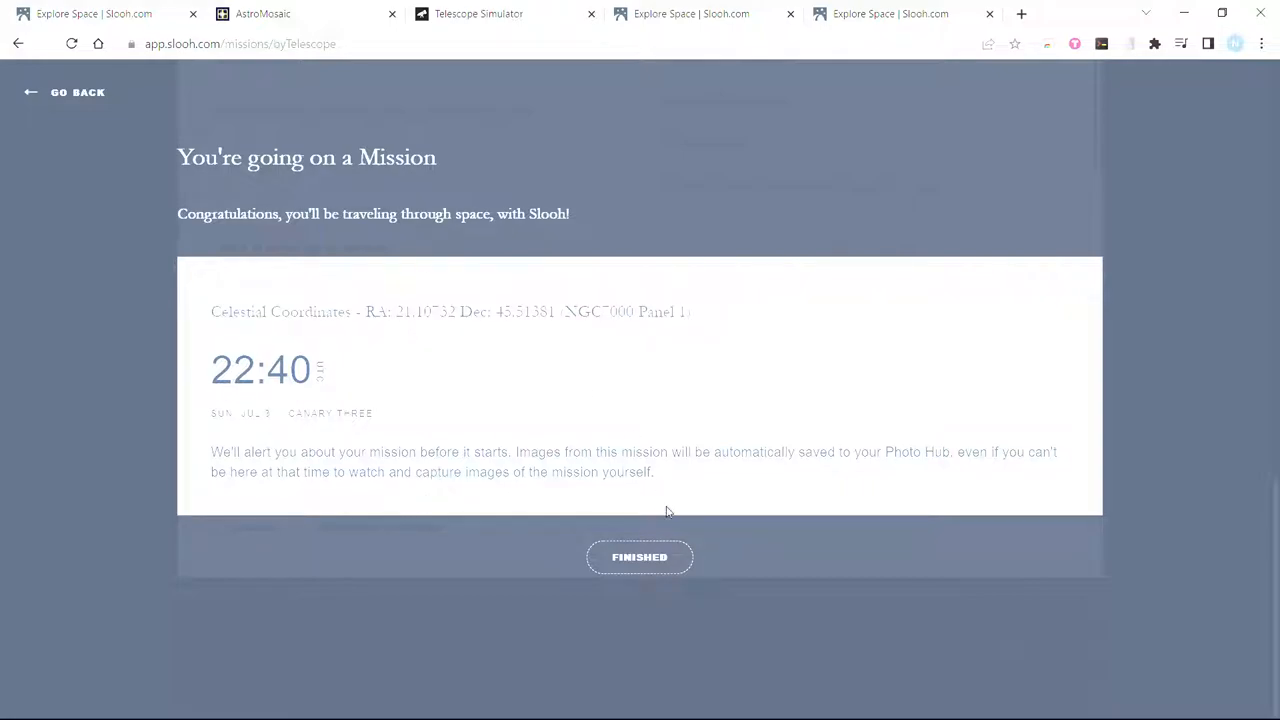
{"action": "left_click", "coordinate": [262, 13]}
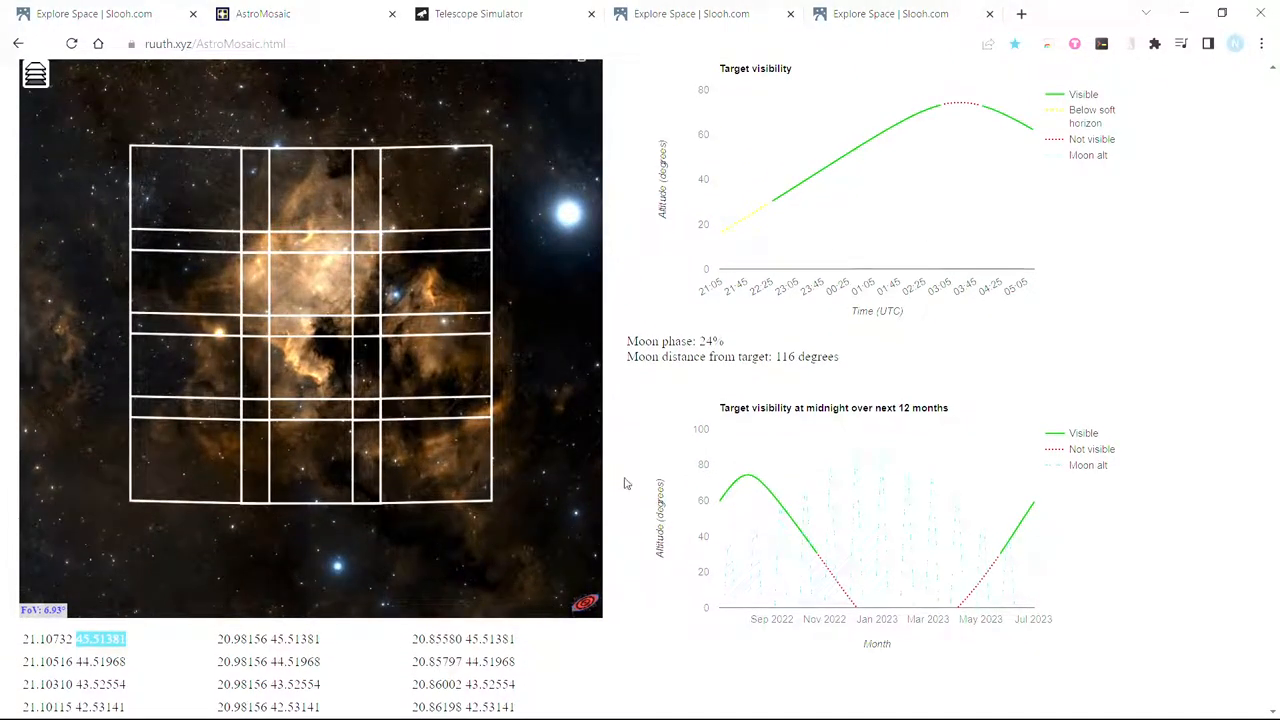
{"action": "mouse_move", "coordinate": [574, 275]}
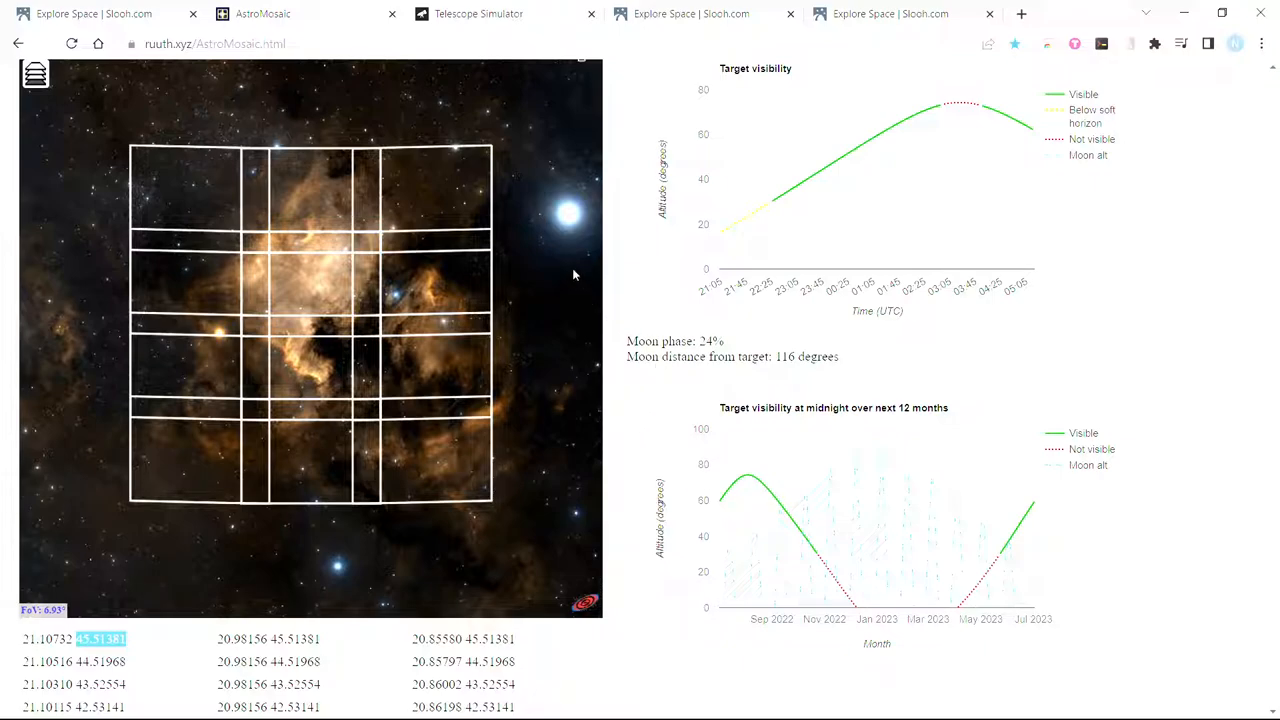
{"action": "mouse_move", "coordinate": [628, 261]}
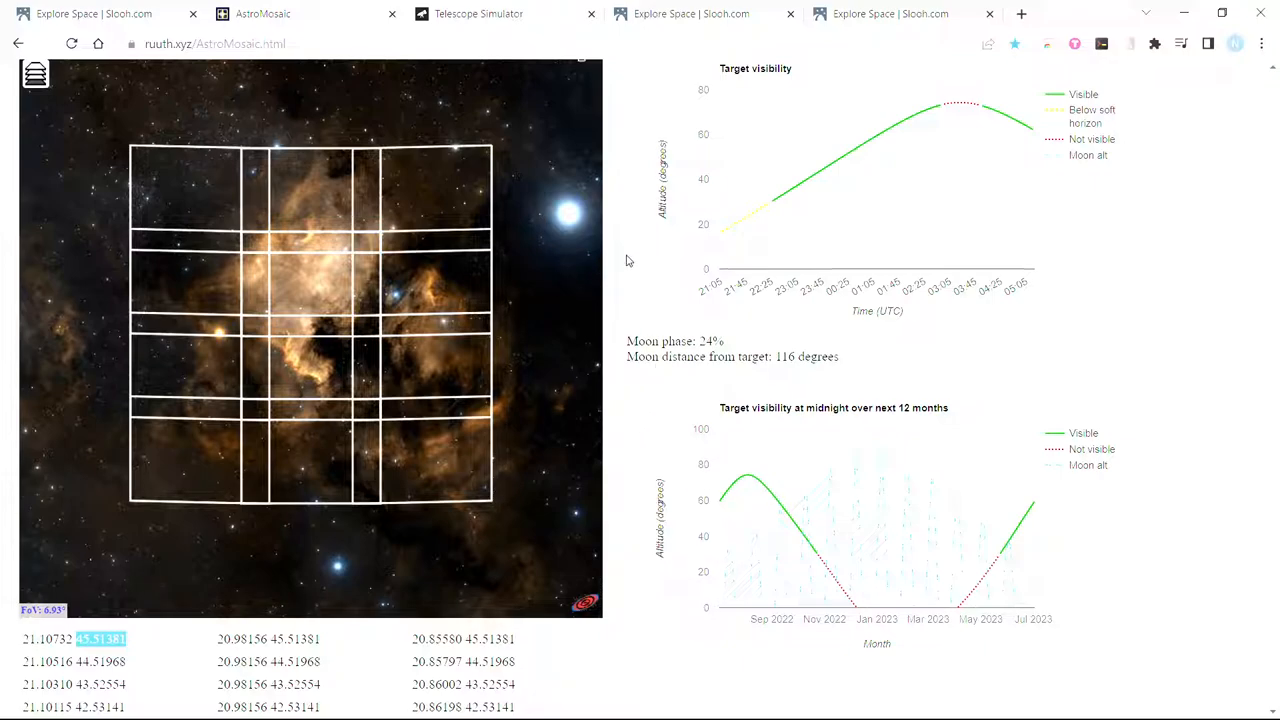
{"action": "mouse_move", "coordinate": [308, 348]}
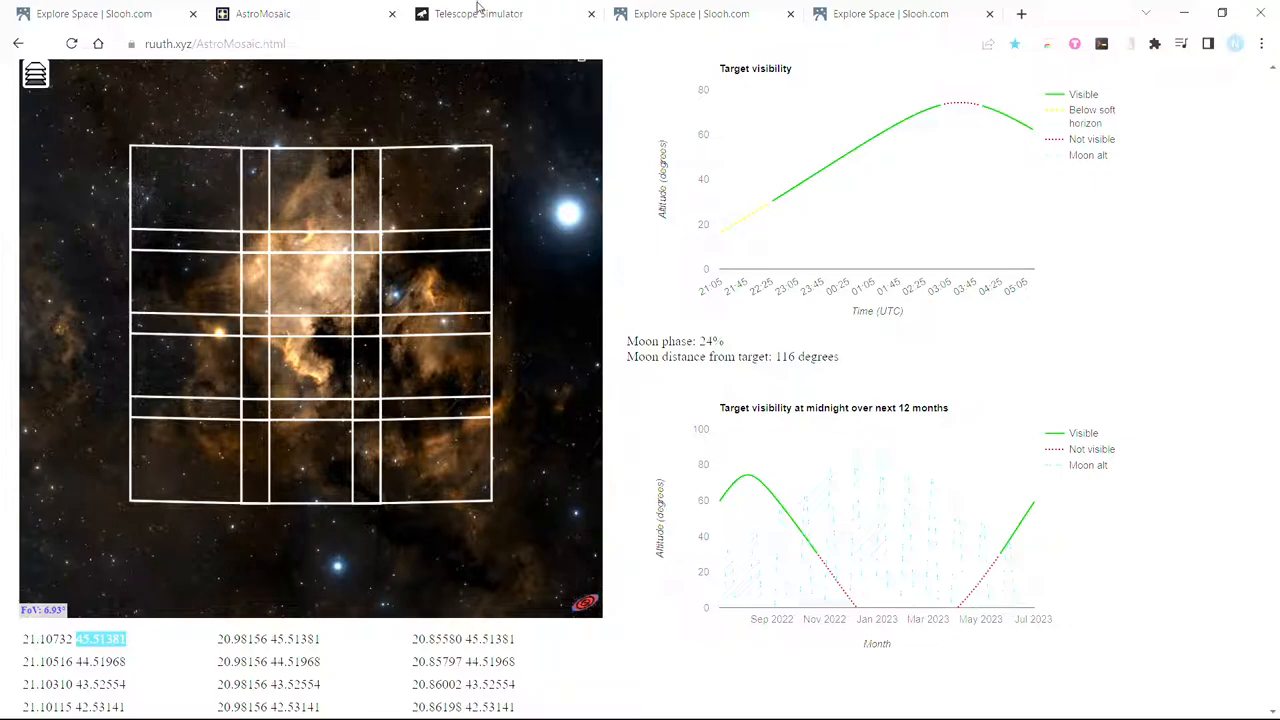
- Switch to the Telescopius Telescope Simulator showing the M101 field
{"action": "left_click", "coordinate": [478, 13]}
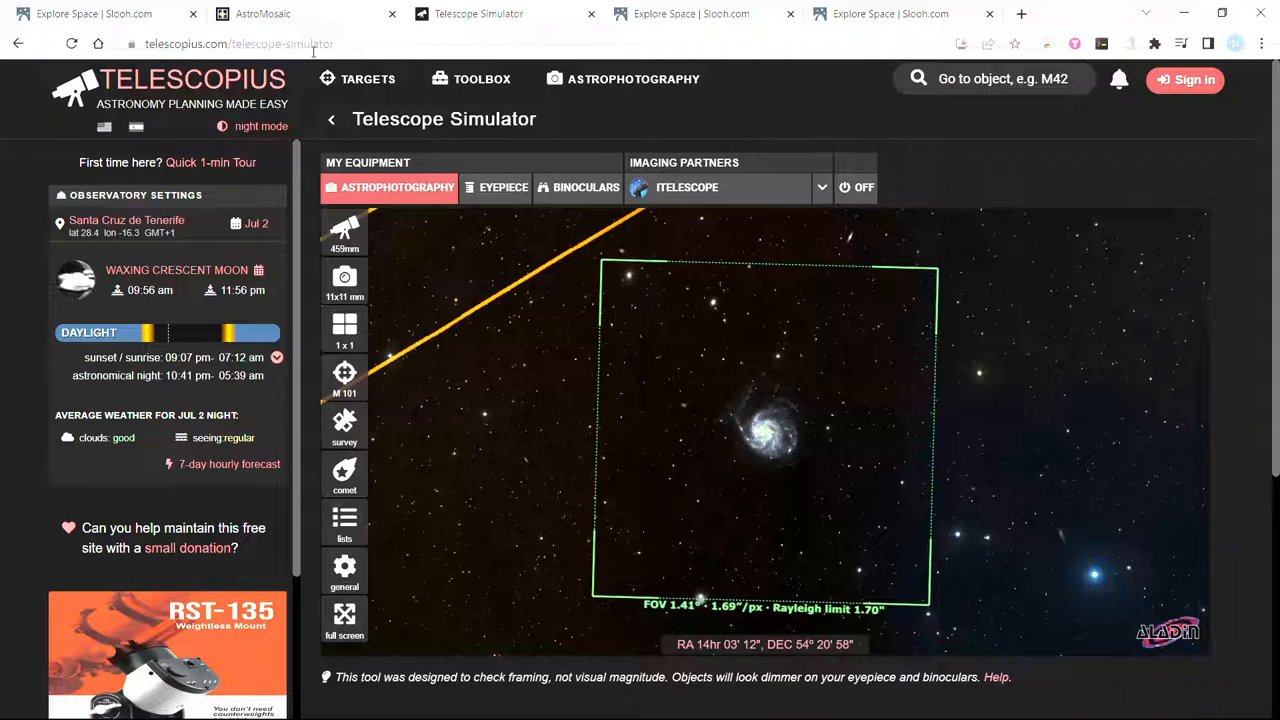
{"action": "mouse_move", "coordinate": [723, 210]}
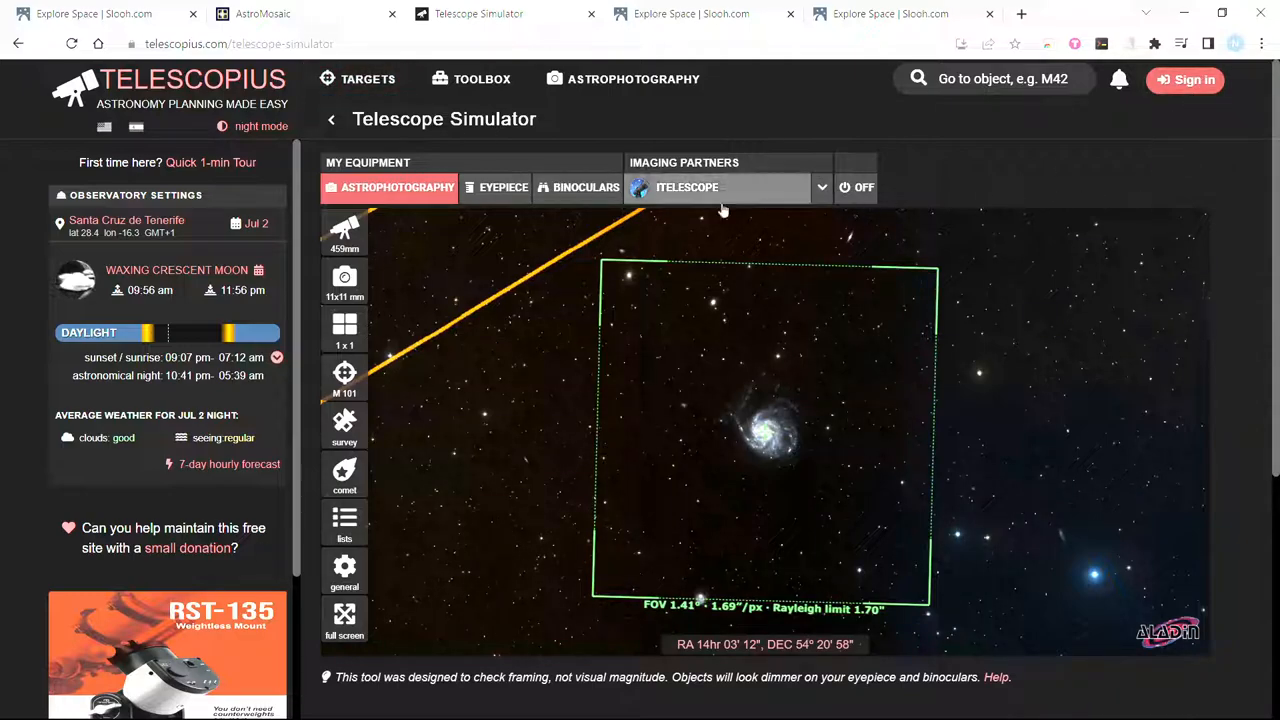
{"action": "mouse_move", "coordinate": [183, 247]}
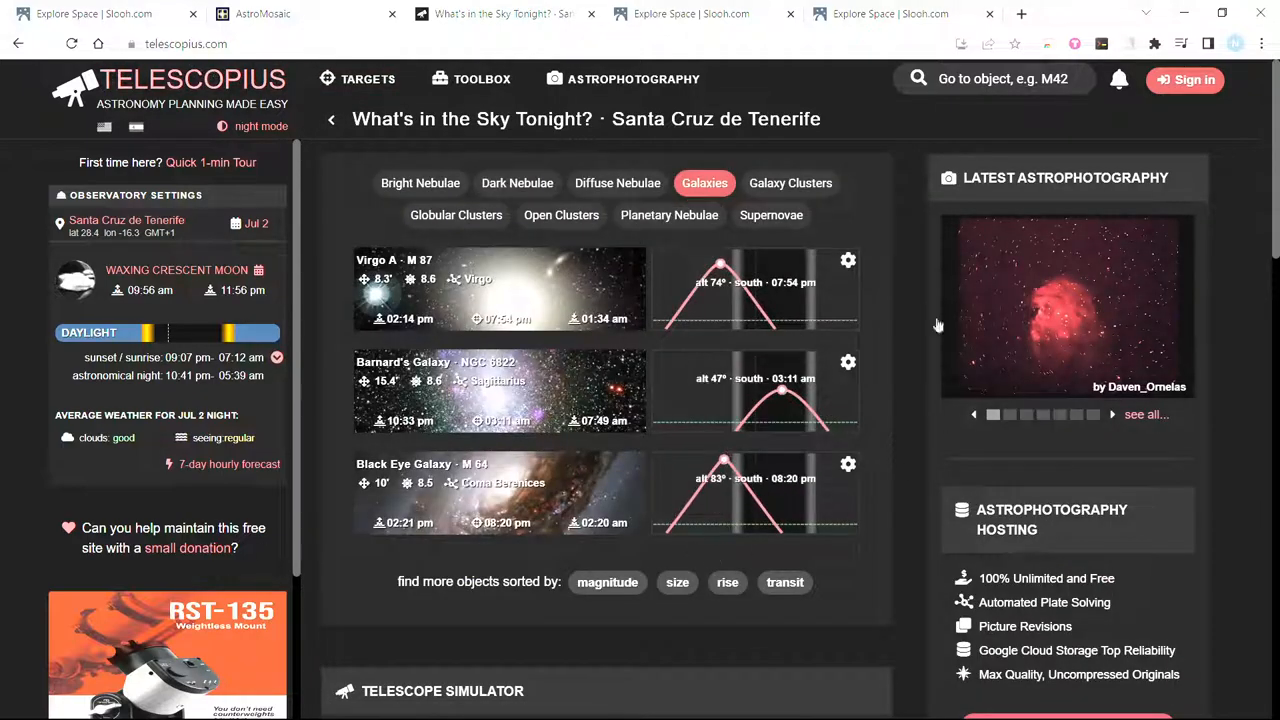
{"action": "left_click", "coordinate": [470, 79]}
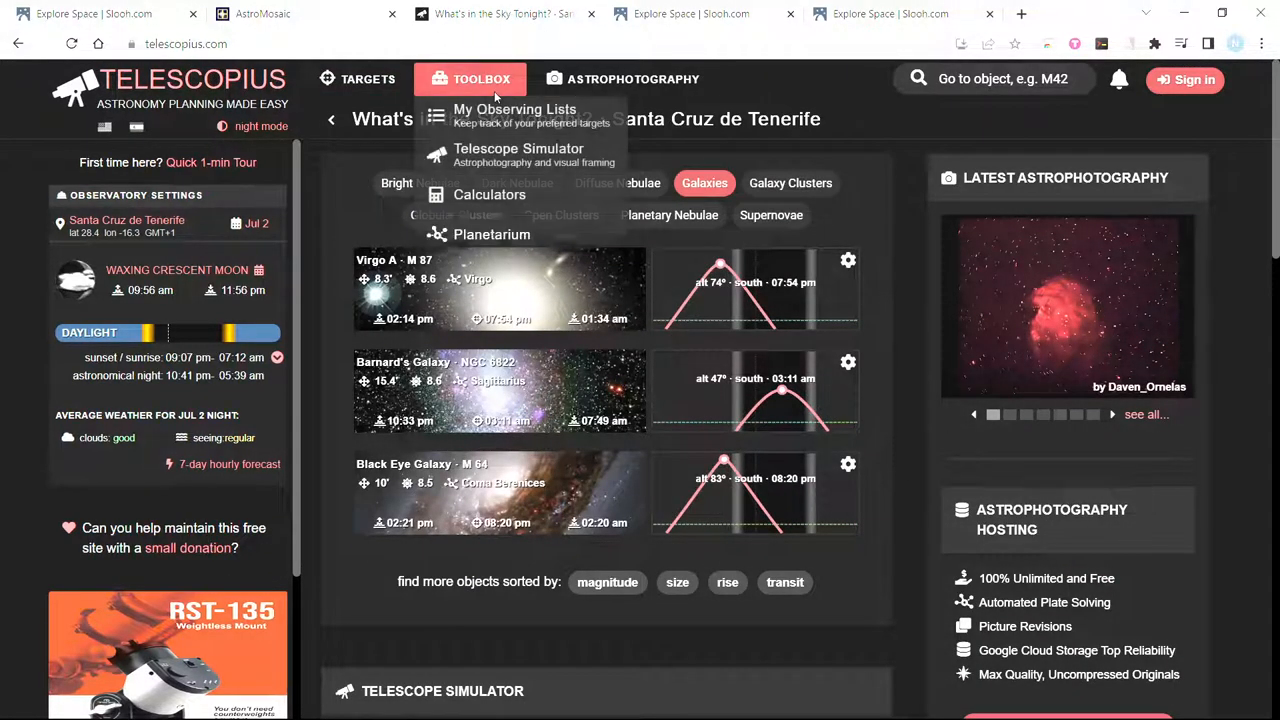
{"action": "left_click", "coordinate": [518, 148]}
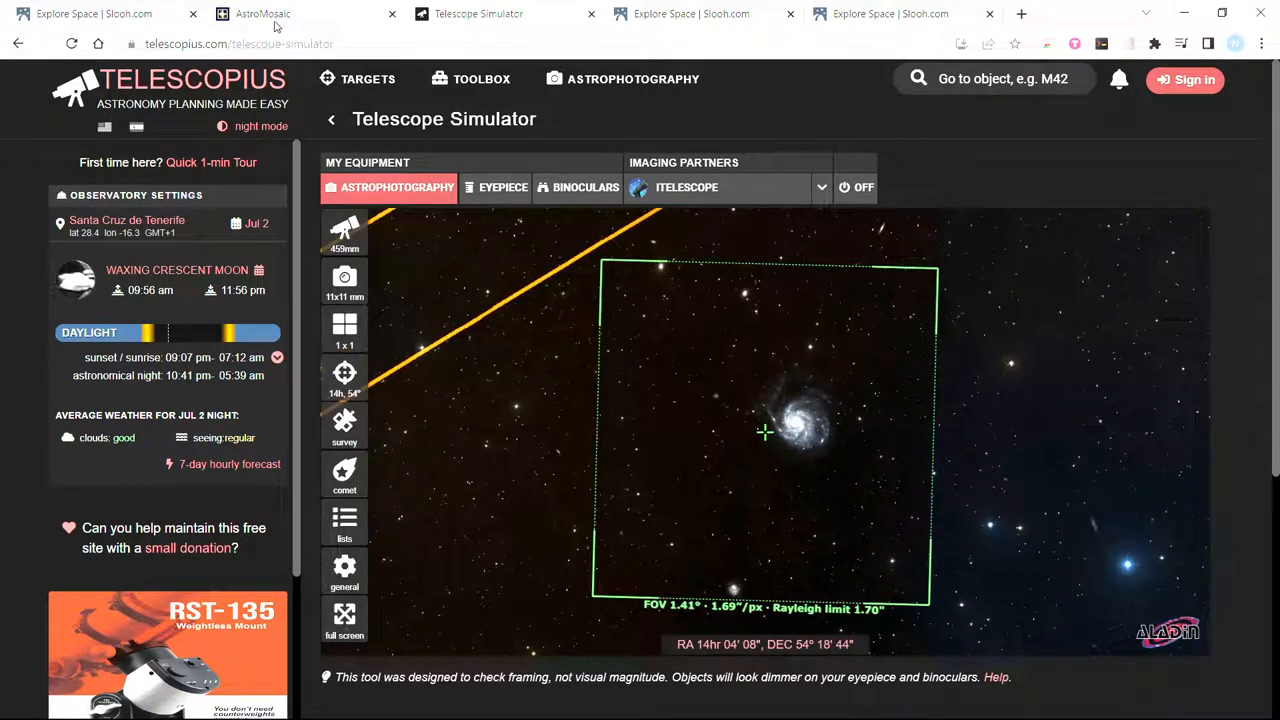
{"action": "left_click_drag", "start_coordinate": [765, 432], "coordinate": [540, 517]}
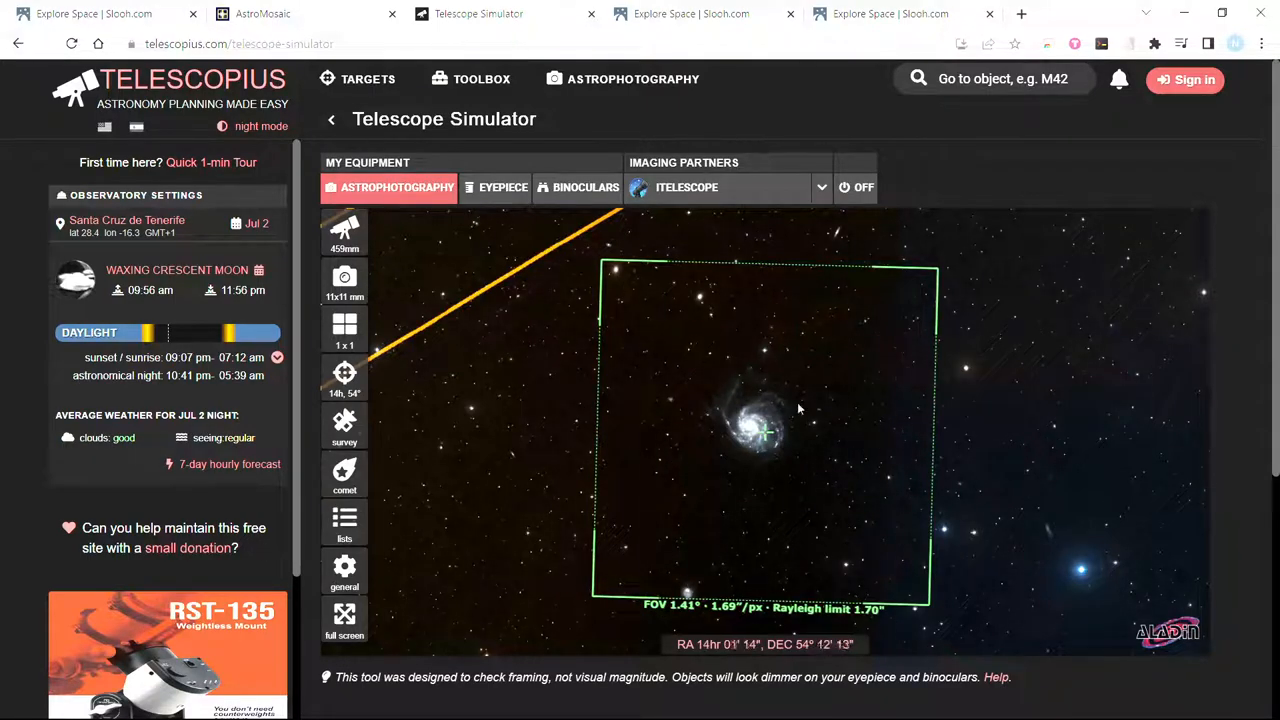
{"action": "left_click_drag", "start_coordinate": [800, 410], "coordinate": [760, 370]}
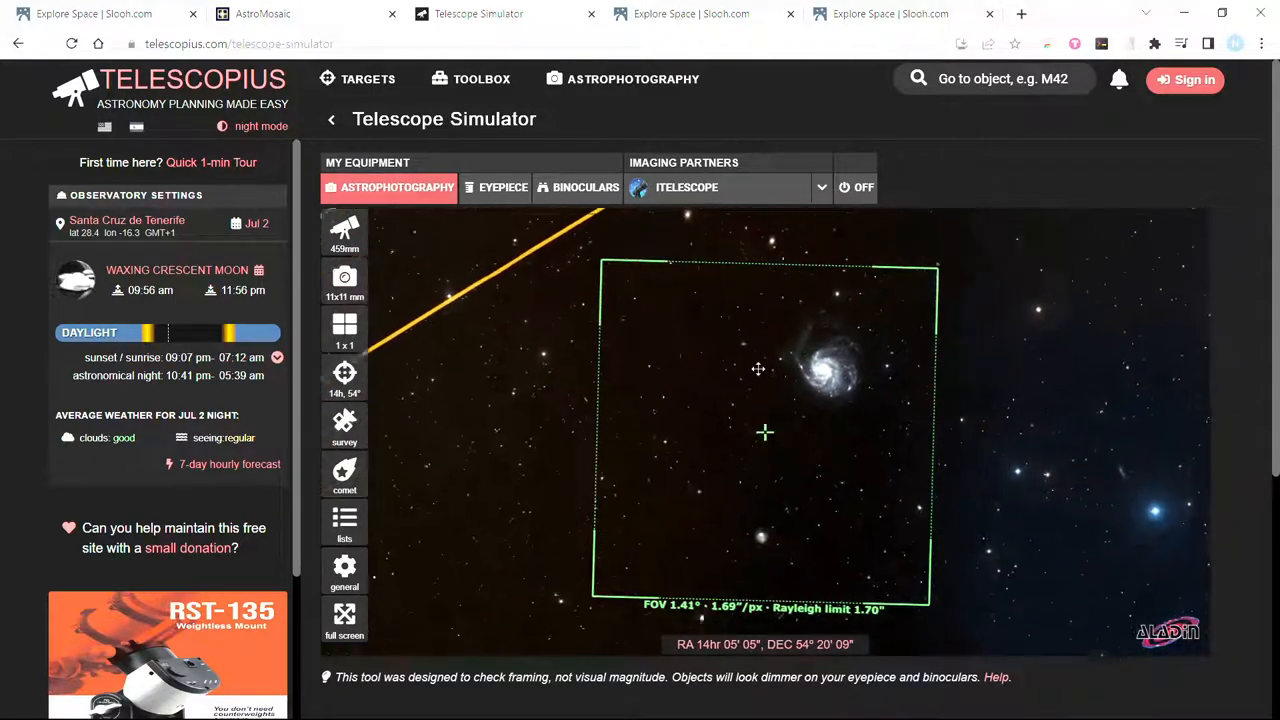
{"action": "left_click_drag", "start_coordinate": [758, 368], "coordinate": [730, 470]}
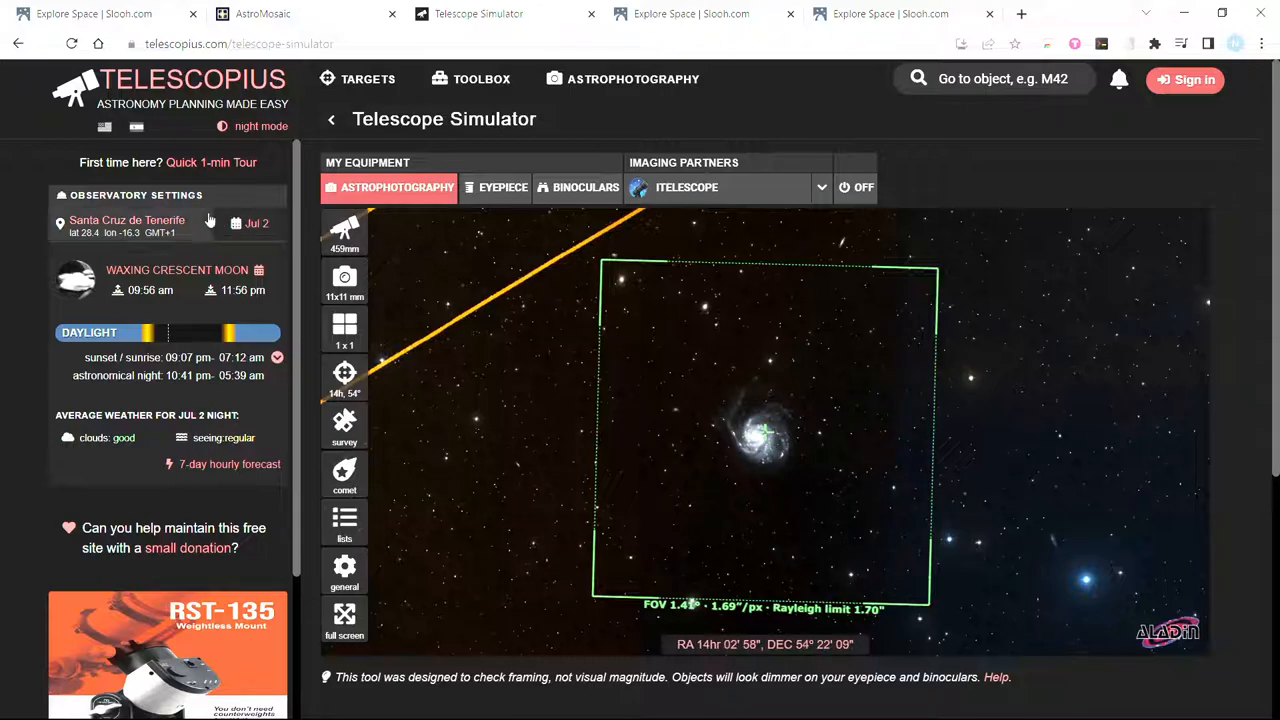
- Bring up the manual location editor for Santa Cruz de Tenerife (latitude 28.4370, longitude -16.3290)
{"action": "left_click", "coordinate": [126, 220]}
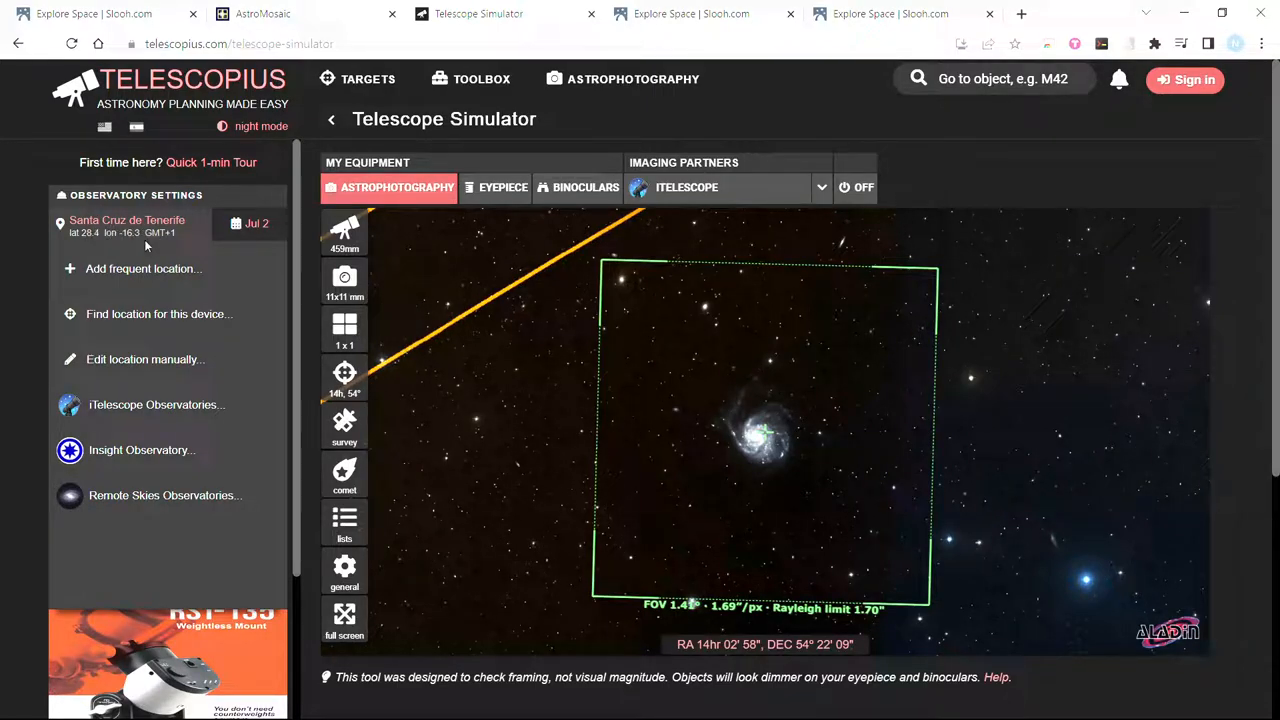
{"action": "mouse_move", "coordinate": [125, 275]}
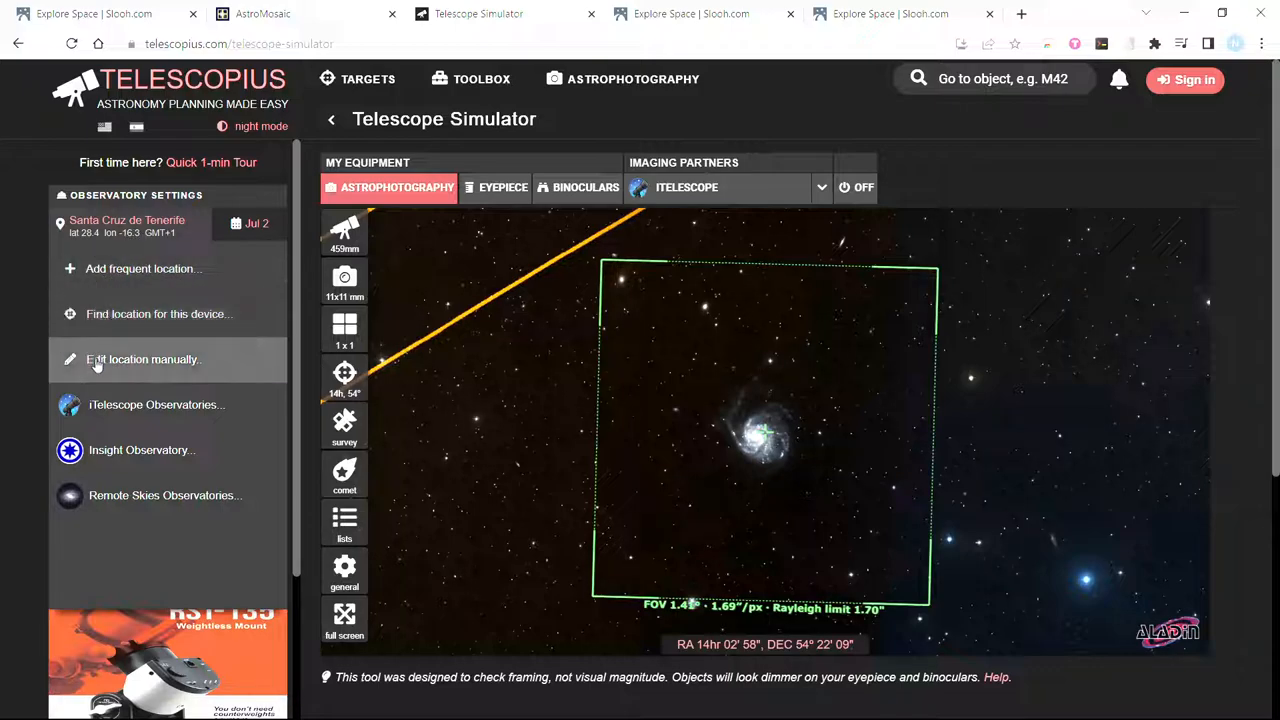
{"action": "left_click", "coordinate": [142, 359]}
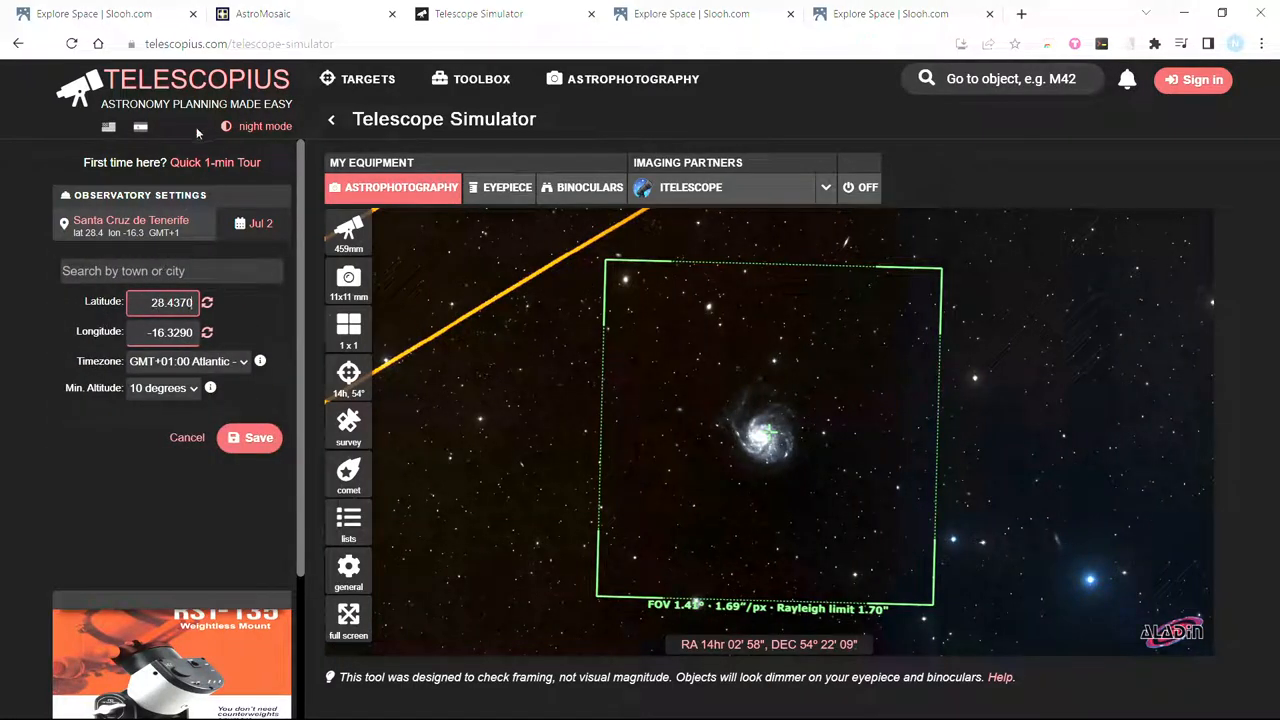
{"action": "mouse_move", "coordinate": [143, 265]}
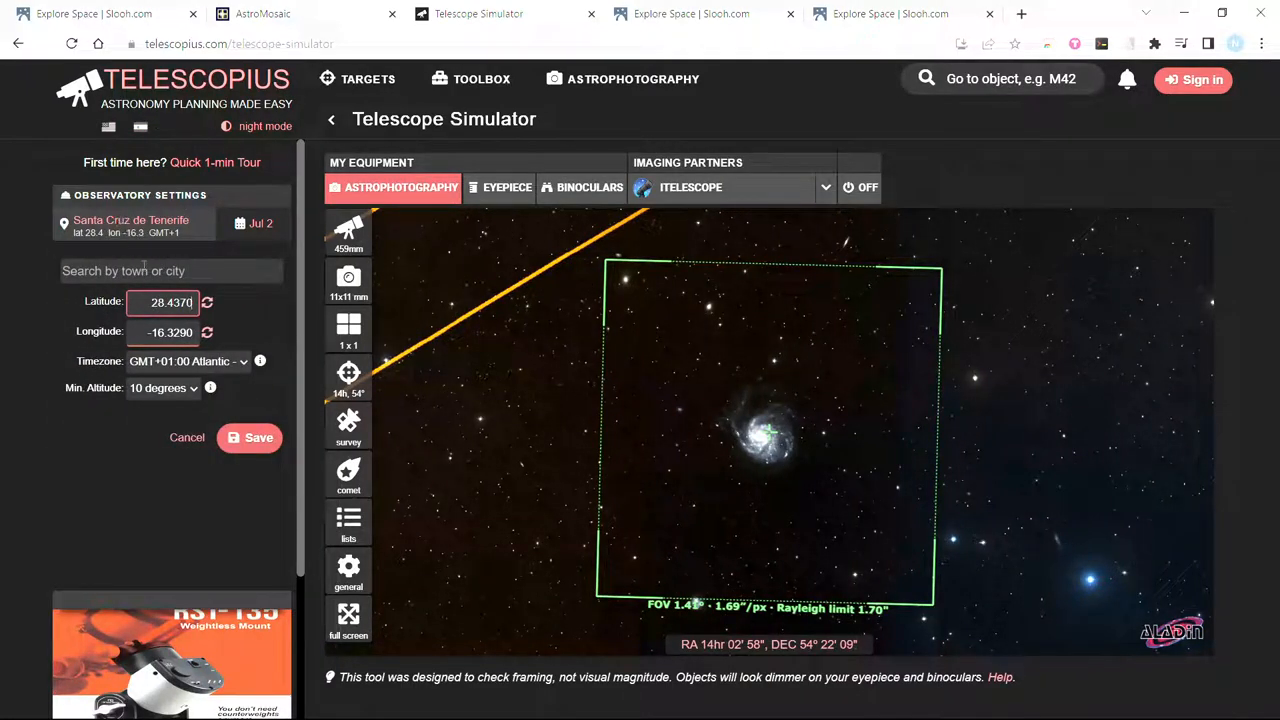
{"action": "mouse_move", "coordinate": [740, 35]}
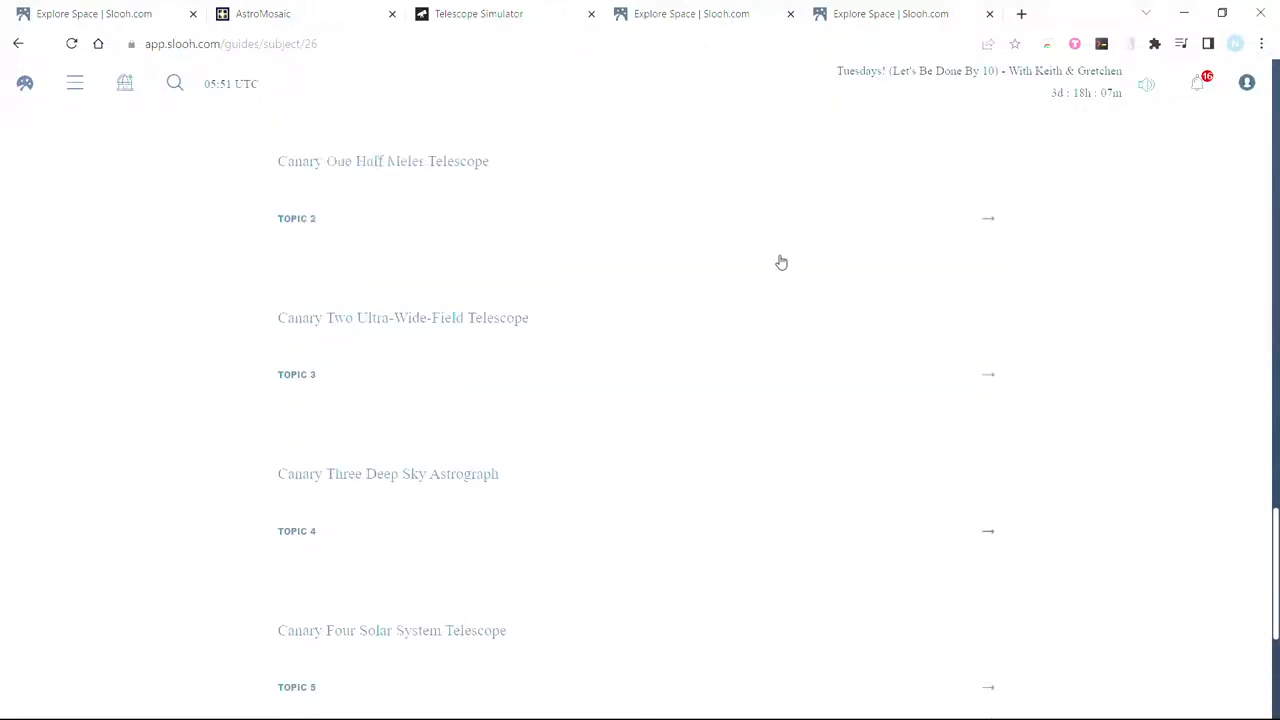
- Copy the Santa Cruz de Tenerife address from Slooh's Canary Islands Observatory guide
{"action": "scroll", "scroll_direction": "up", "scroll_amount": 3}
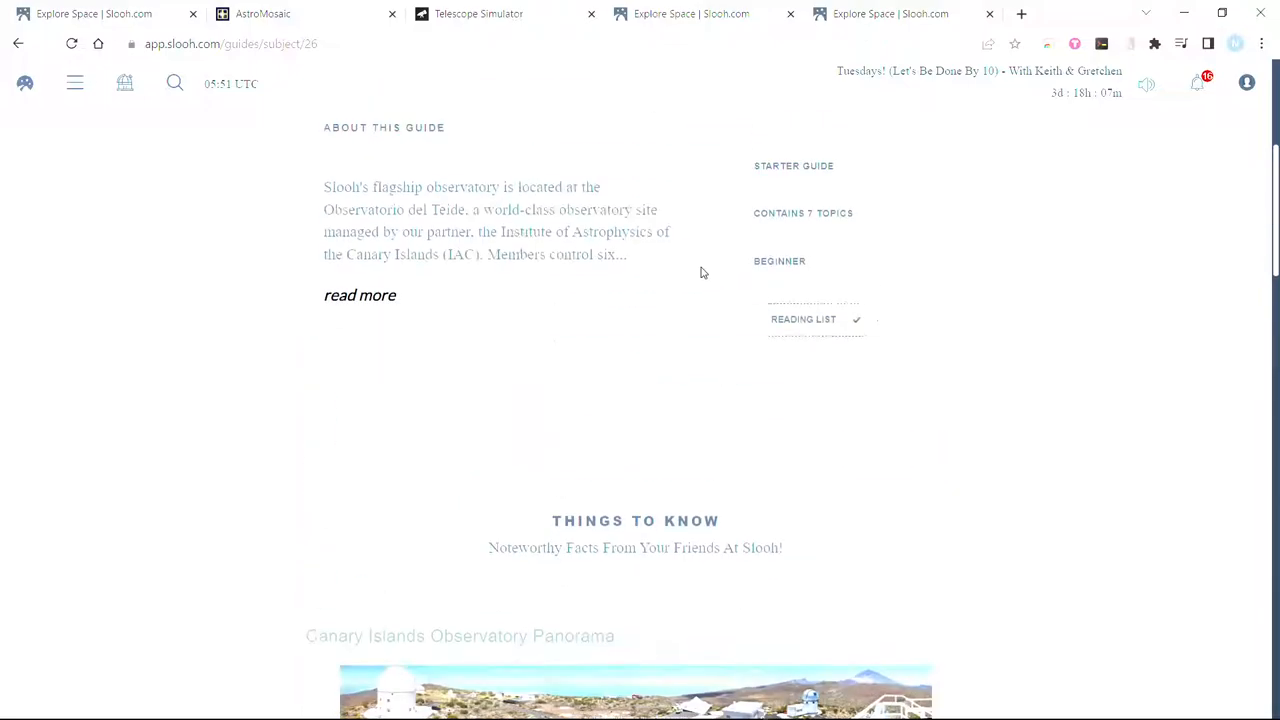
{"action": "scroll", "scroll_direction": "up", "scroll_amount": 3}
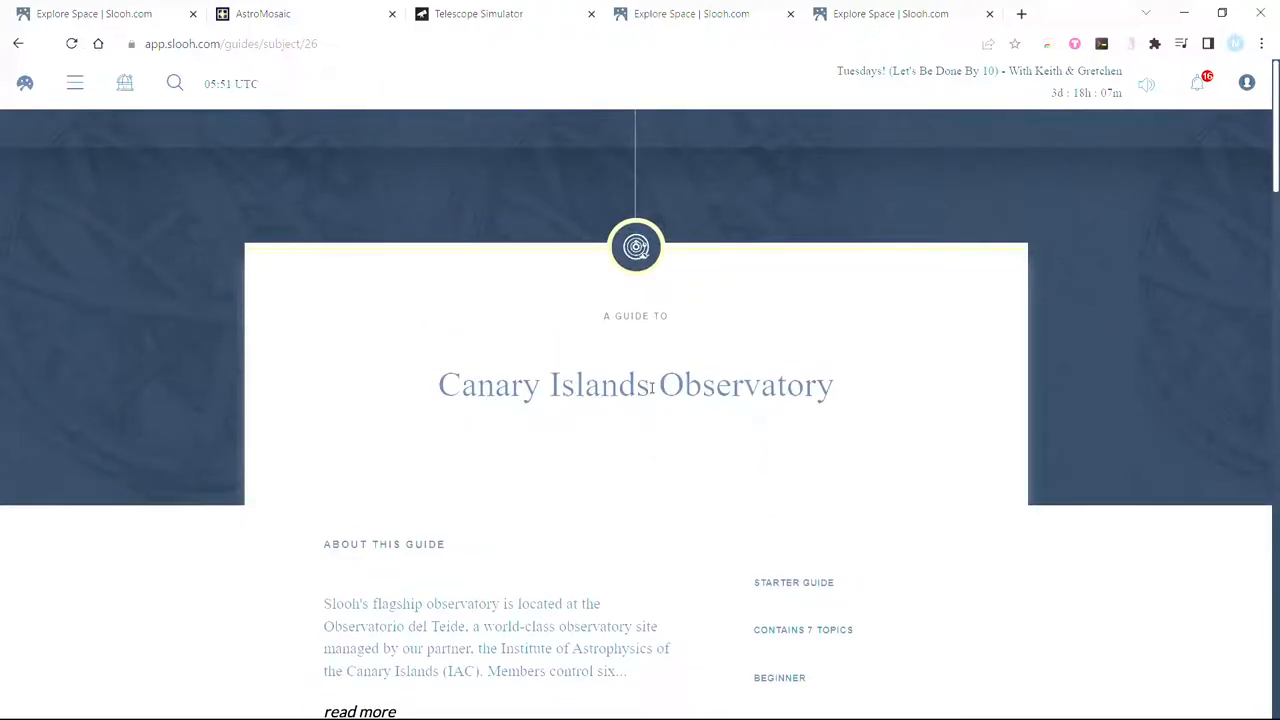
{"action": "scroll", "scroll_direction": "down", "scroll_amount": 3}
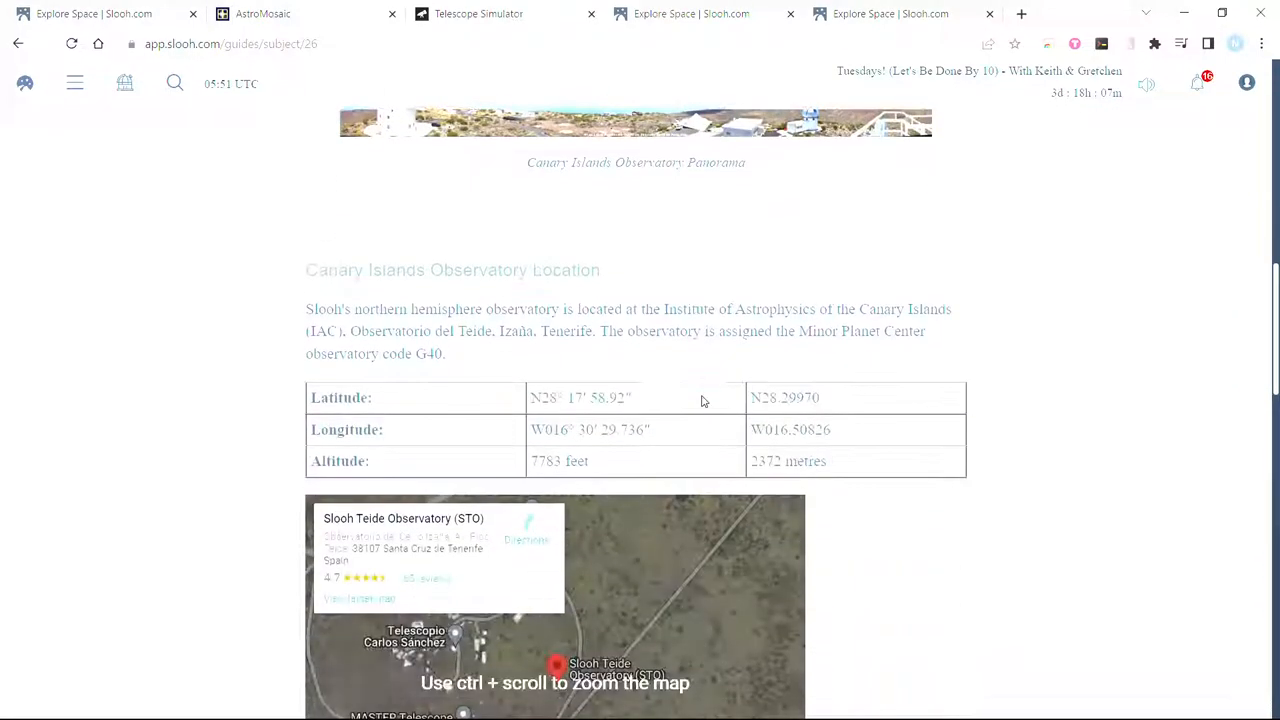
{"action": "scroll", "scroll_direction": "down", "scroll_amount": 3}
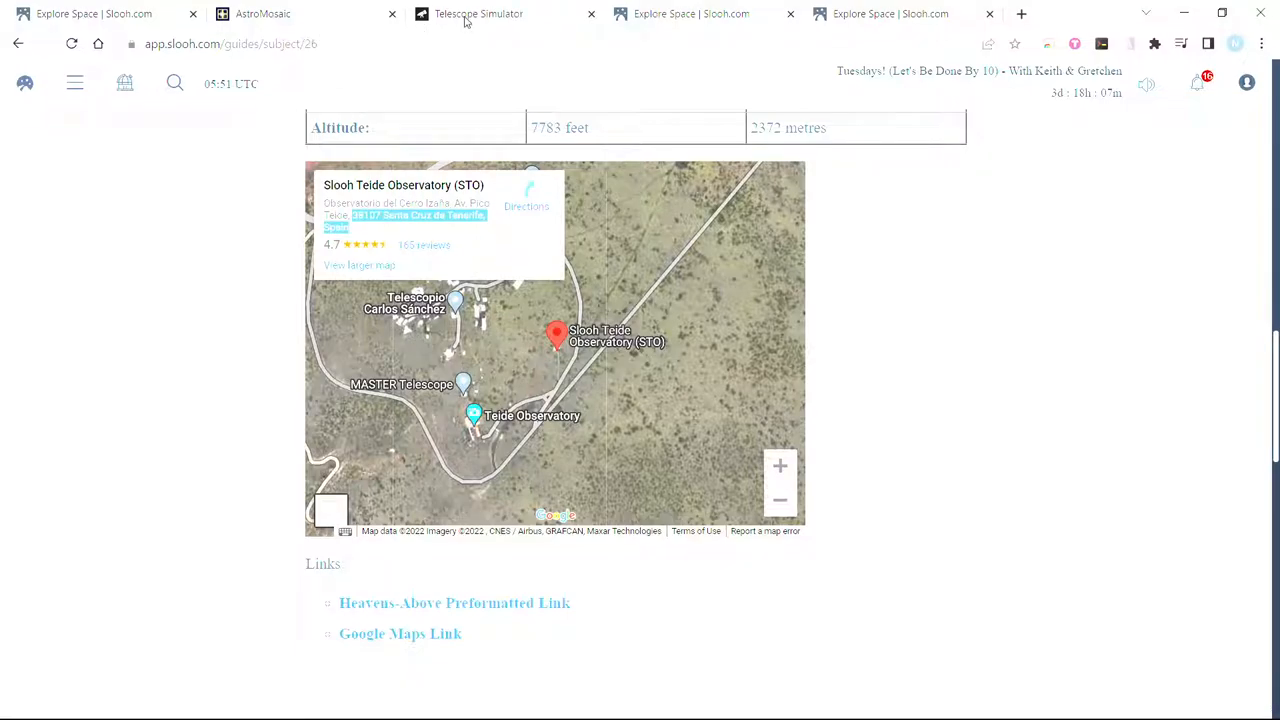
{"action": "left_click", "coordinate": [478, 14]}
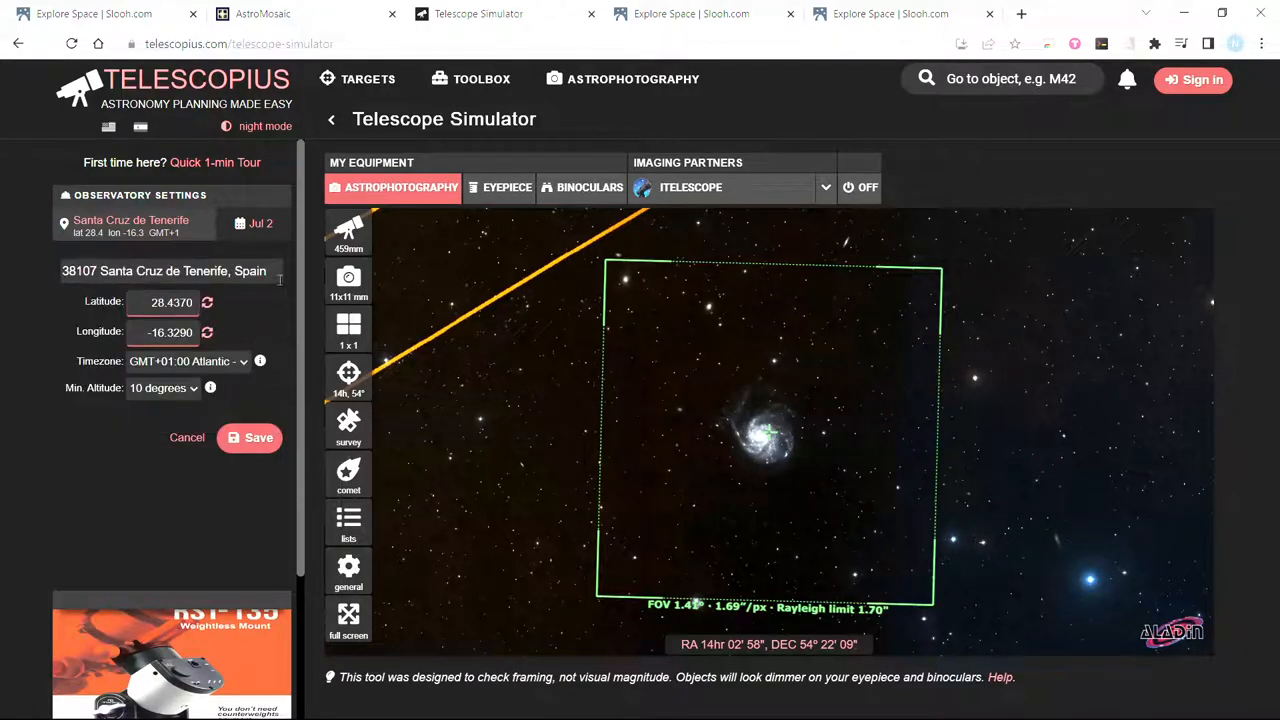
- Save the observatory location as Santa Cruz de Tenerife, Spain, using the pasted address
{"action": "left_click", "coordinate": [170, 270]}
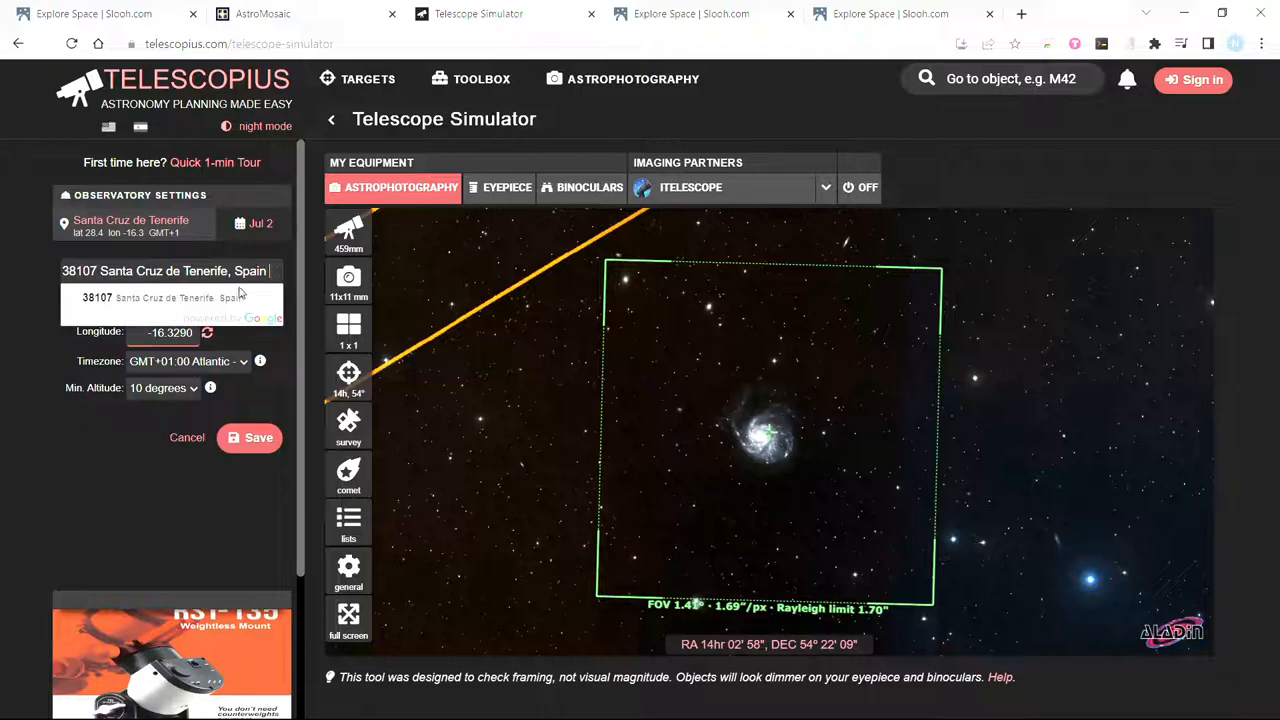
{"action": "left_click", "coordinate": [178, 297]}
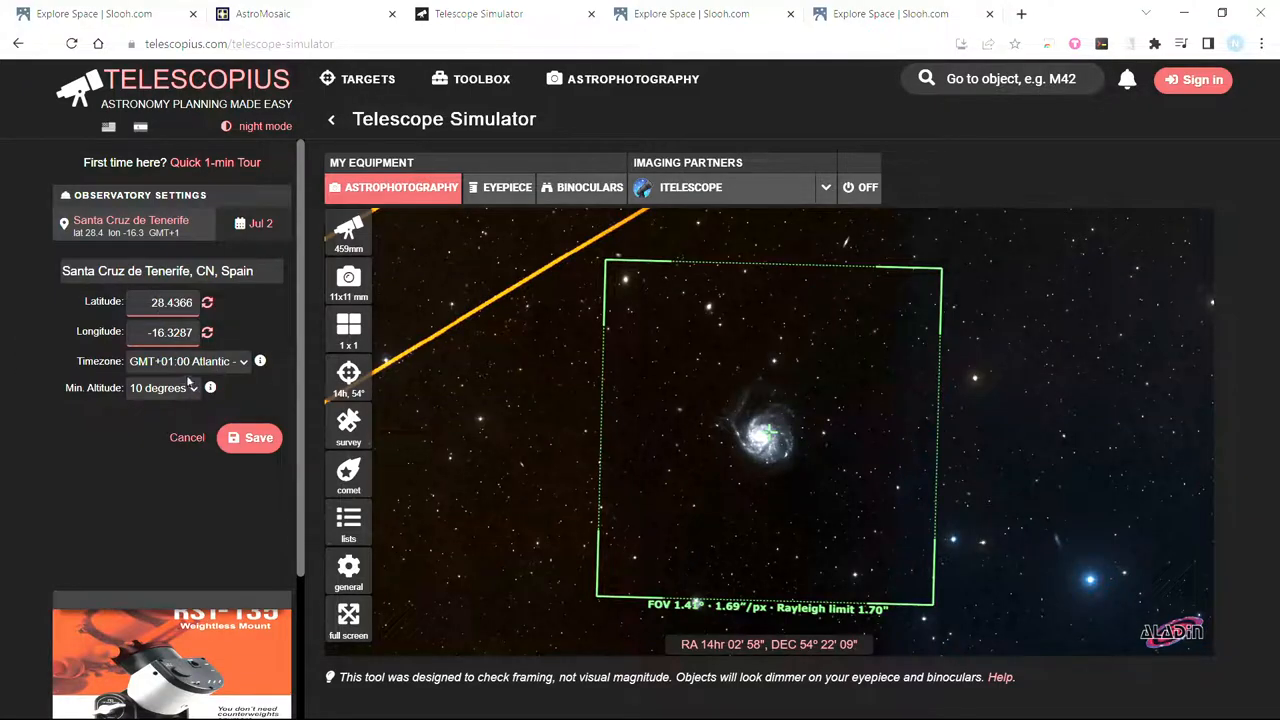
{"action": "mouse_move", "coordinate": [153, 405]}
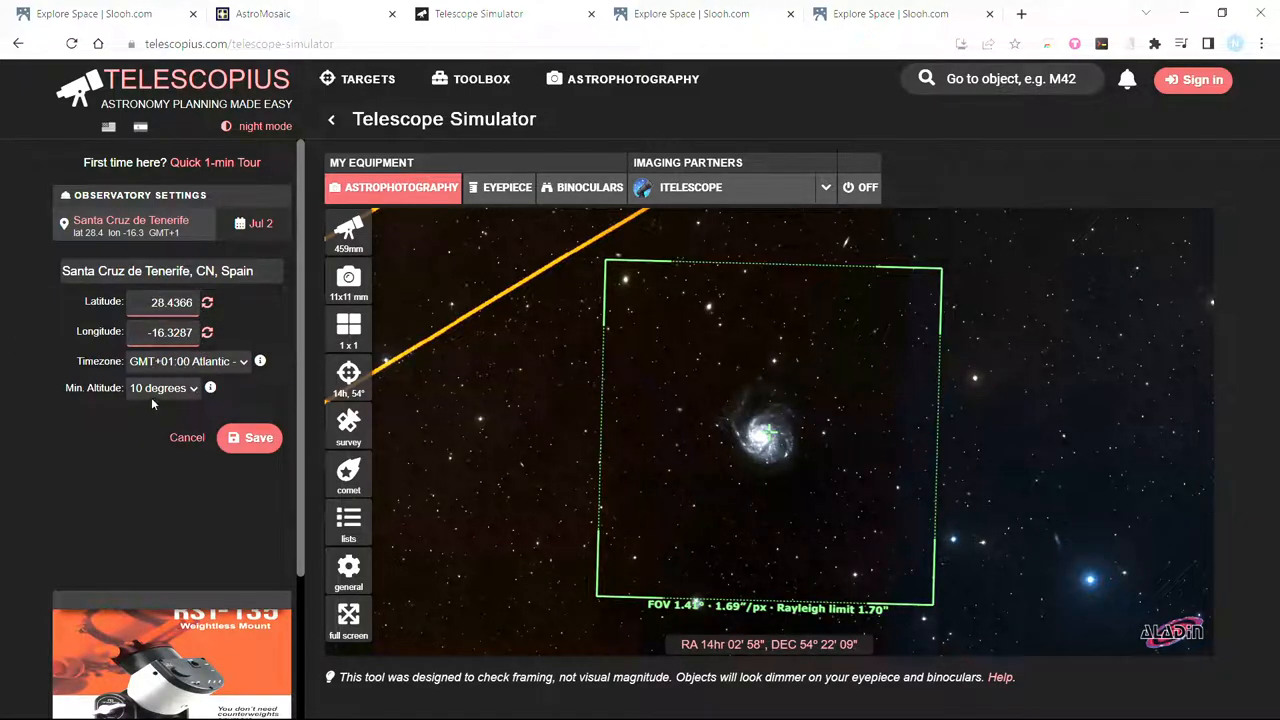
{"action": "mouse_move", "coordinate": [209, 365]}
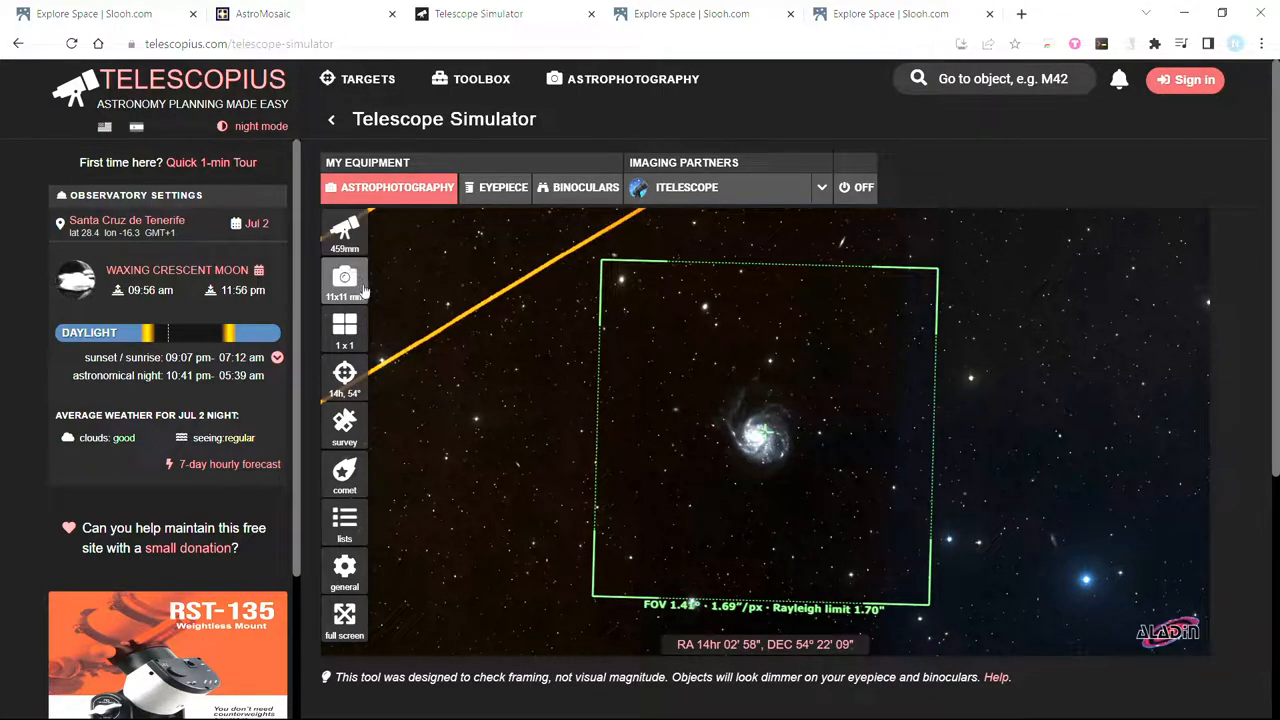
{"action": "left_click", "coordinate": [344, 232]}
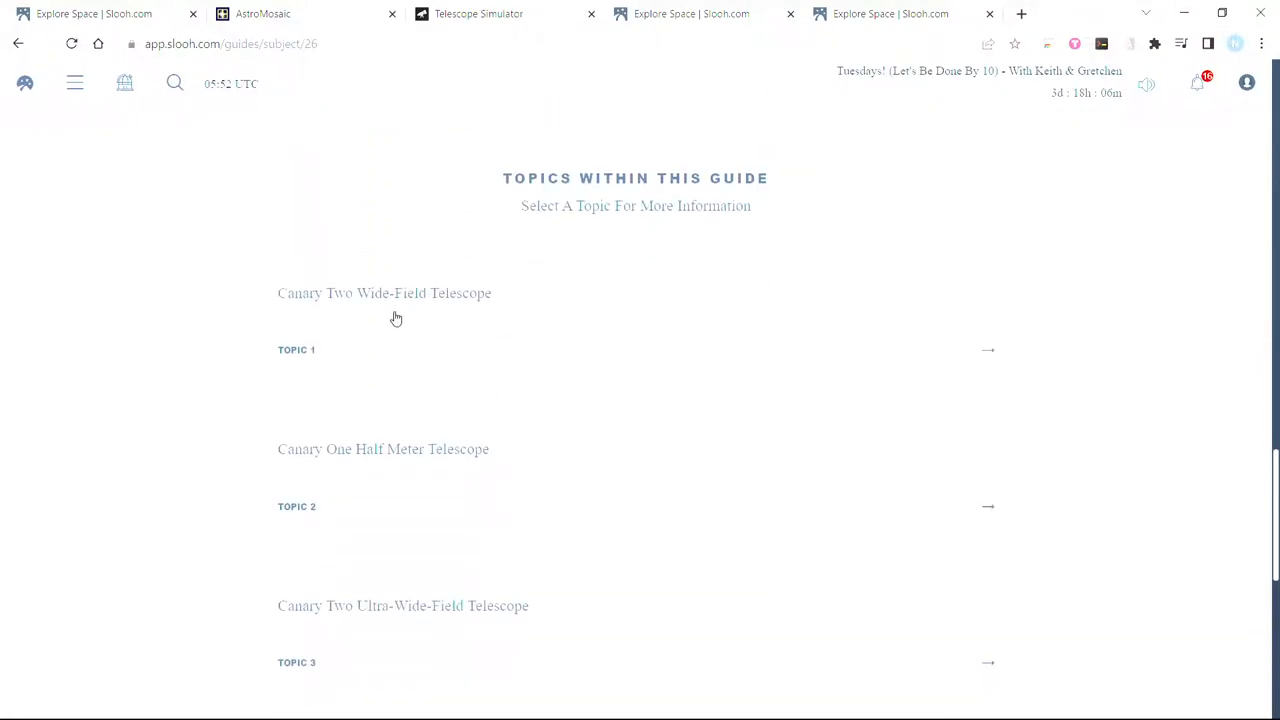
- Scroll the Canary Three Deep Sky Astrograph guide to its 11-inch RASA, 620 mm specifications
{"action": "scroll", "scroll_direction": "down", "scroll_amount": 3}
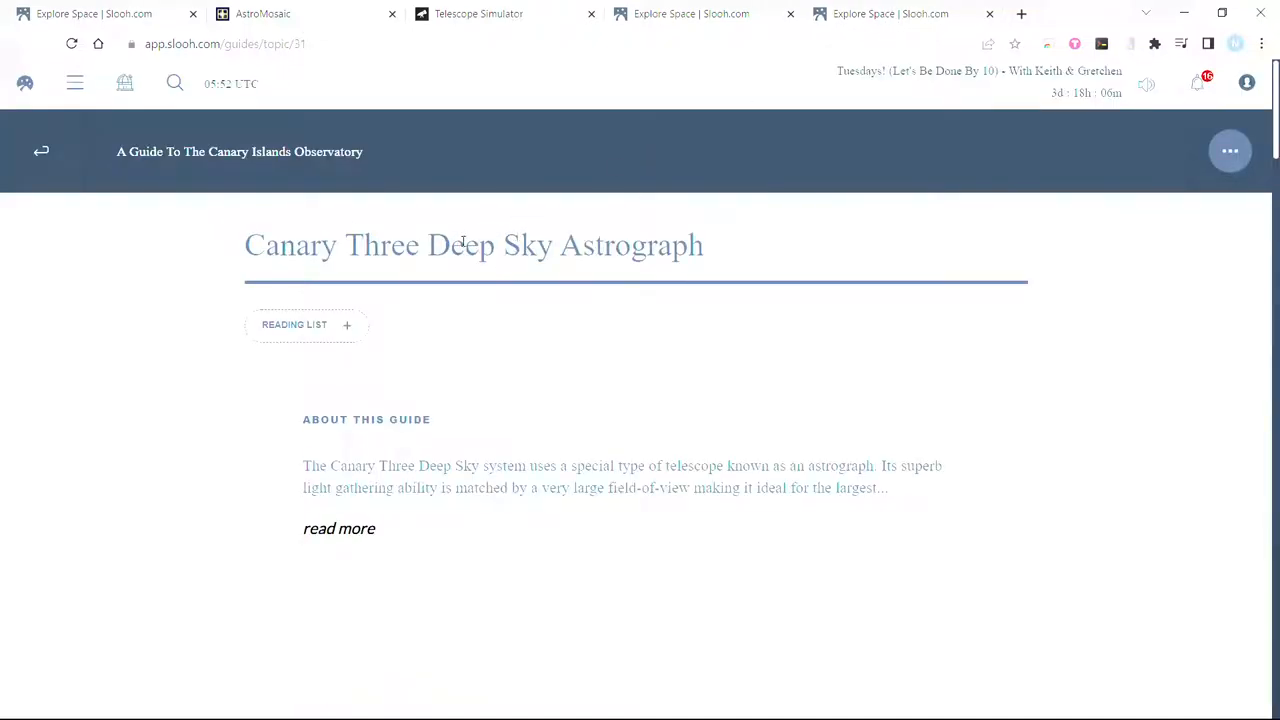
{"action": "scroll", "scroll_direction": "down", "scroll_amount": 3}
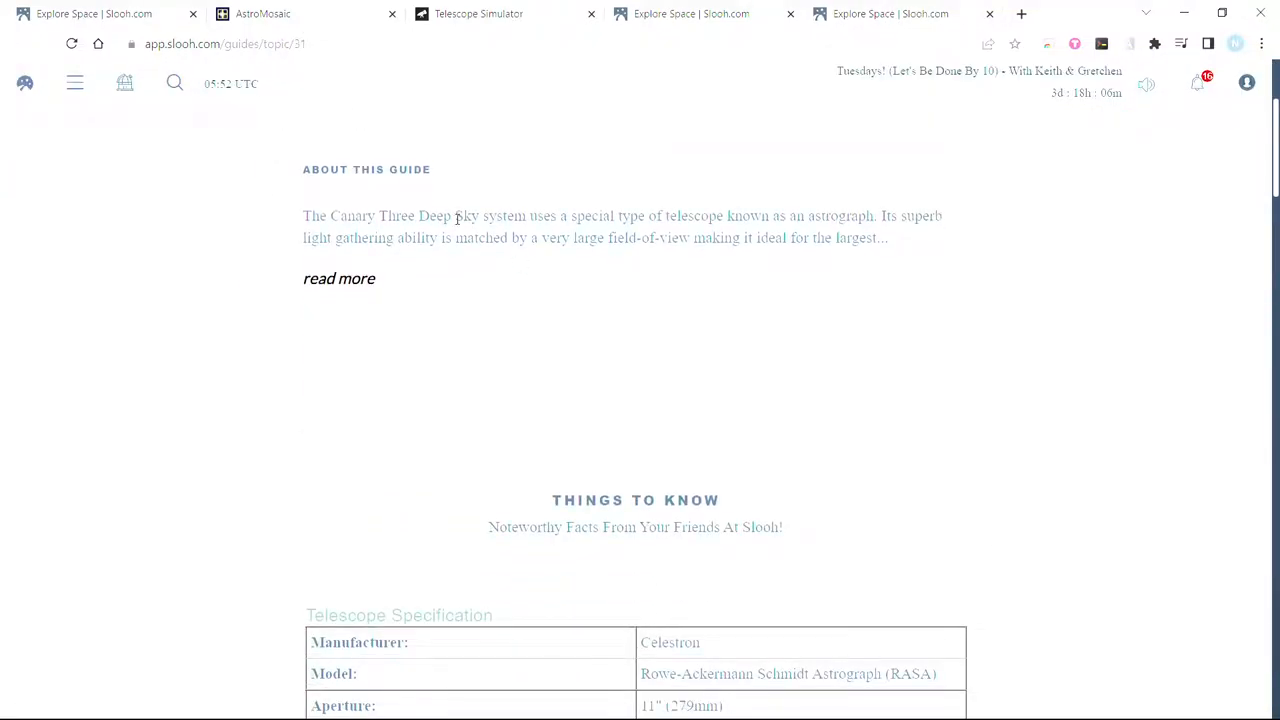
{"action": "scroll", "scroll_direction": "down", "scroll_amount": 3}
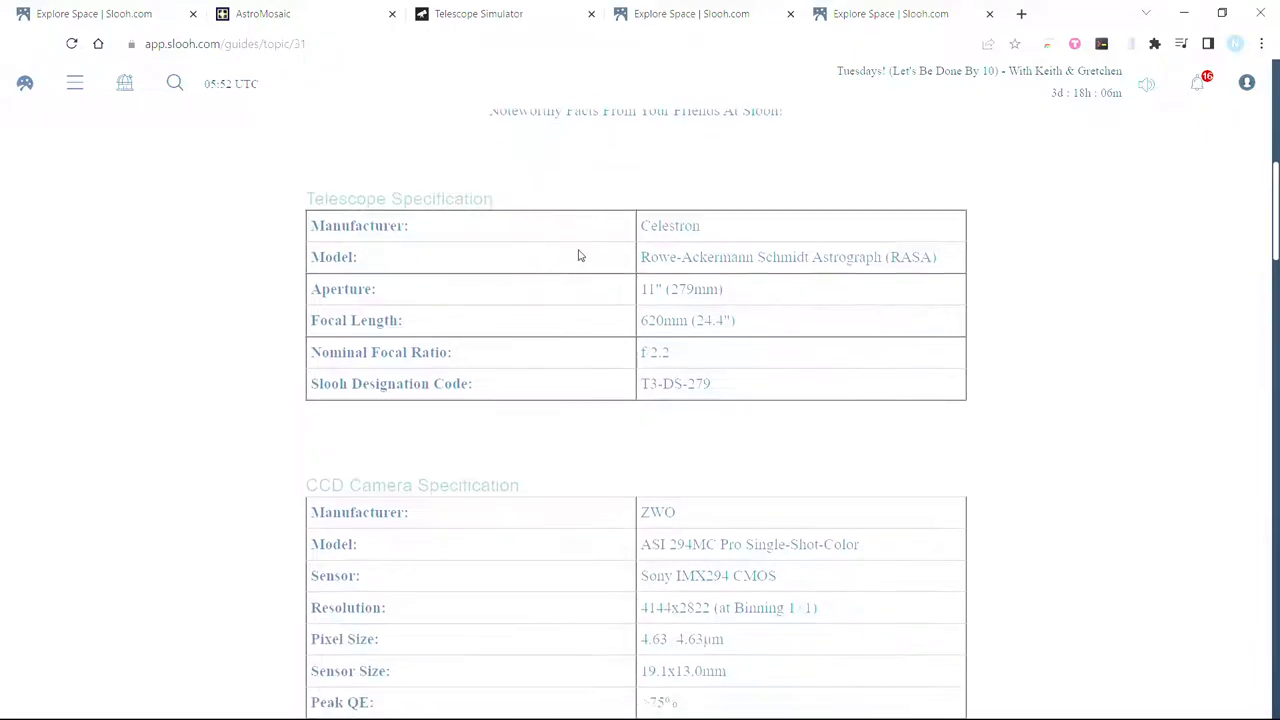
{"action": "mouse_move", "coordinate": [688, 320]}
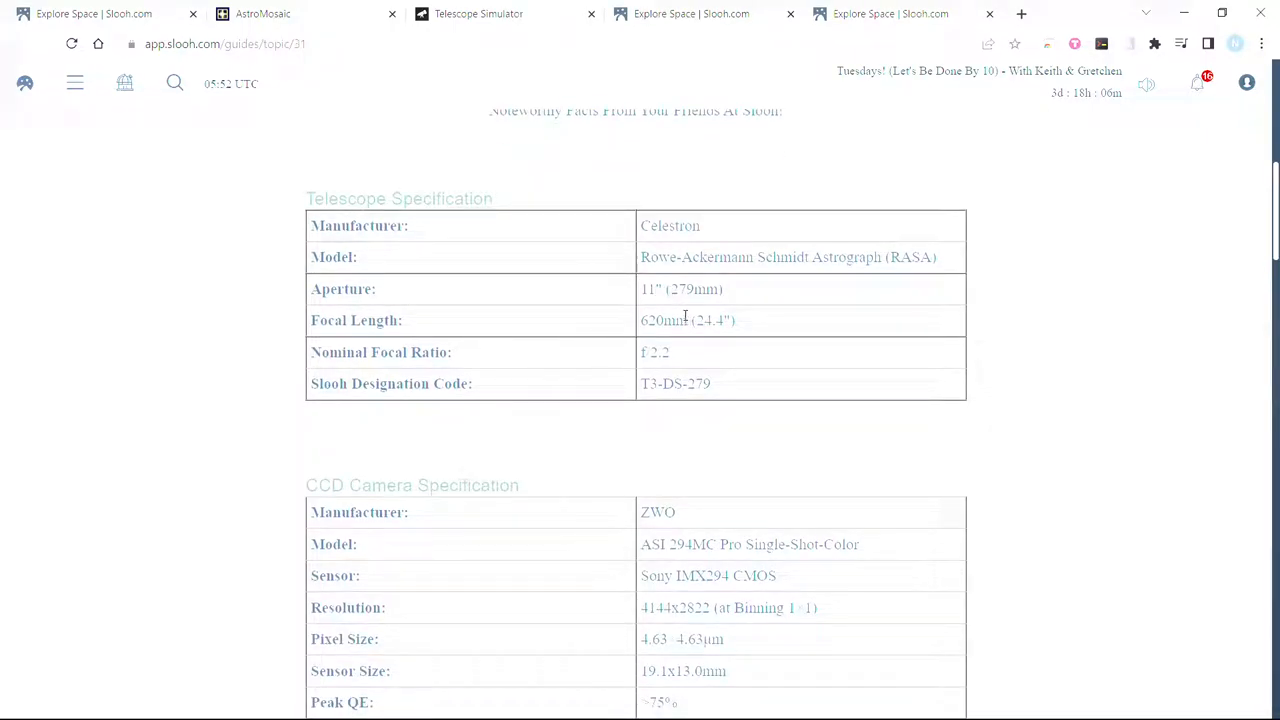
{"action": "left_click", "coordinate": [478, 13]}
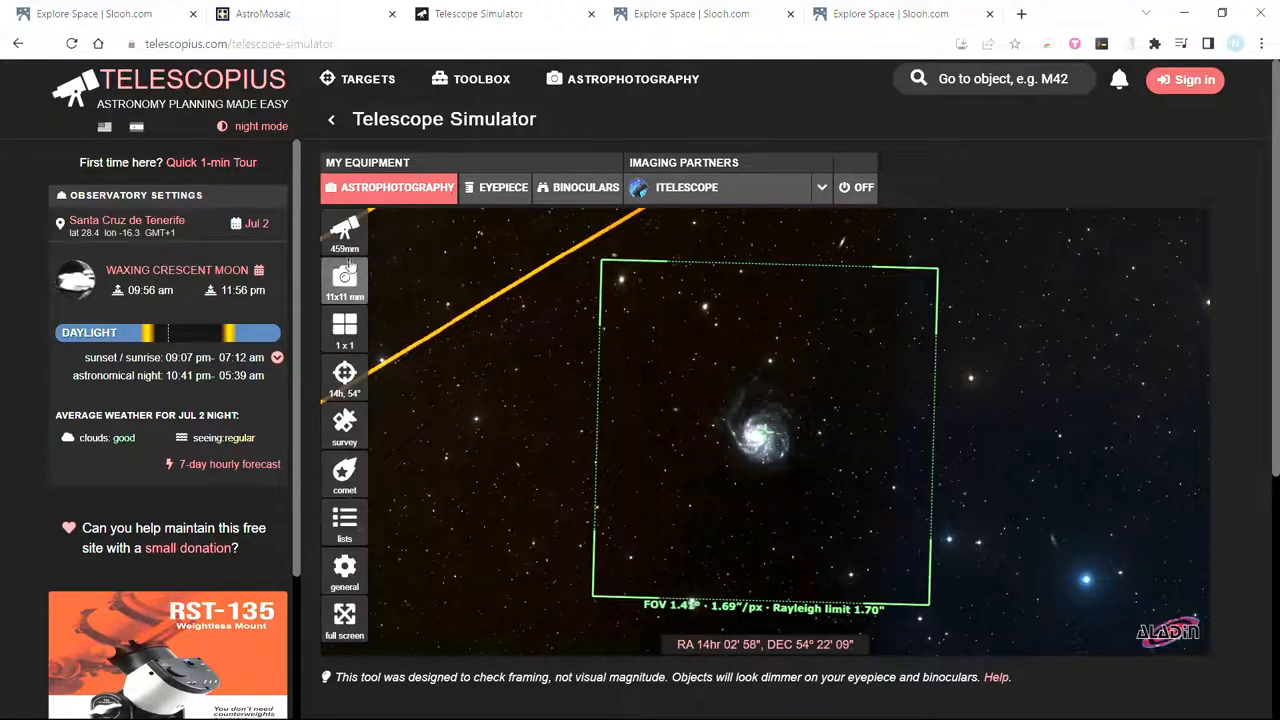
{"action": "left_click", "coordinate": [344, 230]}
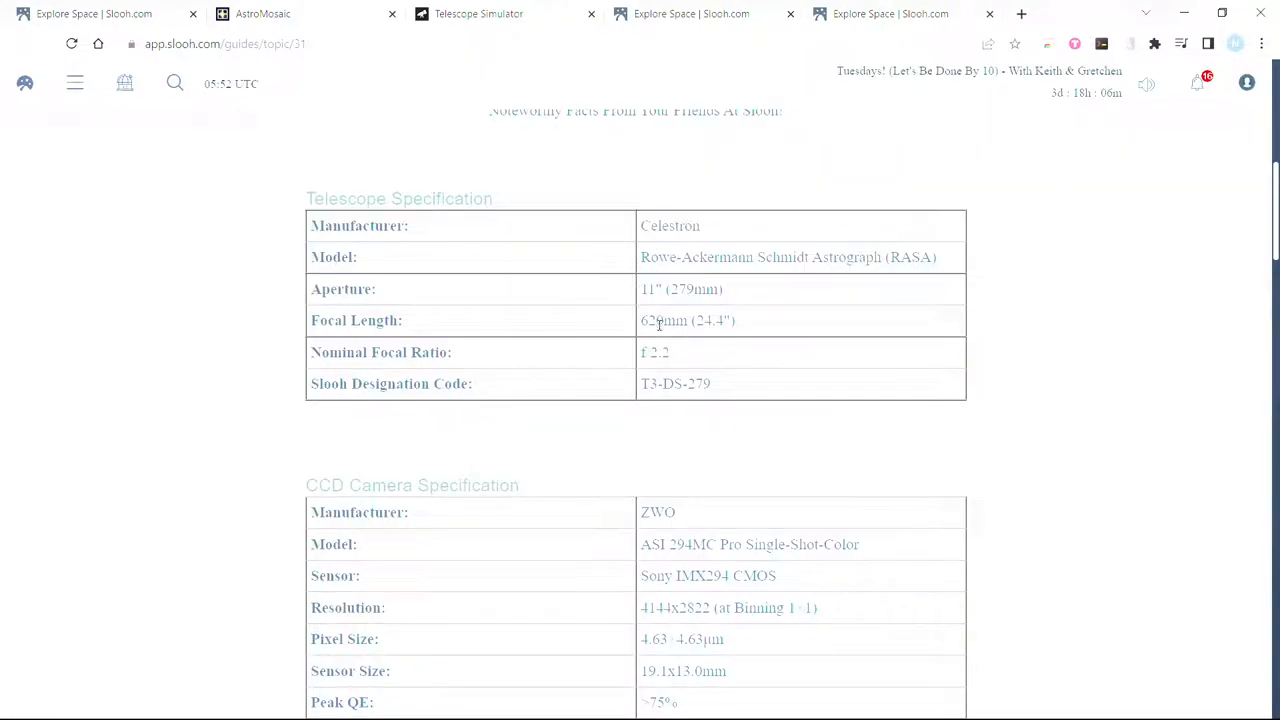
{"action": "scroll", "scroll_direction": "down", "scroll_amount": 3}
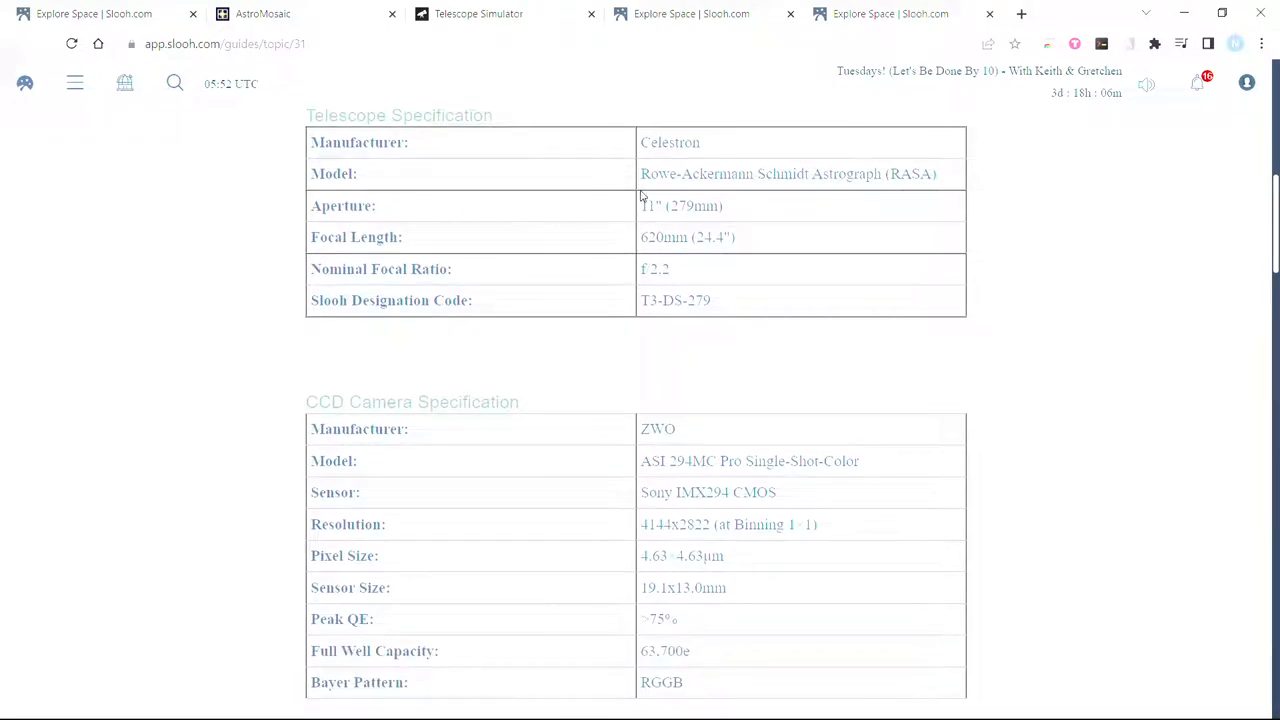
{"action": "mouse_move", "coordinate": [597, 52]}
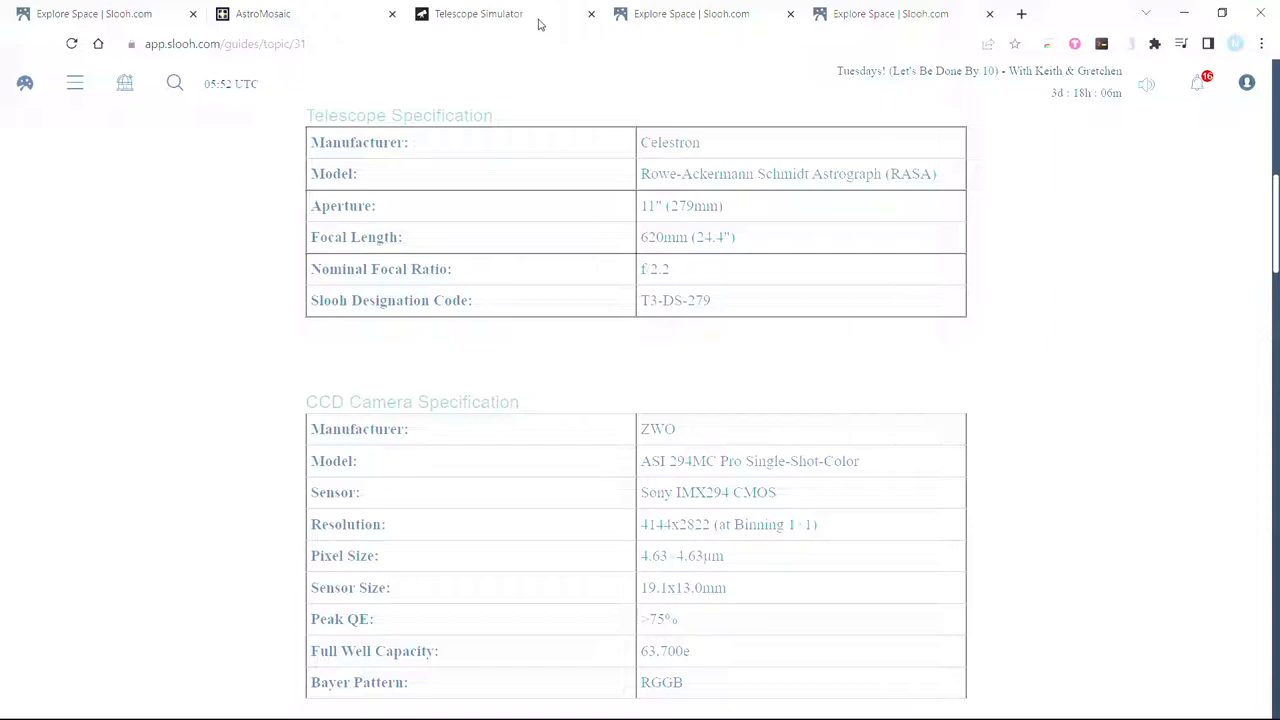
- Give the simulated telescope a 620 mm focal length and 11-inch aperture
{"action": "left_click", "coordinate": [478, 13]}
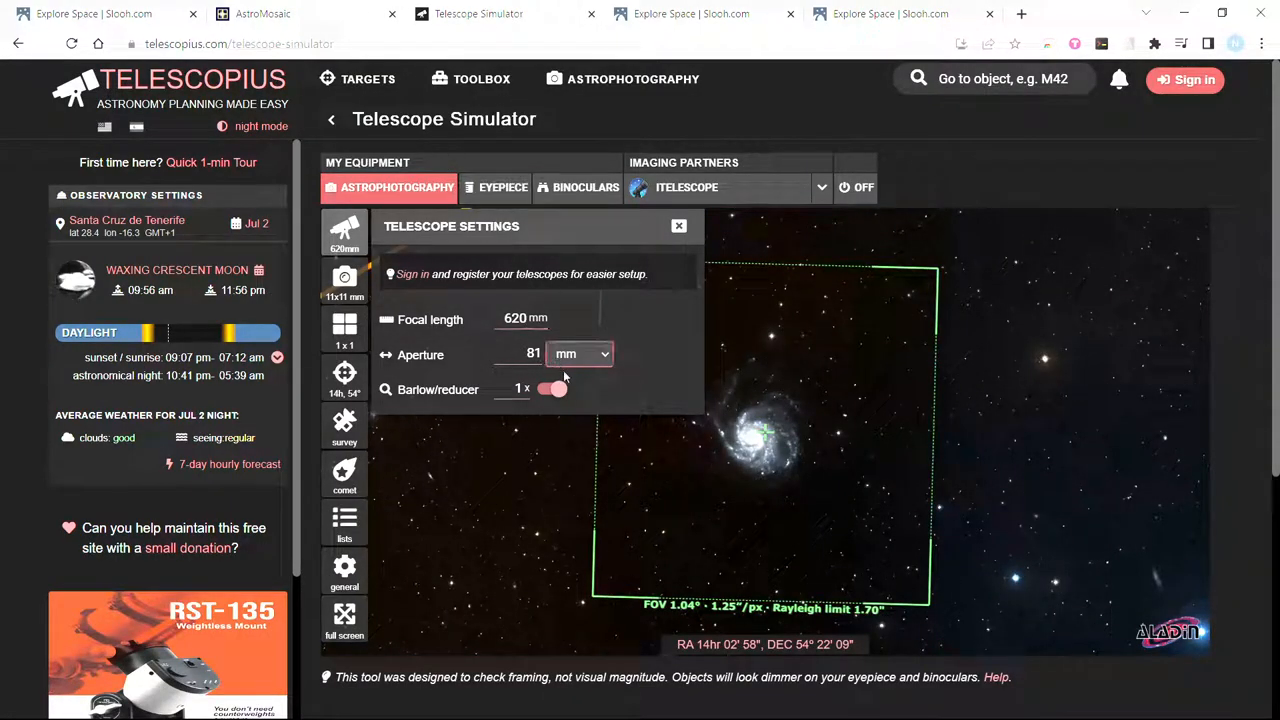
{"action": "left_click", "coordinate": [580, 353]}
{"action": "type", "text": "11"}
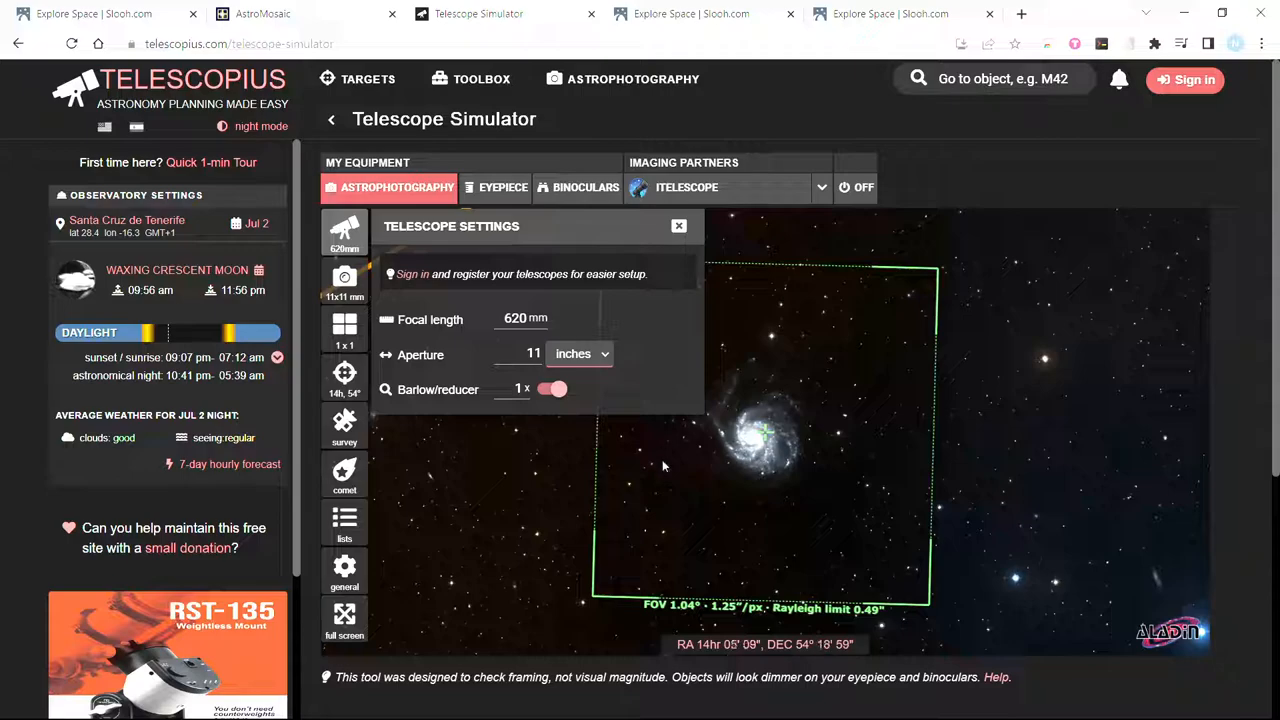
{"action": "left_click", "coordinate": [678, 225]}
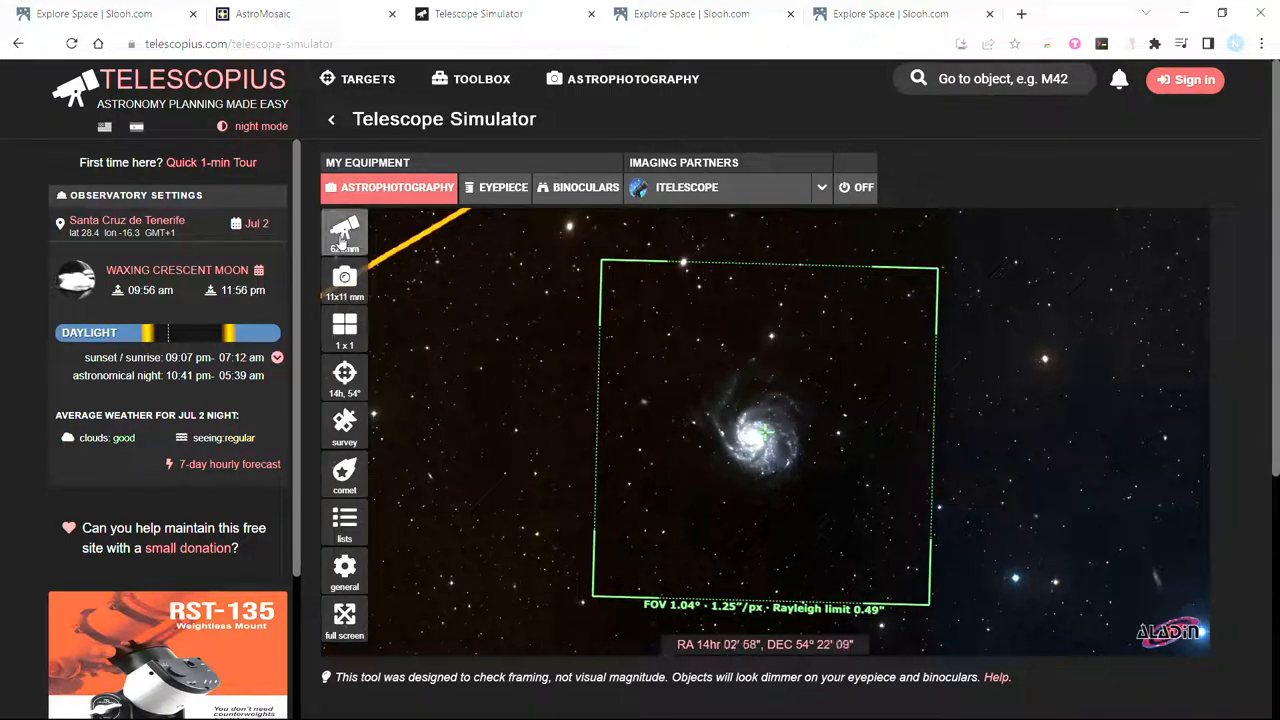
{"action": "left_click", "coordinate": [344, 232]}
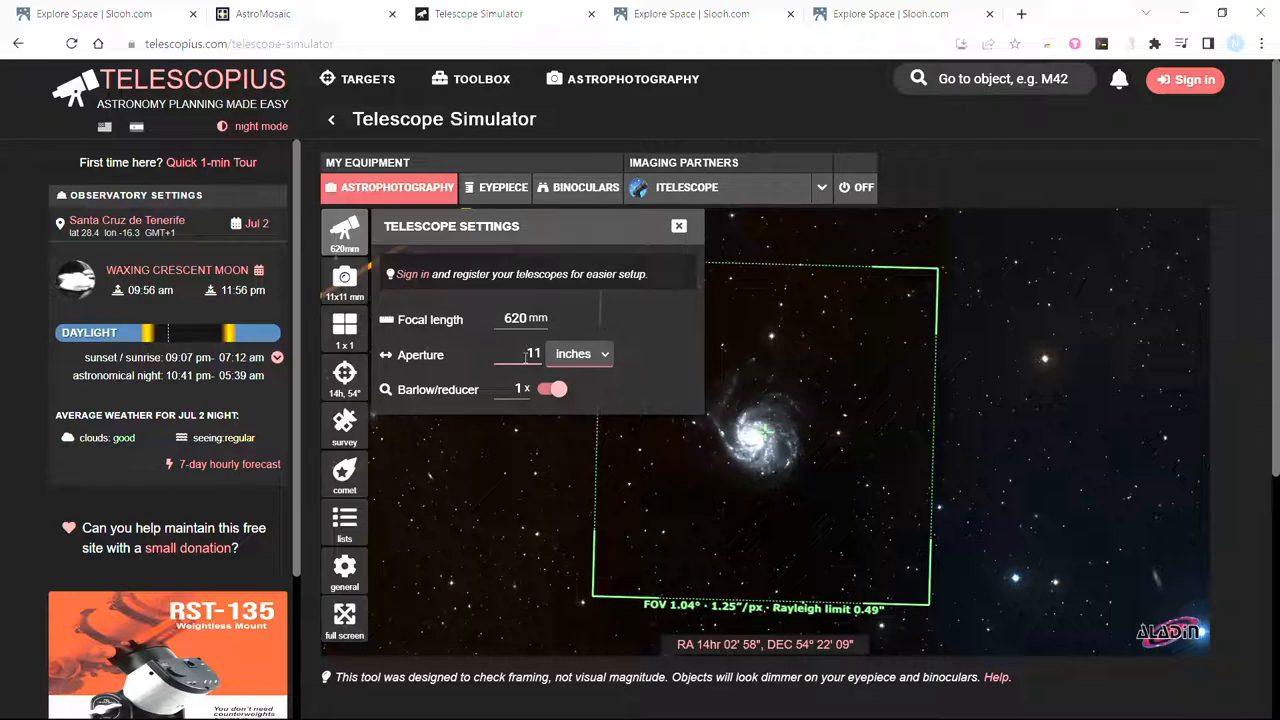
{"action": "left_click", "coordinate": [679, 225]}
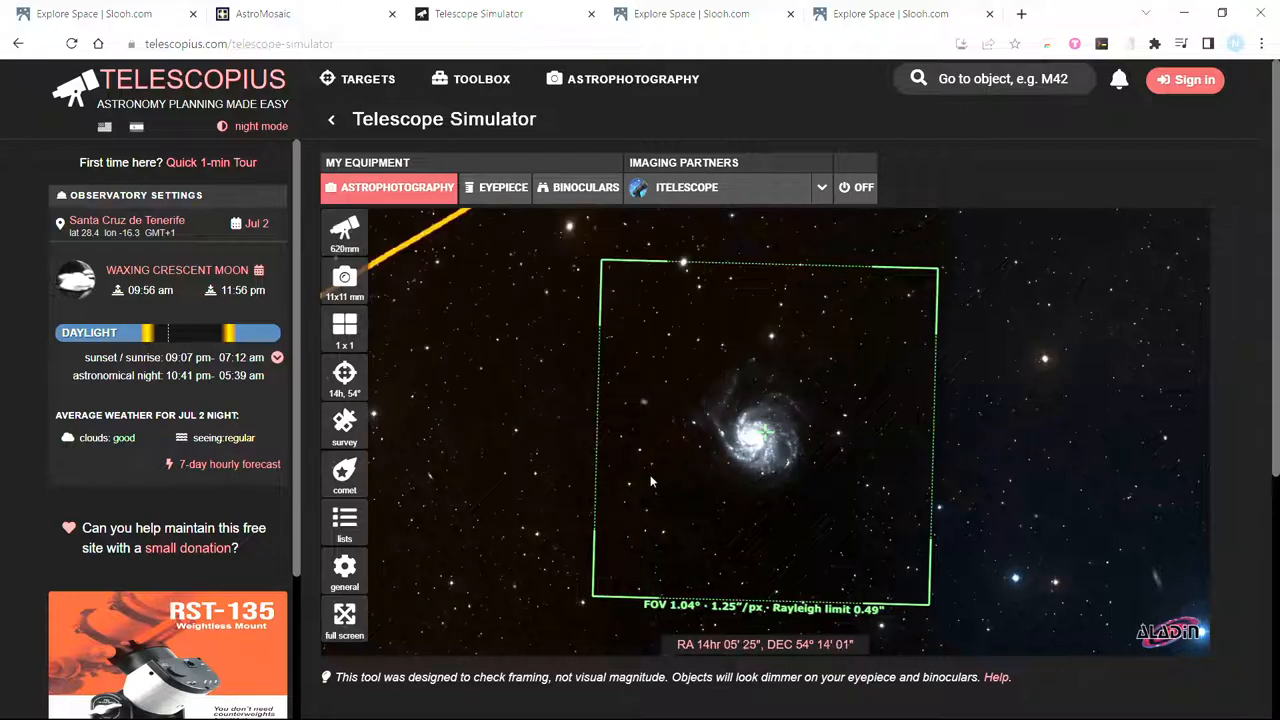
{"action": "left_click", "coordinate": [344, 280]}
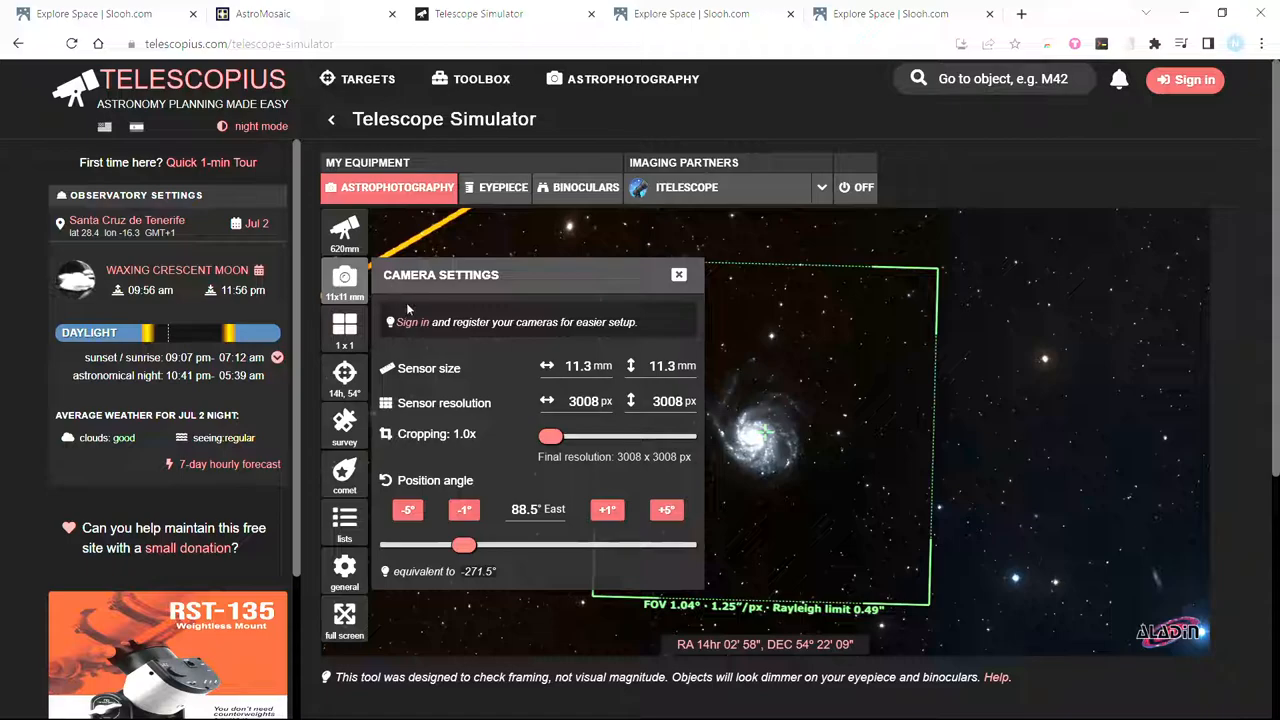
{"action": "mouse_move", "coordinate": [489, 379]}
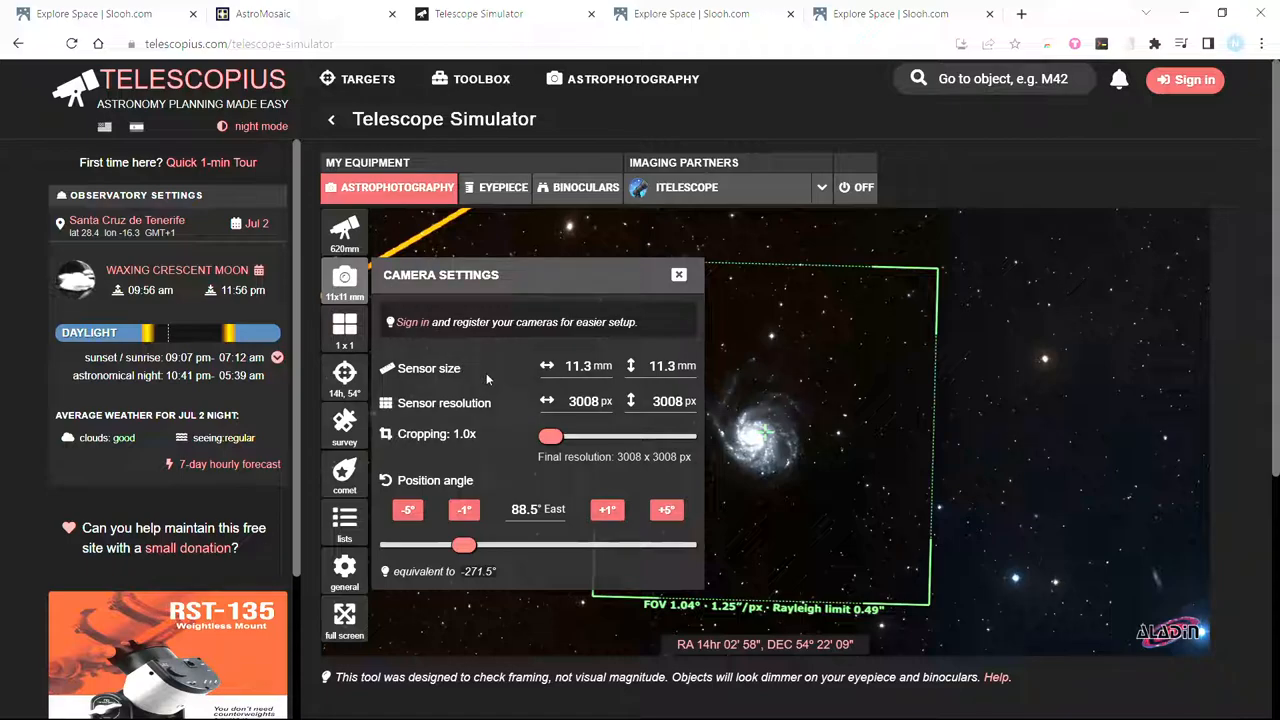
{"action": "mouse_move", "coordinate": [527, 394]}
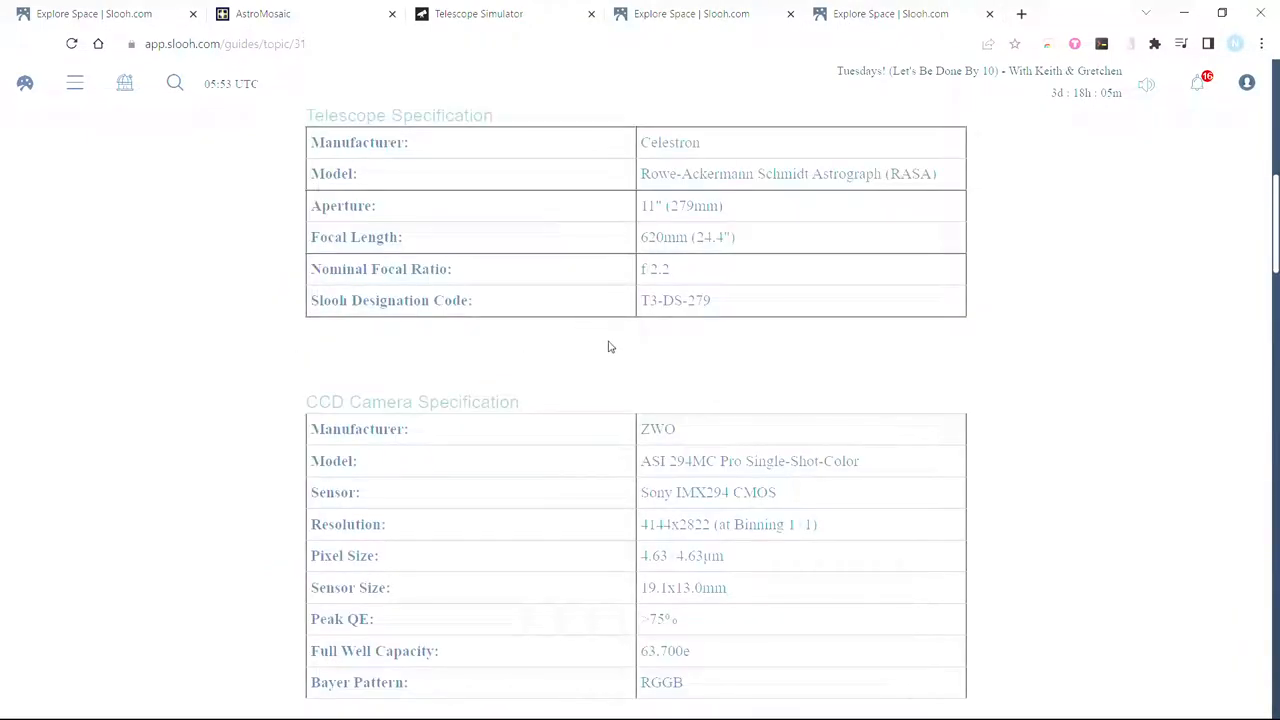
- Set the simulated camera's sensor resolution to 4144 × 2822 px
{"action": "scroll", "scroll_direction": "down", "scroll_amount": 3}
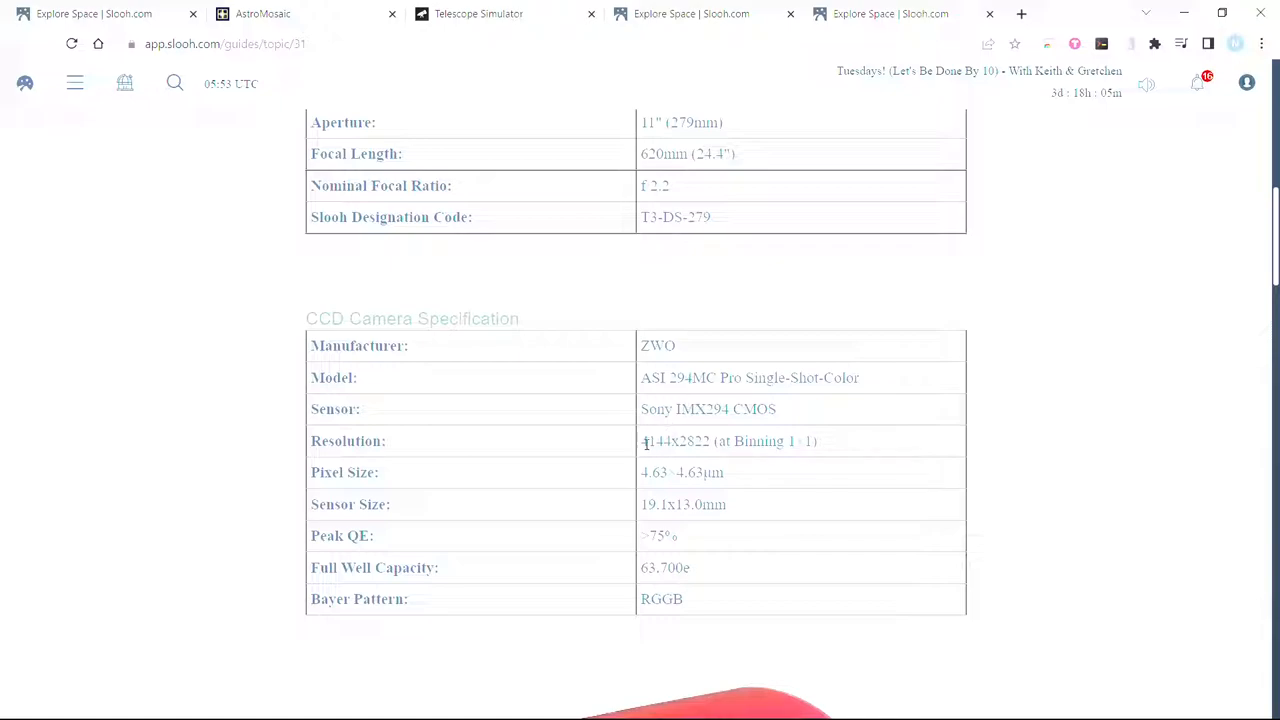
{"action": "mouse_move", "coordinate": [640, 447]}
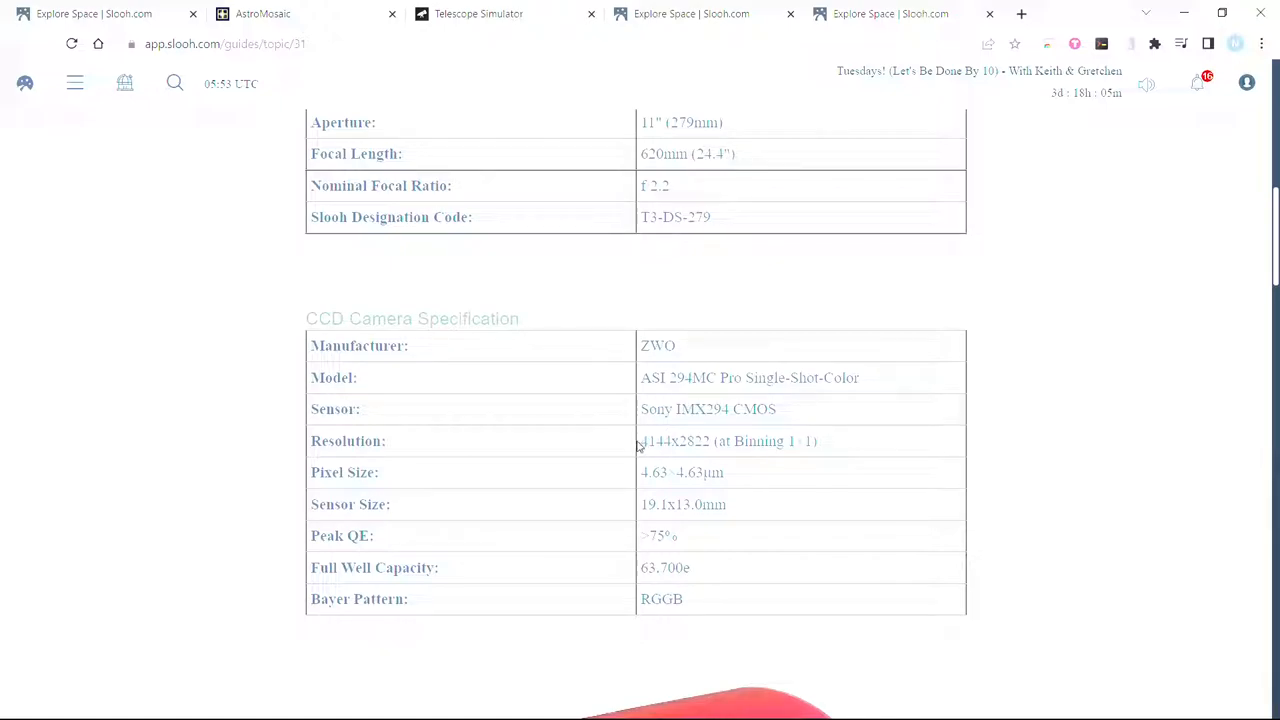
{"action": "mouse_move", "coordinate": [675, 421]}
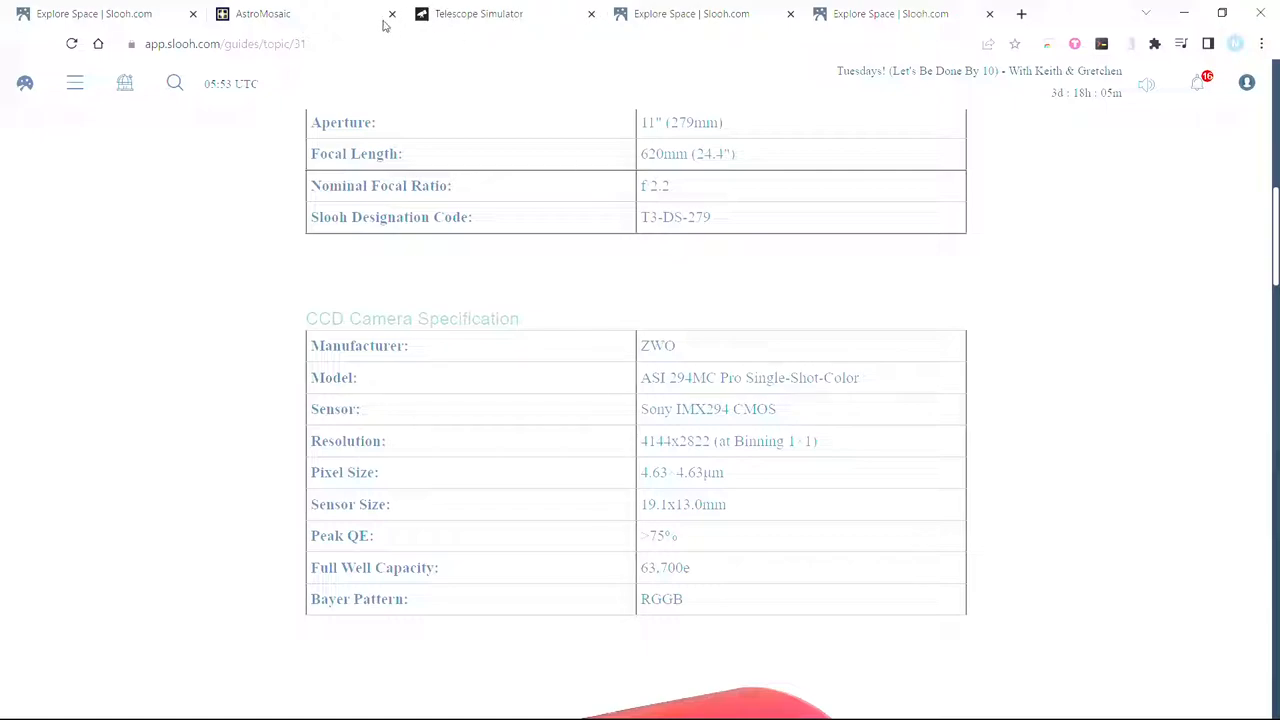
{"action": "left_click", "coordinate": [478, 13]}
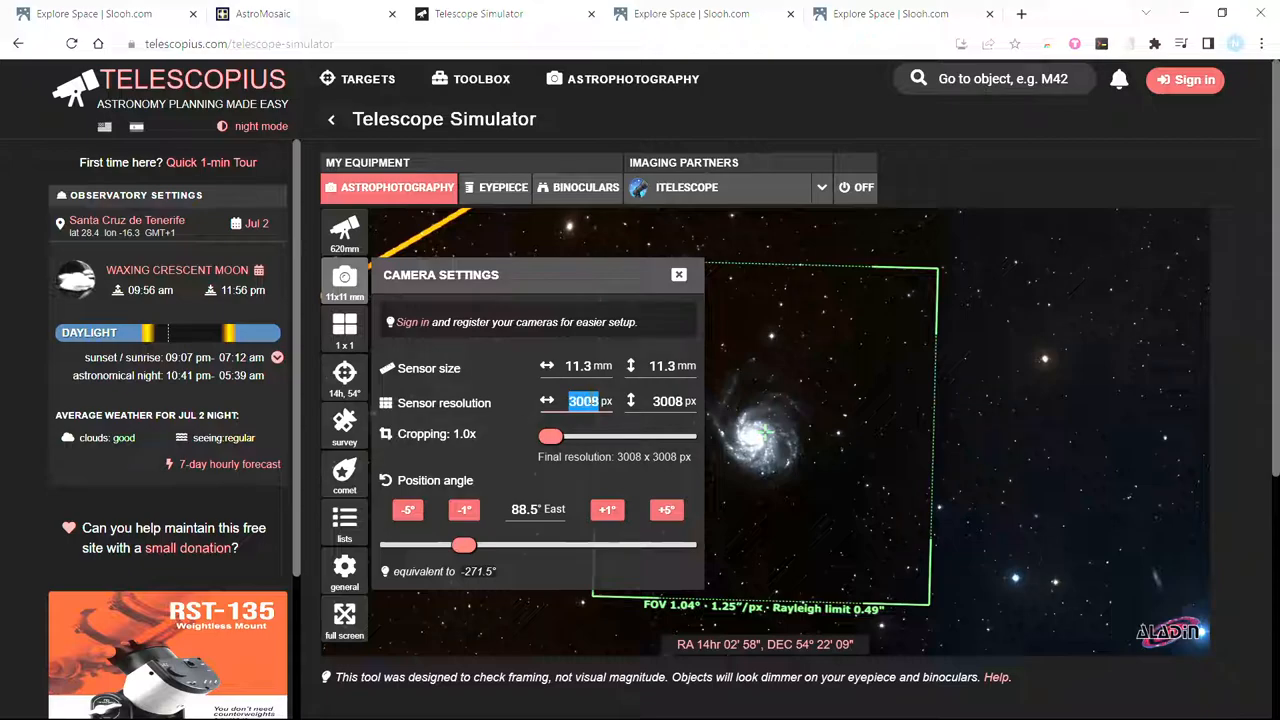
{"action": "type", "text": "4144"}
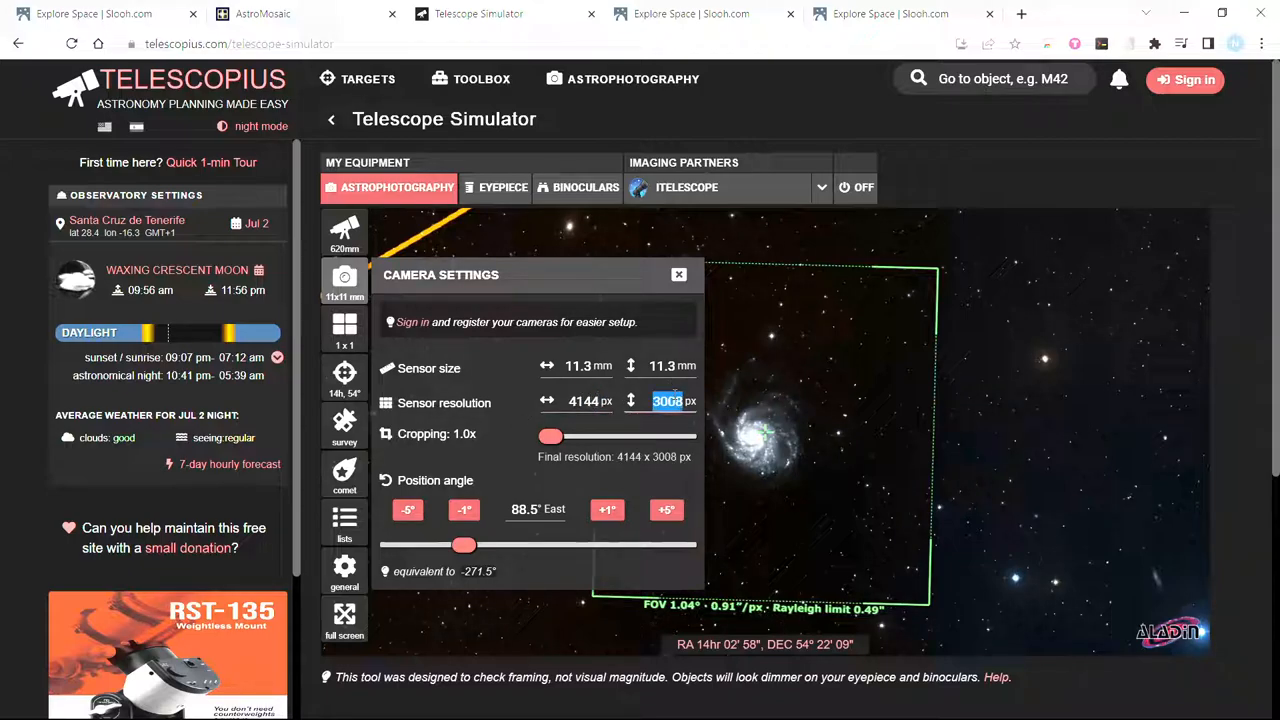
{"action": "type", "text": "2822"}
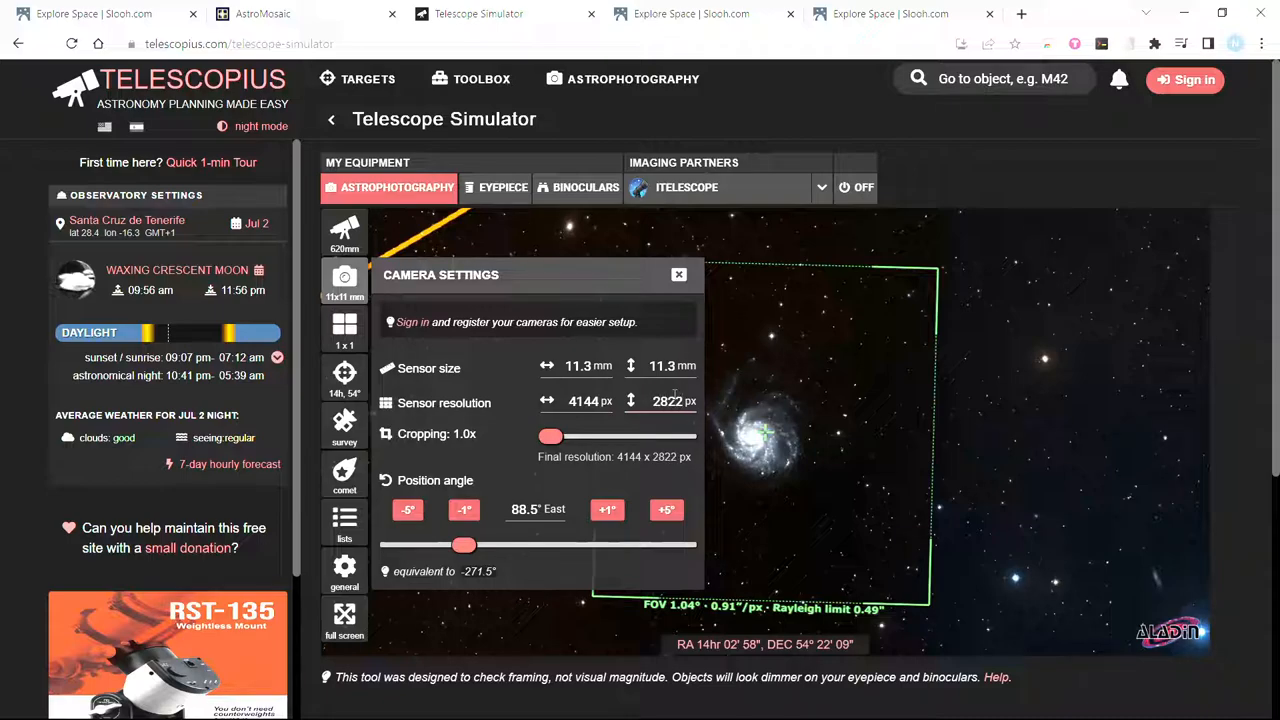
{"action": "left_click", "coordinate": [890, 13]}
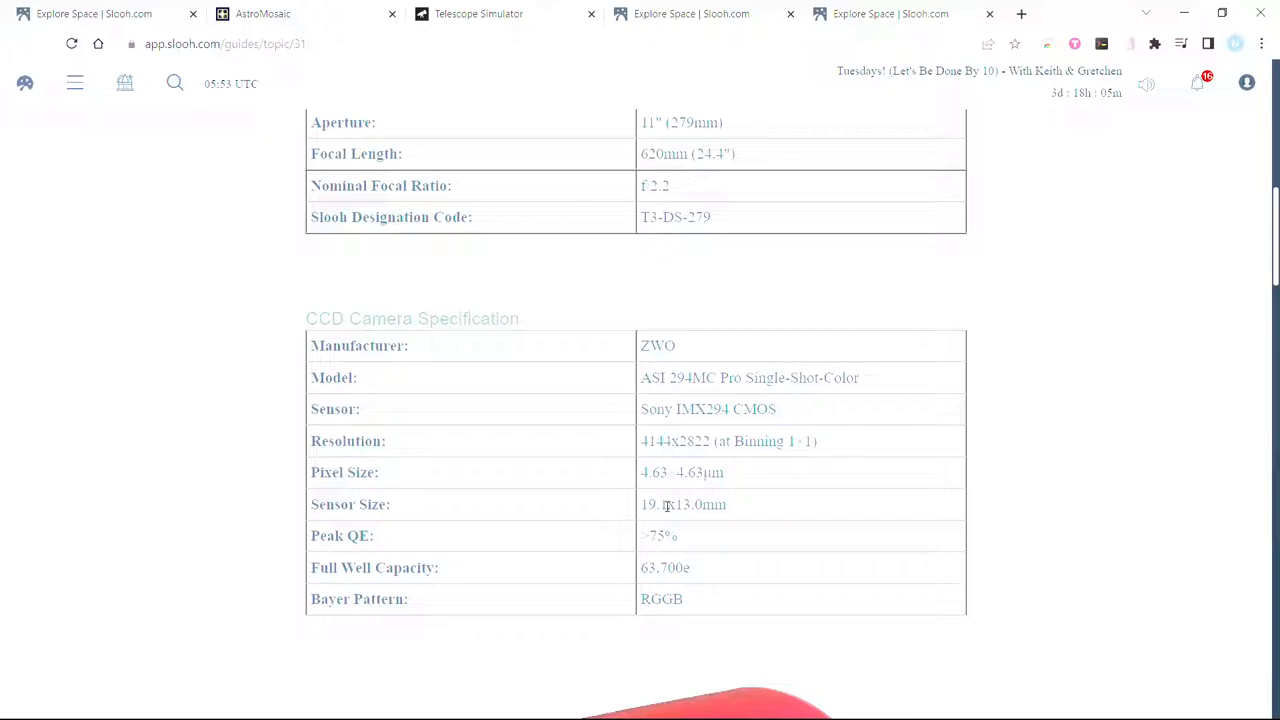
{"action": "mouse_move", "coordinate": [645, 35]}
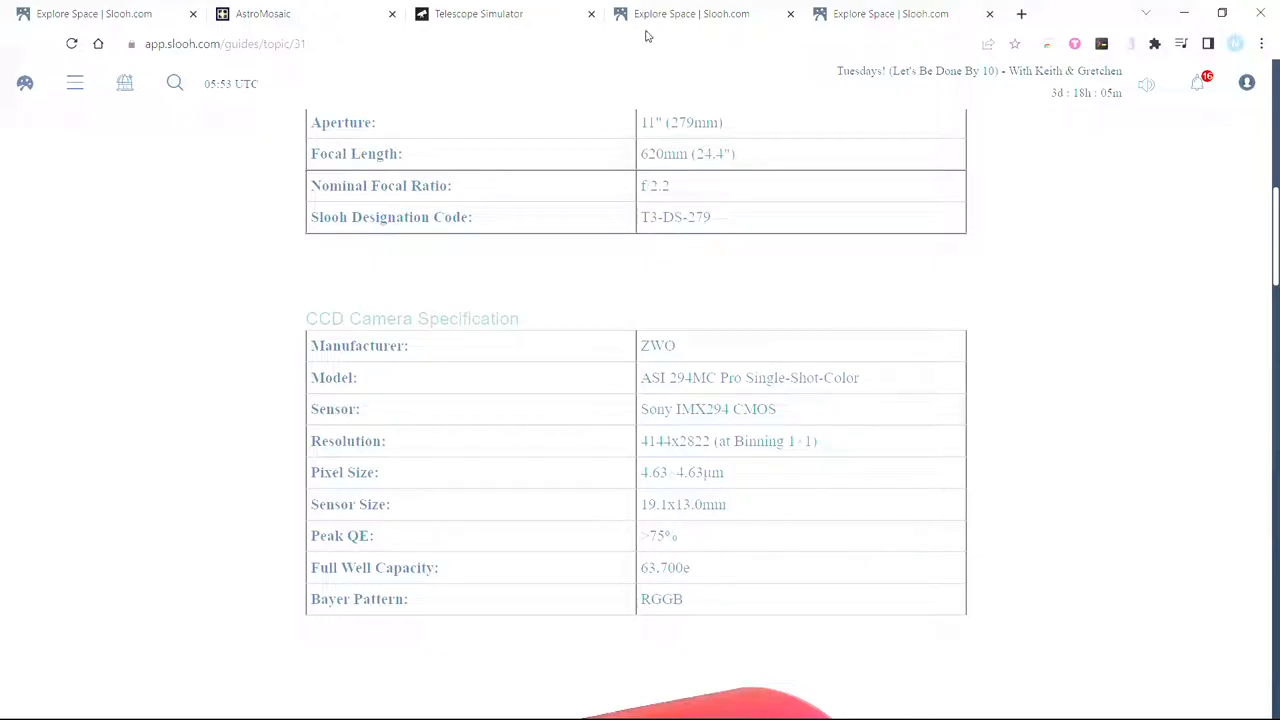
- Set the camera sensor size to 19.1 × 13 mm, checking Slooh's specs
{"action": "left_click", "coordinate": [478, 13]}
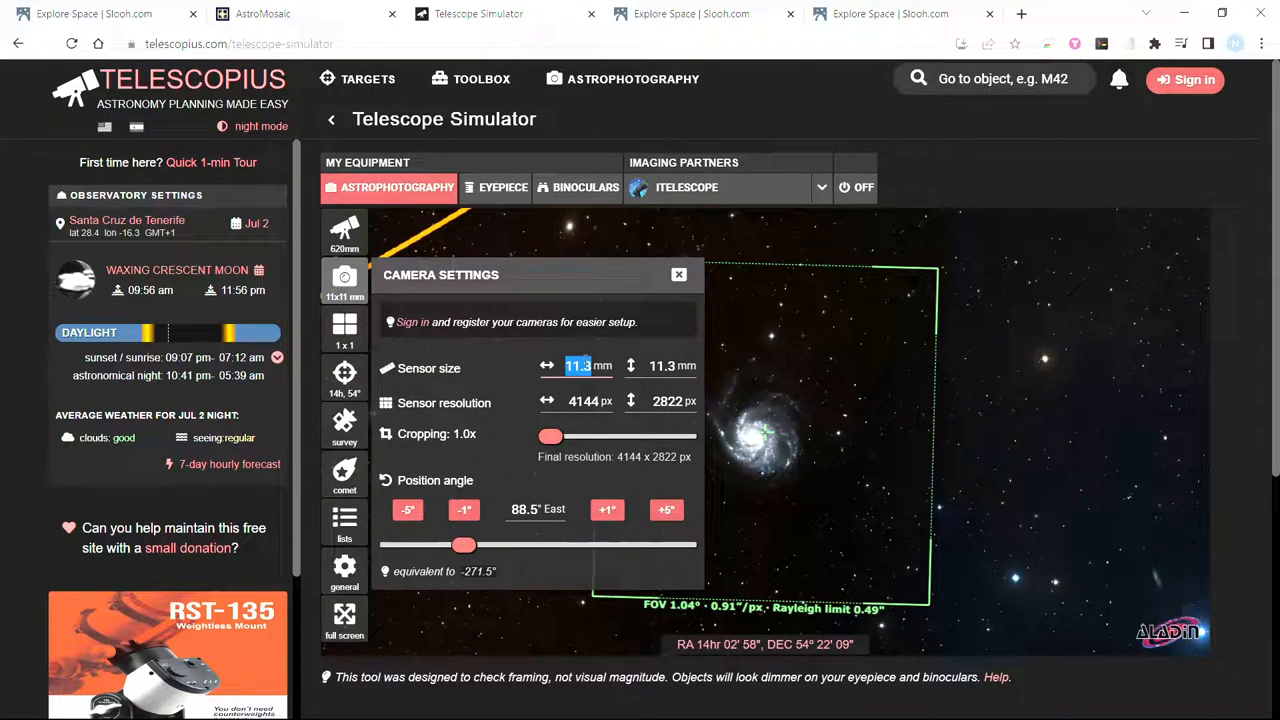
{"action": "type", "text": "19.1"}
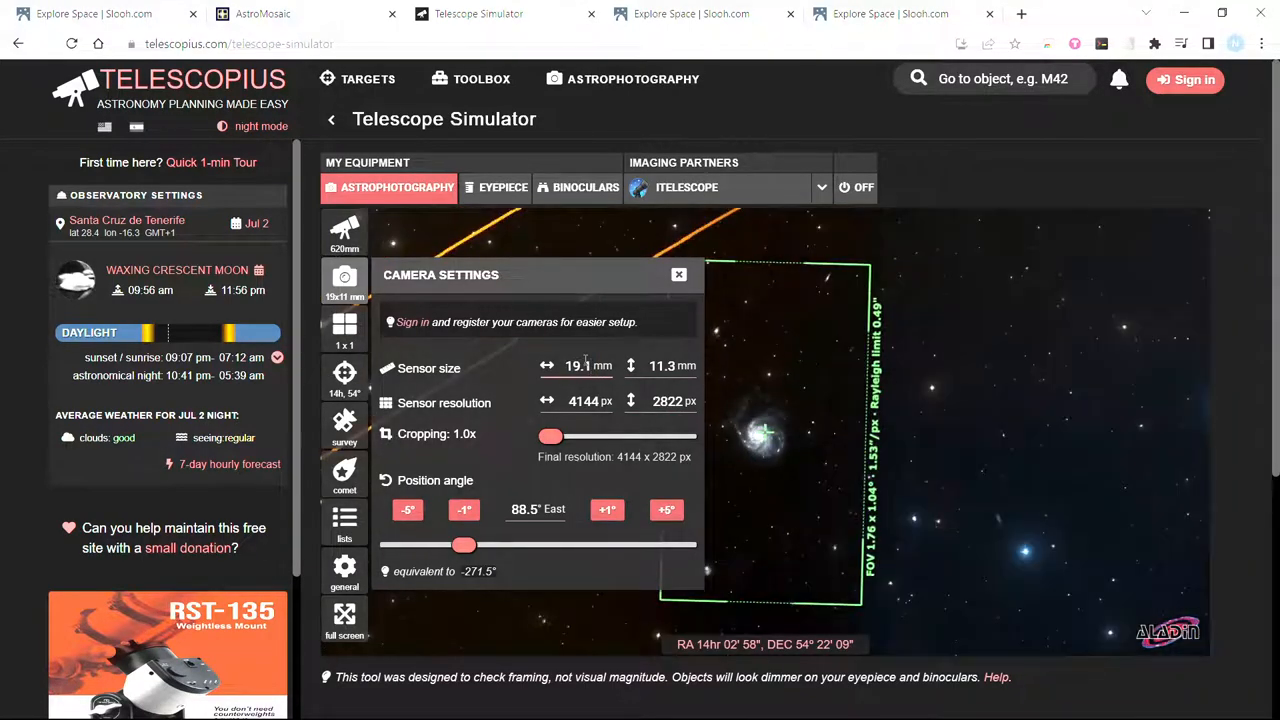
{"action": "triple_click", "coordinate": [662, 365]}
{"action": "type", "text": "13"}
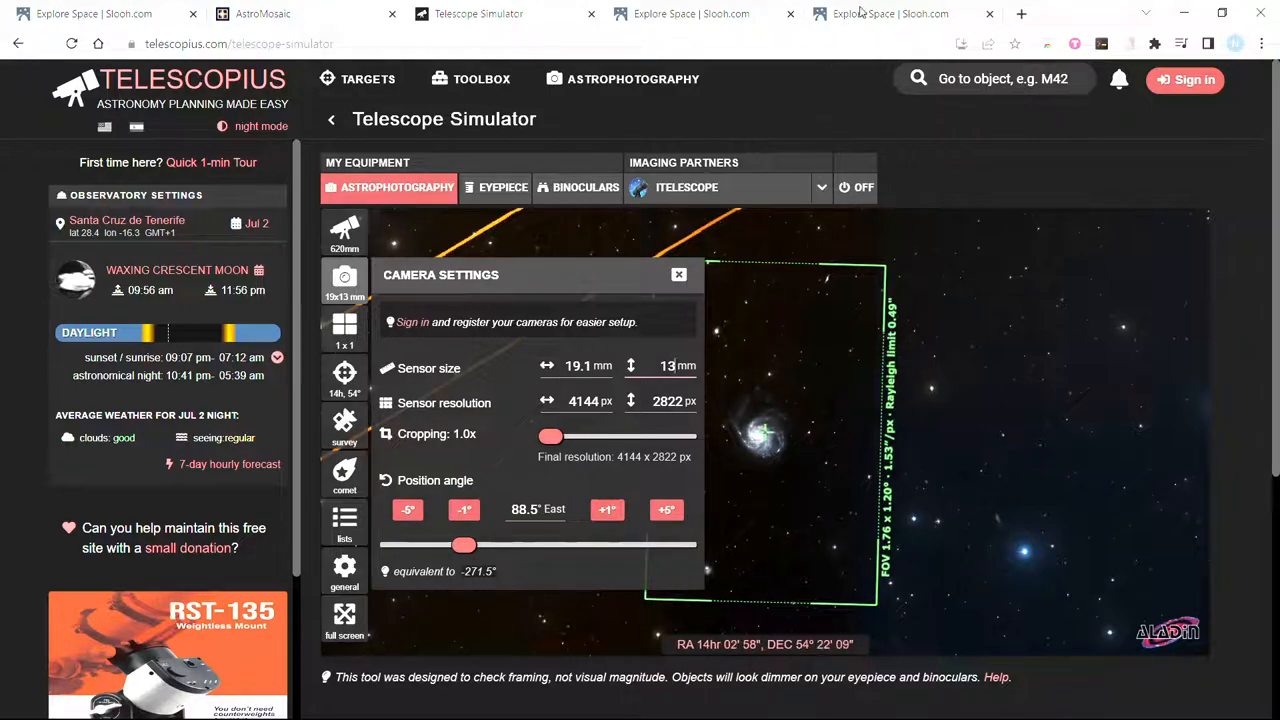
{"action": "left_click", "coordinate": [890, 13]}
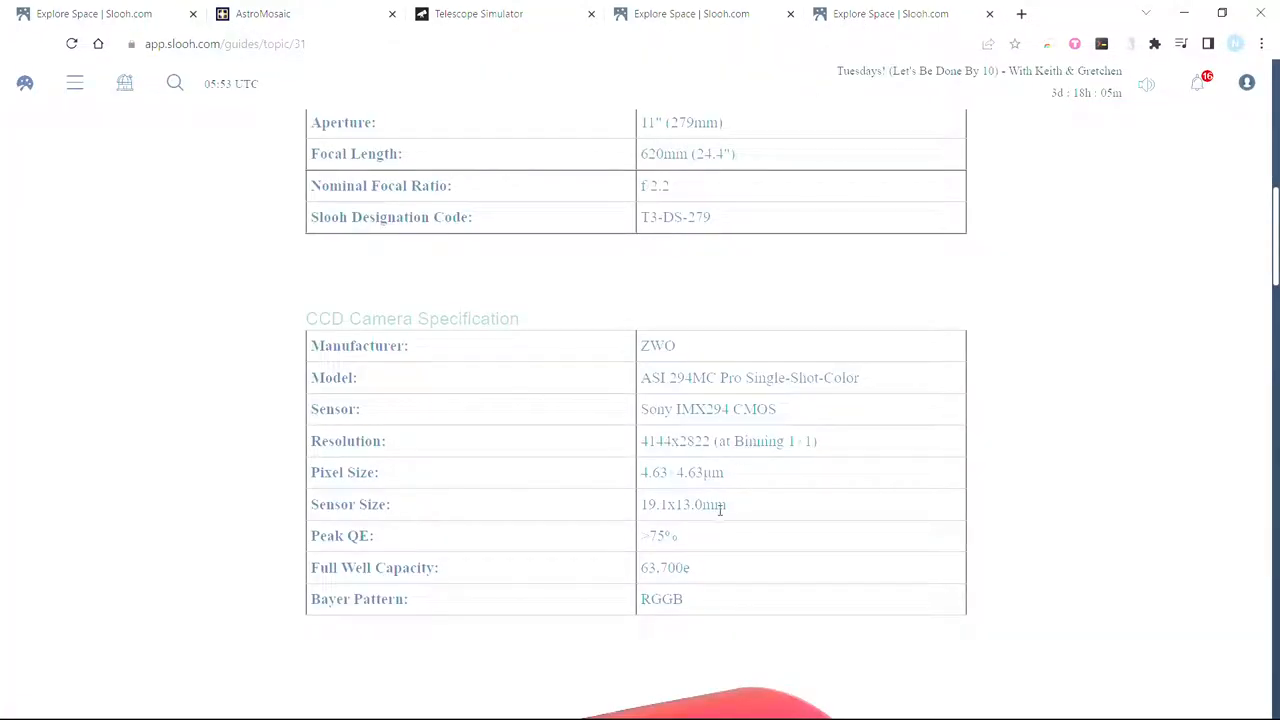
- Scroll Slooh's camera specs, go back to the telescope topics list, and return to Telescopius
{"action": "scroll", "scroll_direction": "up", "scroll_amount": 3}
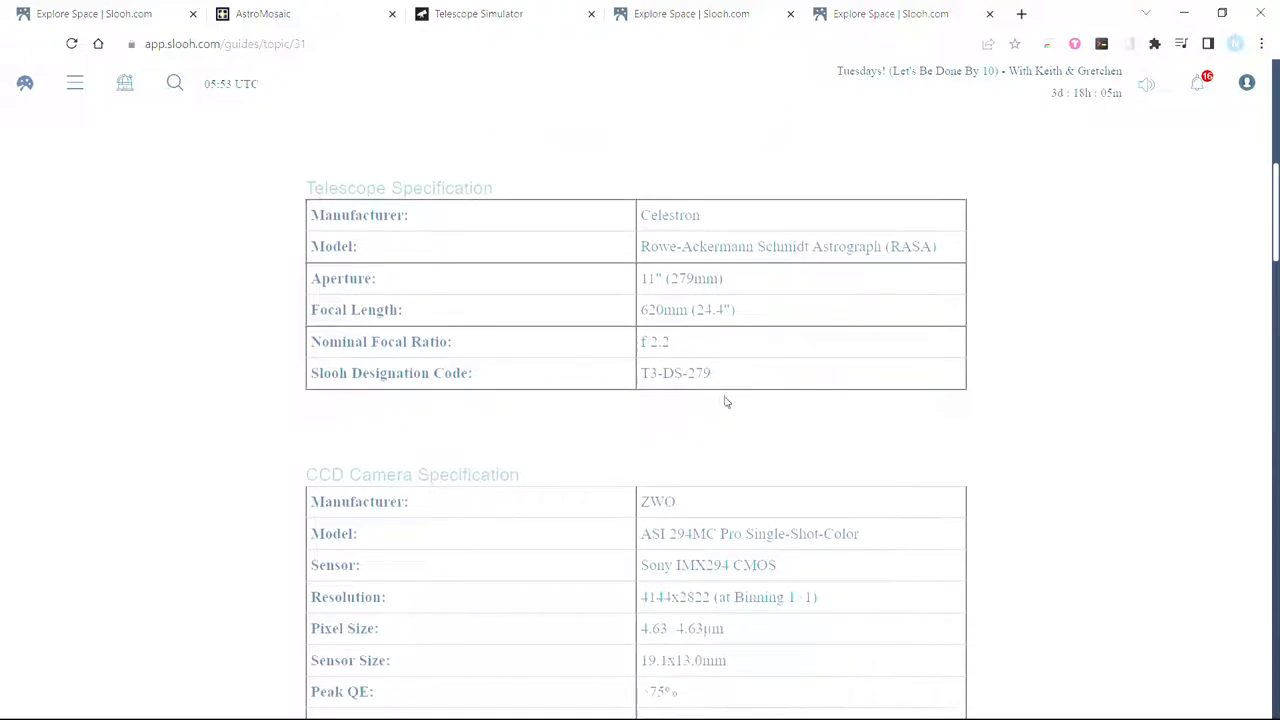
{"action": "scroll", "scroll_direction": "down", "scroll_amount": 3}
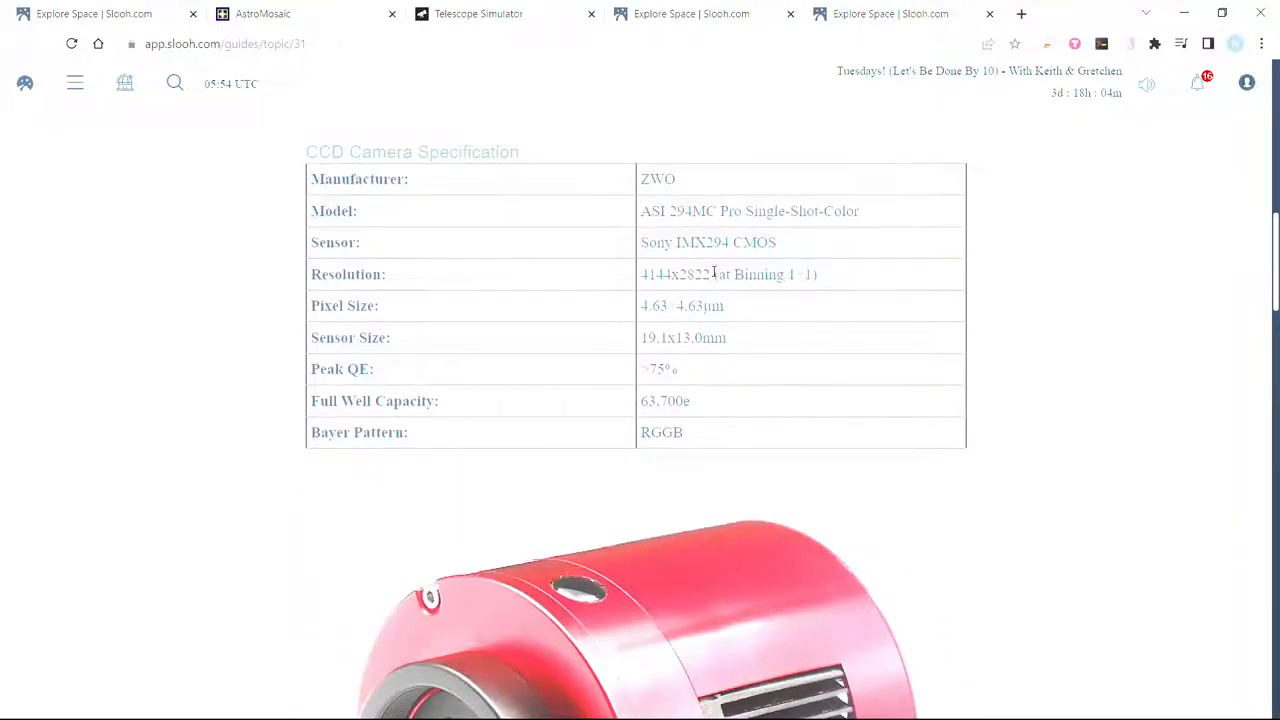
{"action": "scroll", "scroll_direction": "down", "scroll_amount": 3}
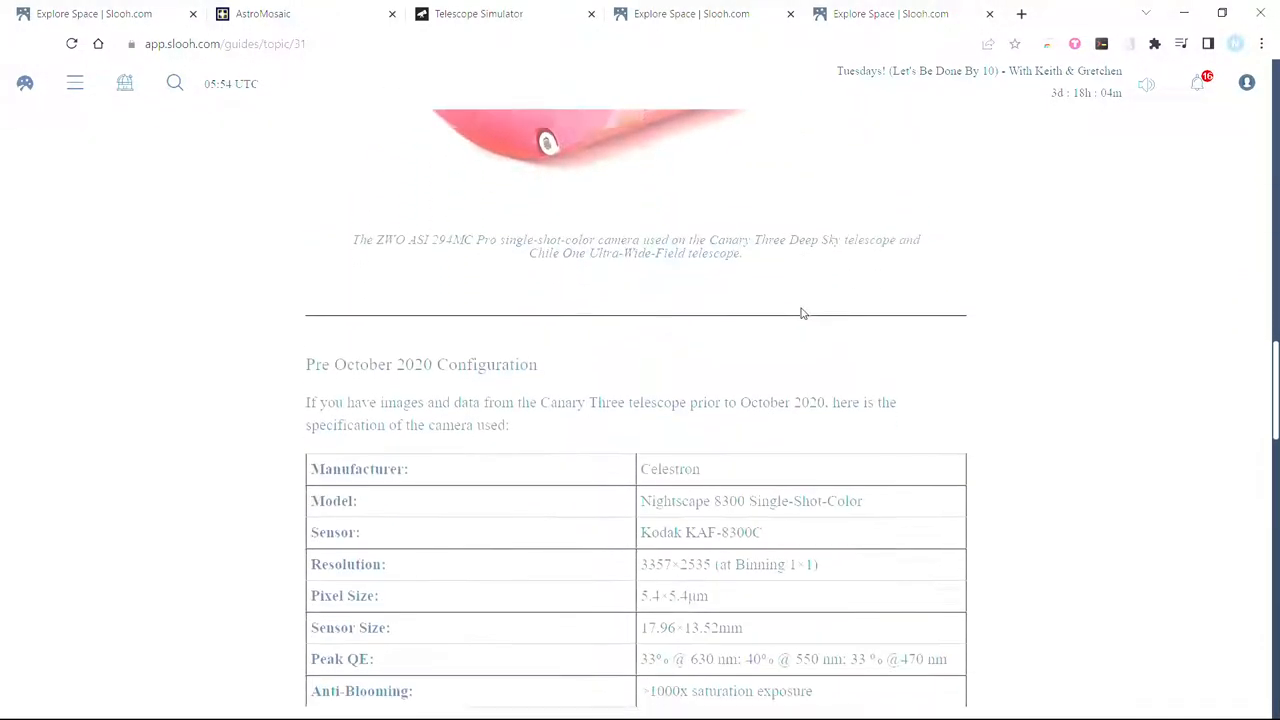
{"action": "scroll", "scroll_direction": "down", "scroll_amount": 3}
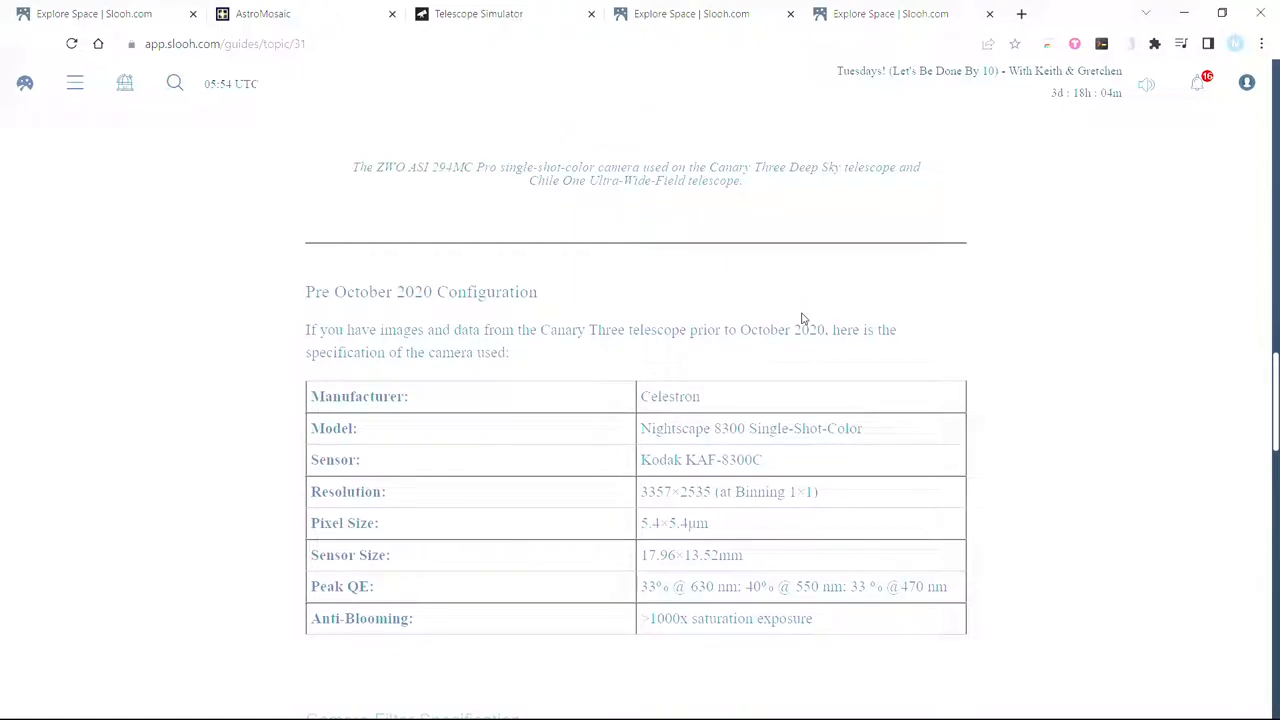
{"action": "scroll", "scroll_direction": "down", "scroll_amount": 3}
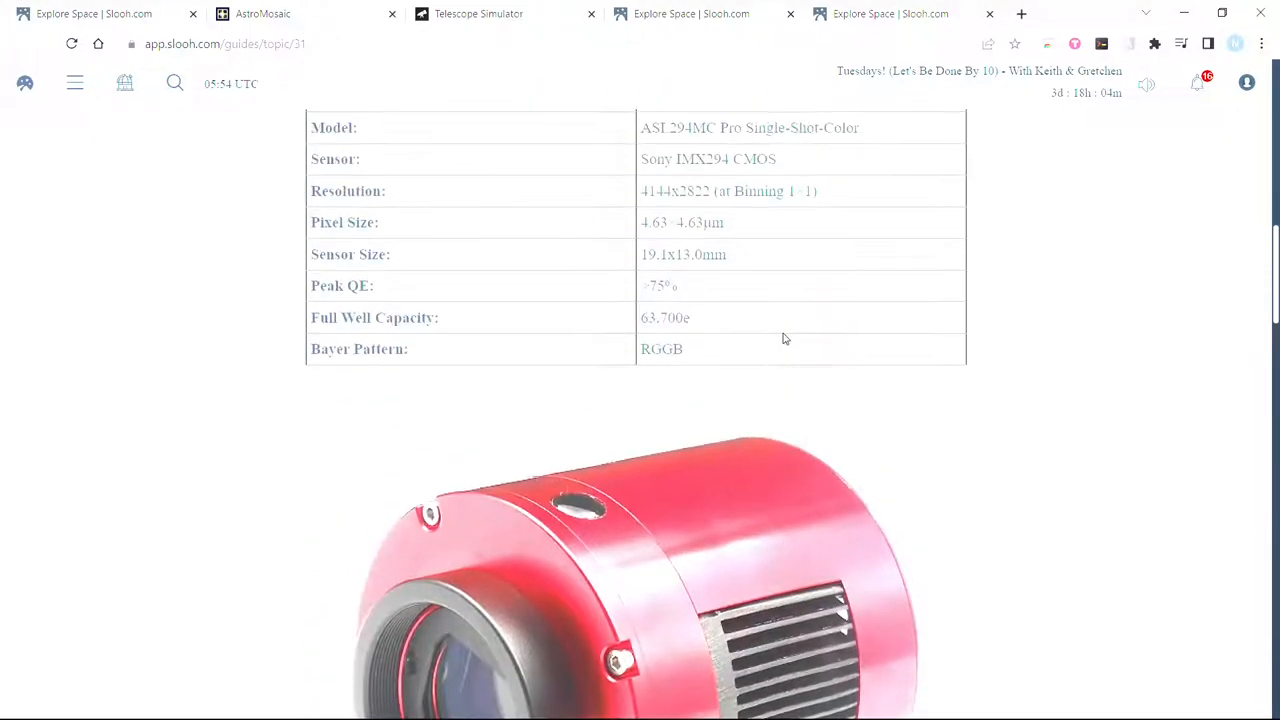
{"action": "left_click", "coordinate": [18, 43]}
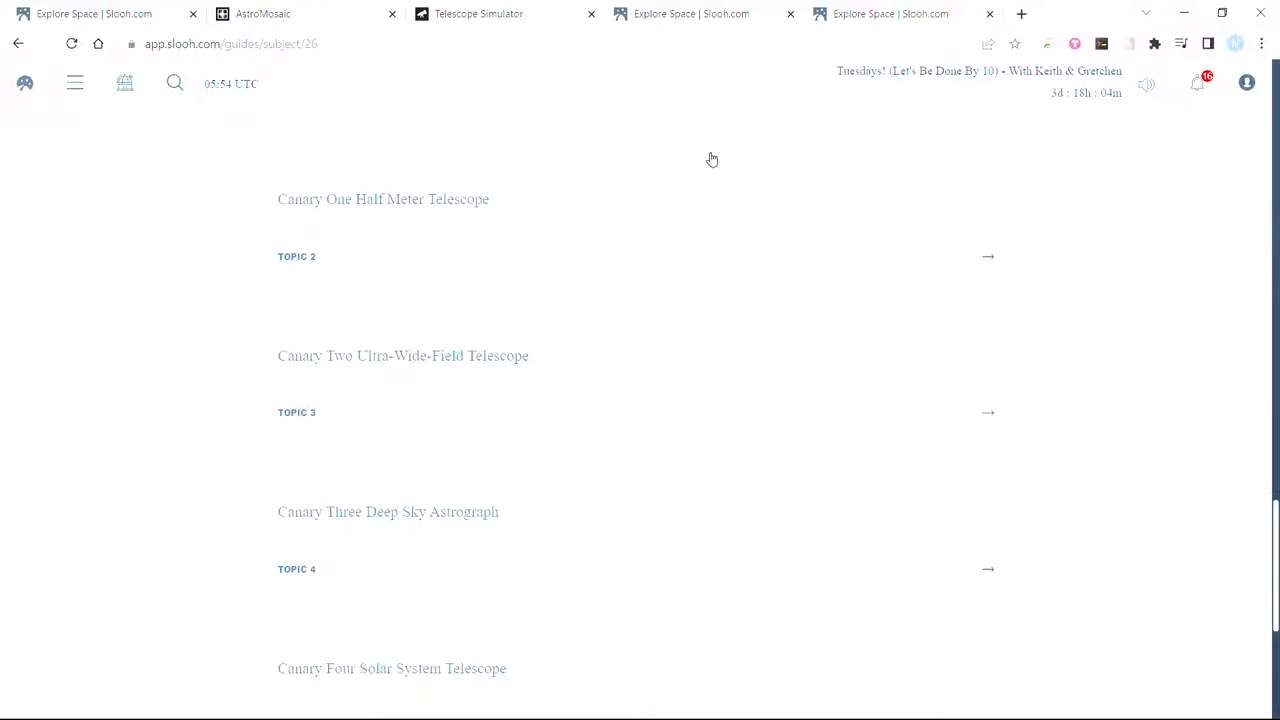
{"action": "left_click", "coordinate": [478, 13]}
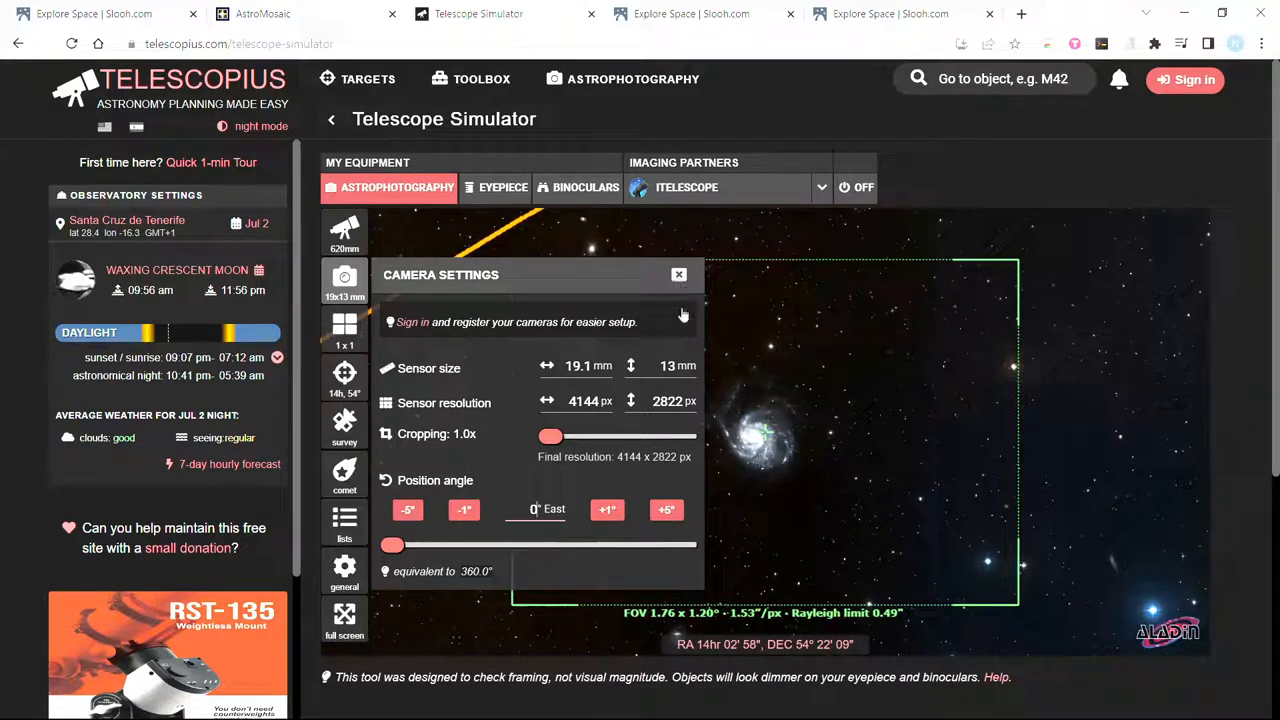
{"action": "mouse_move", "coordinate": [680, 278]}
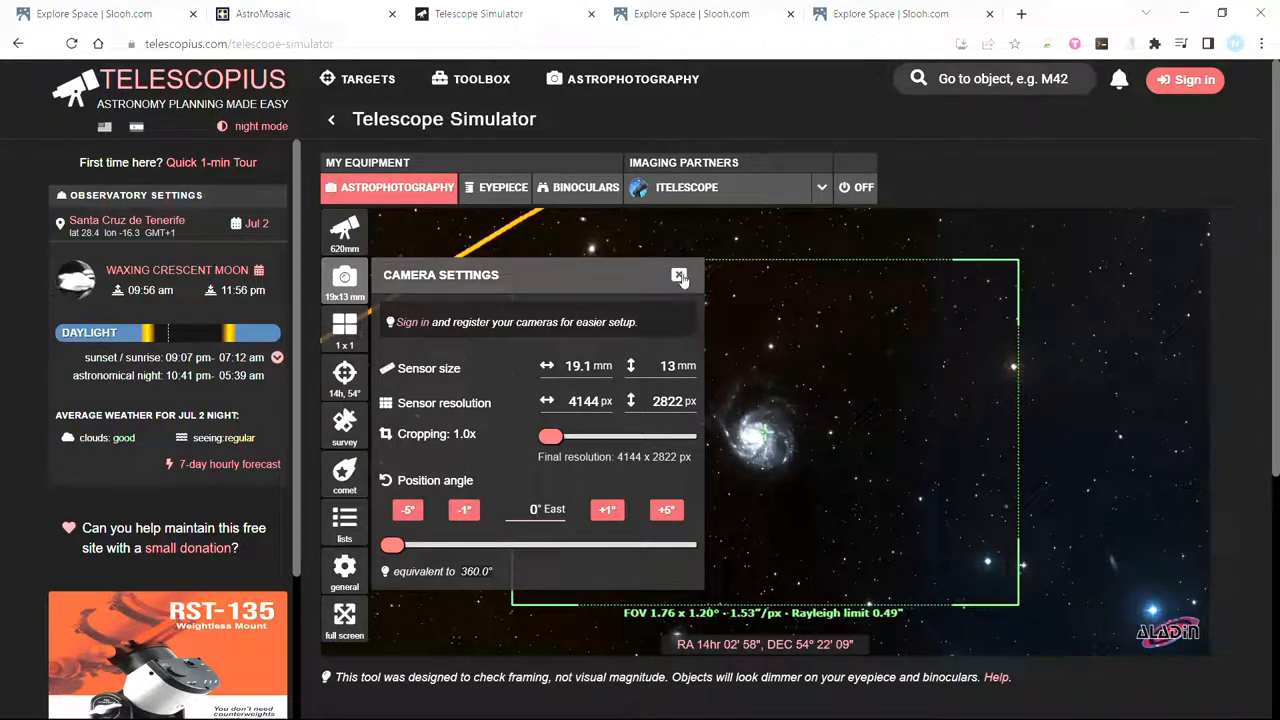
- Close Camera Settings with a 0° position angle and bring up target selection
{"action": "left_click", "coordinate": [680, 275]}
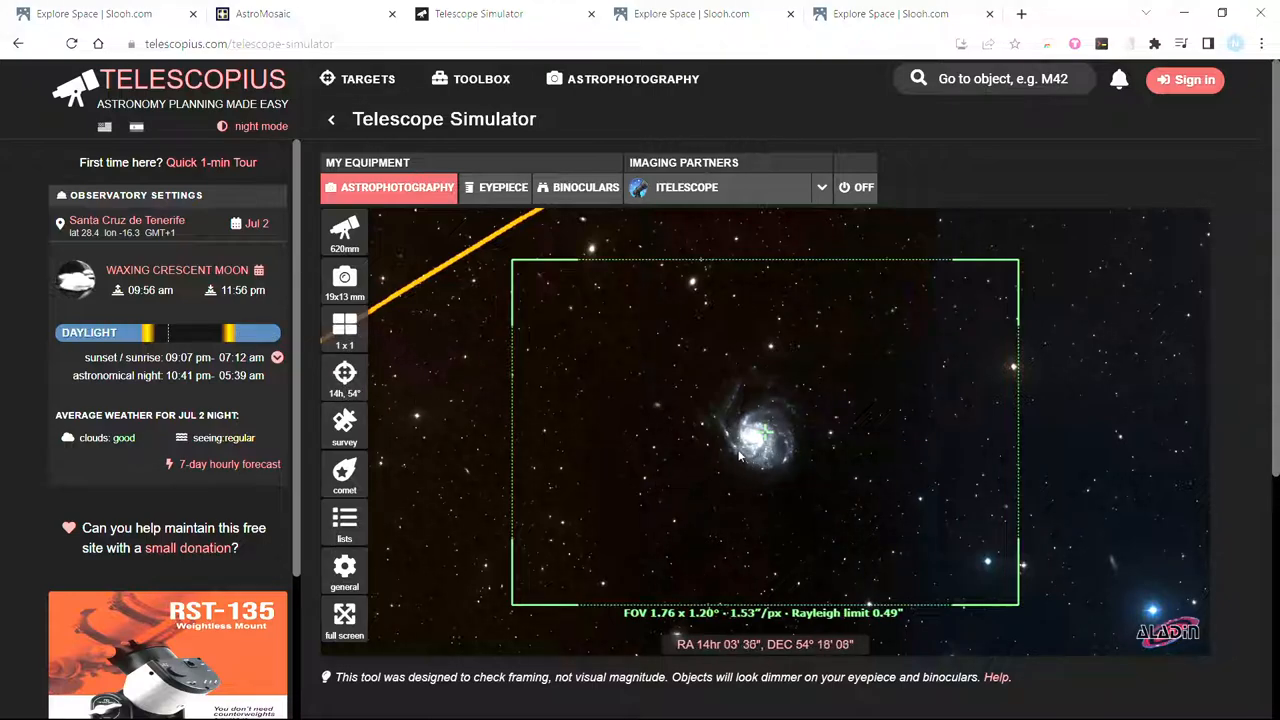
{"action": "left_click", "coordinate": [344, 378]}
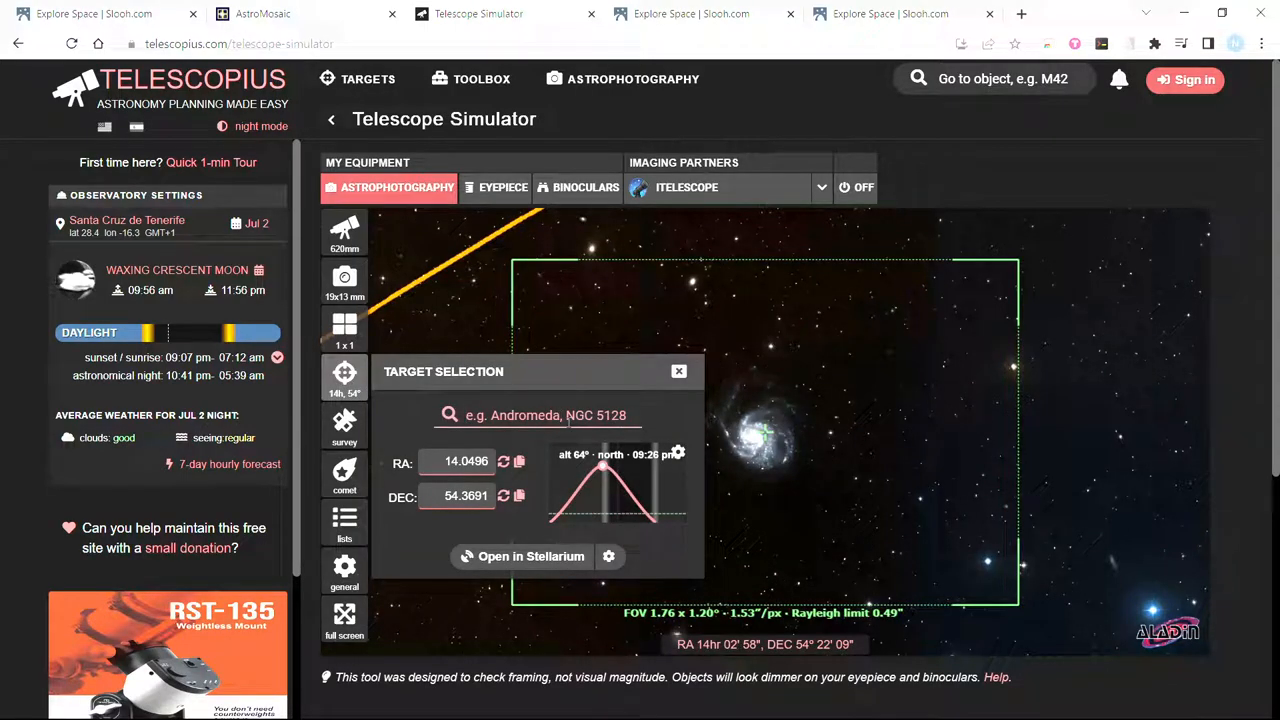
- Search 'ngc7000' and set NGC 7000, the North America Nebula, as the target
{"action": "type", "text": "ngc7000"}
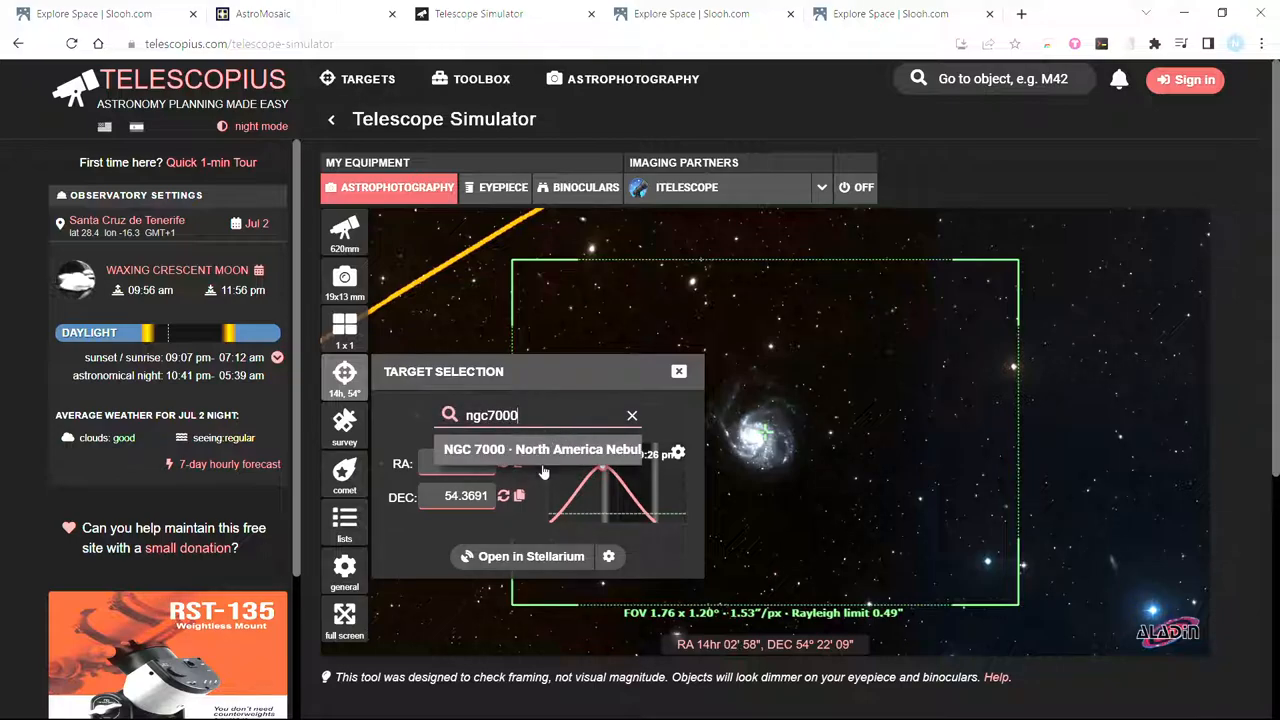
{"action": "left_click", "coordinate": [541, 449]}
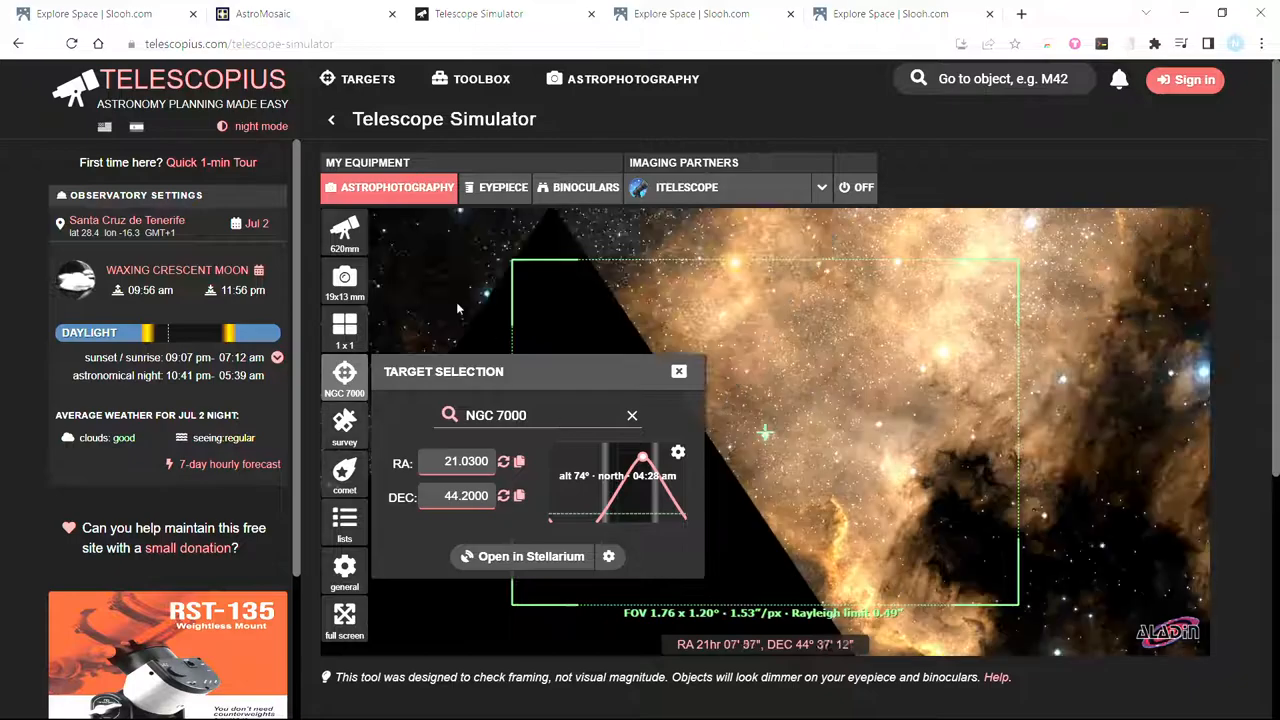
{"action": "left_click", "coordinate": [678, 371]}
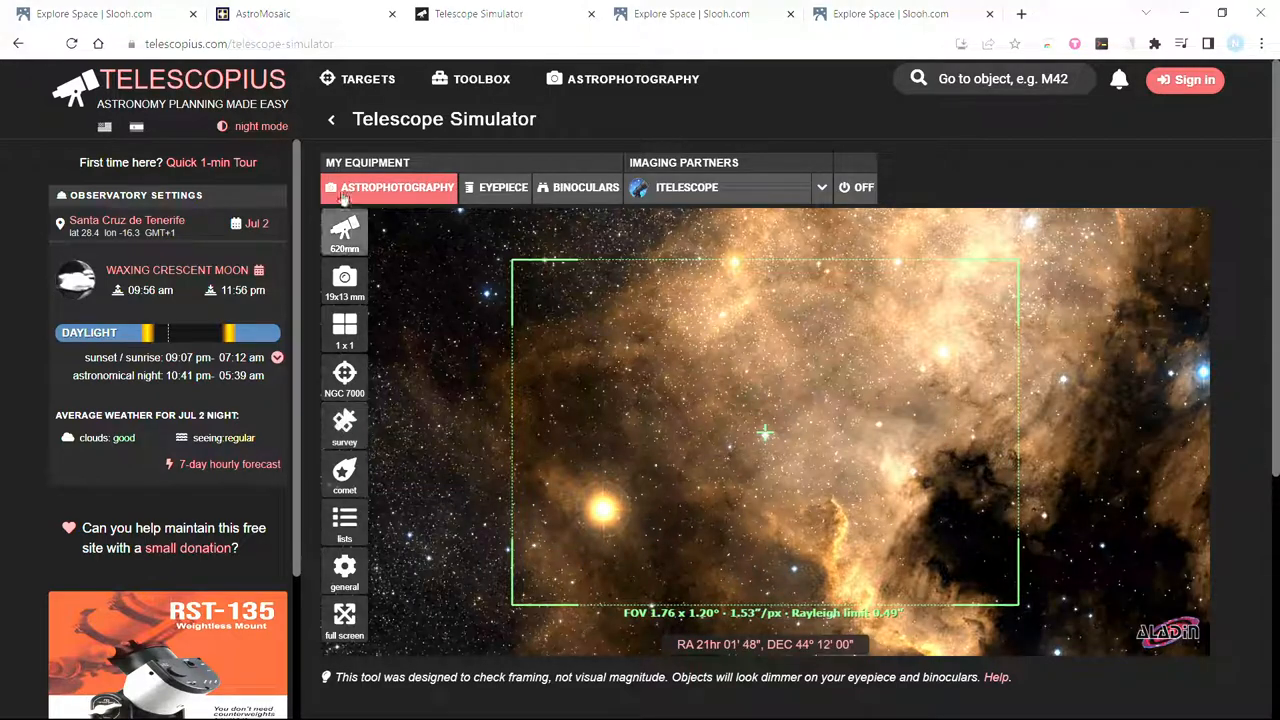
- Check the sky survey settings and AstroMosaic, then open the mosaic settings
{"action": "left_click", "coordinate": [344, 425]}
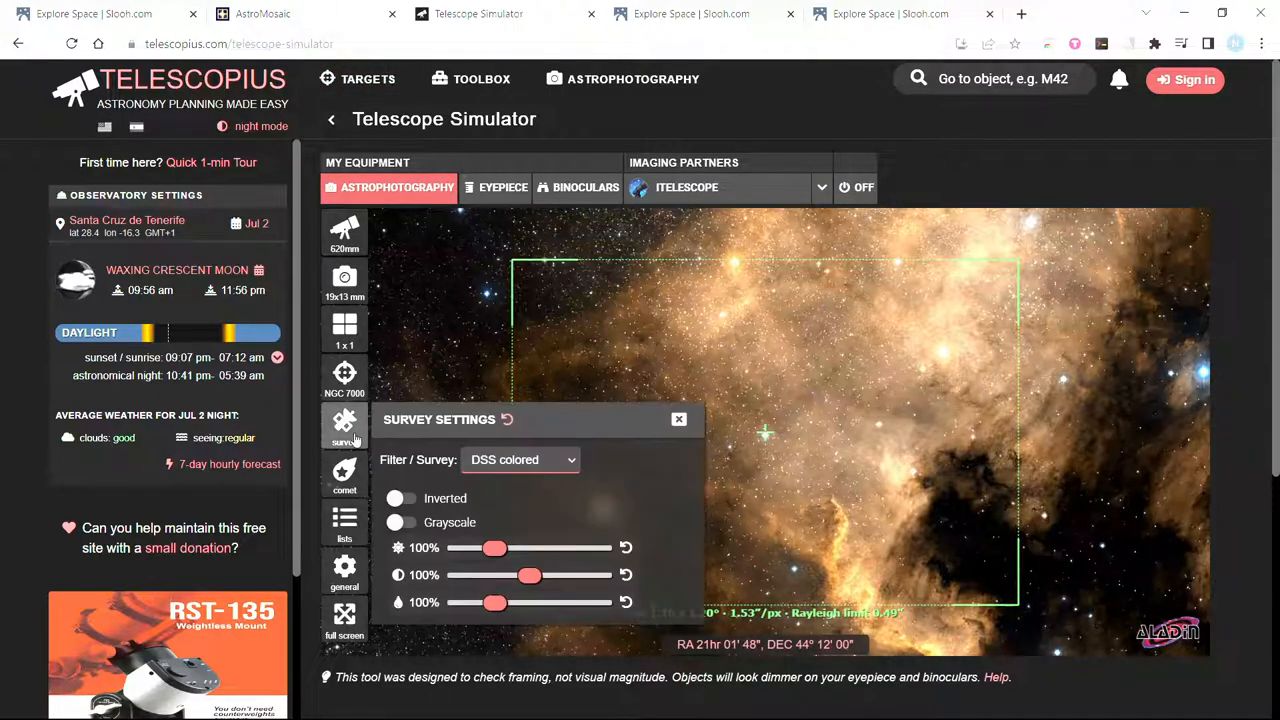
{"action": "left_click", "coordinate": [678, 419]}
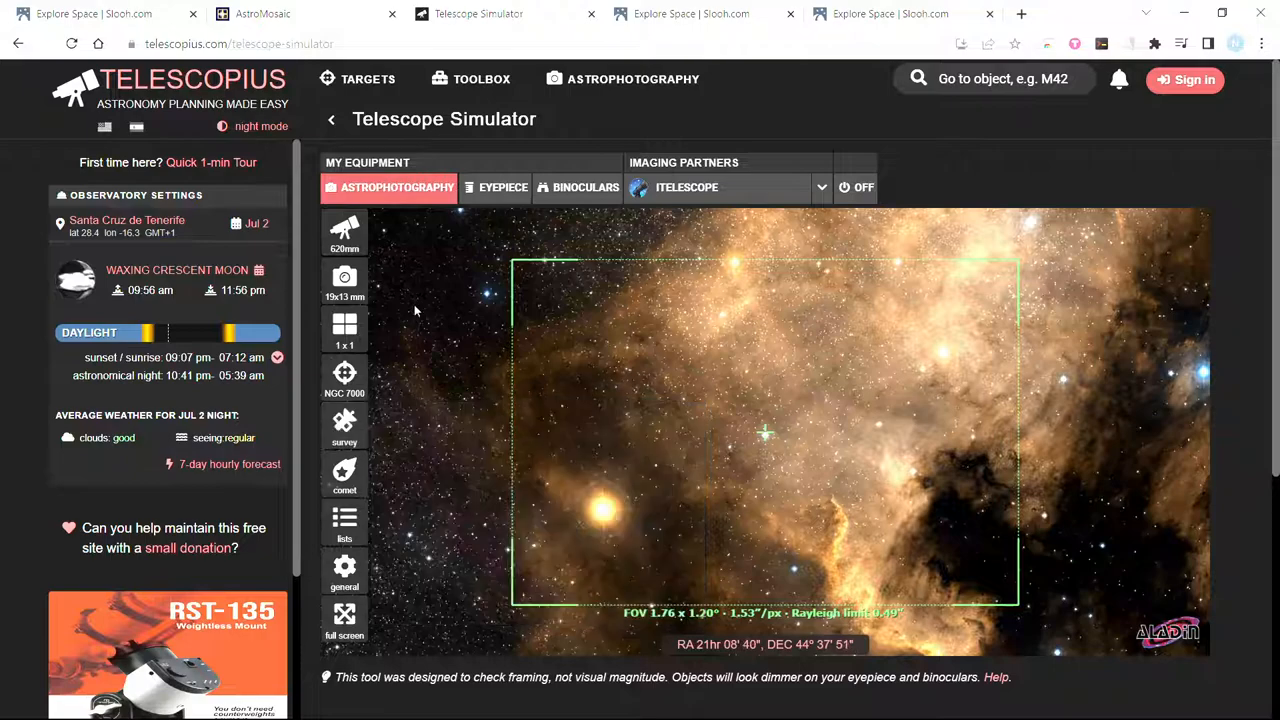
{"action": "left_click", "coordinate": [262, 13]}
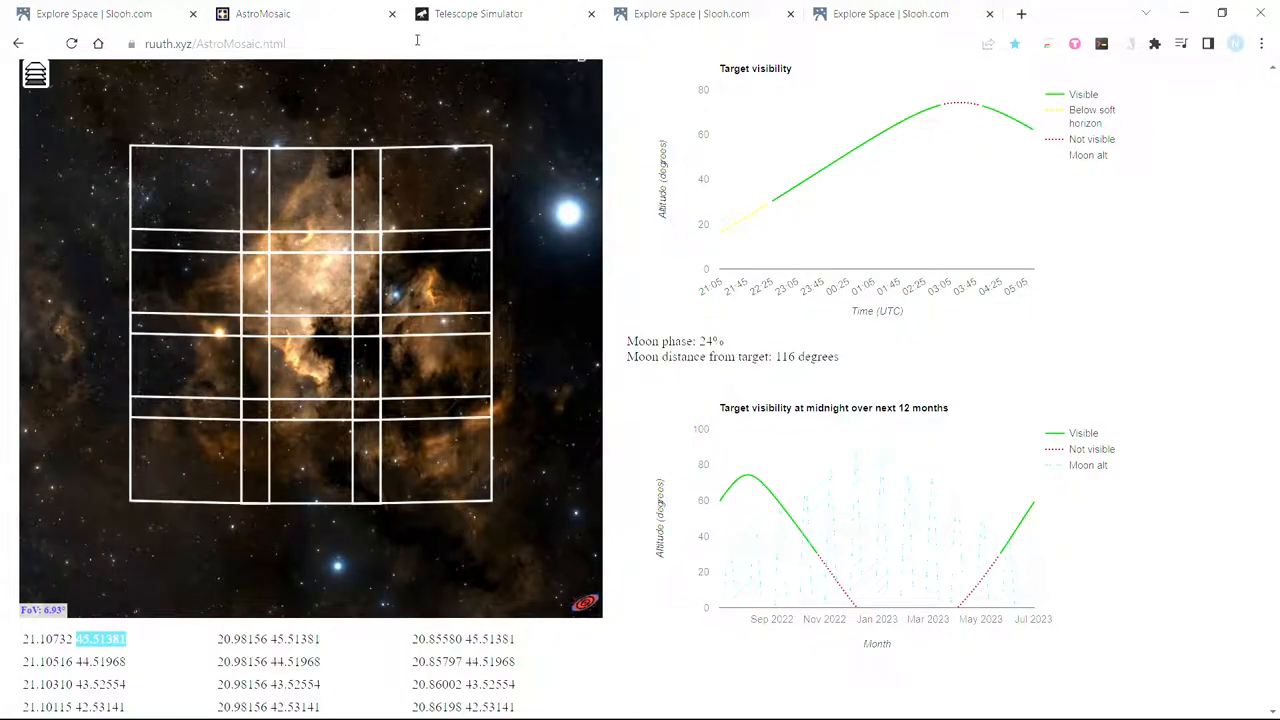
{"action": "left_click", "coordinate": [478, 13]}
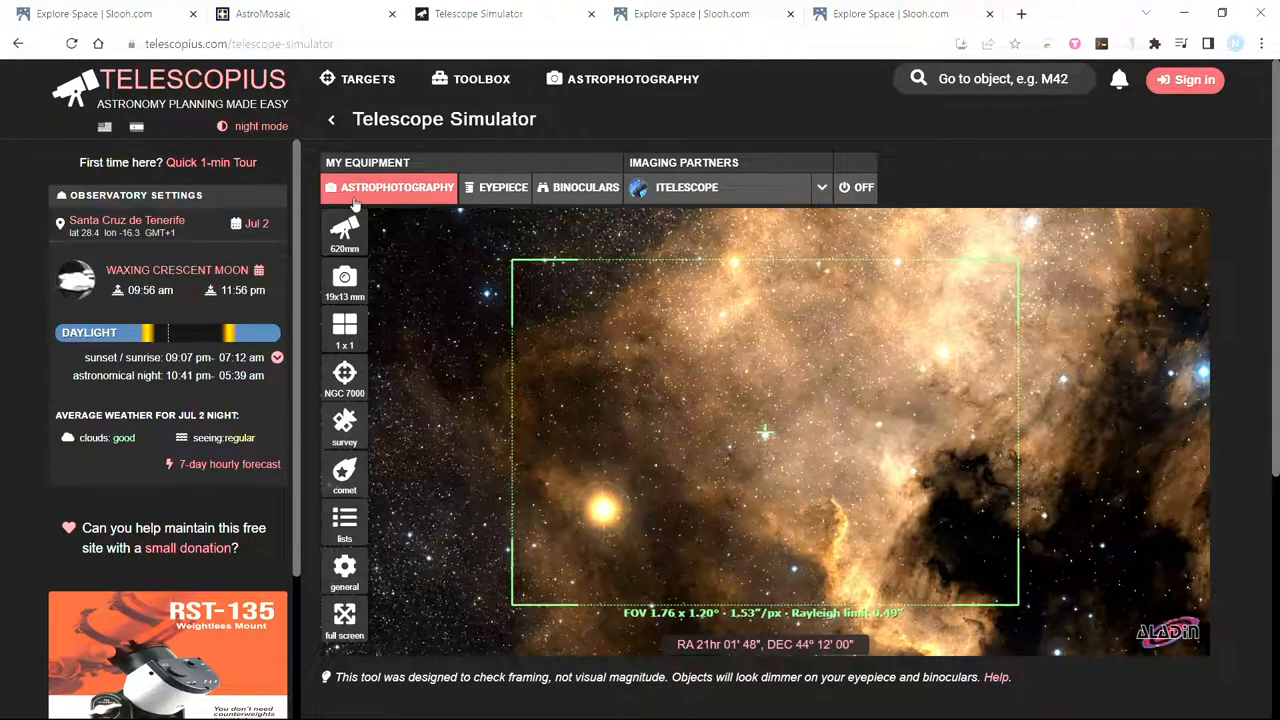
{"action": "left_click", "coordinate": [344, 330]}
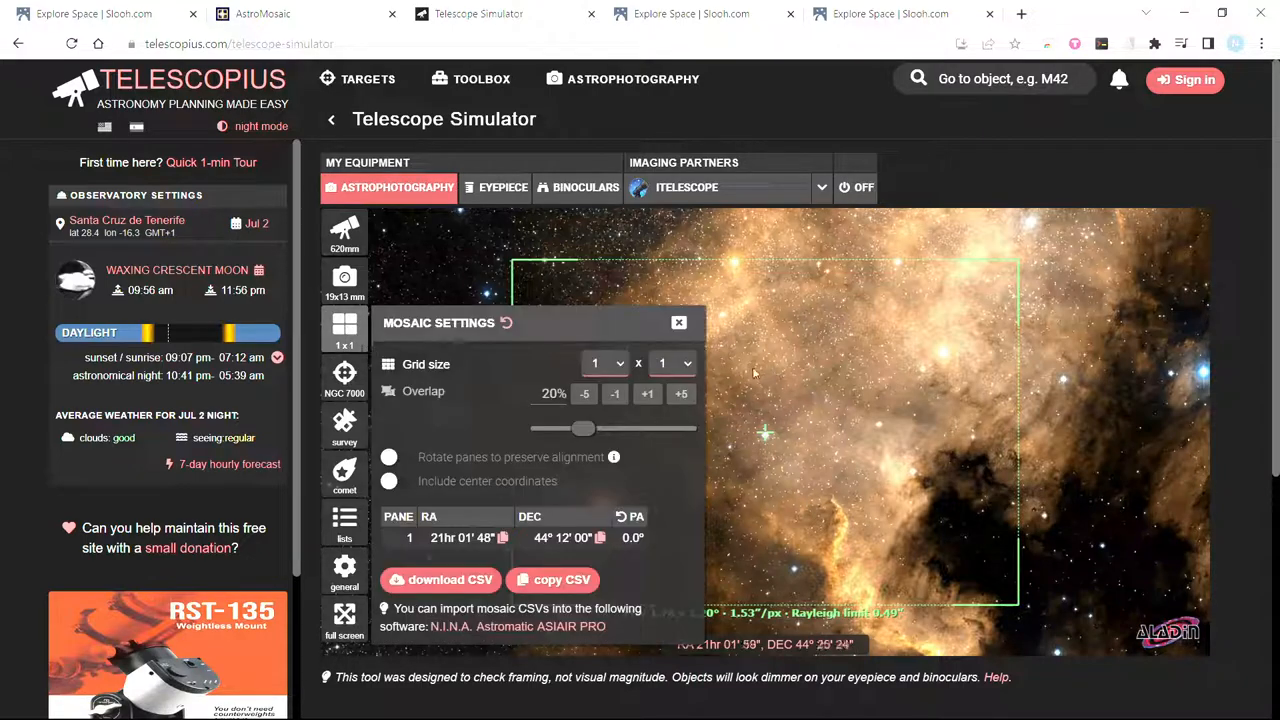
- Widen the mosaic to three panes across, select the 20% overlap value, and switch to AstroMosaic
{"action": "left_click", "coordinate": [595, 363]}
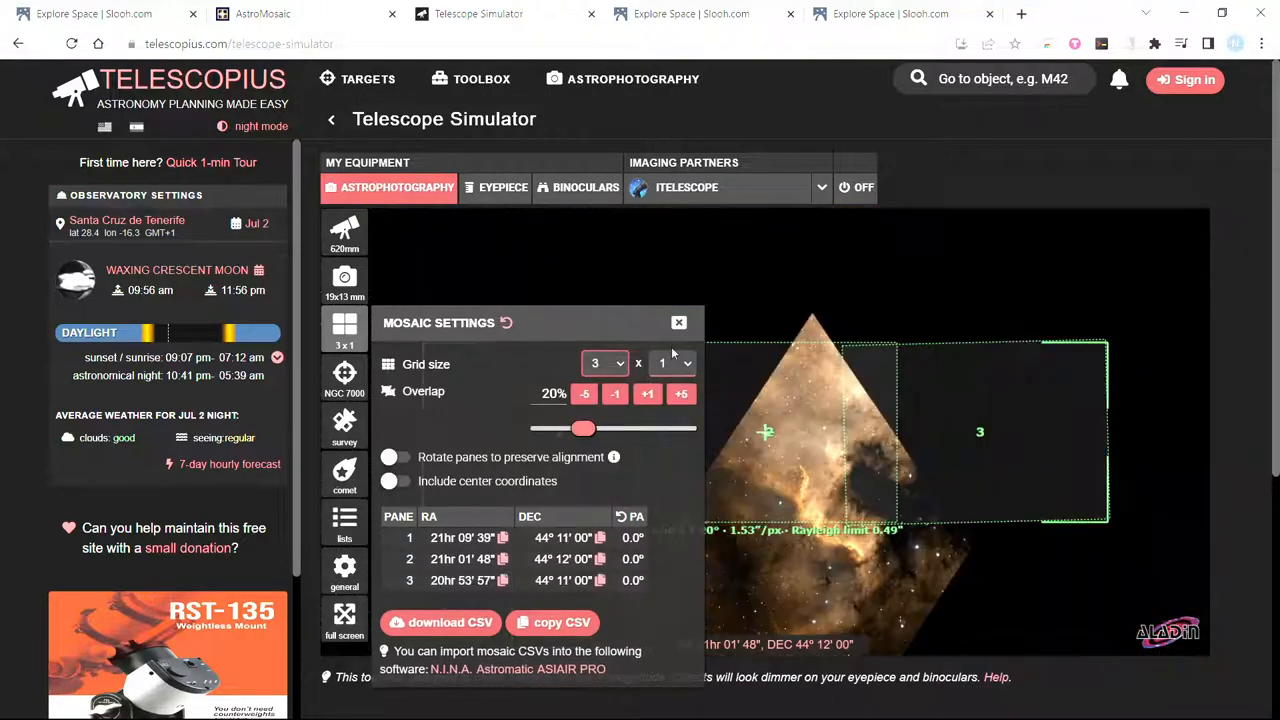
{"action": "left_click", "coordinate": [639, 363]}
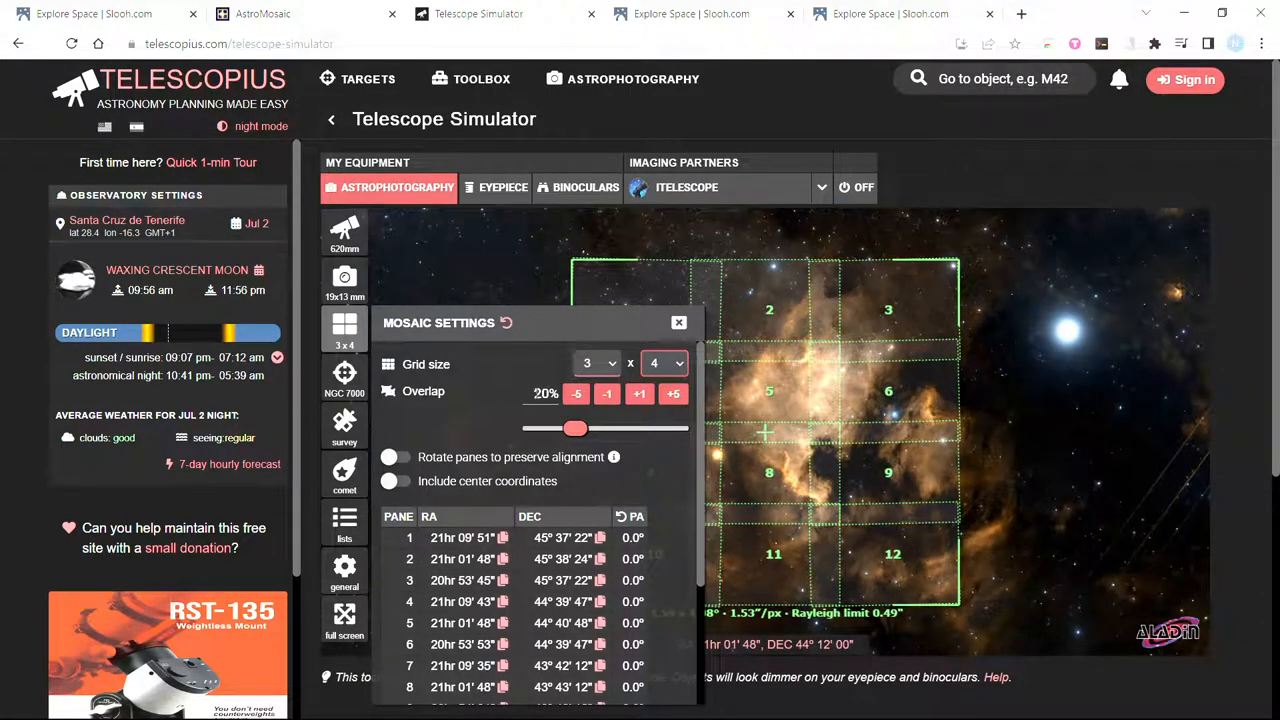
{"action": "triple_click", "coordinate": [545, 393]}
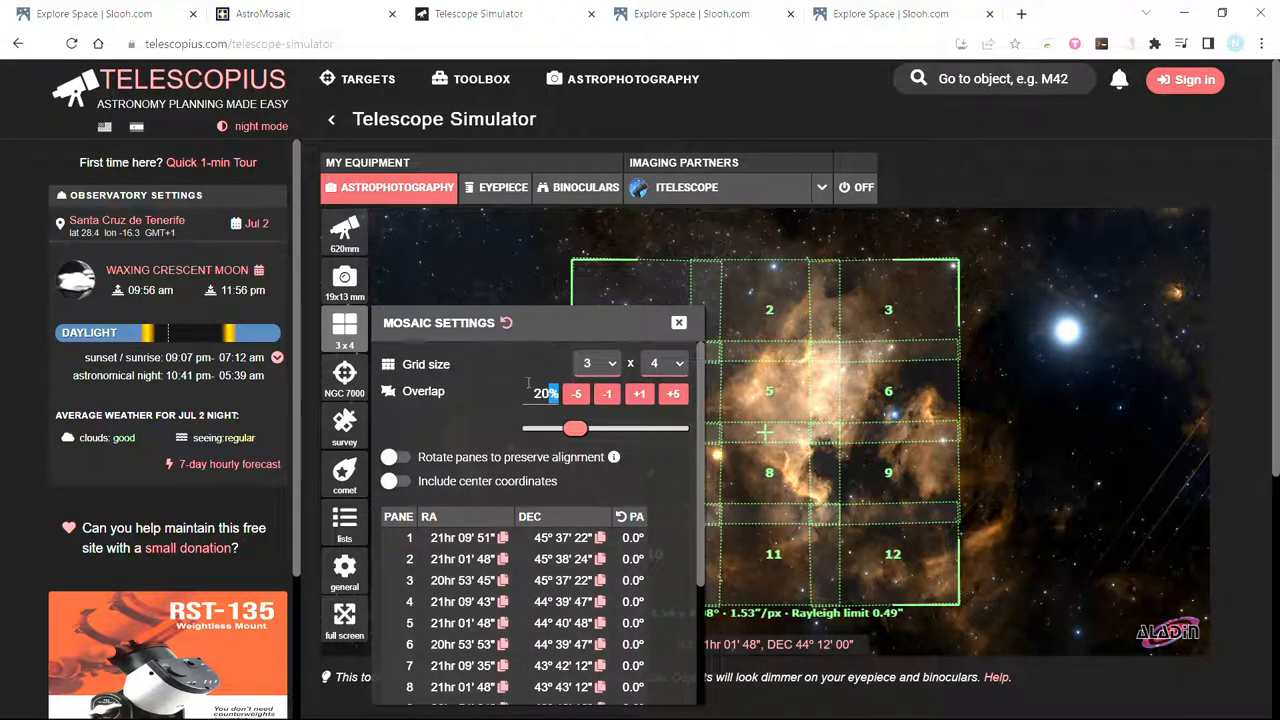
{"action": "triple_click", "coordinate": [543, 393]}
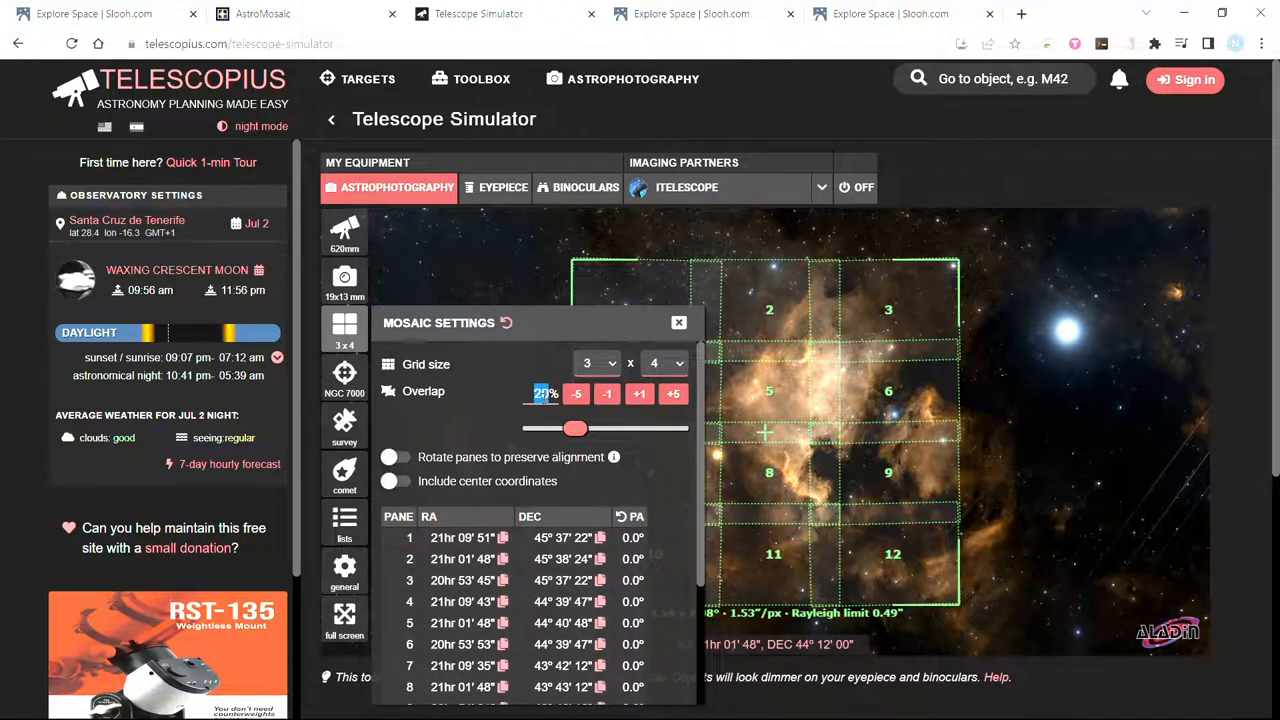
{"action": "left_click", "coordinate": [262, 13]}
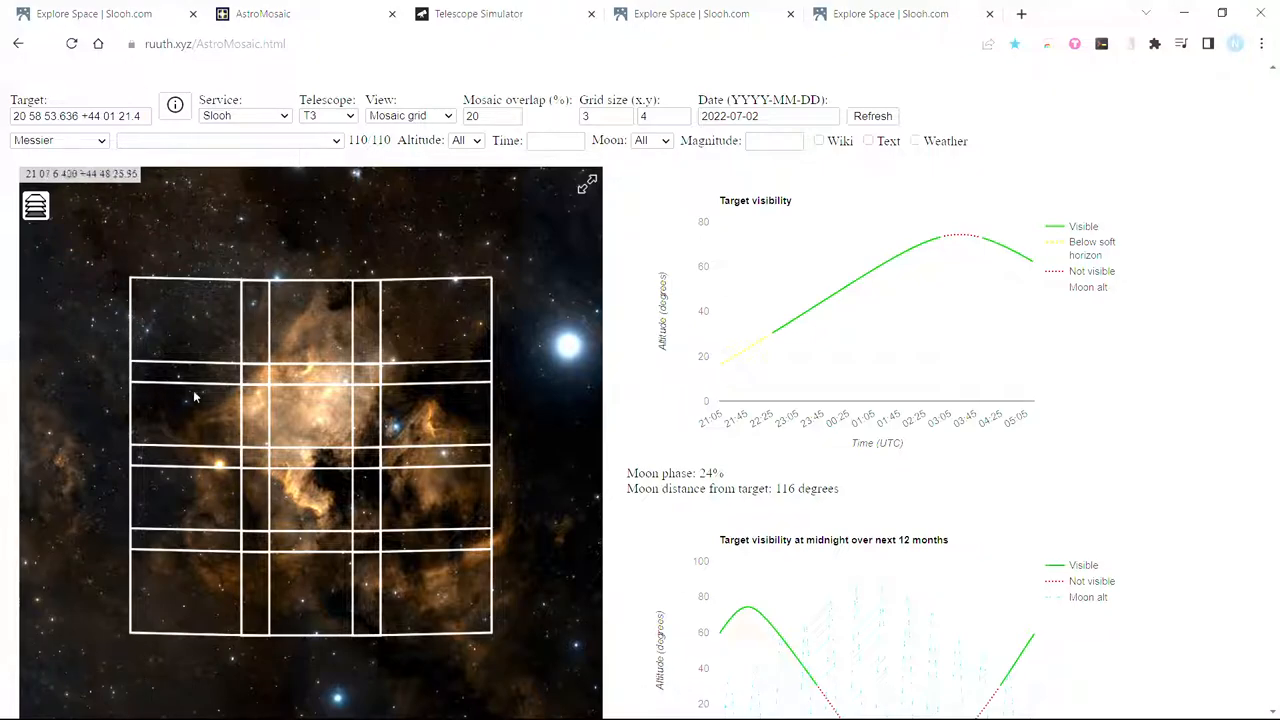
{"action": "mouse_move", "coordinate": [243, 327]}
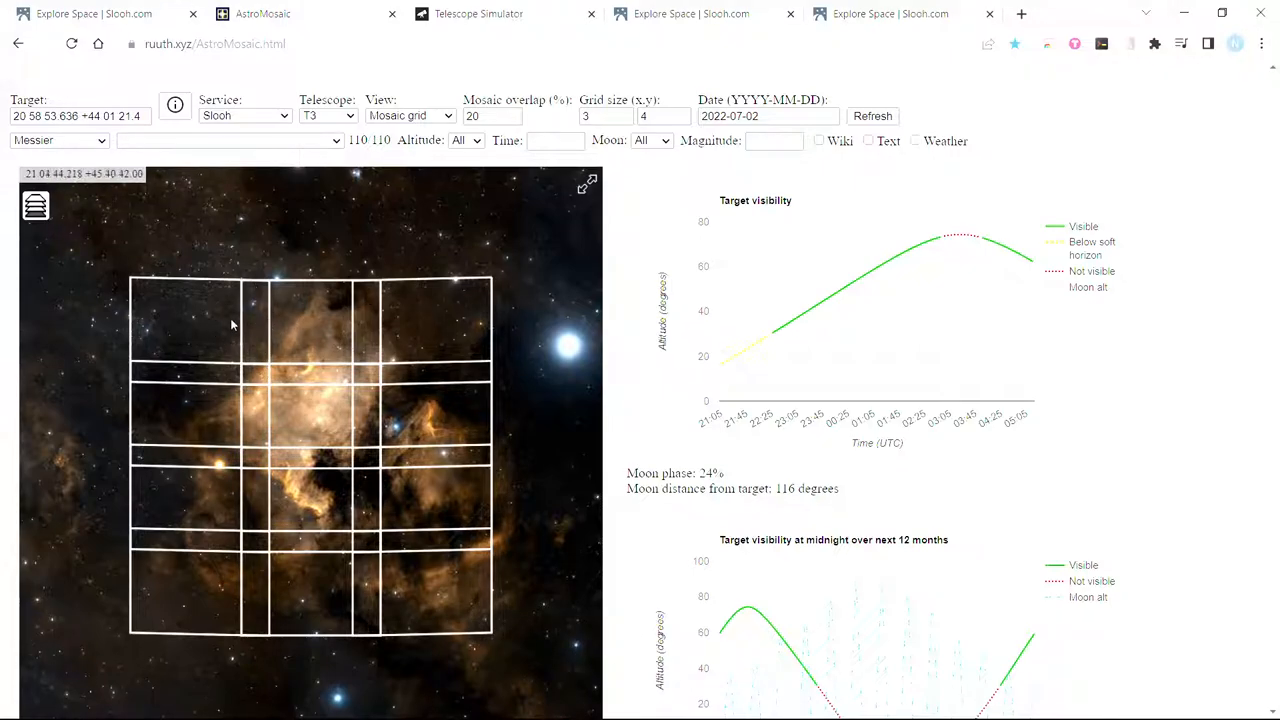
{"action": "mouse_move", "coordinate": [240, 330]}
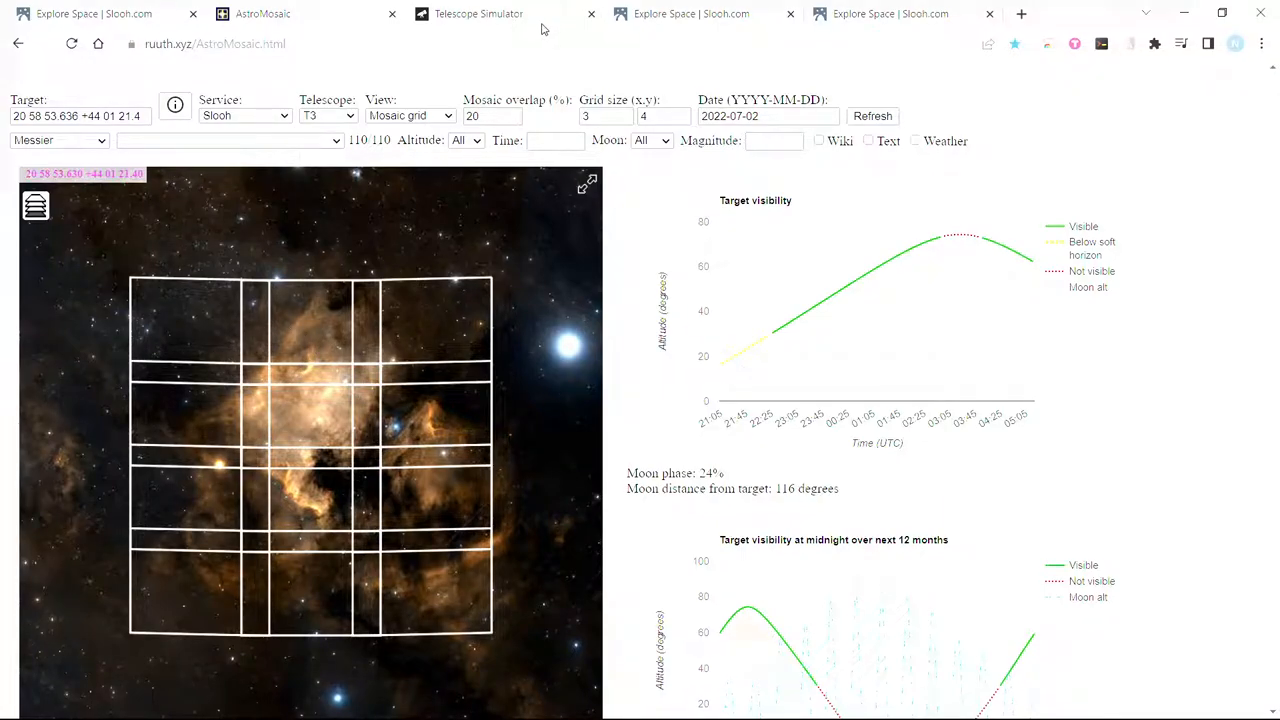
- Return to the Telescope Simulator tab after reviewing AstroMosaic's 3x4 grid
{"action": "left_click", "coordinate": [478, 13]}
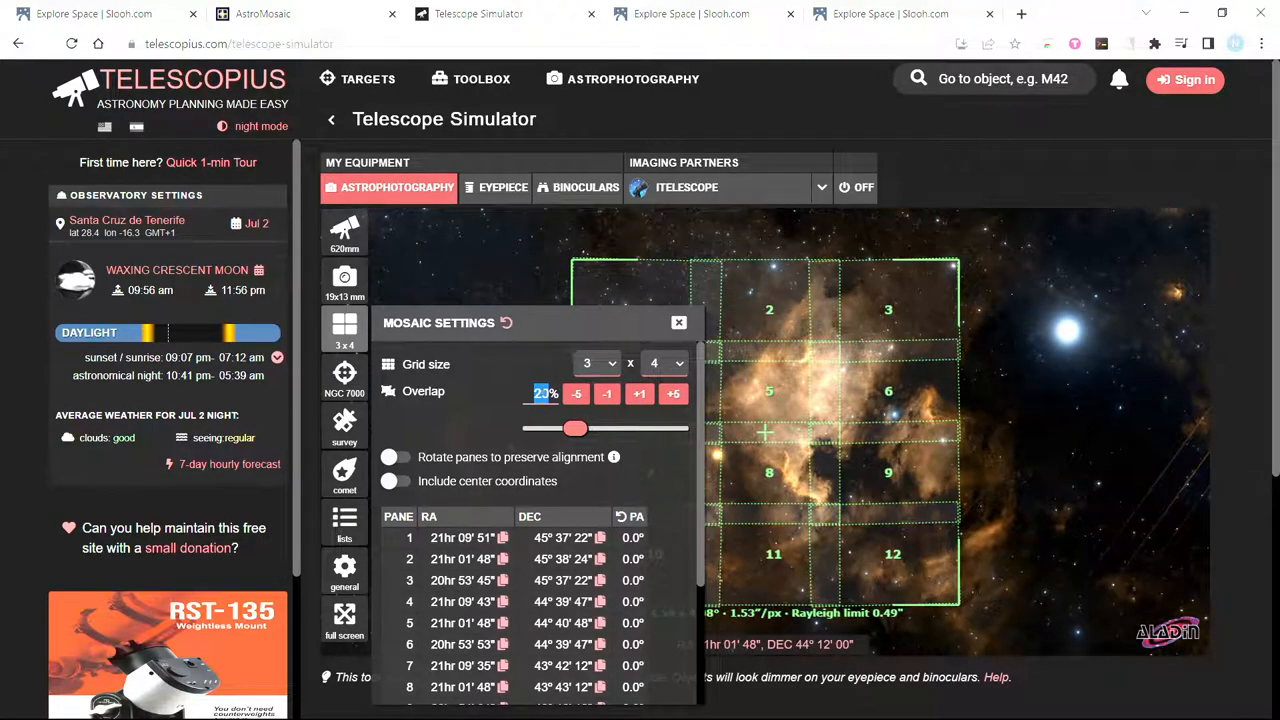
- Close Mosaic Settings to reveal the twelve numbered panes over NGC 7000
{"action": "left_click", "coordinate": [607, 393]}
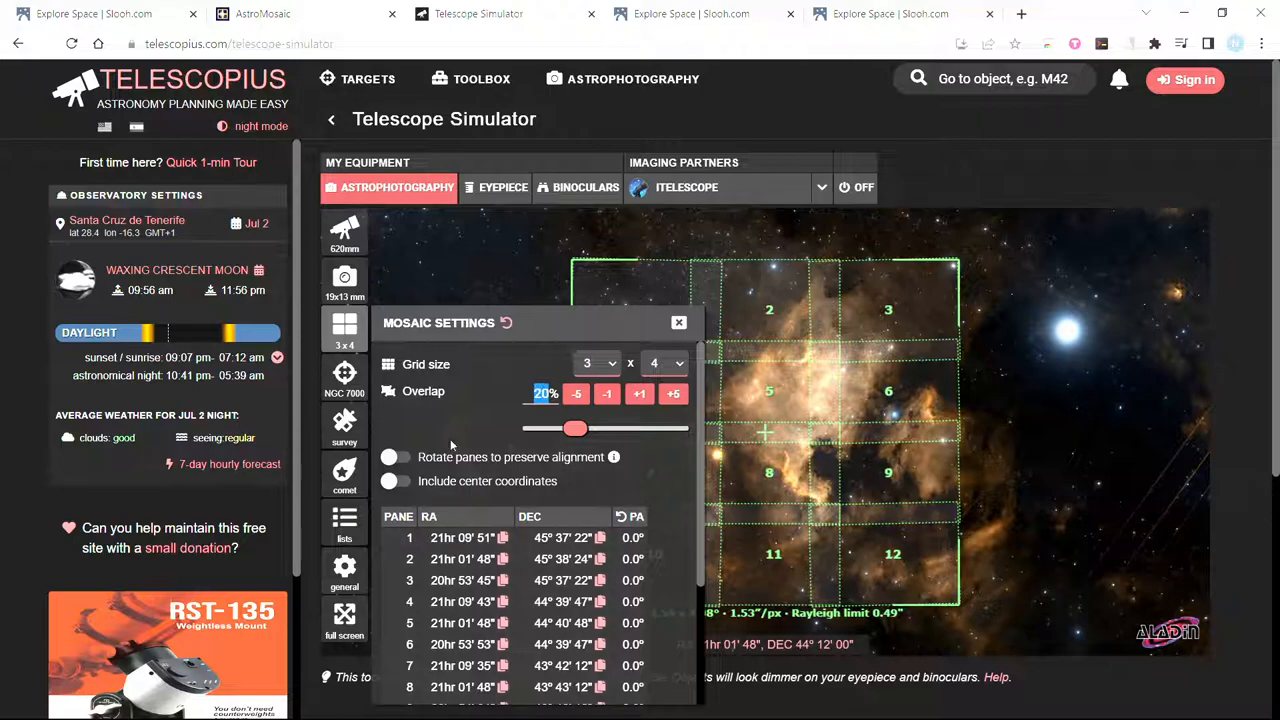
{"action": "mouse_move", "coordinate": [422, 463]}
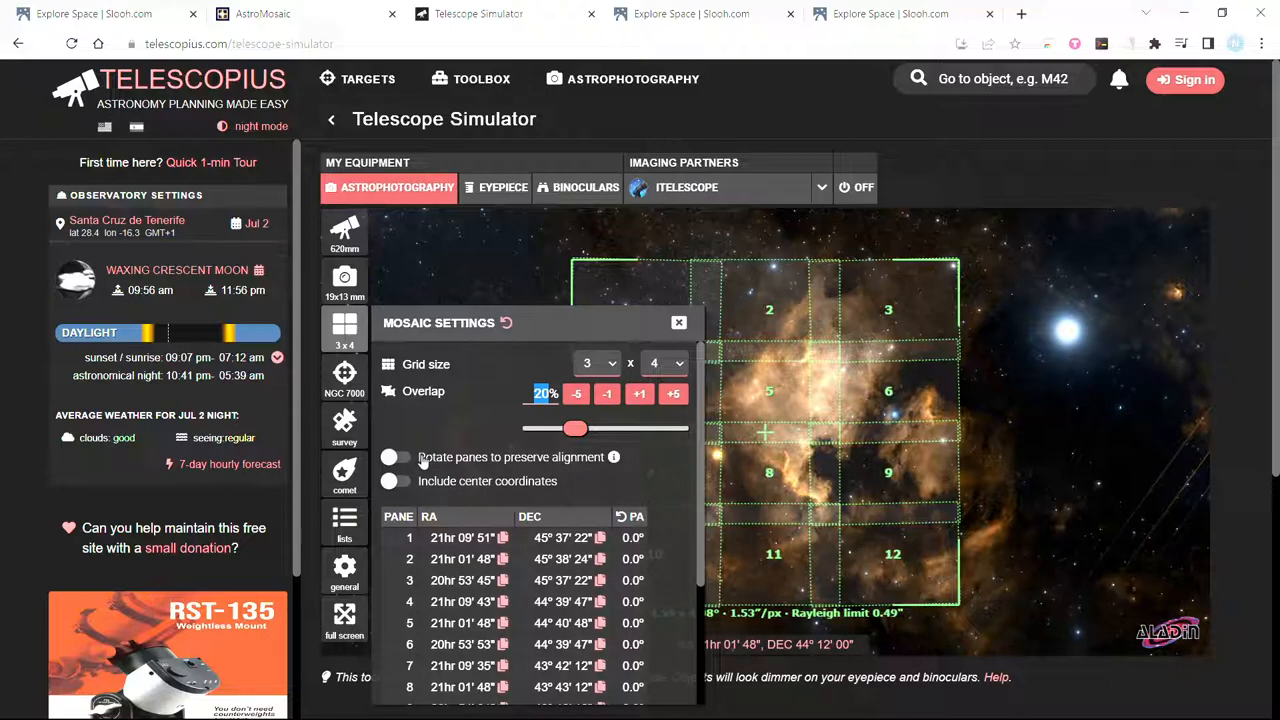
{"action": "mouse_move", "coordinate": [657, 468]}
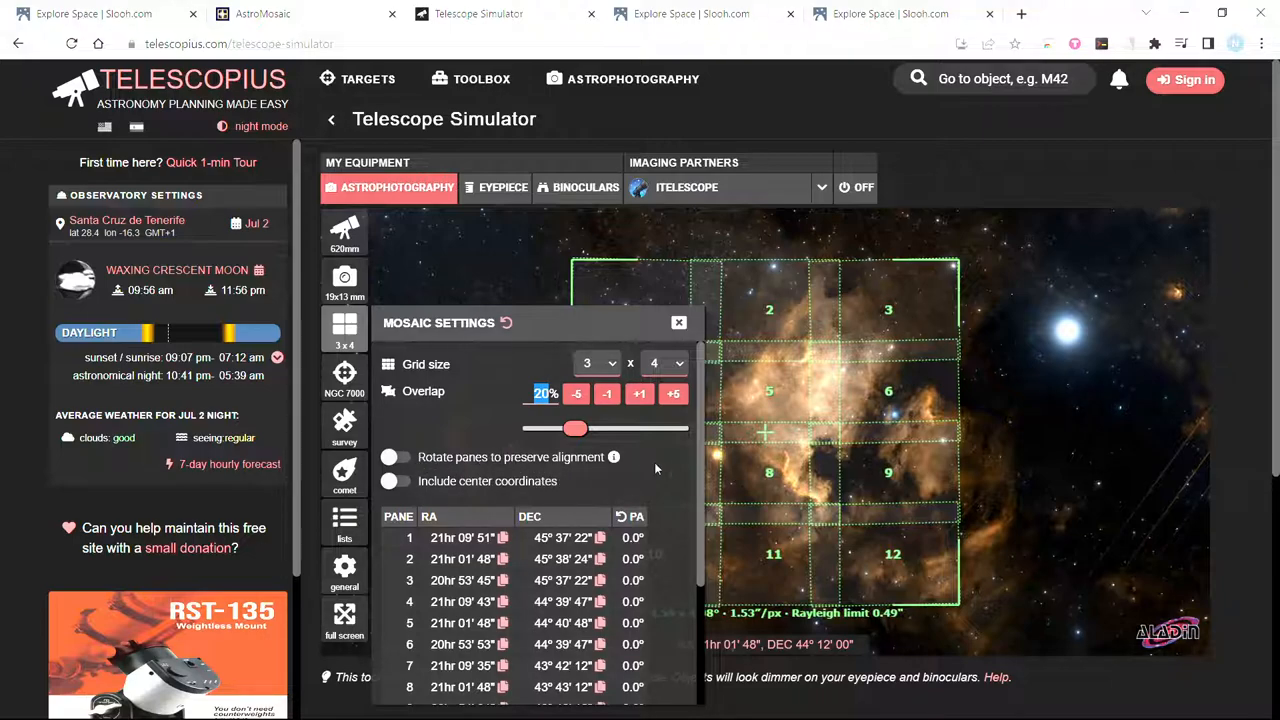
{"action": "mouse_move", "coordinate": [830, 378]}
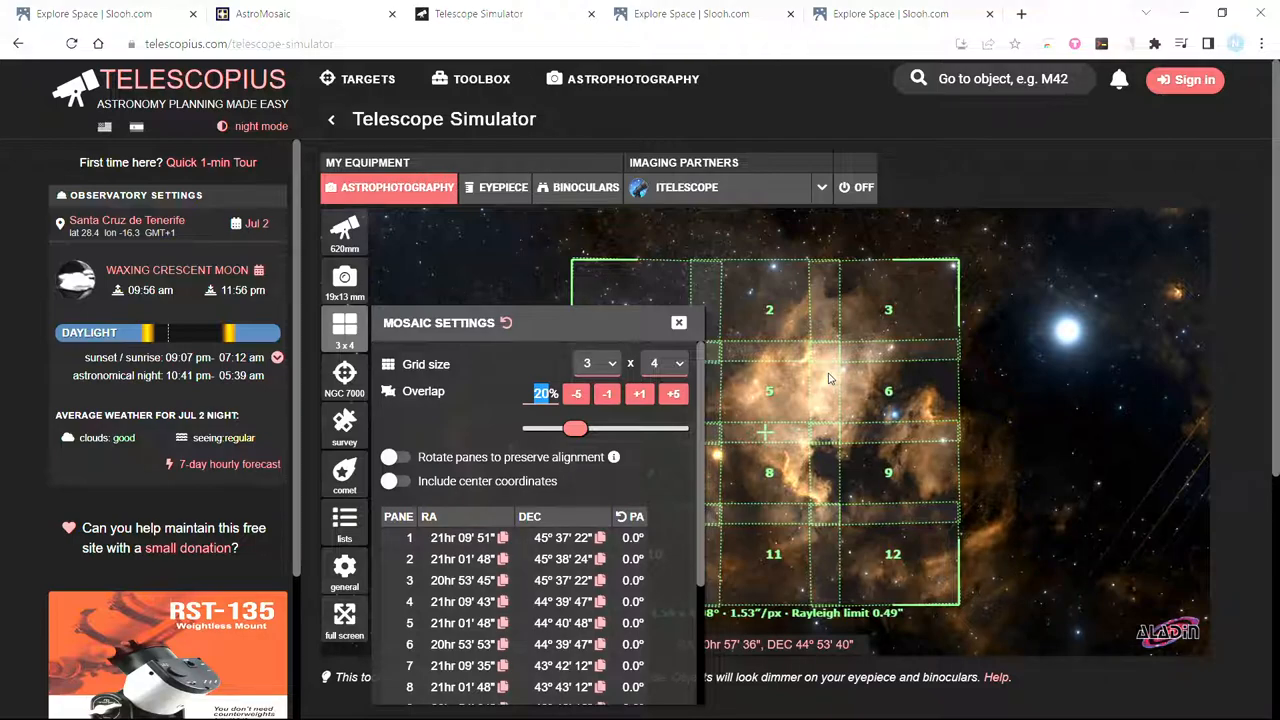
{"action": "left_click", "coordinate": [679, 322]}
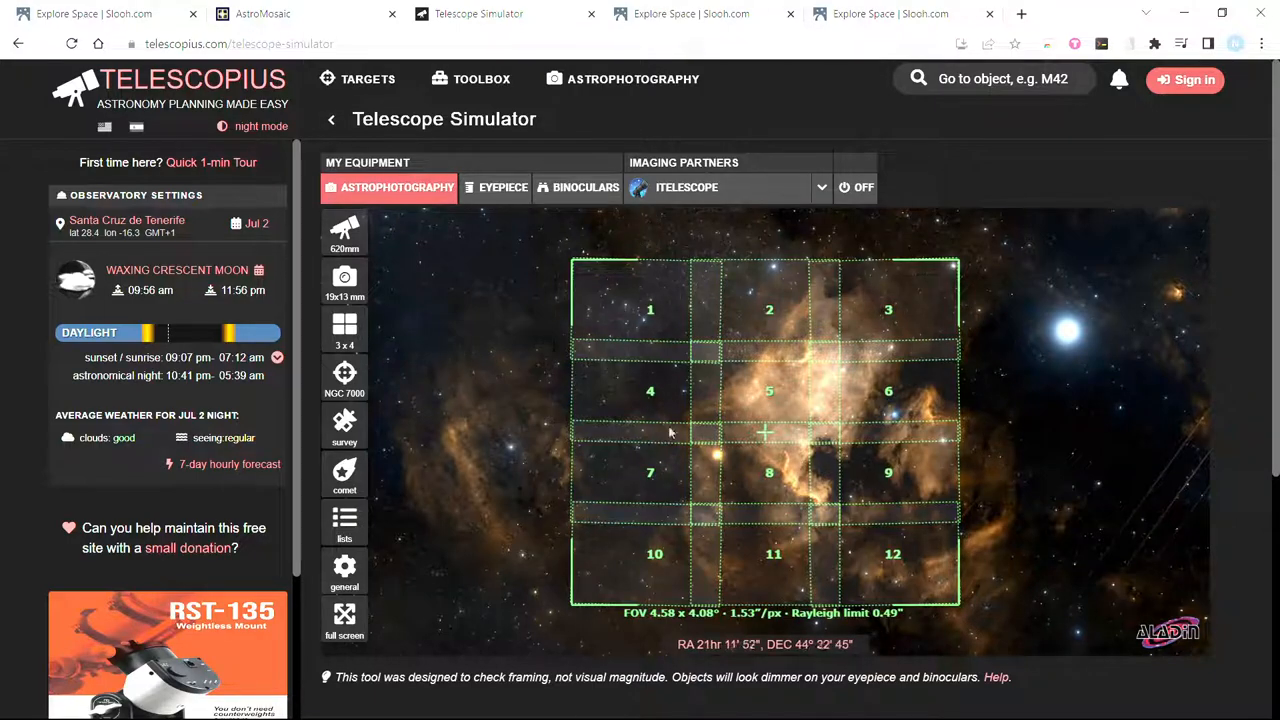
- Drag the sky to centre the grid at RA 20h53'18", Dec 44°07'30" and reopen mosaic settings
{"action": "left_click_drag", "start_coordinate": [670, 430], "coordinate": [810, 475]}
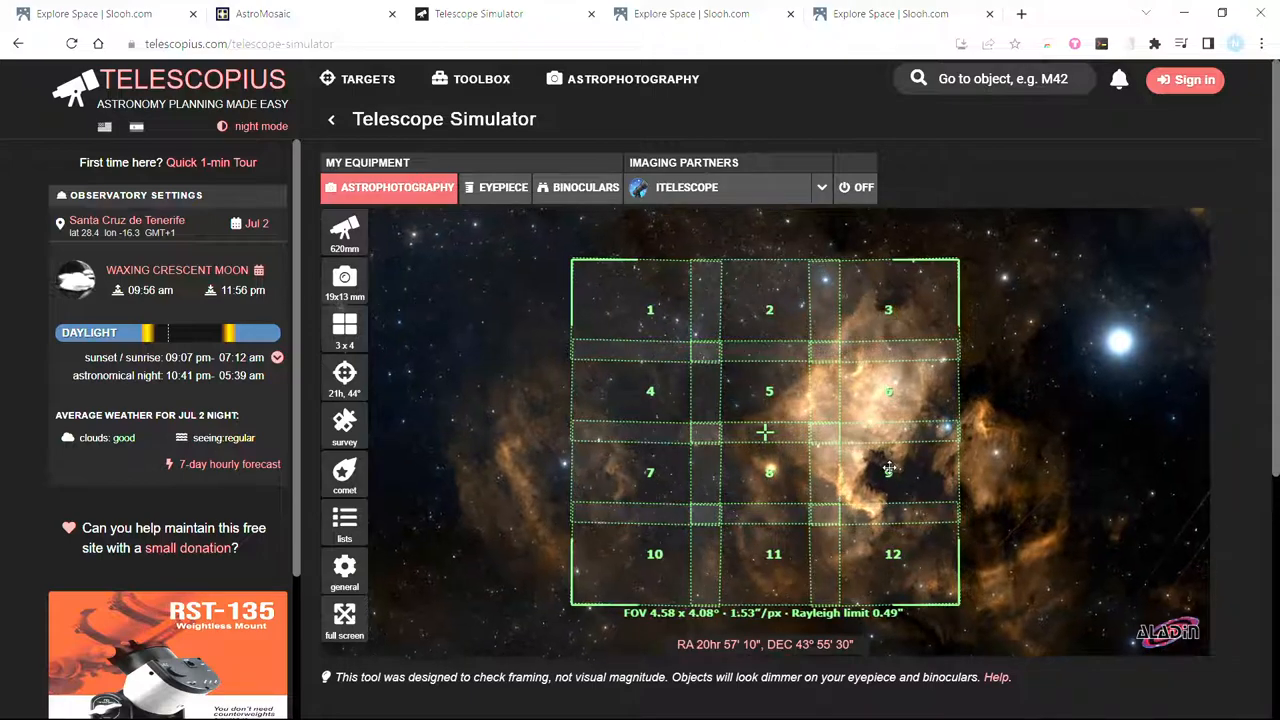
{"action": "left_click_drag", "start_coordinate": [890, 470], "coordinate": [760, 440]}
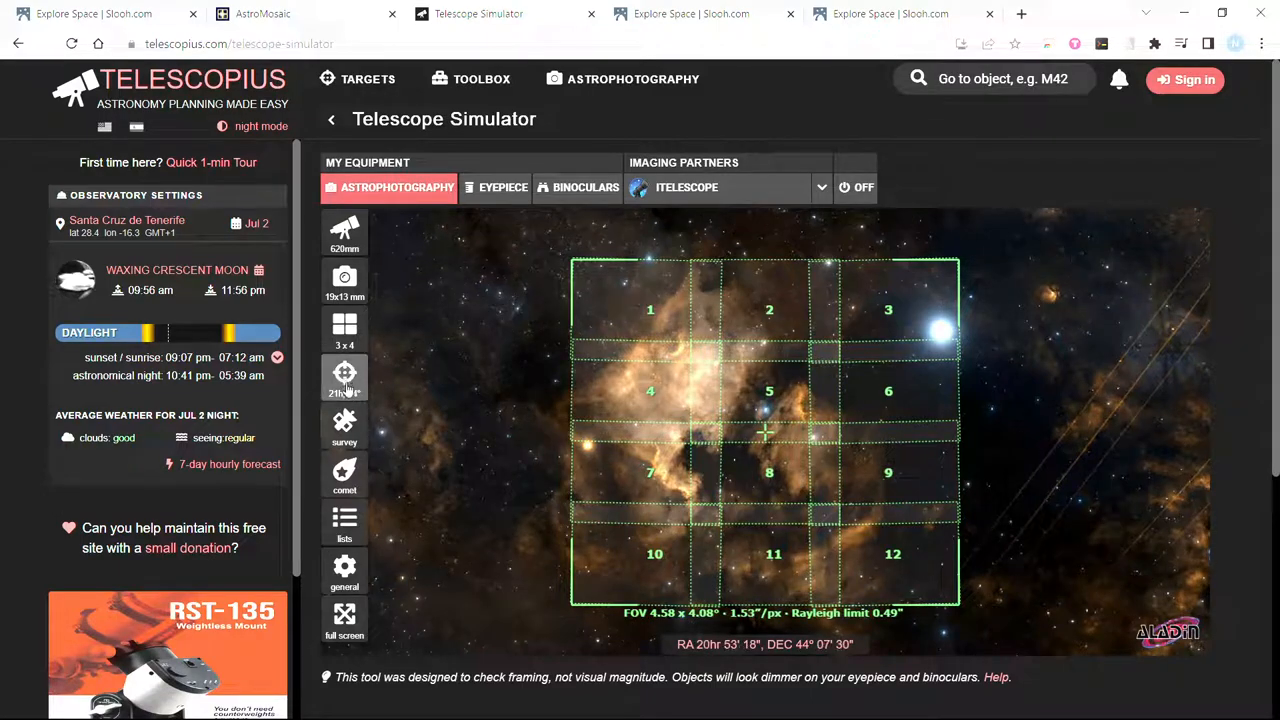
{"action": "left_click", "coordinate": [344, 377]}
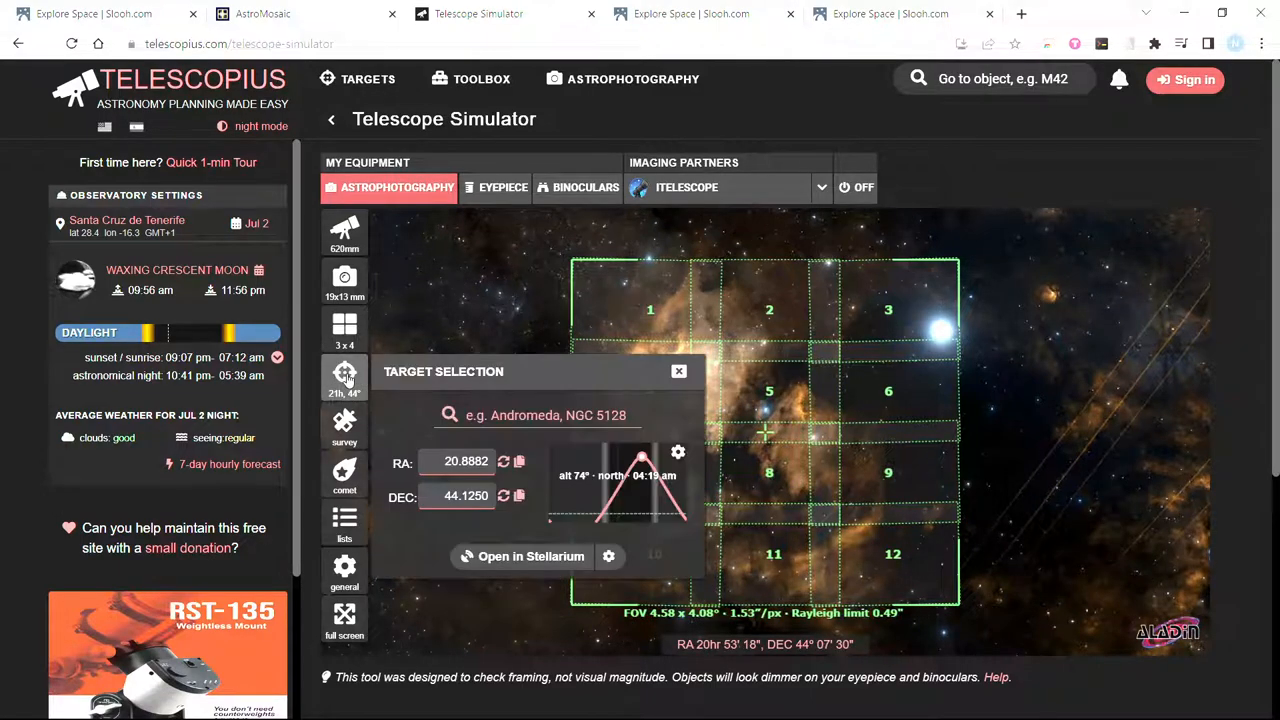
{"action": "left_click", "coordinate": [678, 371]}
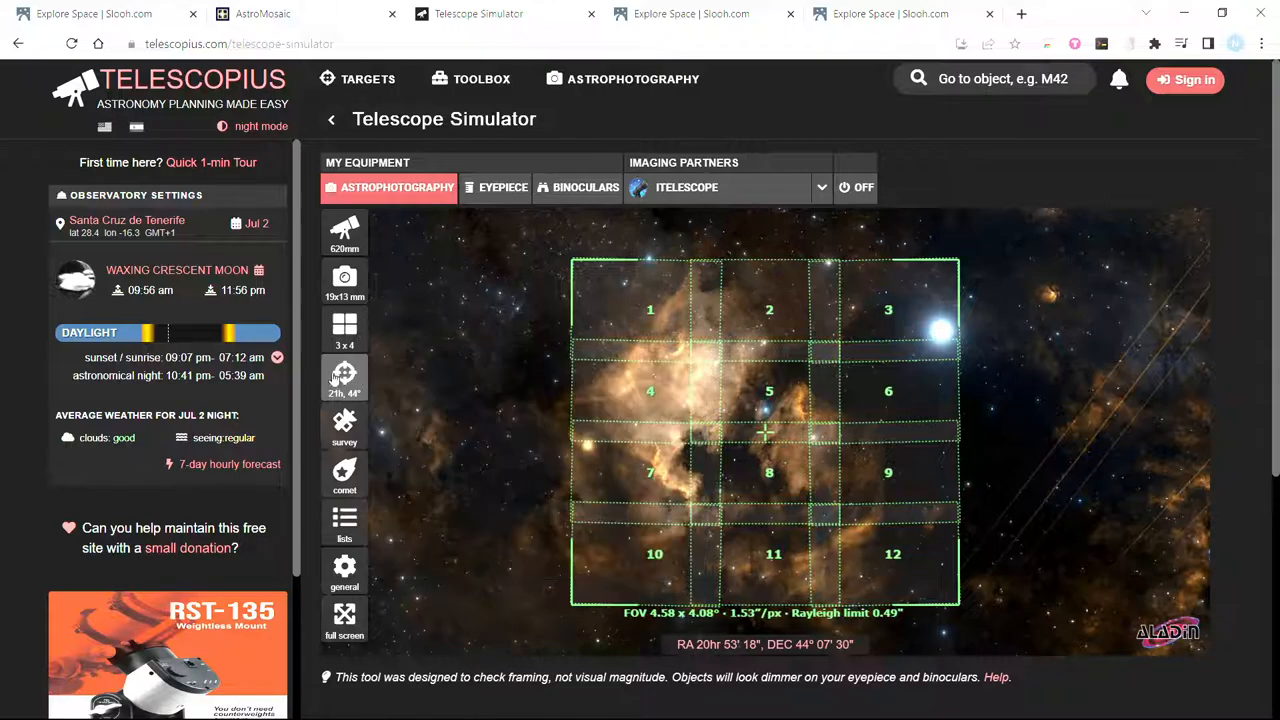
{"action": "left_click", "coordinate": [344, 330]}
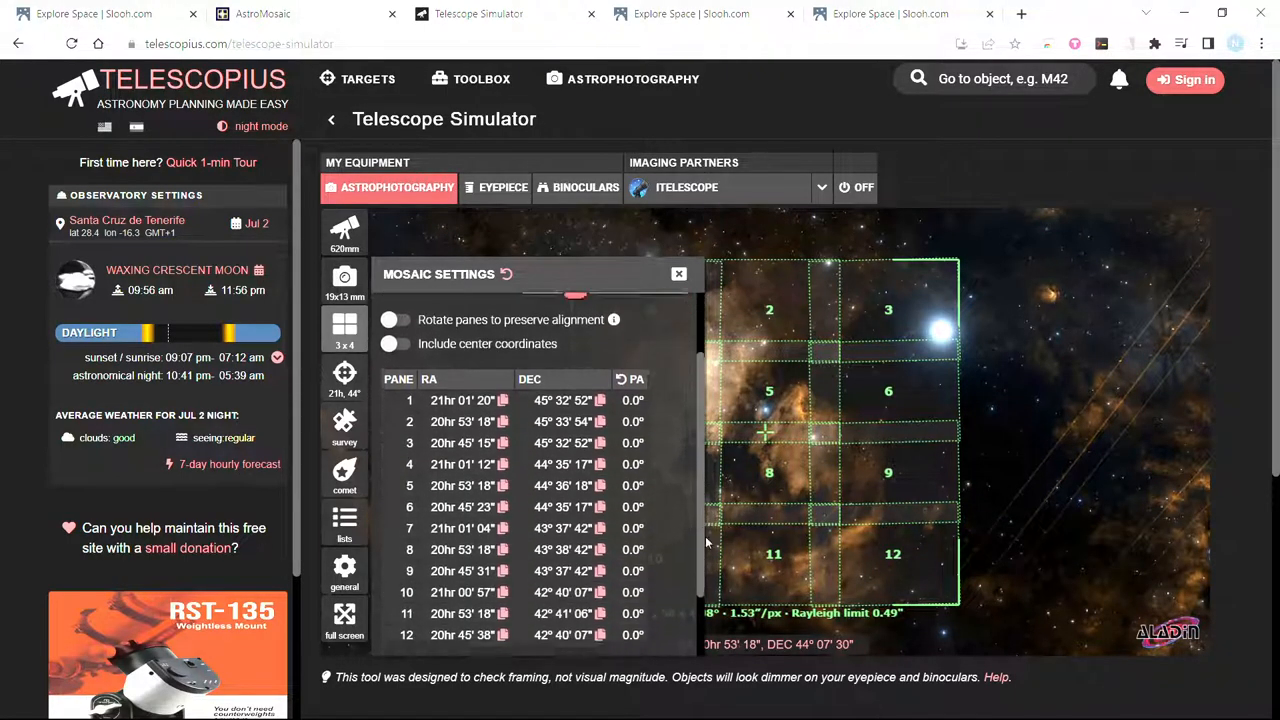
- Scroll through the twelve panes' RA/DEC table to the CSV buttons, then close it
{"action": "scroll", "scroll_direction": "down", "scroll_amount": 3}
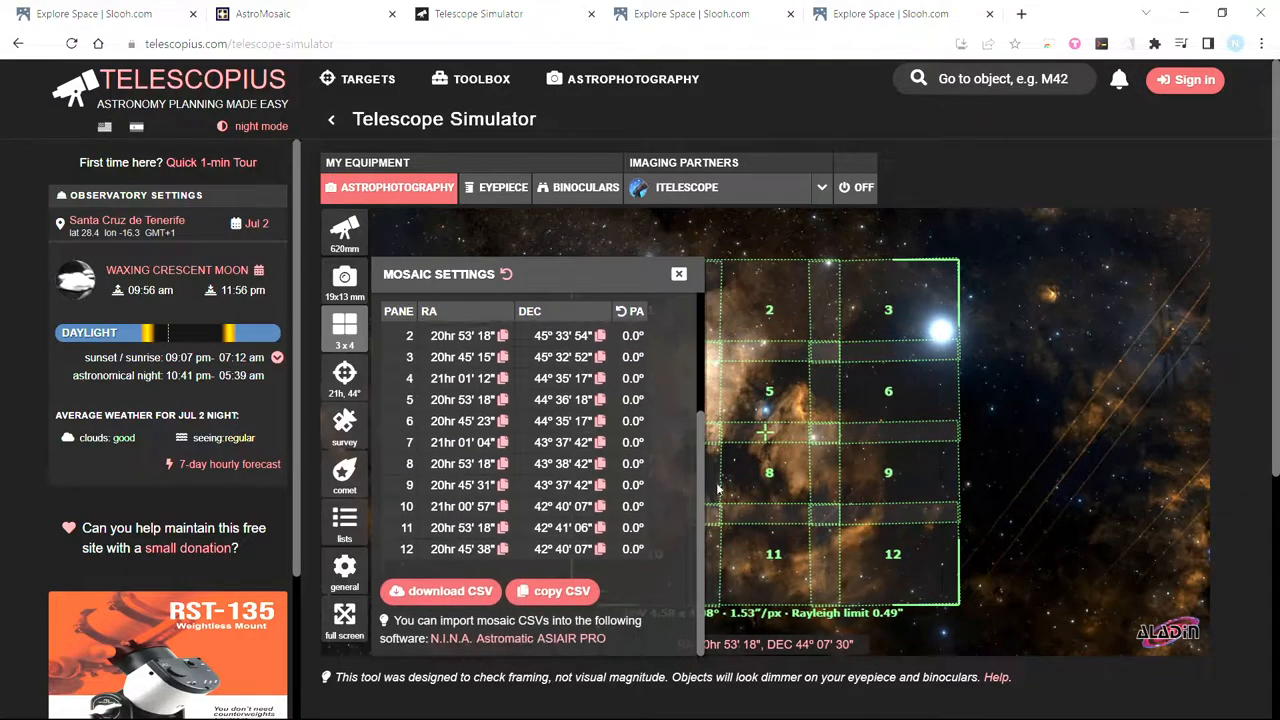
{"action": "scroll", "scroll_direction": "up", "scroll_amount": 3}
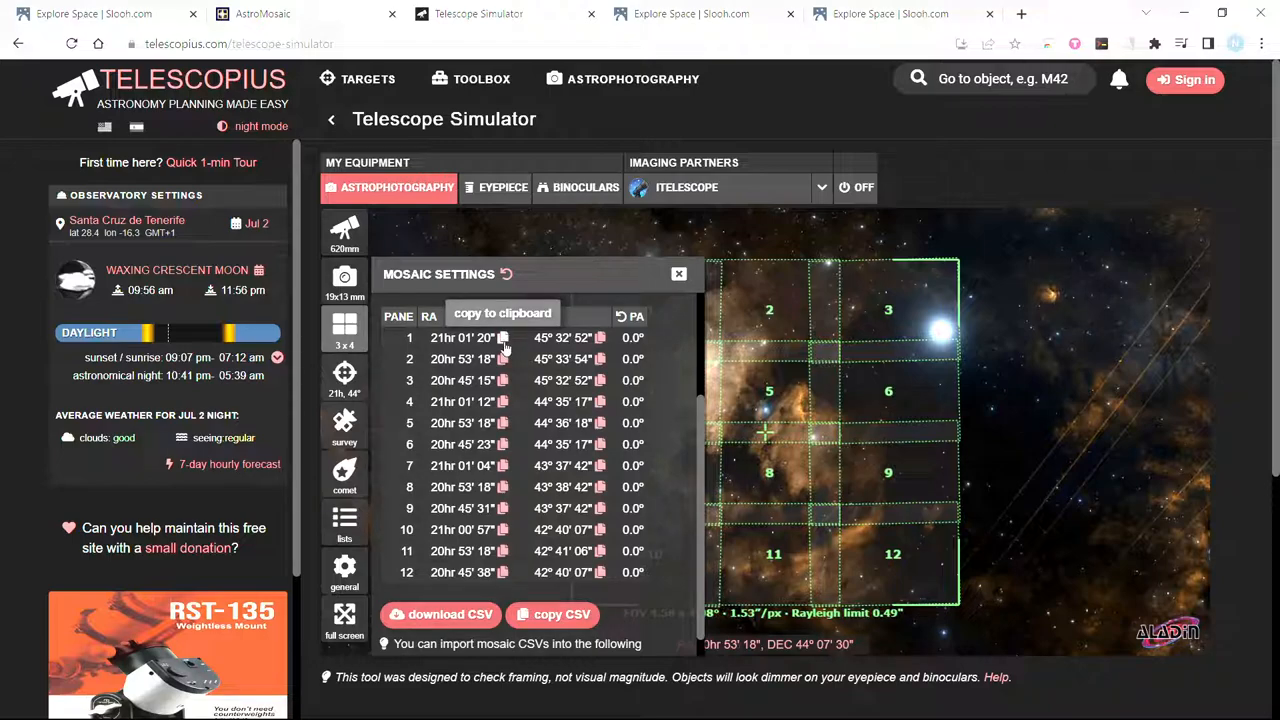
{"action": "mouse_move", "coordinate": [665, 385]}
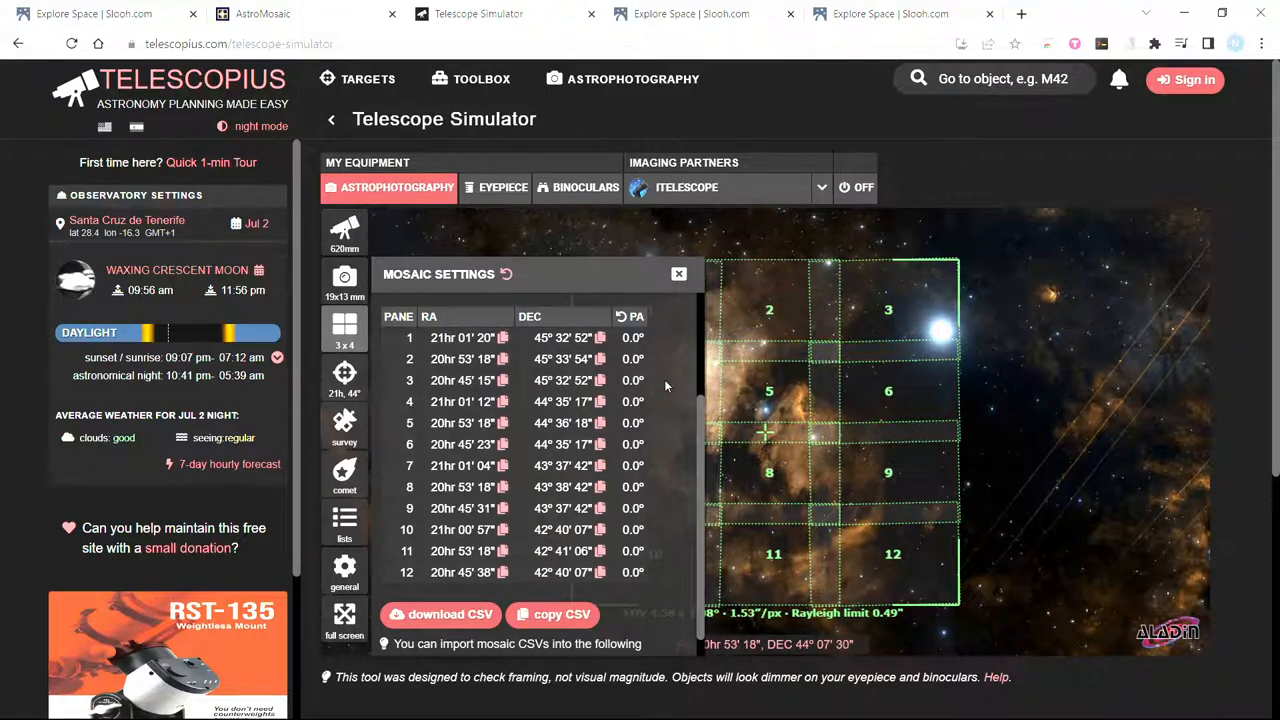
{"action": "scroll", "scroll_direction": "down", "scroll_amount": 3}
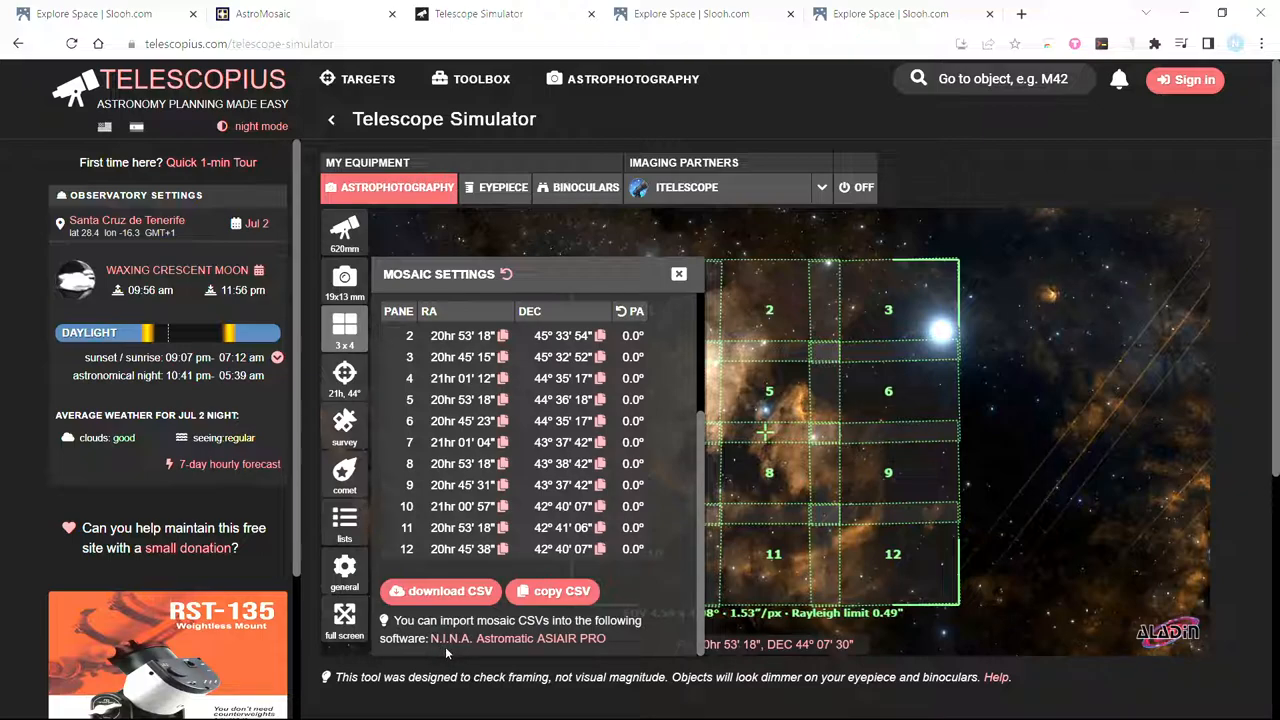
{"action": "mouse_move", "coordinate": [694, 673]}
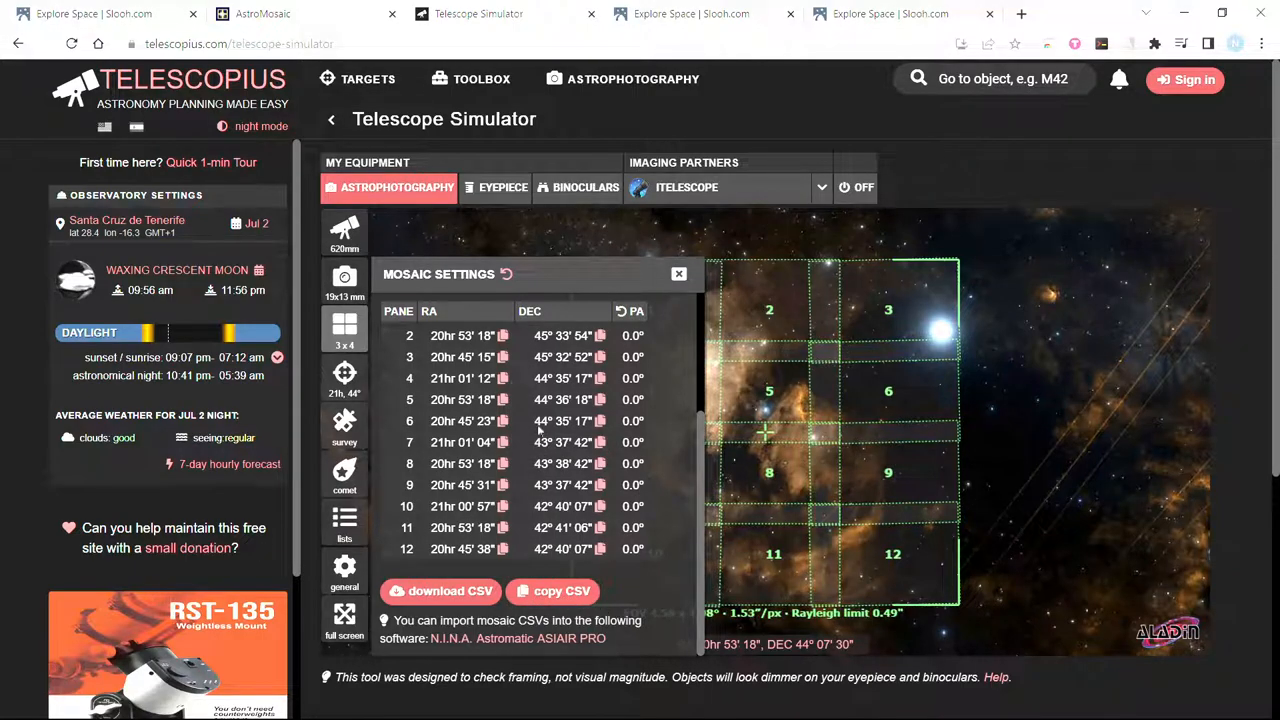
{"action": "mouse_move", "coordinate": [1007, 348]}
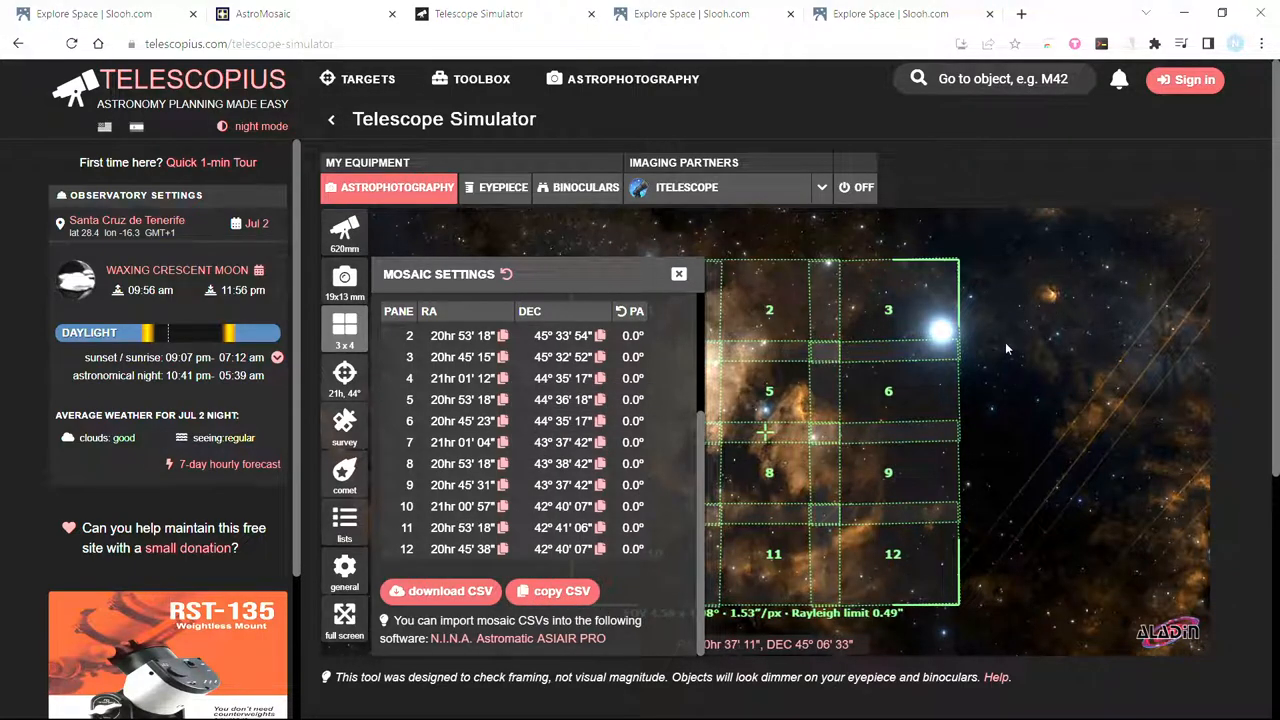
{"action": "left_click", "coordinate": [679, 273]}
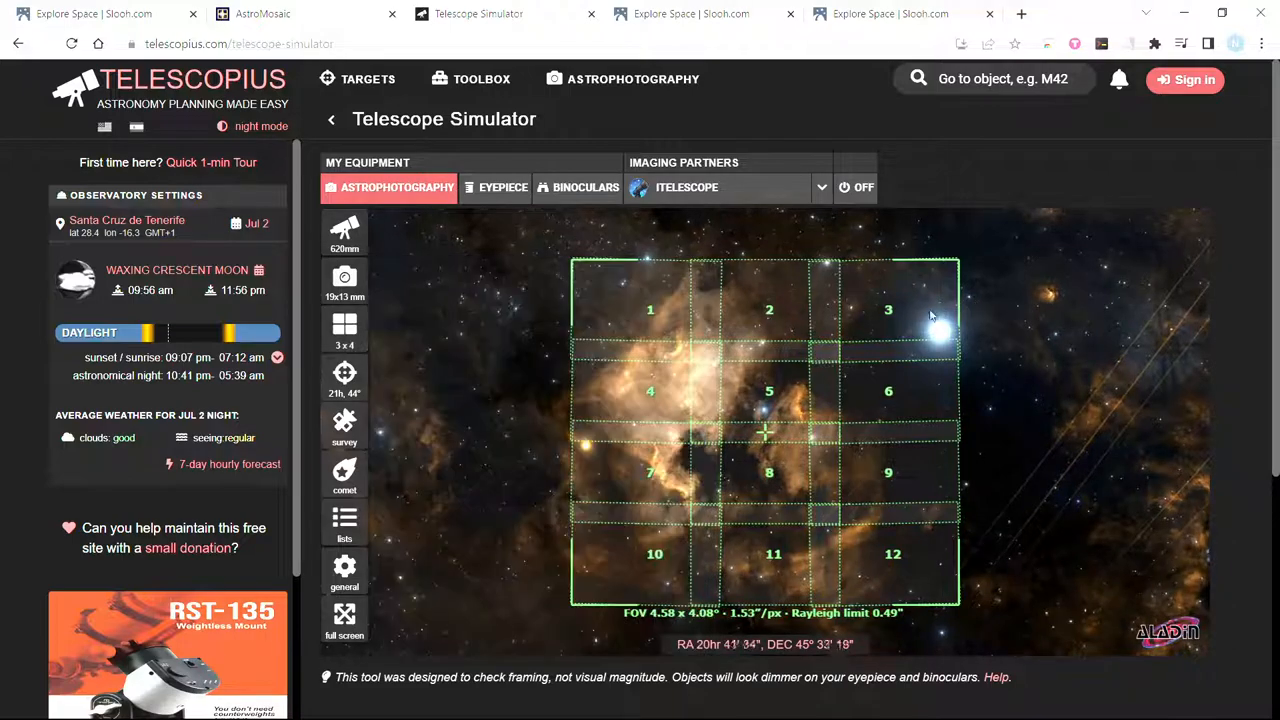